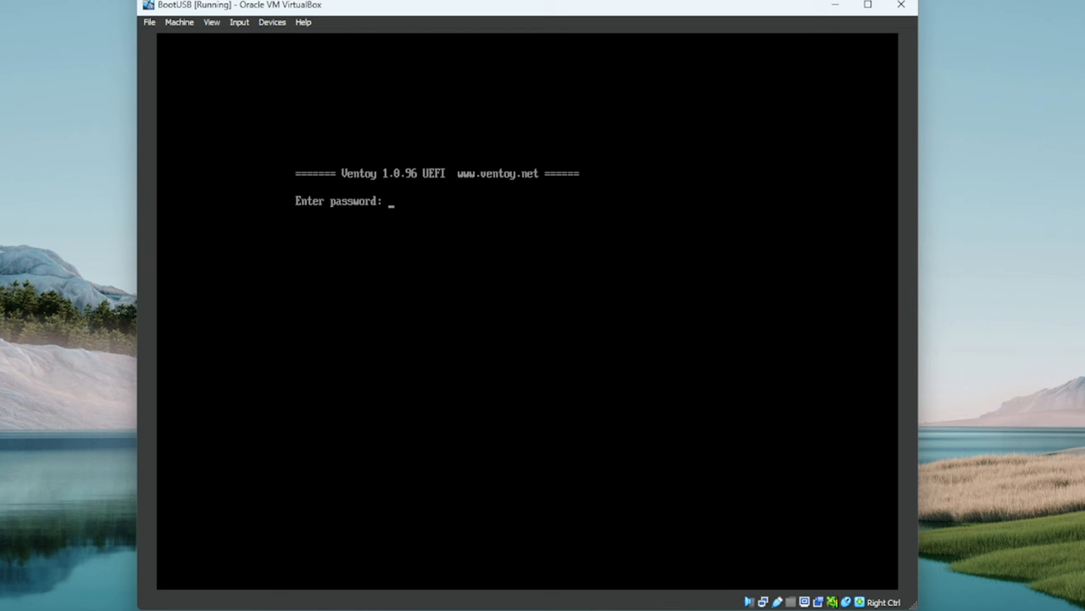
Step: Enter the Ventoy boot password to unlock the themed menu
text(***)
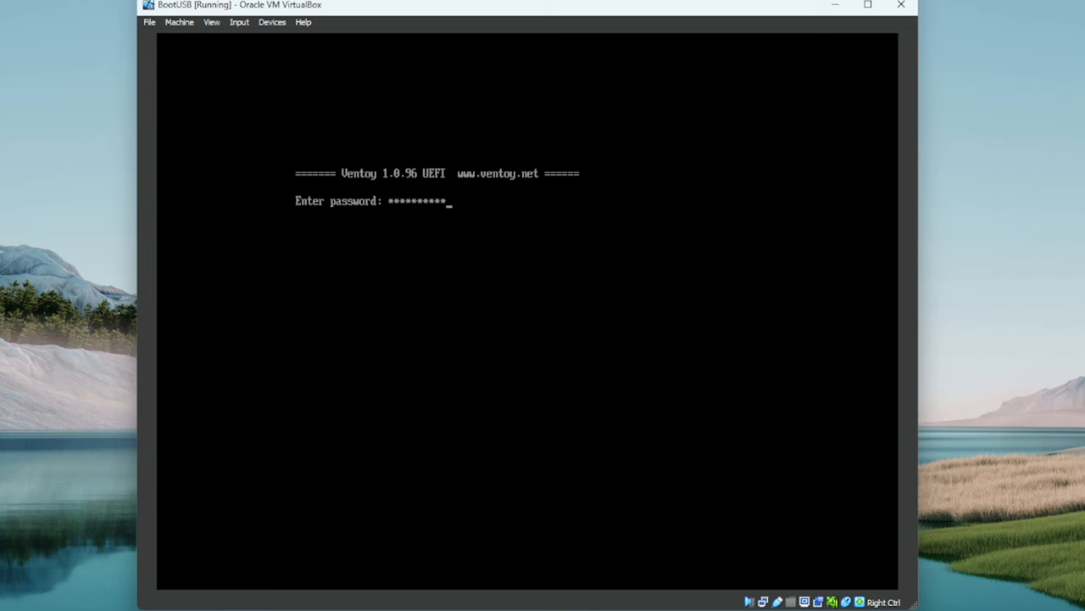
key(Return)
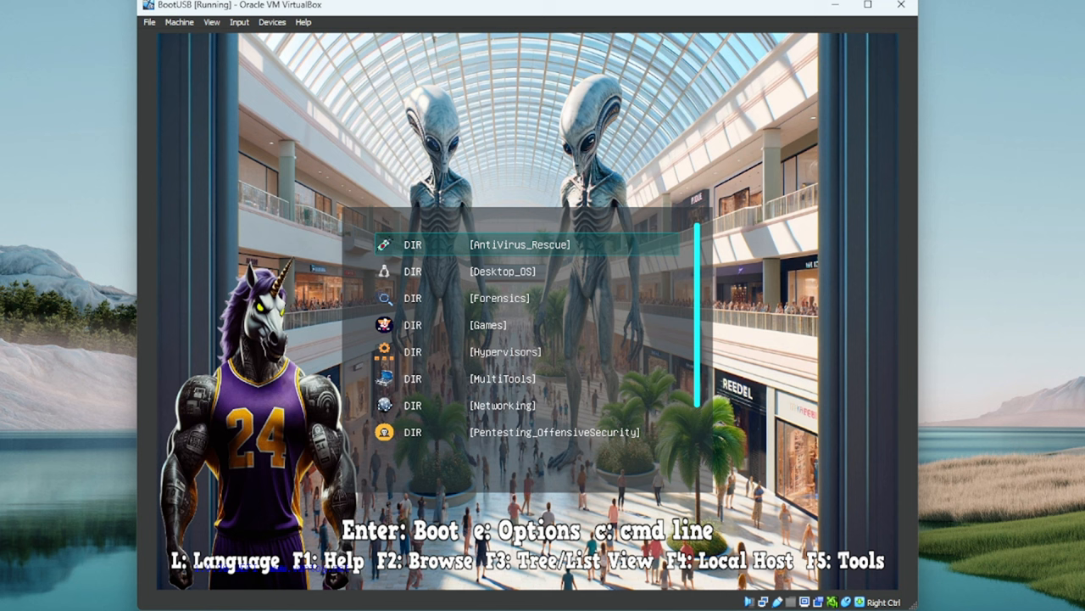
Step: Move down the Ventoy list to the [MultiTools] folder and open it
key(Down)
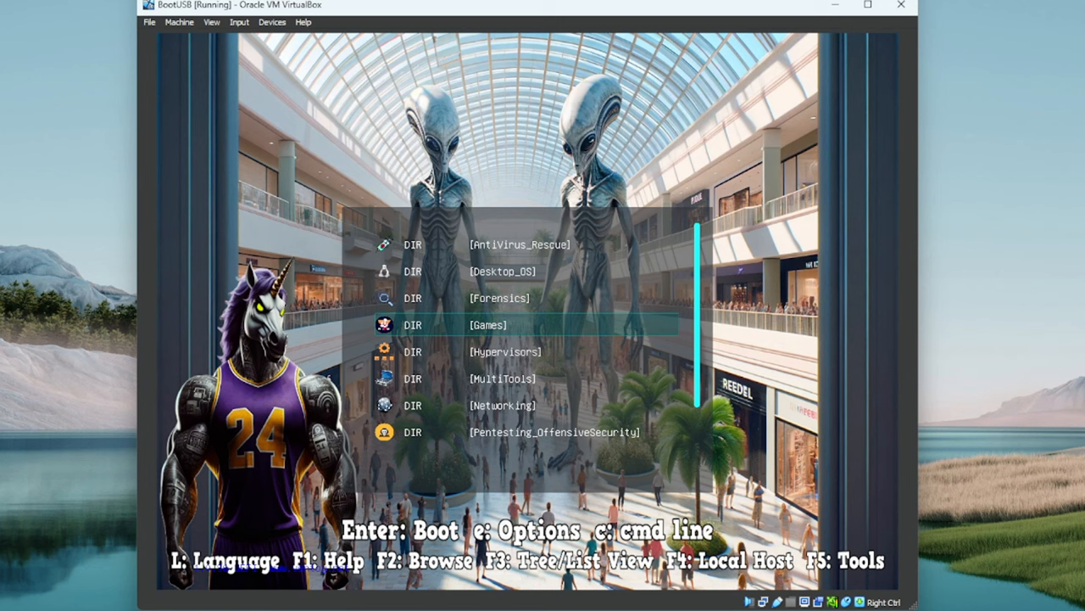
key(Down)
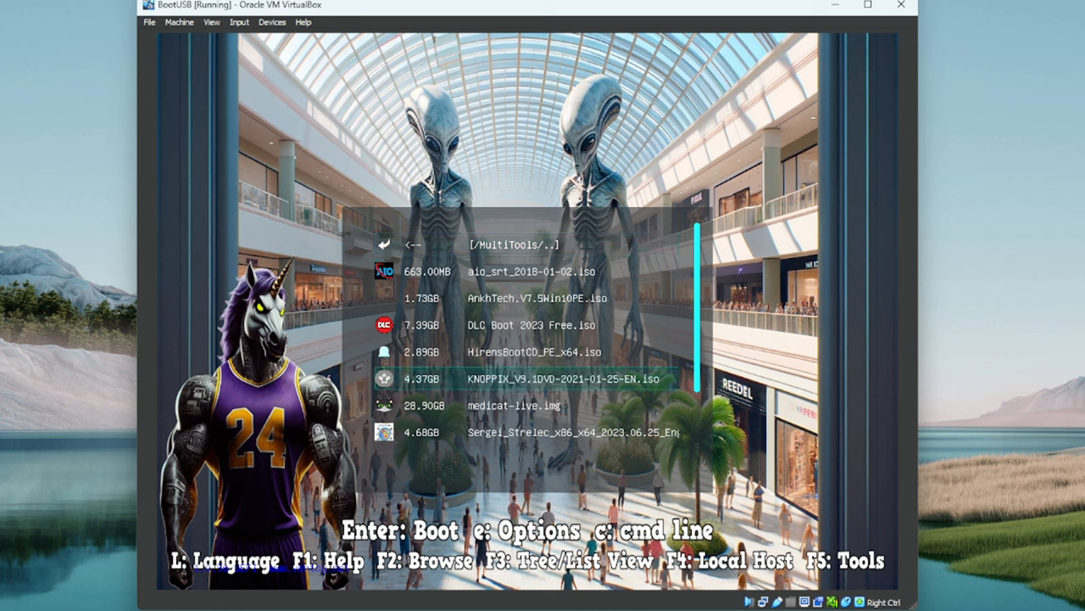
key(Up)
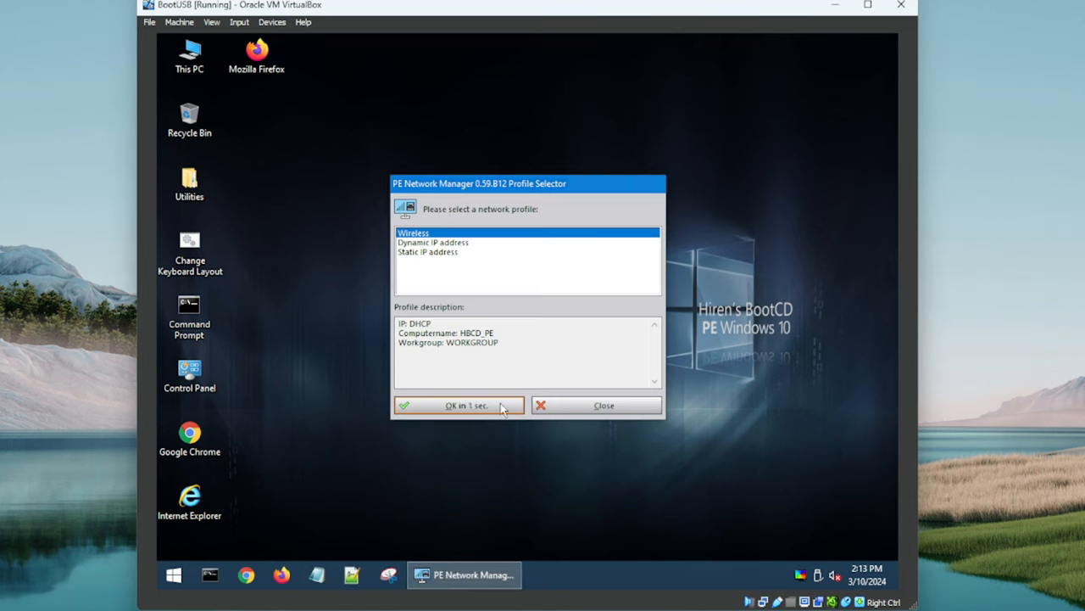
Step: Accept the Wireless profile in the PE Network Manager Profile Selector
click(458, 405)
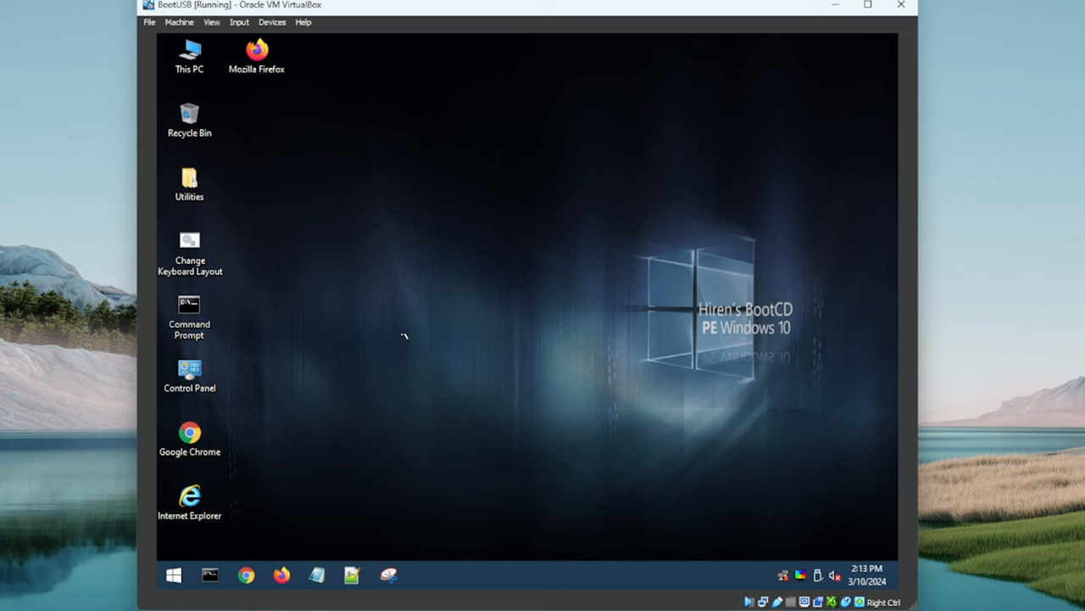
mouse_move(457, 382)
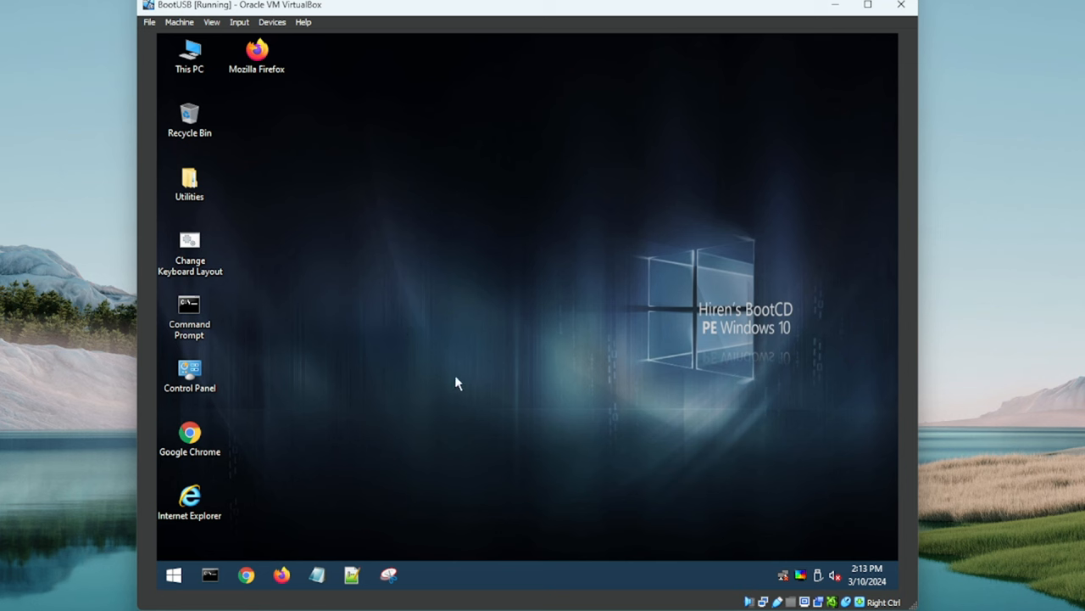
mouse_move(463, 387)
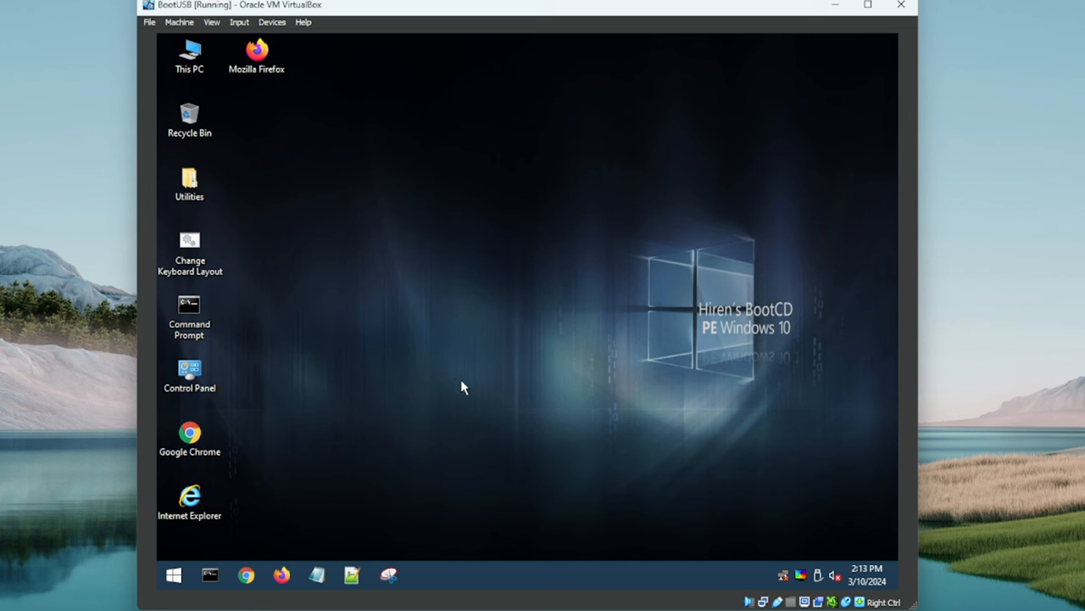
mouse_move(452, 403)
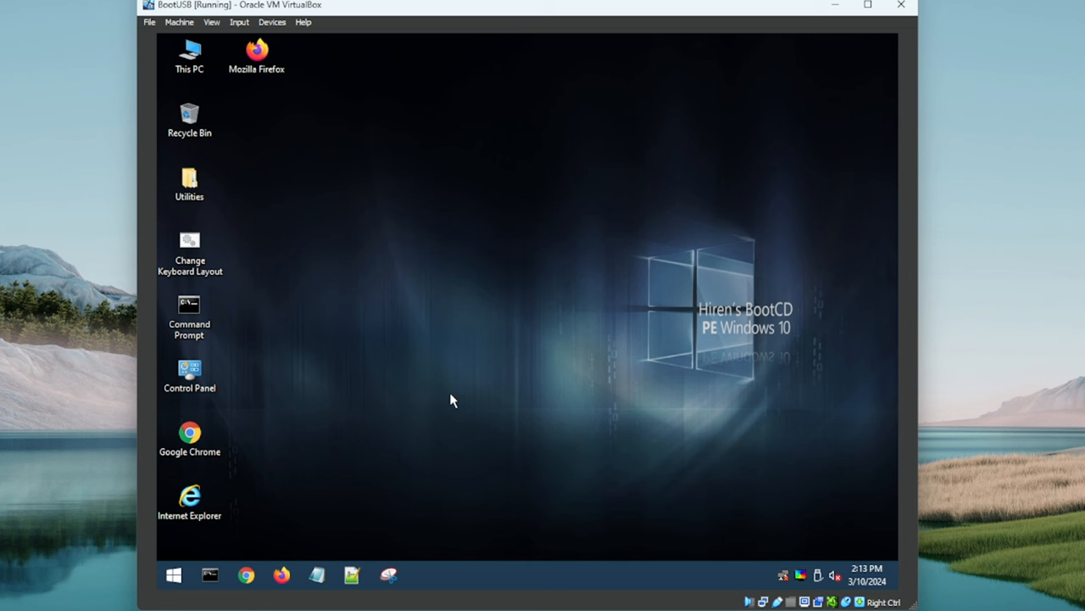
mouse_move(455, 385)
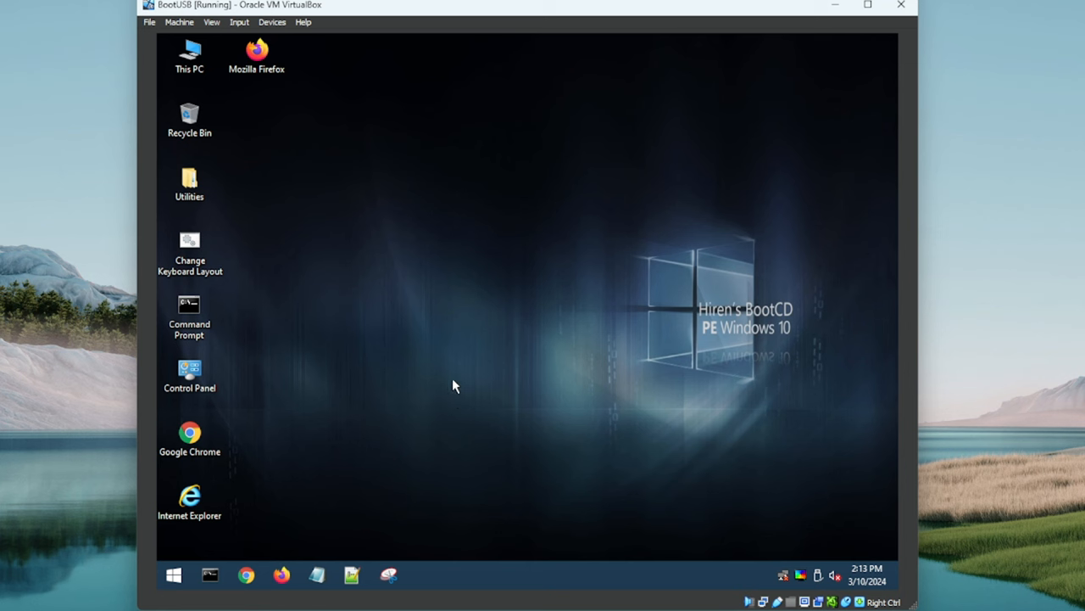
mouse_move(449, 324)
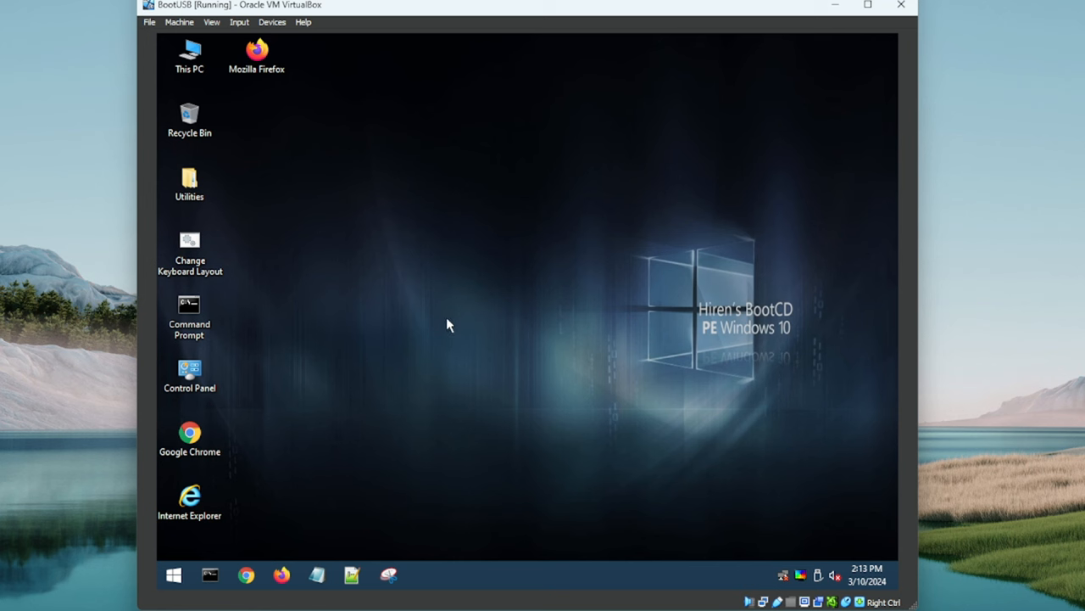
mouse_move(391, 345)
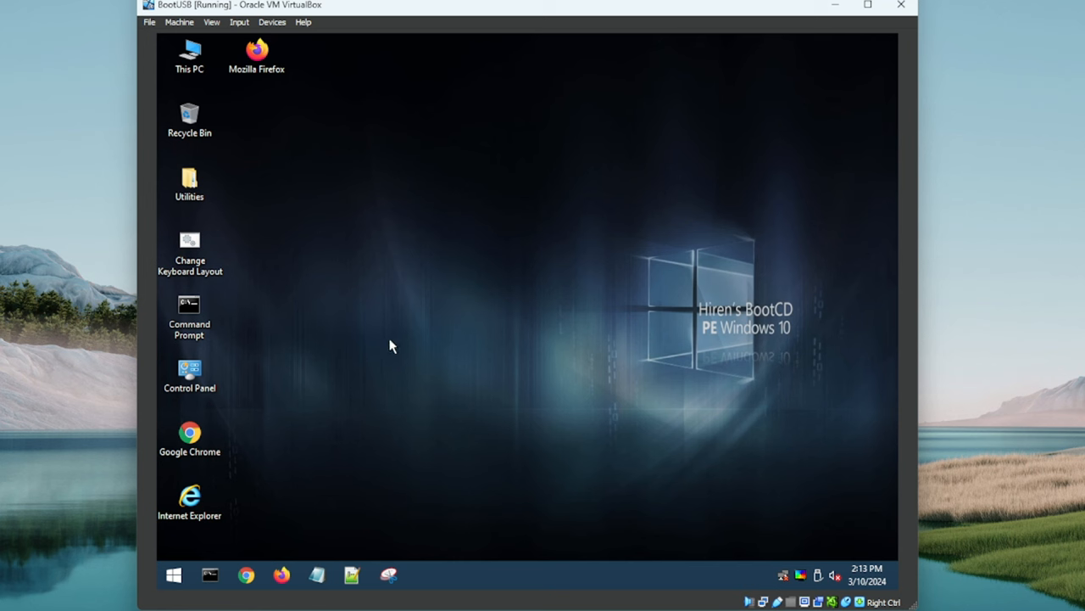
mouse_move(379, 364)
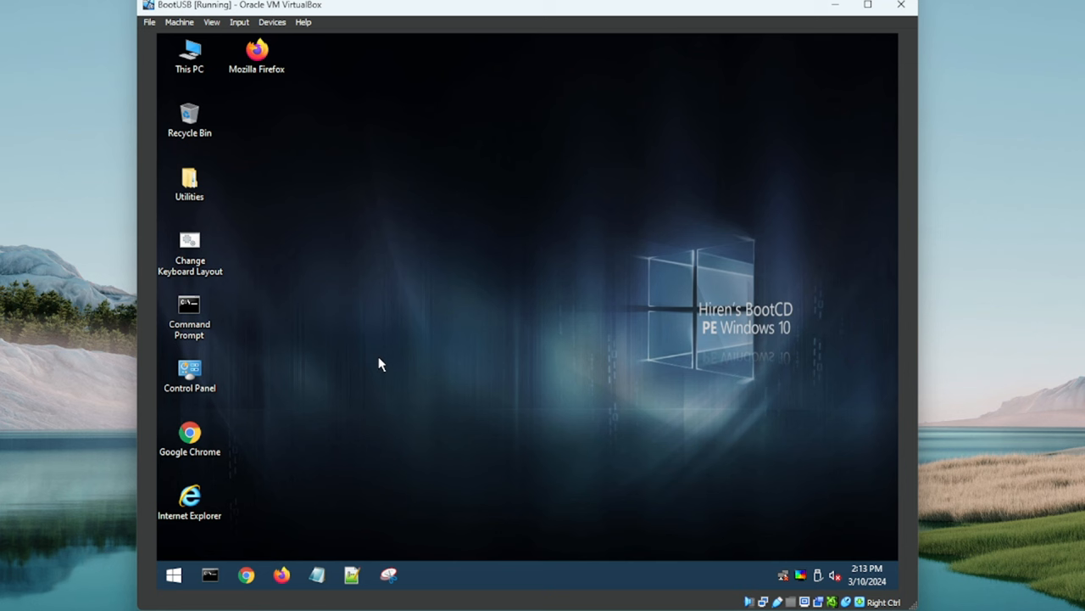
mouse_move(344, 388)
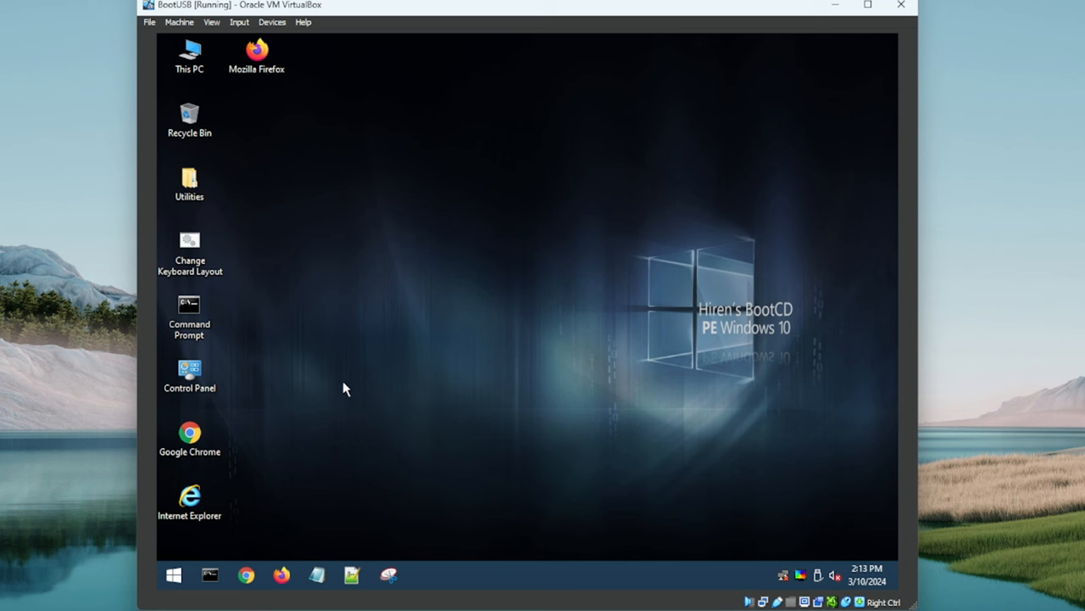
mouse_move(299, 201)
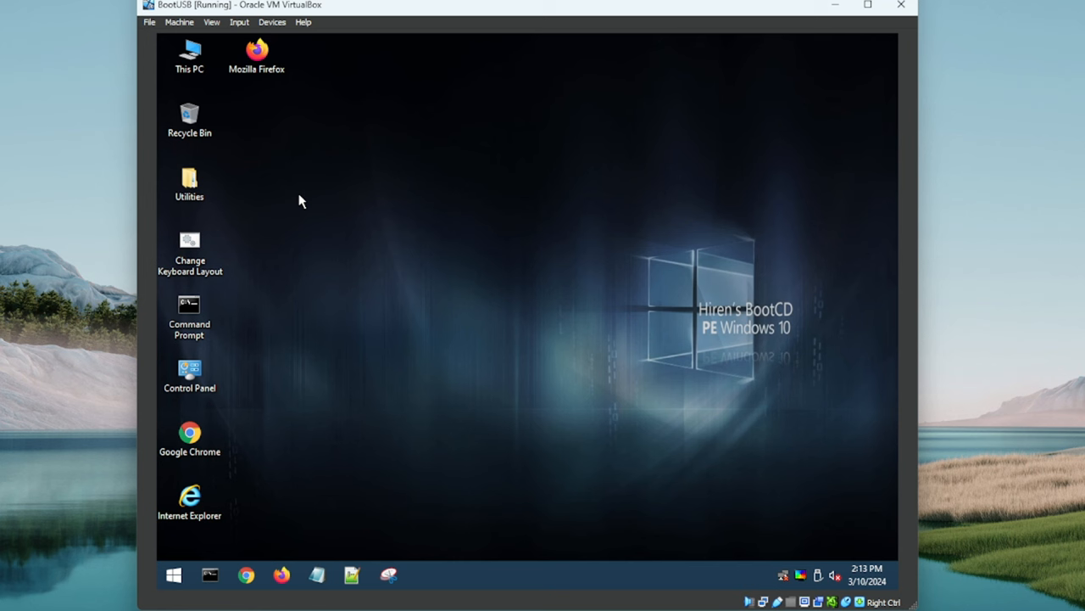
mouse_move(322, 314)
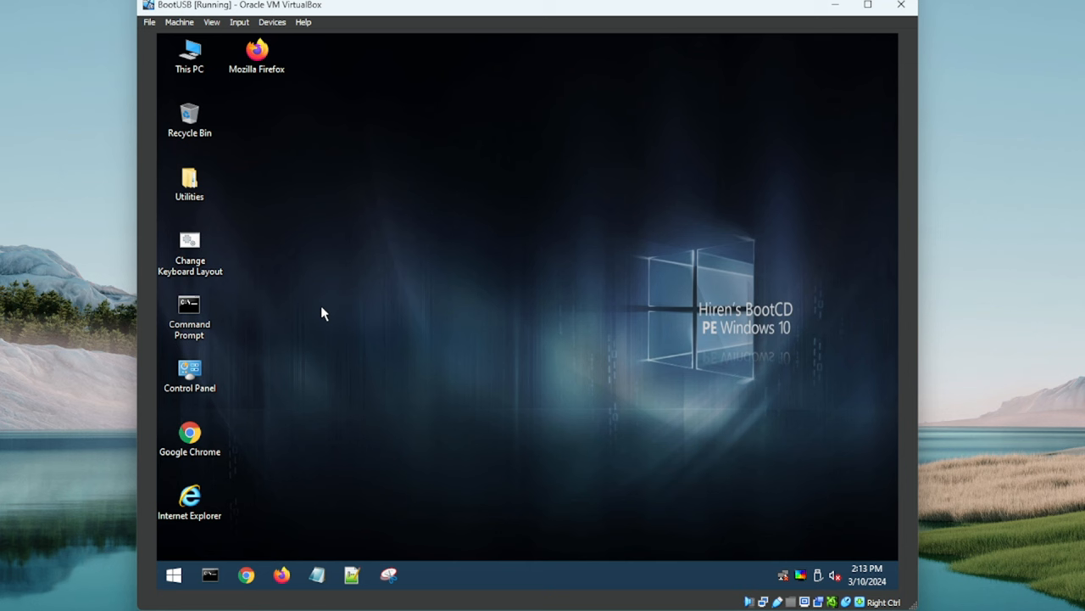
mouse_move(307, 368)
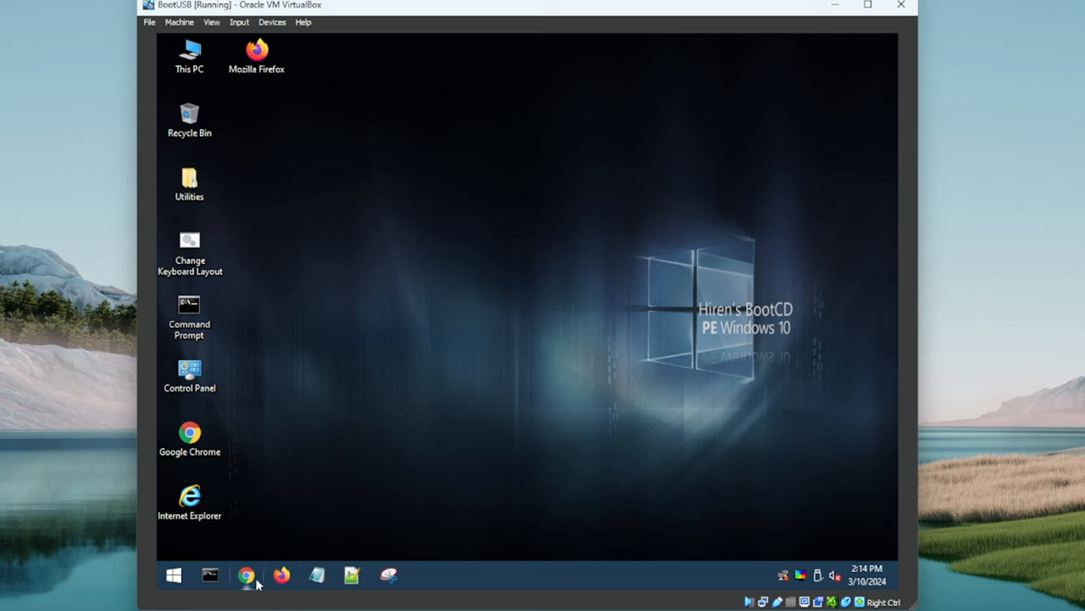
mouse_move(335, 583)
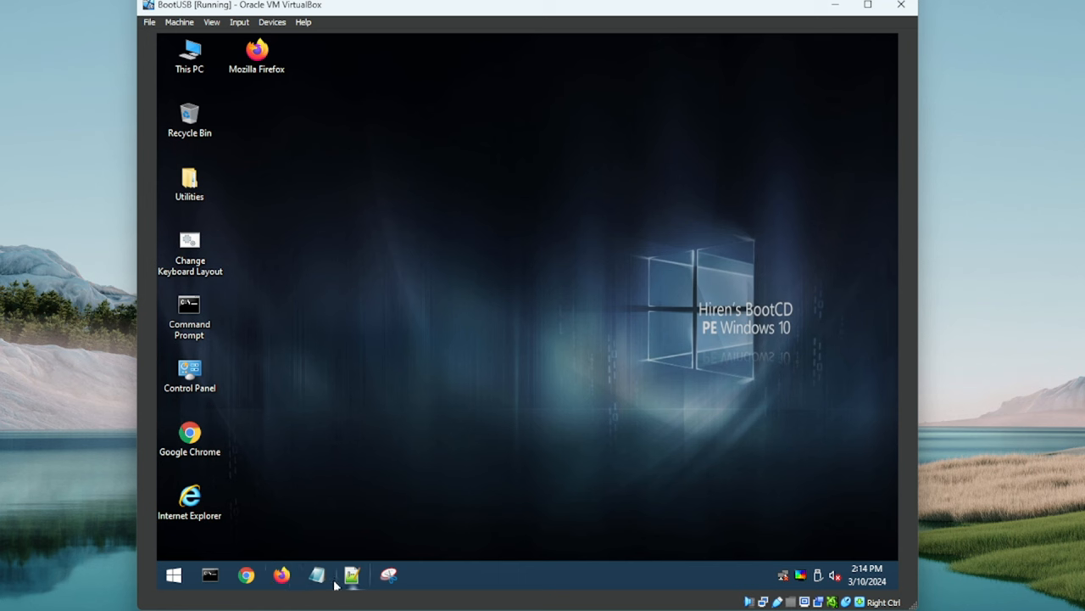
mouse_move(351, 576)
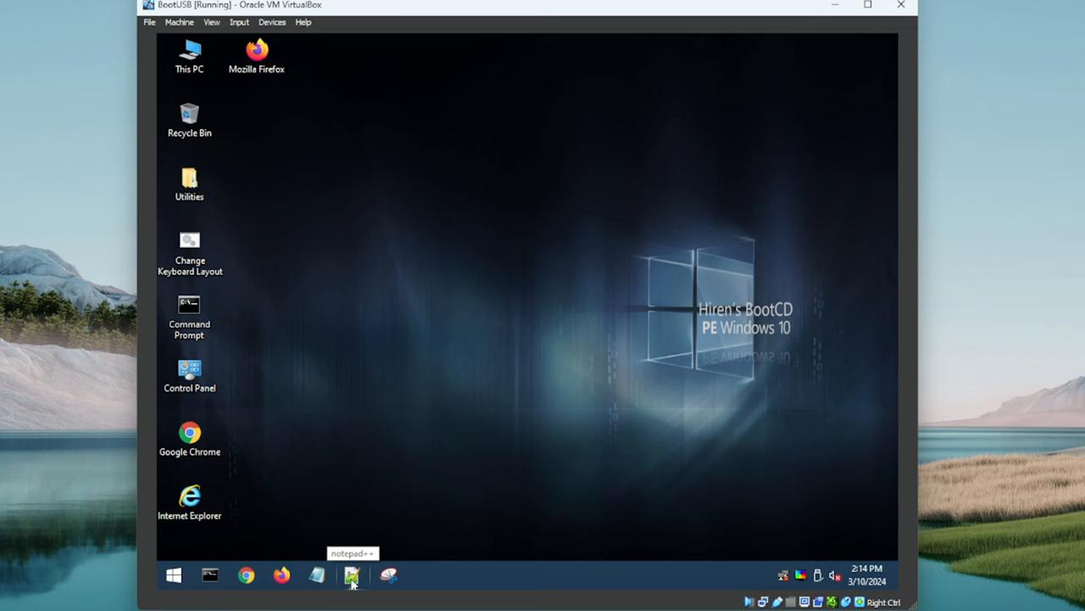
mouse_move(388, 583)
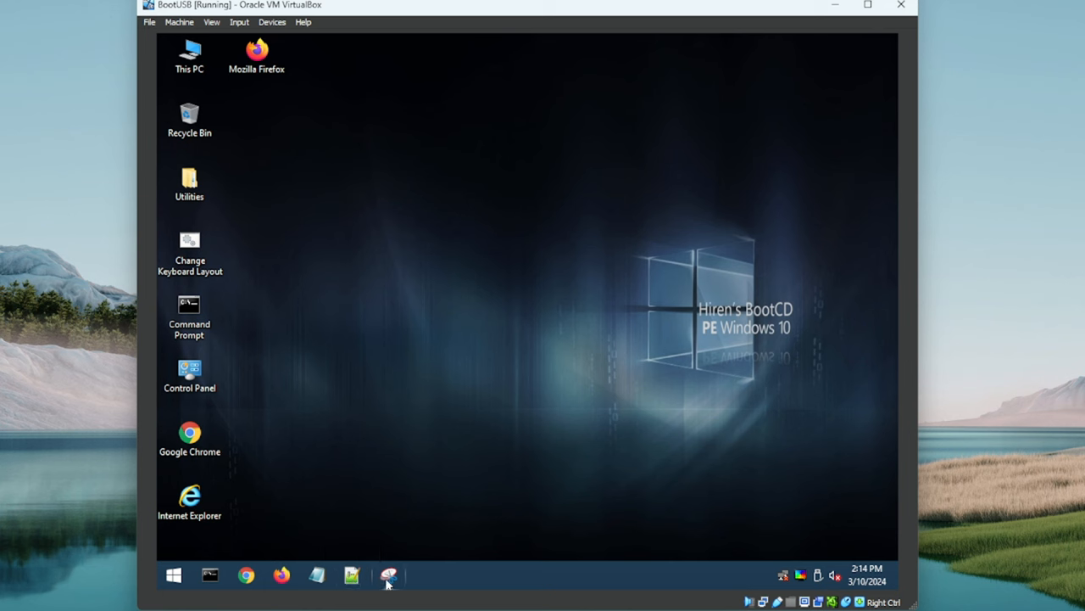
mouse_move(380, 468)
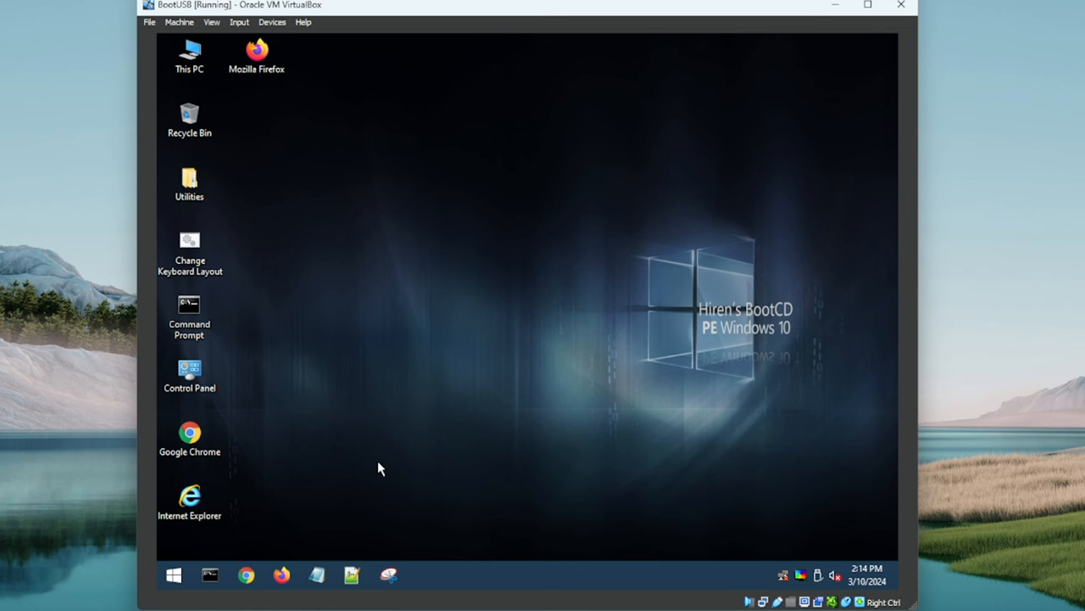
mouse_move(219, 290)
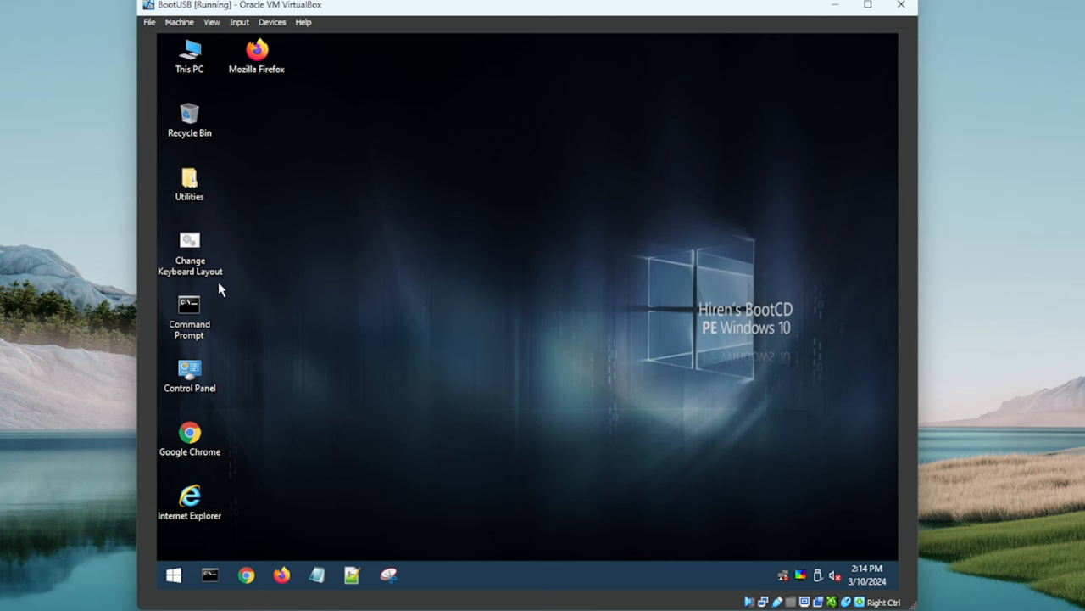
Step: Open the Utilities folder on the desktop
double_click(189, 178)
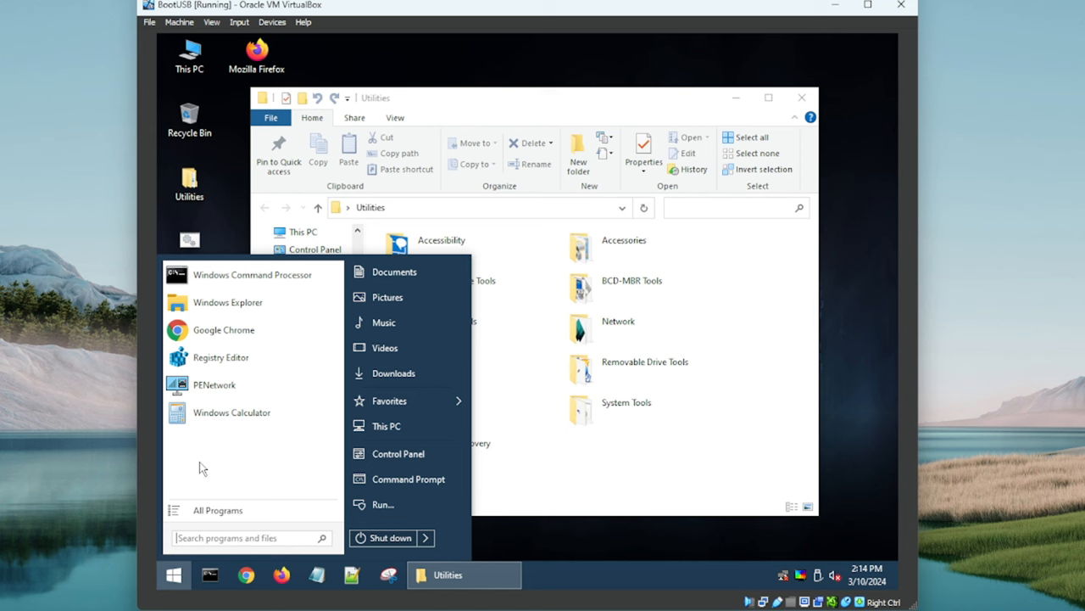
mouse_move(225, 459)
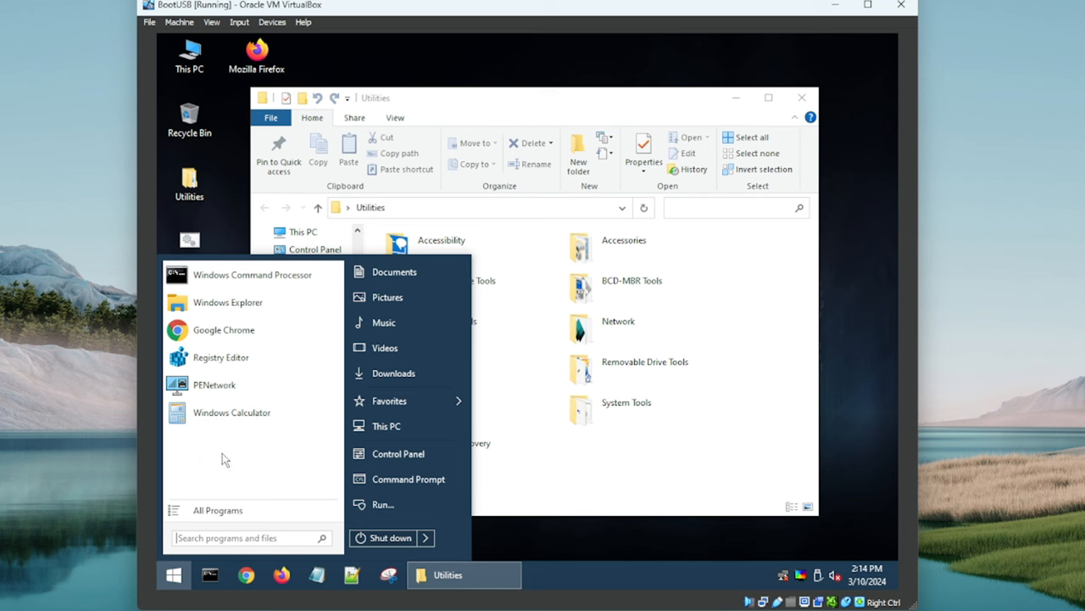
mouse_move(233, 415)
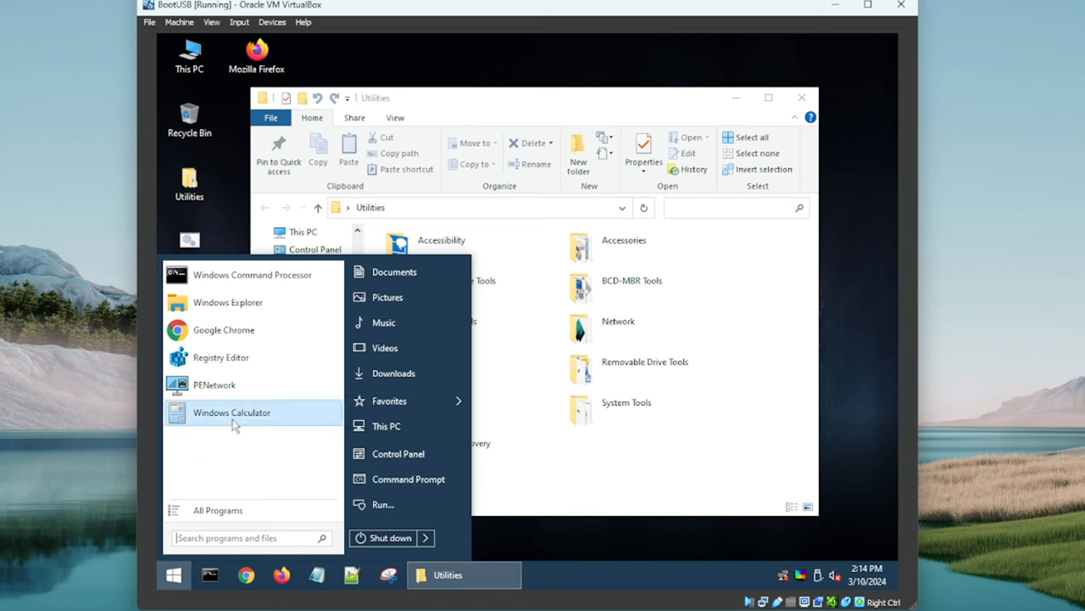
mouse_move(222, 387)
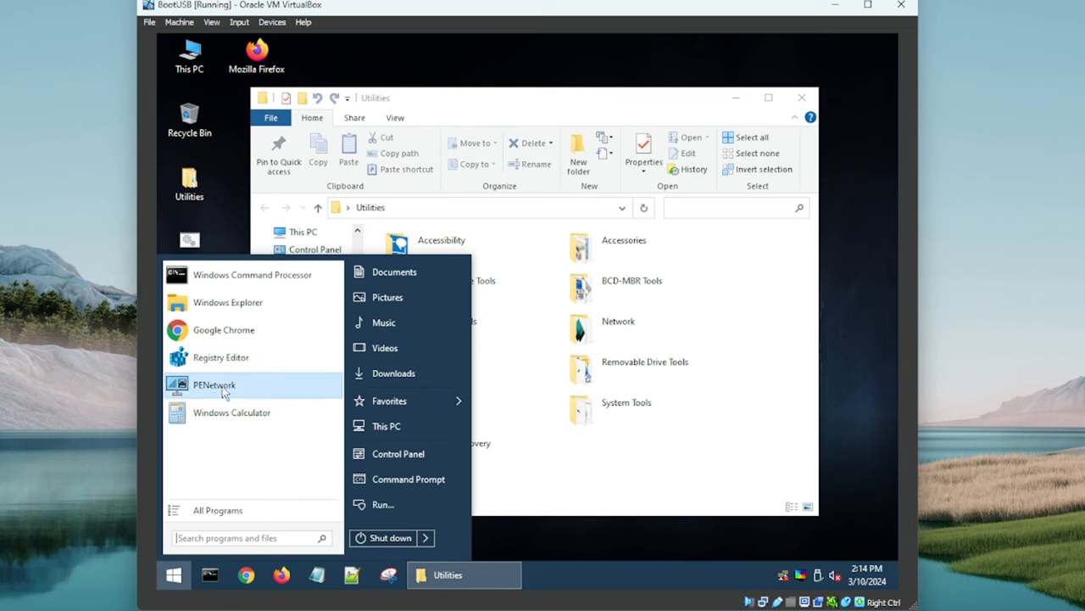
mouse_move(225, 357)
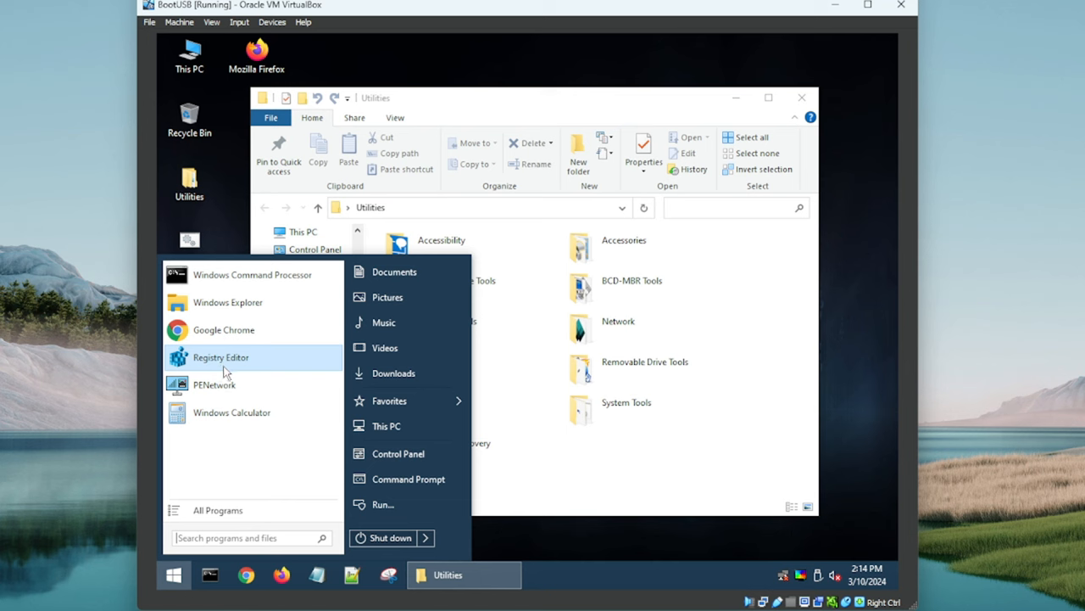
mouse_move(222, 360)
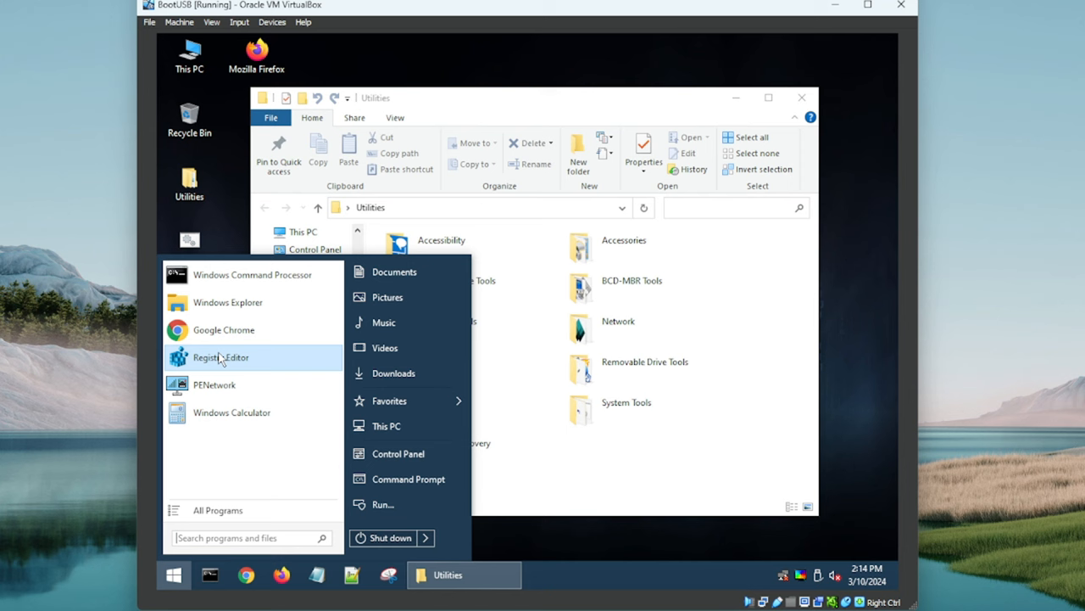
mouse_move(234, 369)
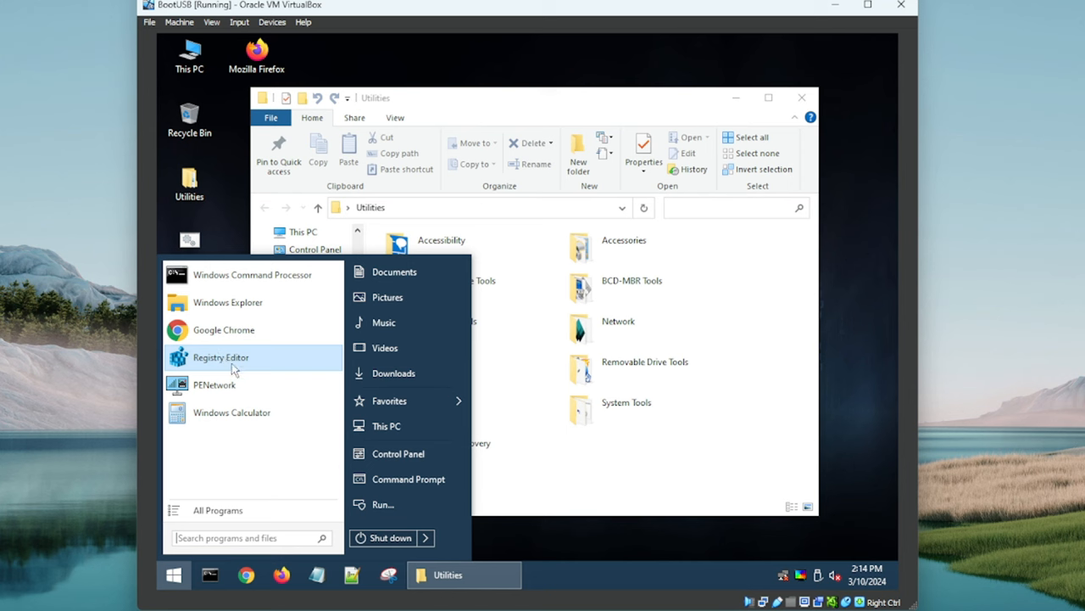
mouse_move(238, 359)
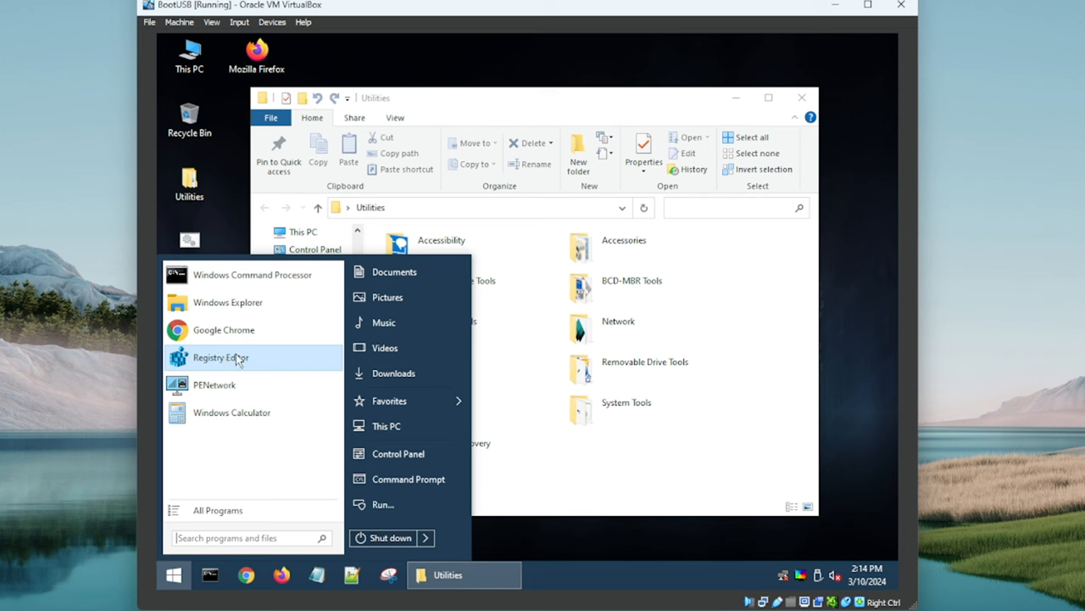
mouse_move(223, 330)
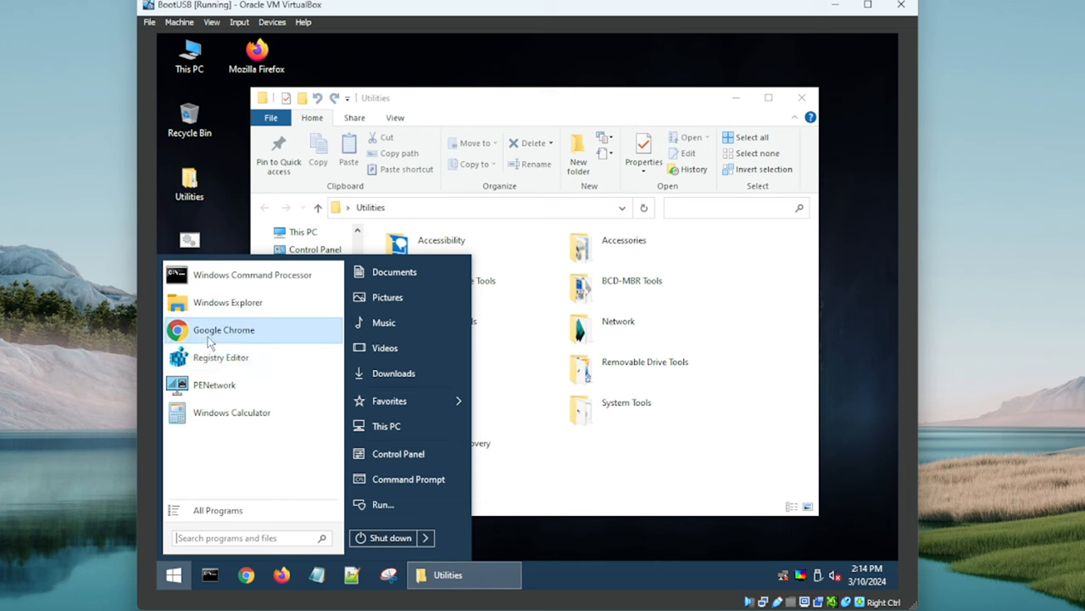
mouse_move(227, 274)
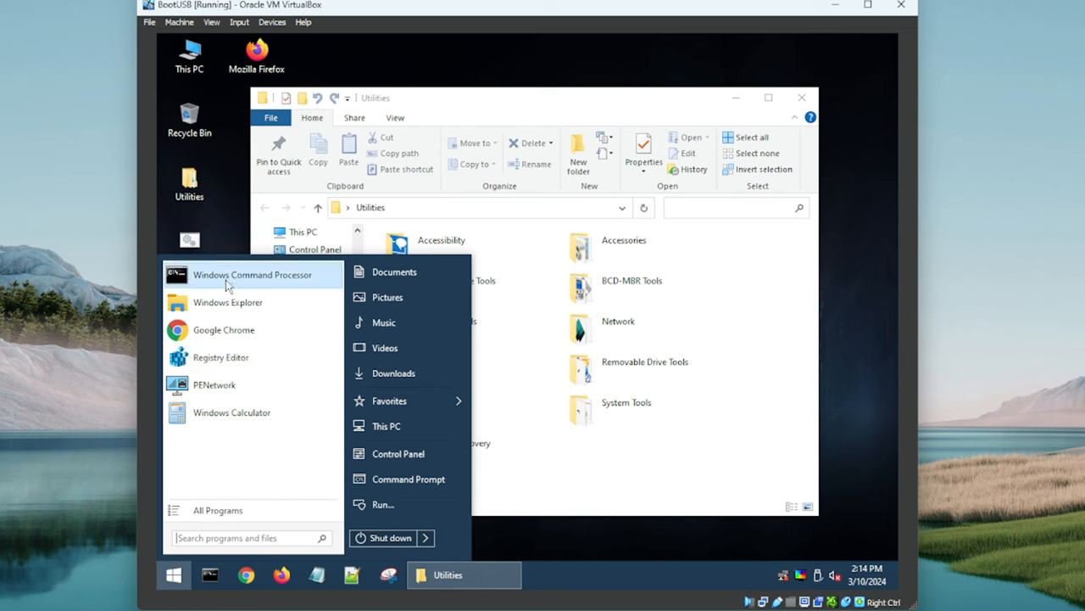
mouse_move(227, 302)
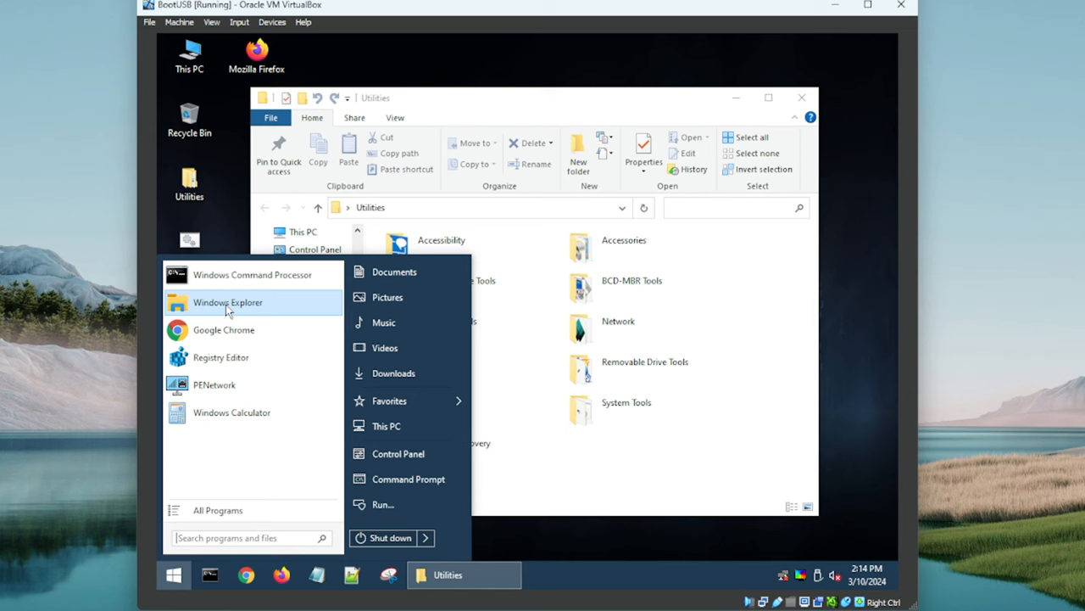
mouse_move(246, 307)
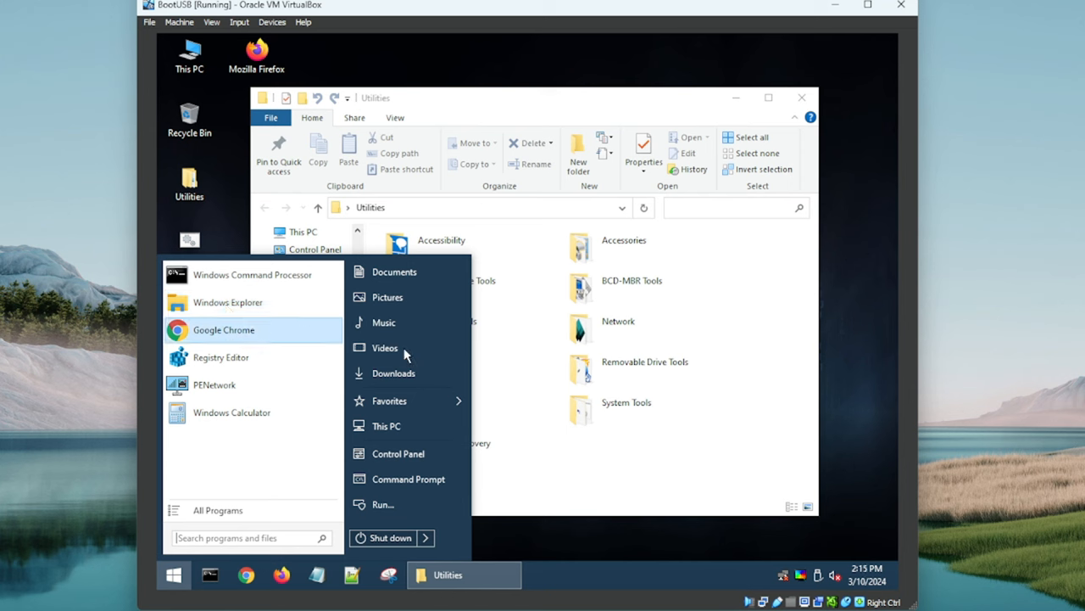
mouse_move(405, 348)
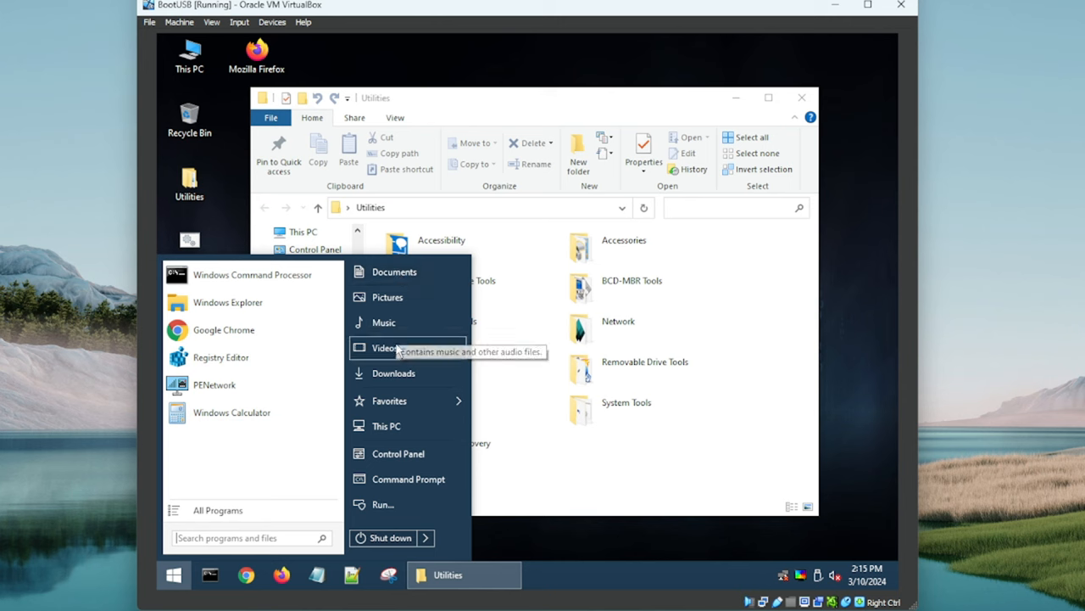
mouse_move(398, 297)
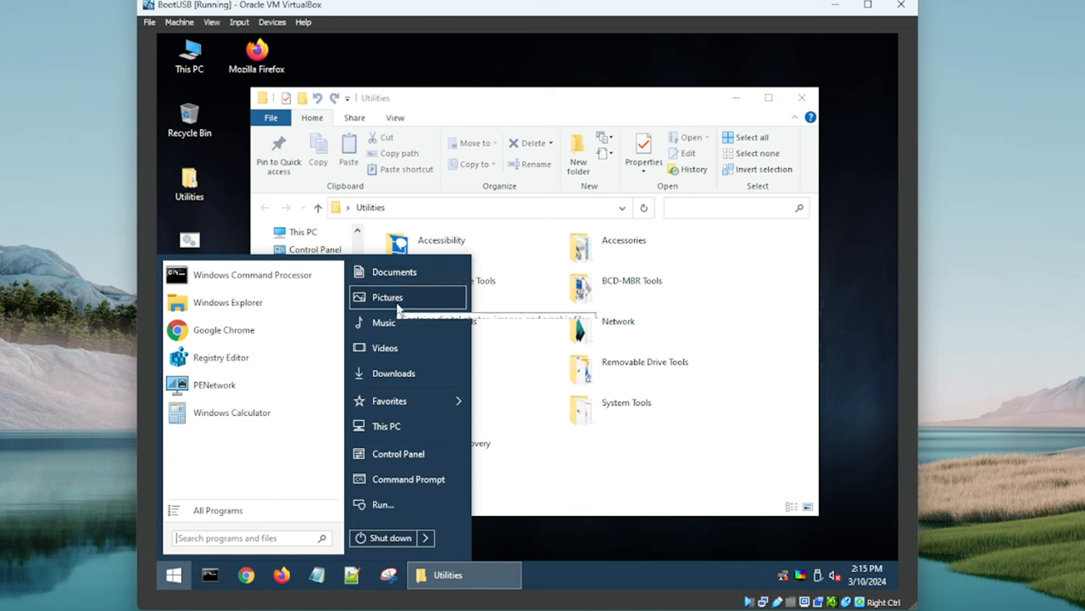
mouse_move(407, 373)
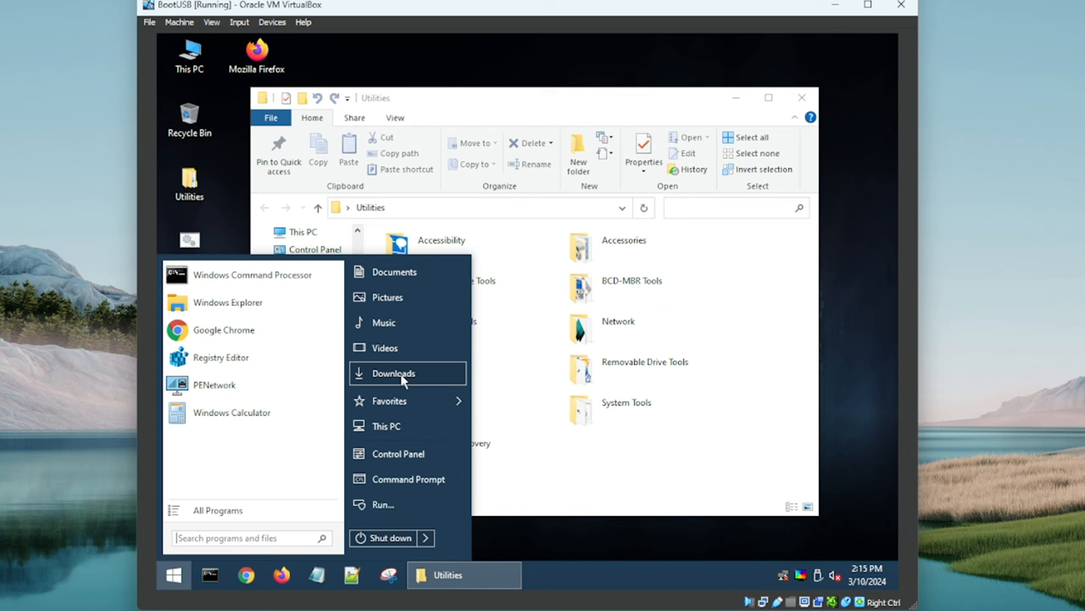
mouse_move(181, 444)
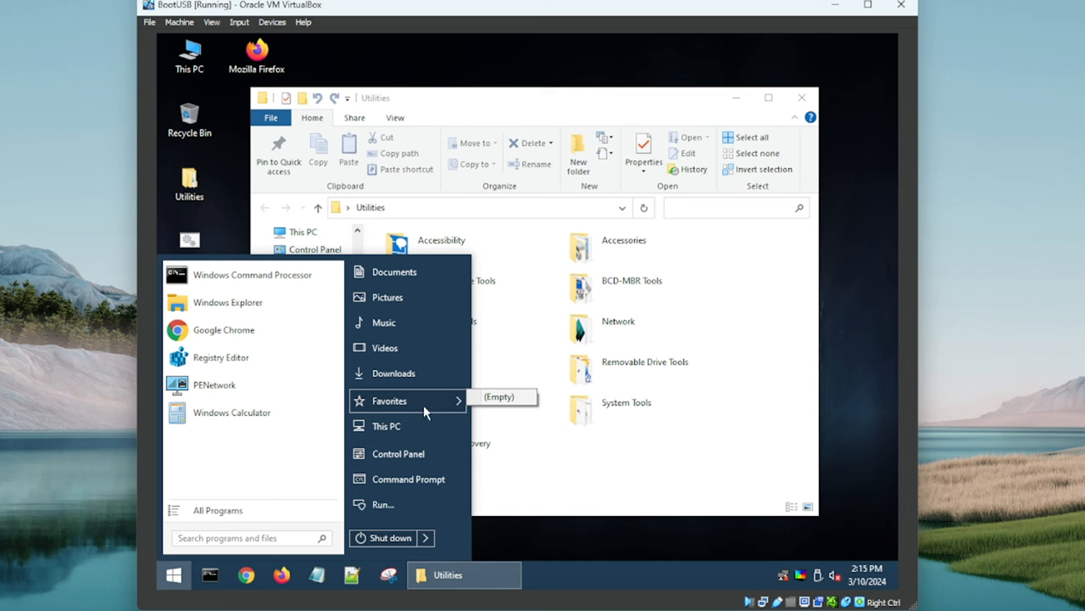
mouse_move(387, 426)
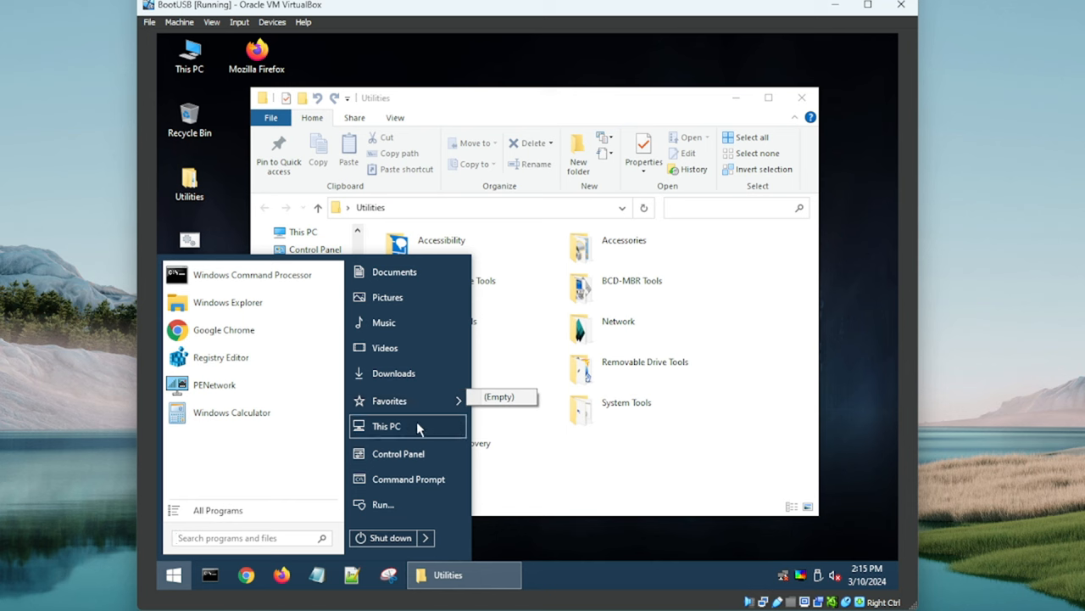
mouse_move(398, 453)
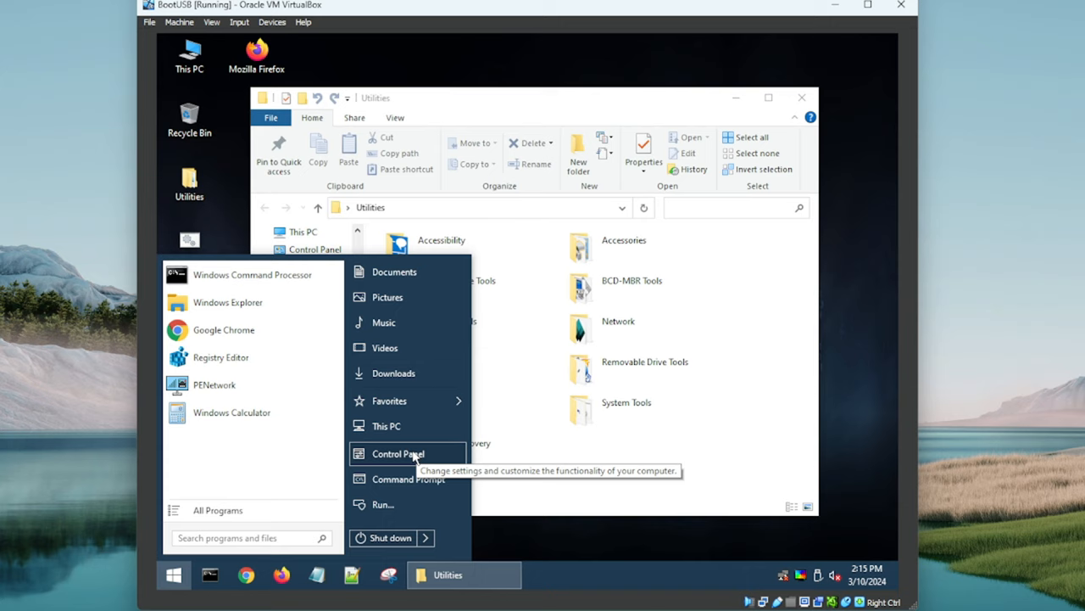
Step: Open Control Panel and set View by to Small icons
click(398, 452)
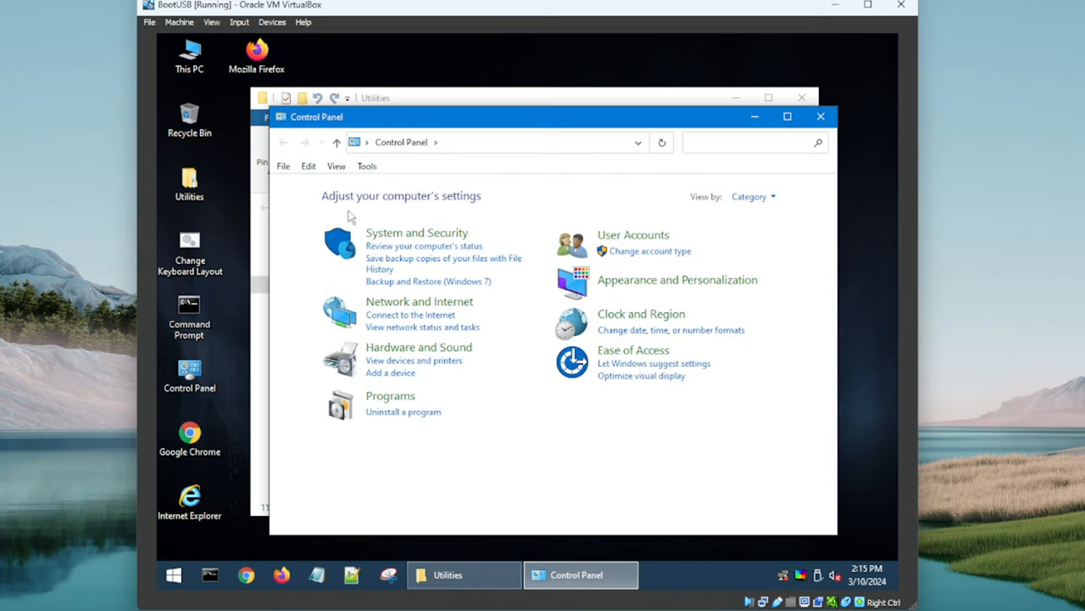
click(751, 196)
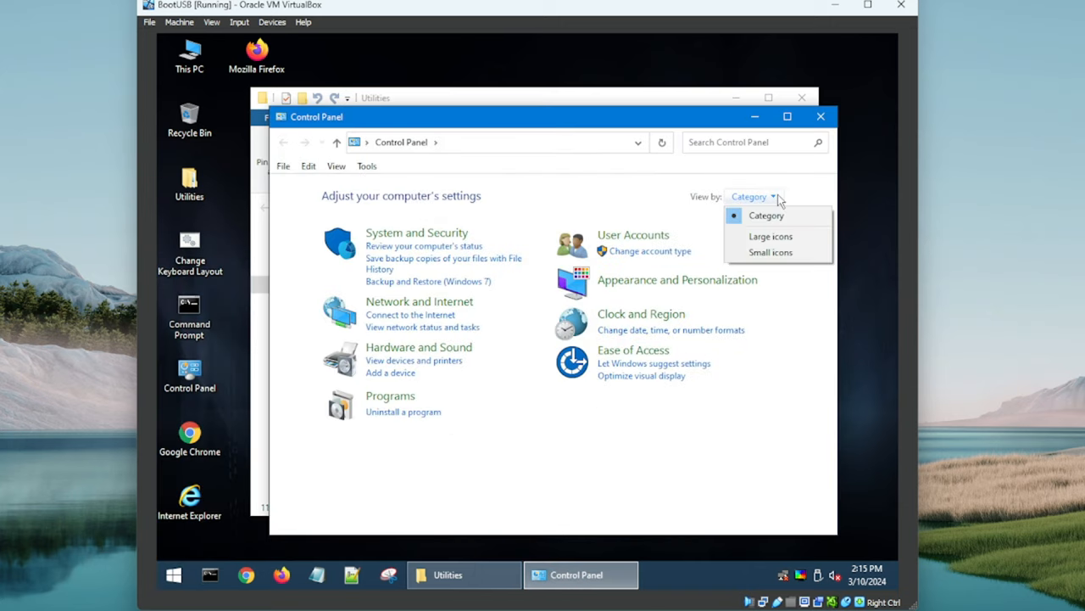
click(769, 252)
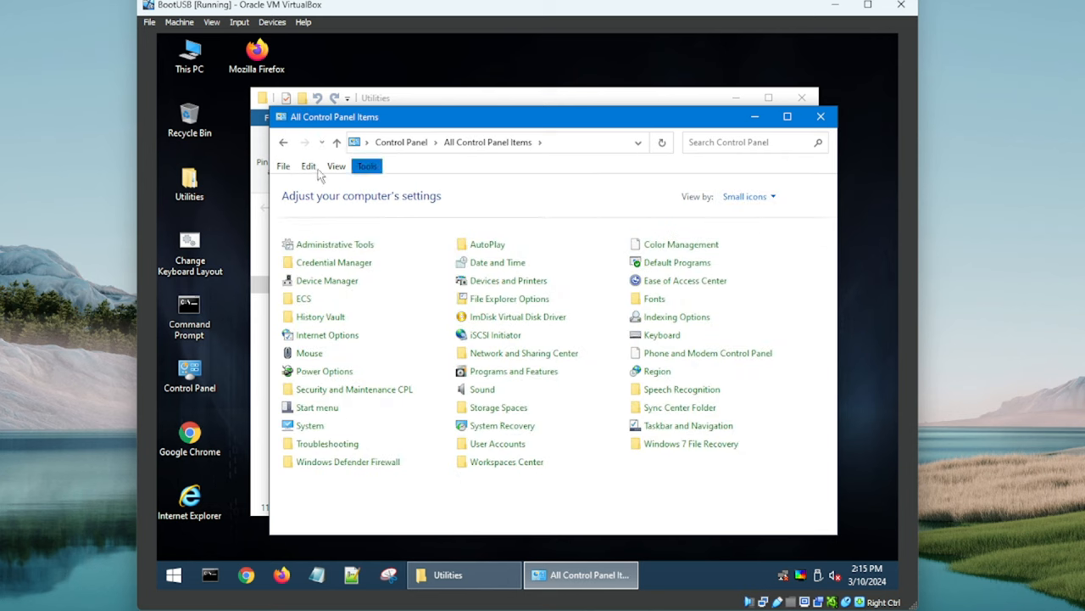
mouse_move(189, 246)
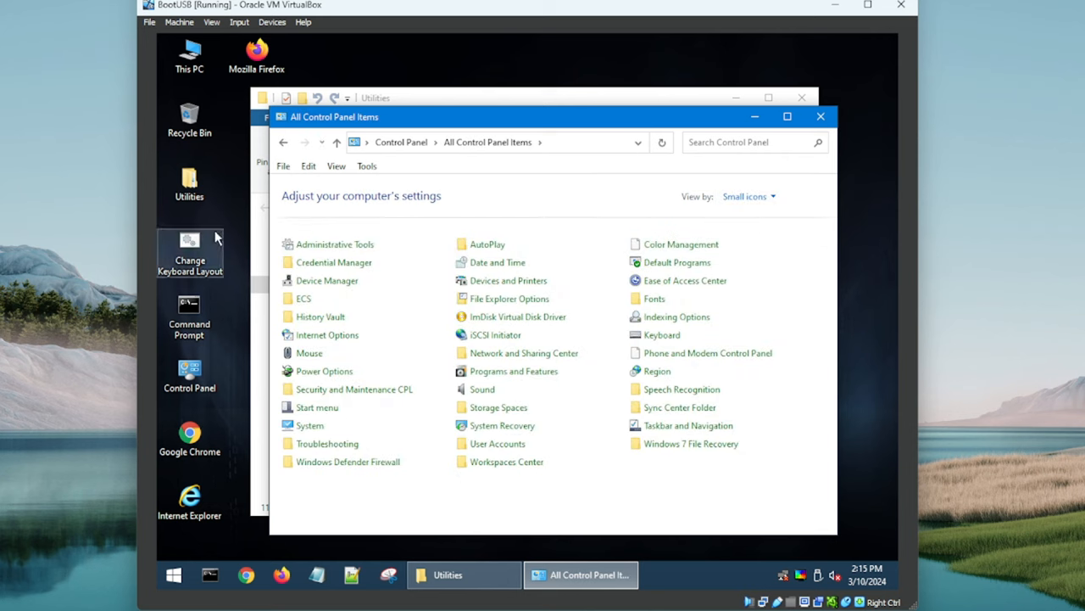
mouse_move(336, 244)
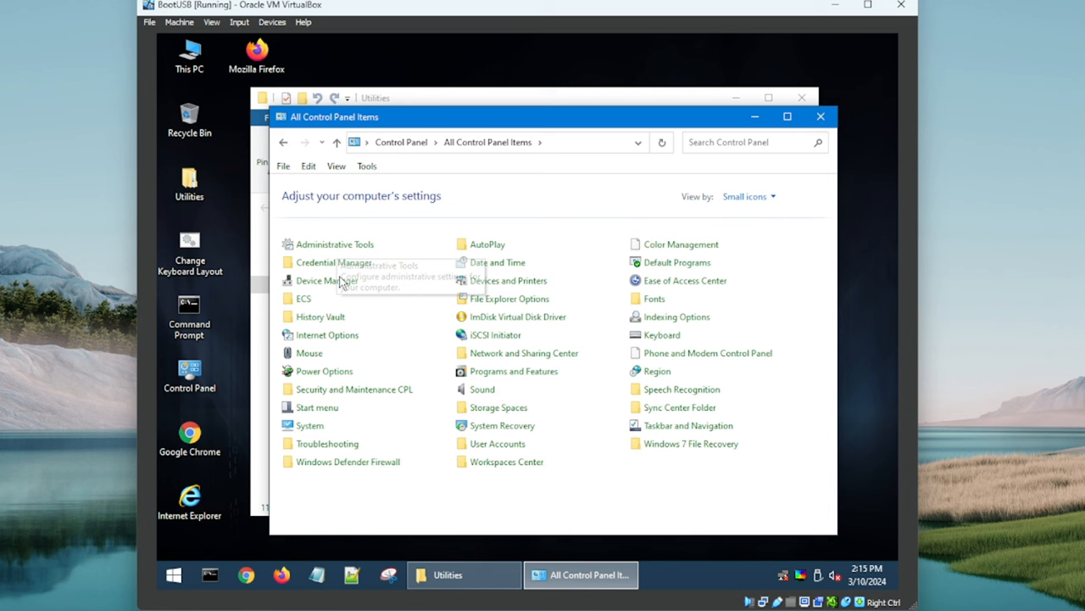
mouse_move(525, 467)
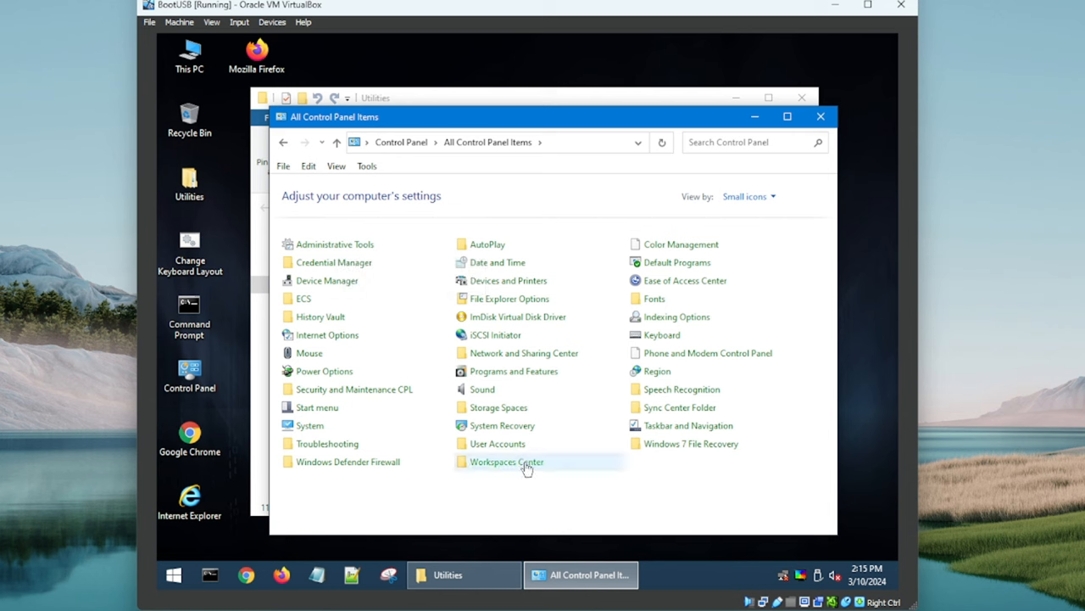
mouse_move(685, 280)
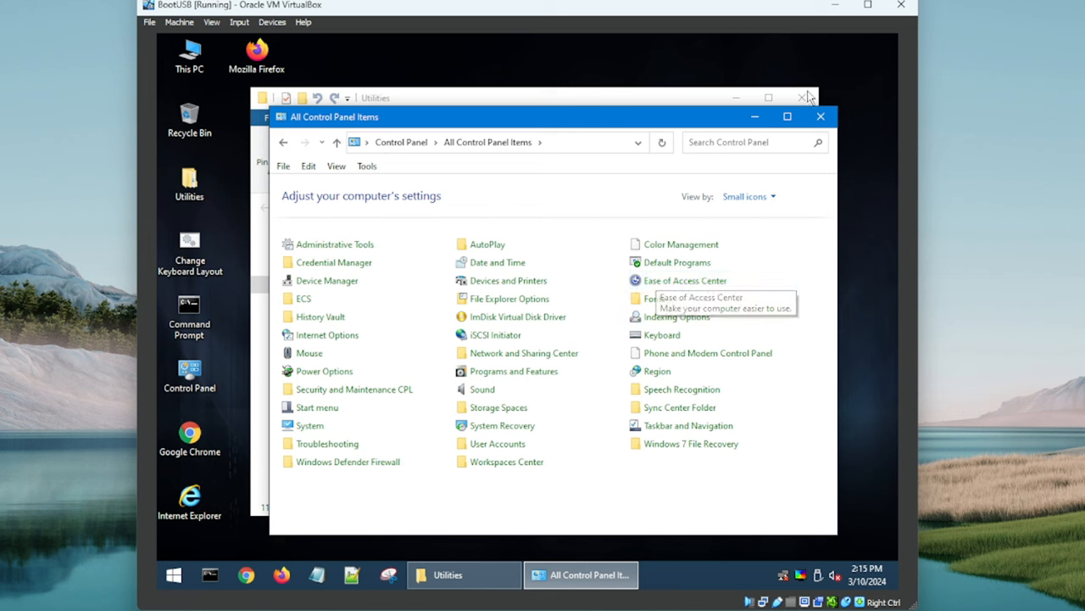
mouse_move(517, 316)
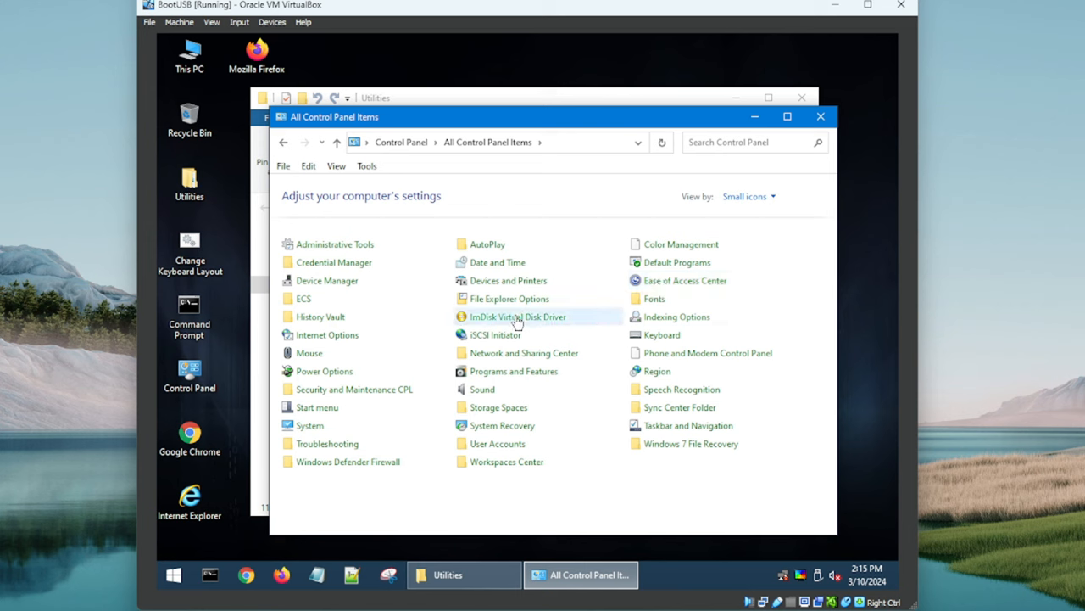
mouse_move(517, 316)
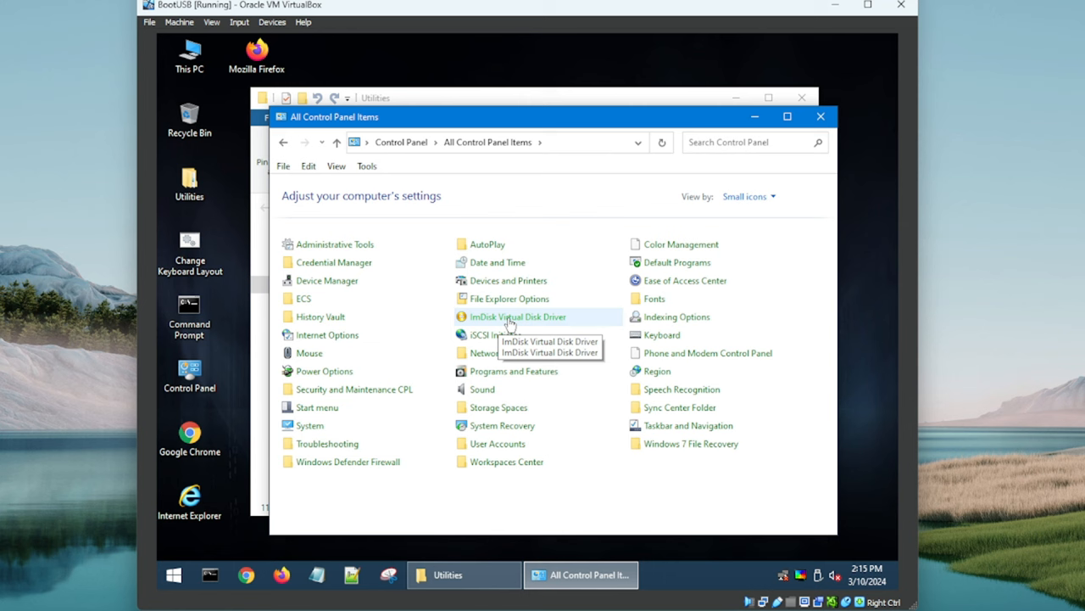
mouse_move(708, 227)
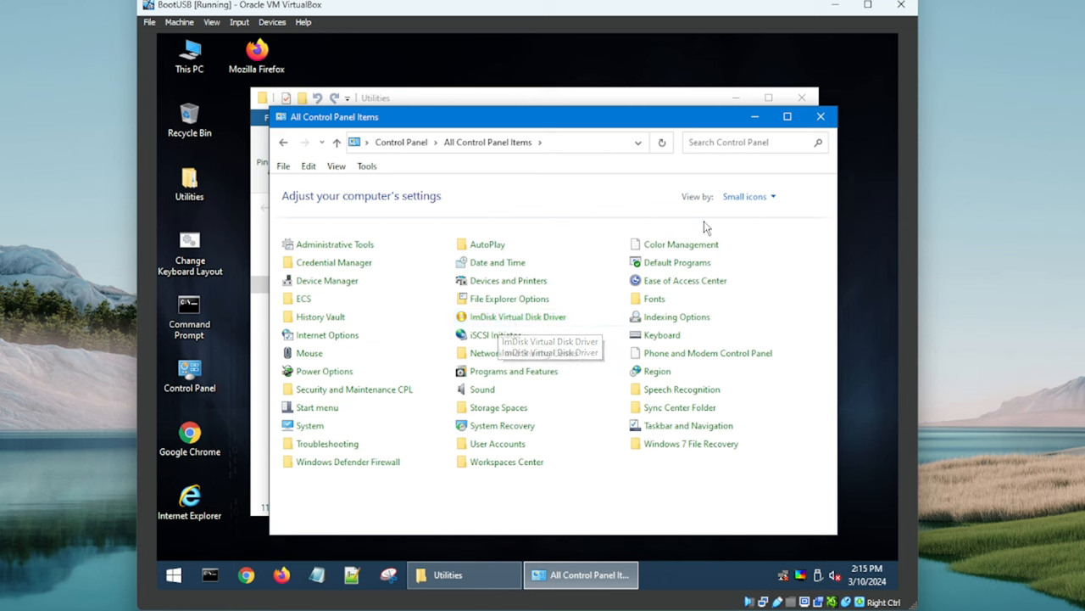
mouse_move(369, 292)
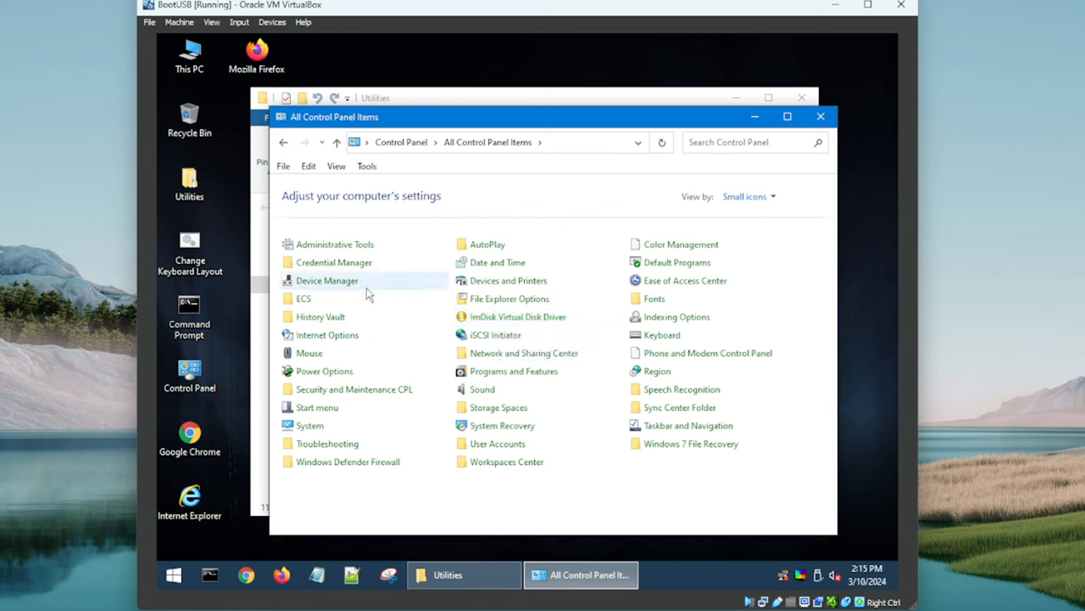
mouse_move(305, 298)
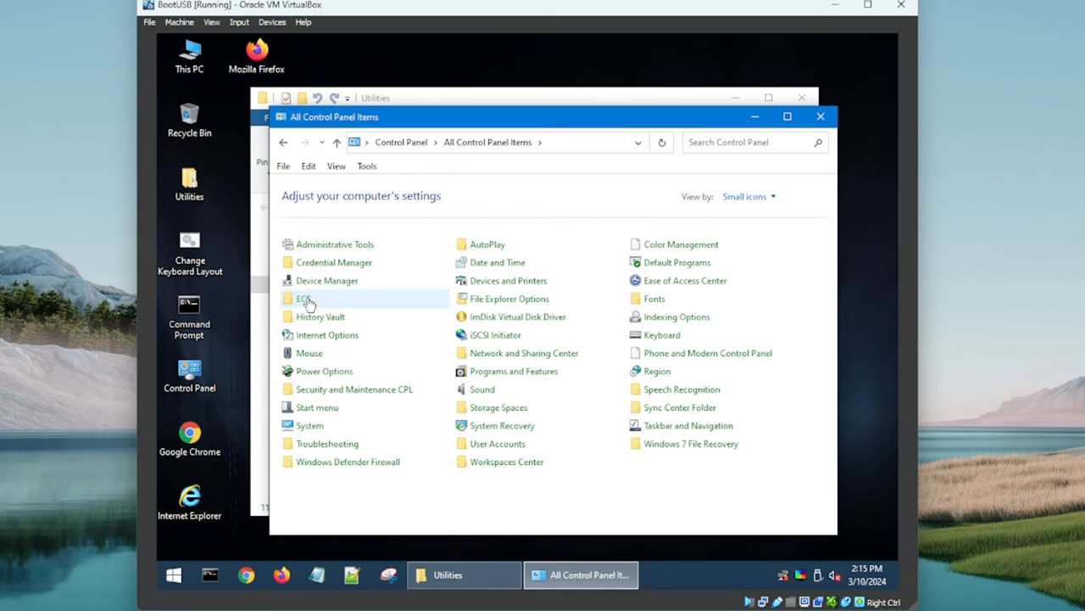
mouse_move(333, 261)
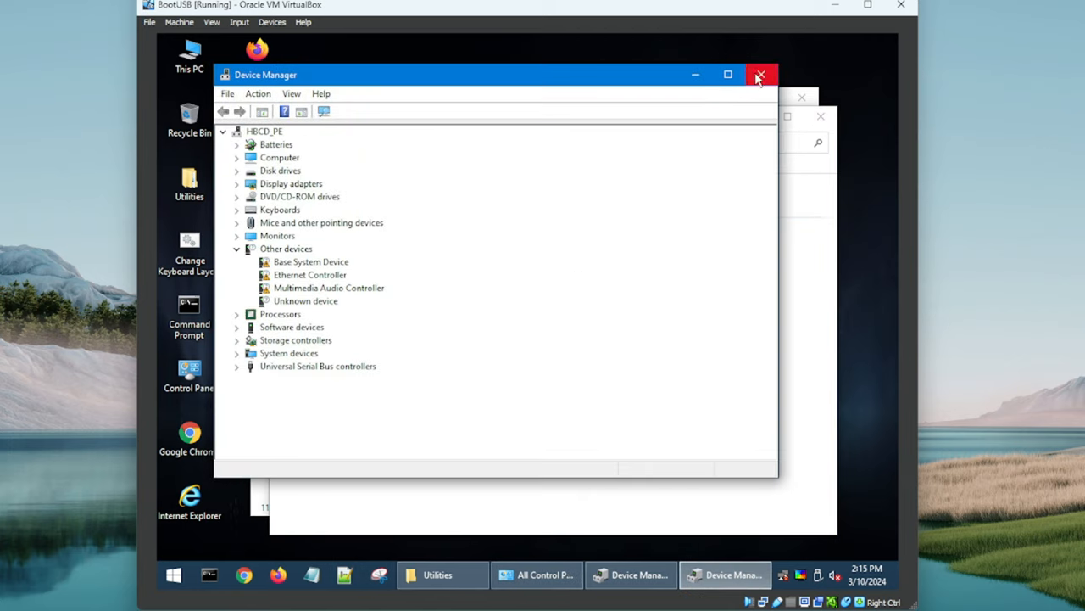
Step: Close both Device Manager windows, view Power Options, then return to all Control Panel items
click(546, 574)
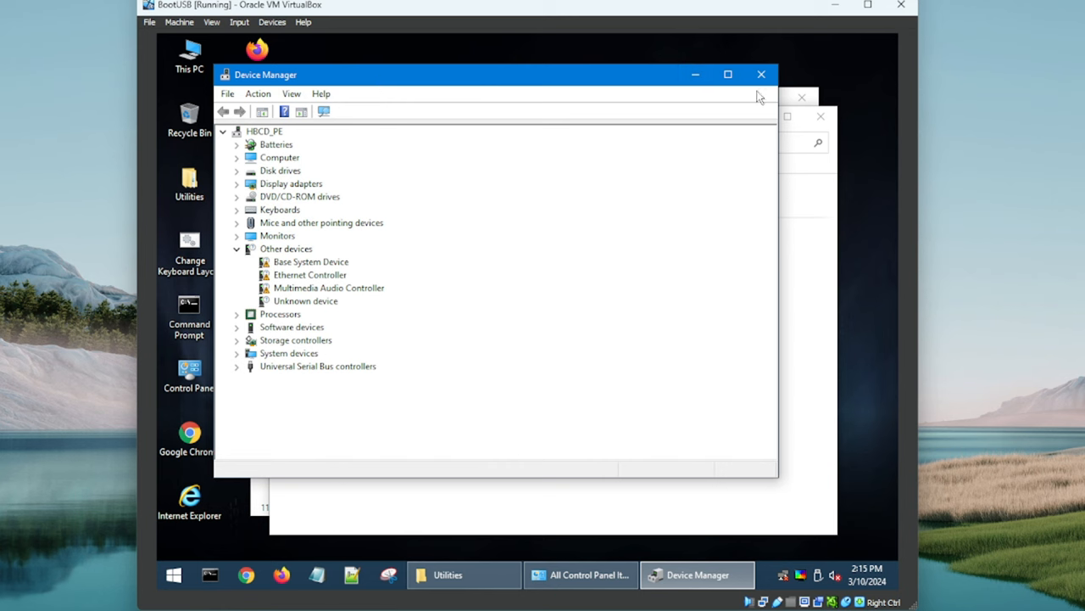
click(760, 75)
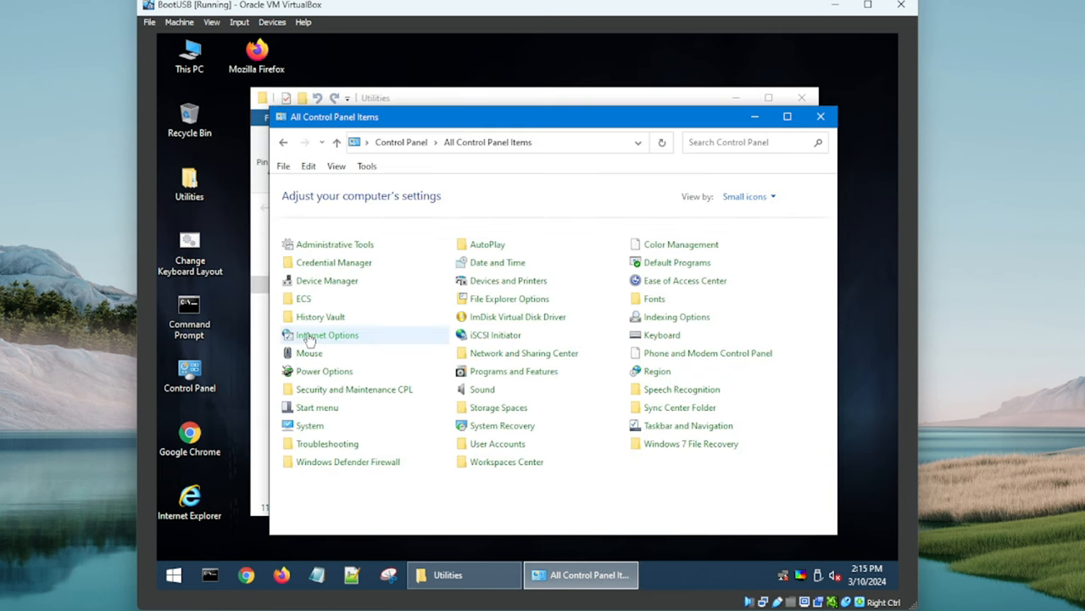
mouse_move(303, 298)
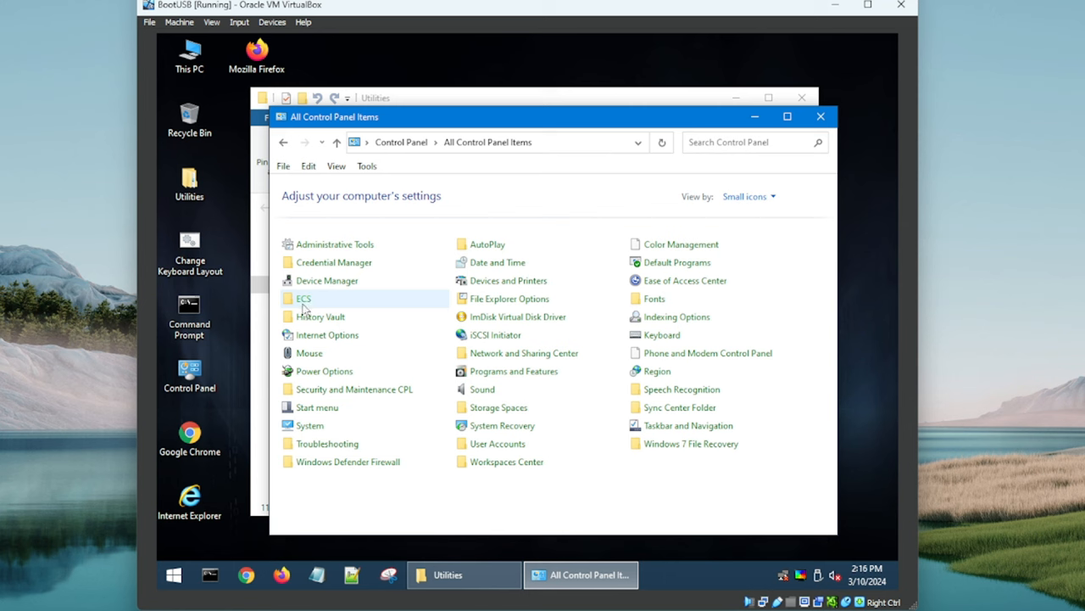
right_click(303, 297)
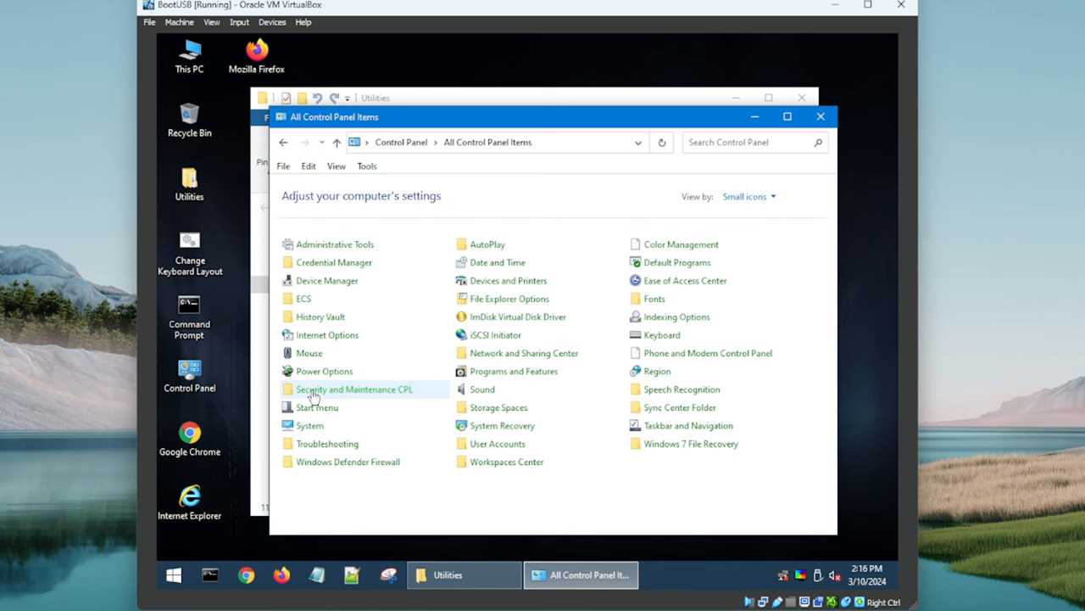
mouse_move(324, 371)
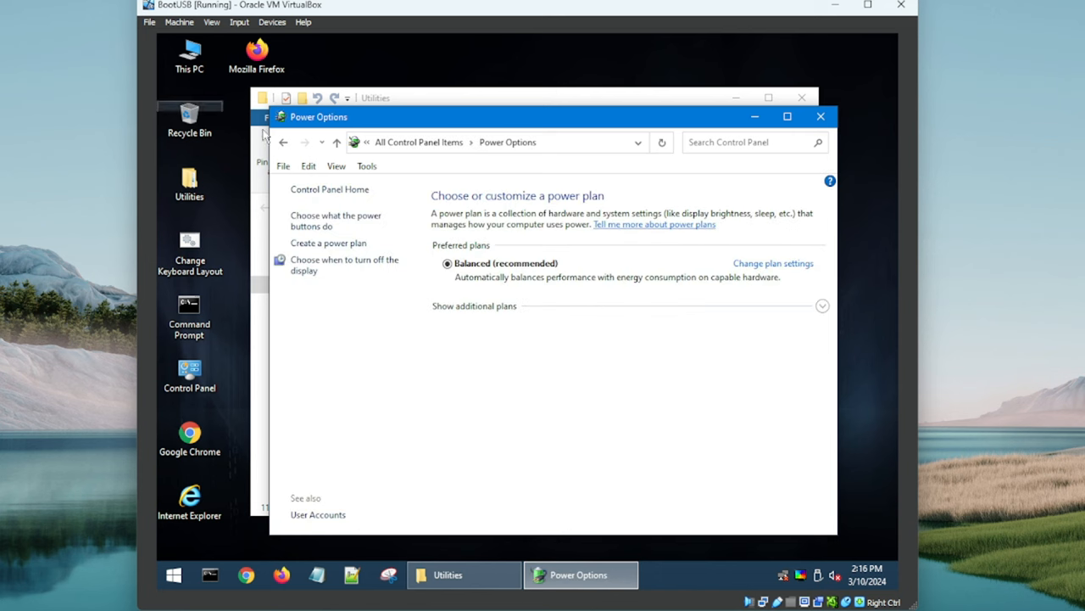
click(283, 141)
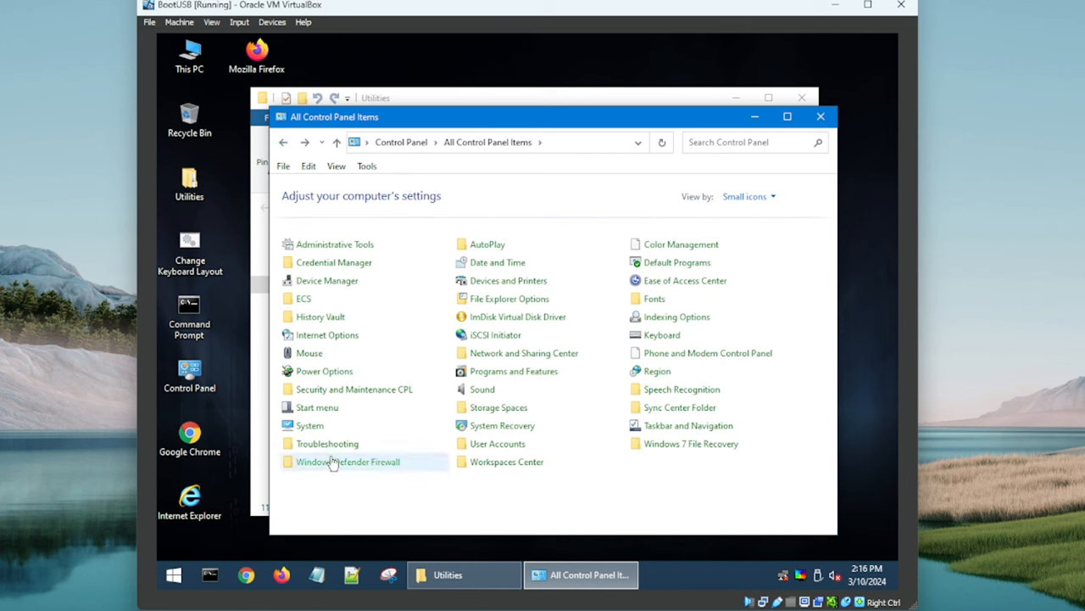
mouse_move(331, 454)
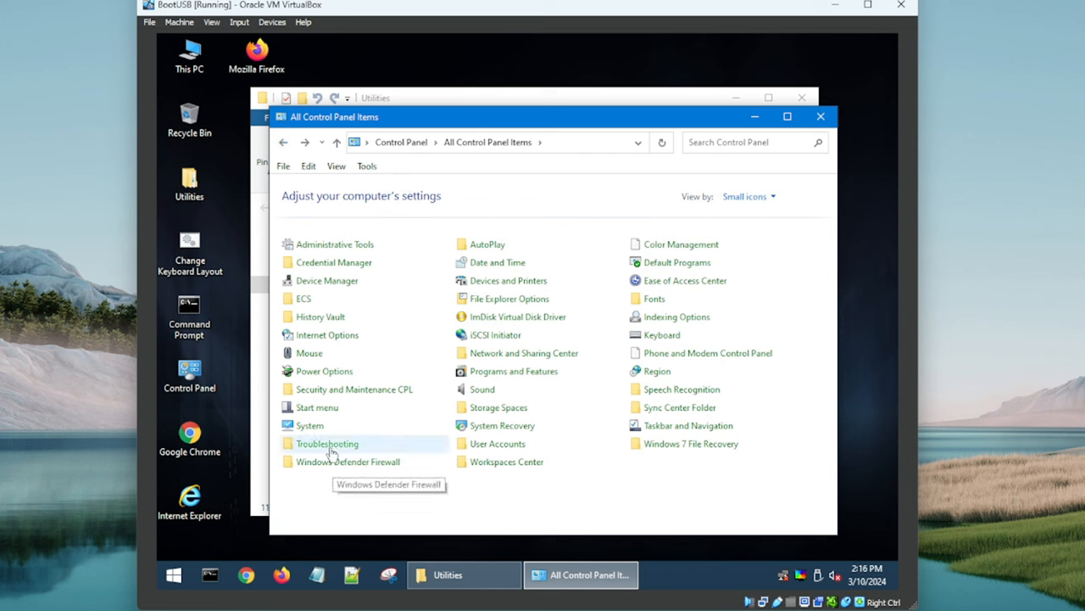
mouse_move(330, 392)
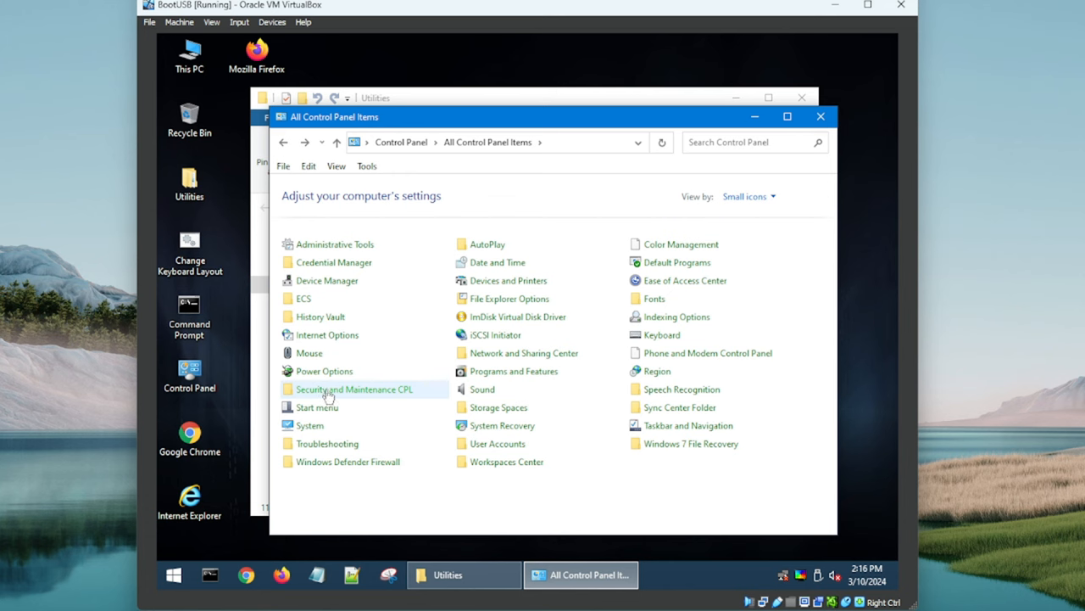
mouse_move(821, 116)
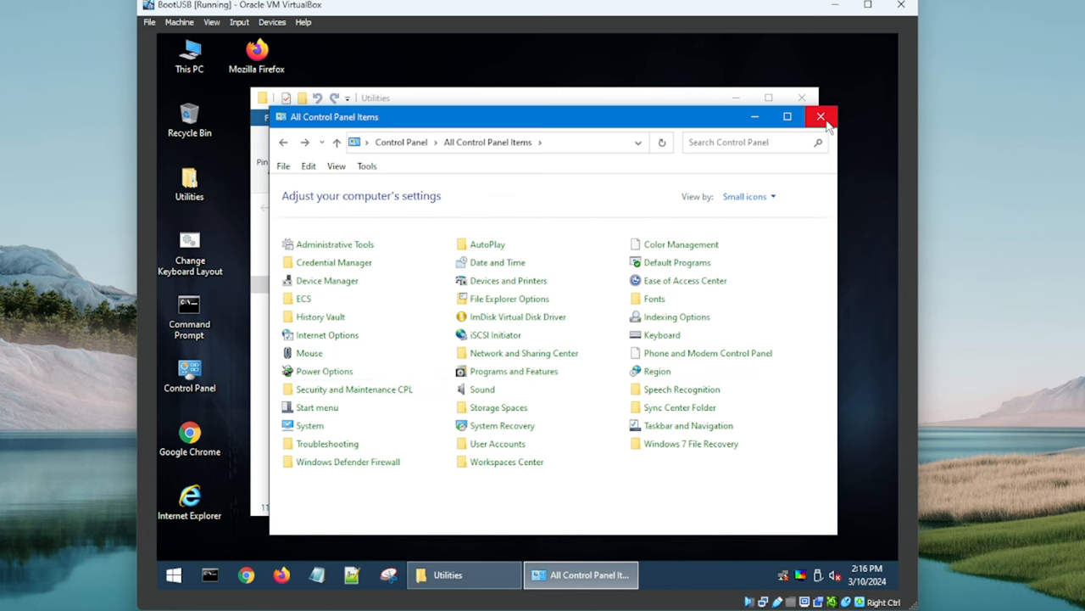
Step: Close Control Panel and launch Bootice from All Programs > BCD-MBR Tools
click(820, 116)
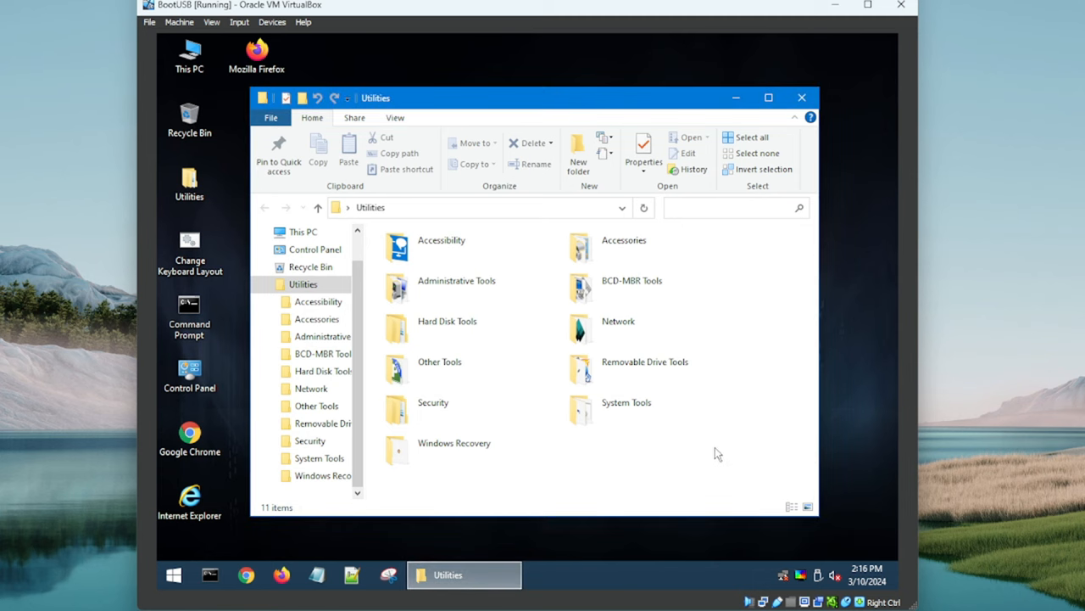
click(440, 246)
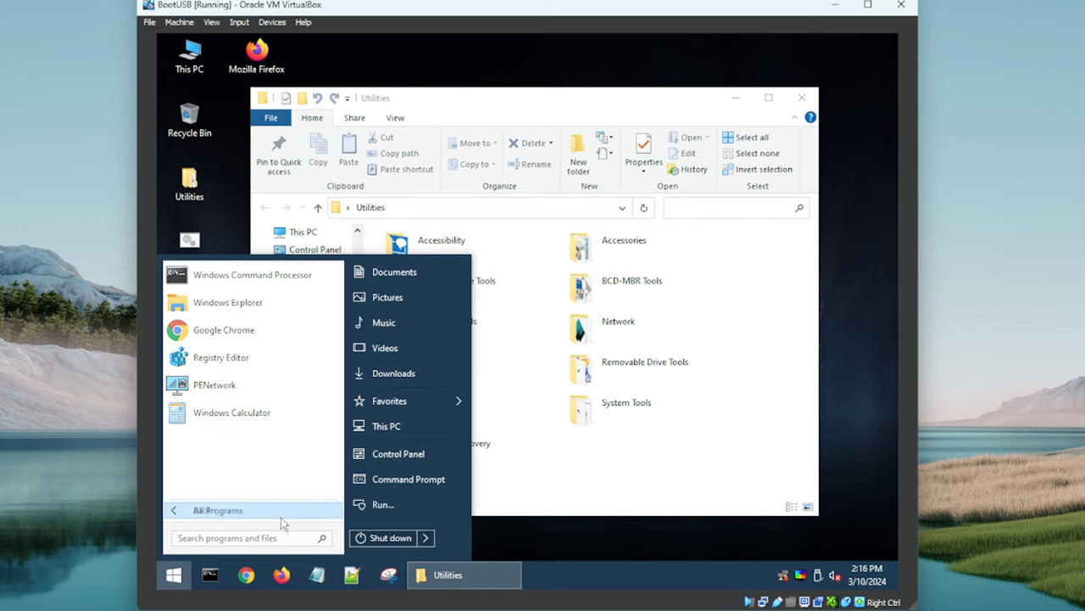
click(218, 510)
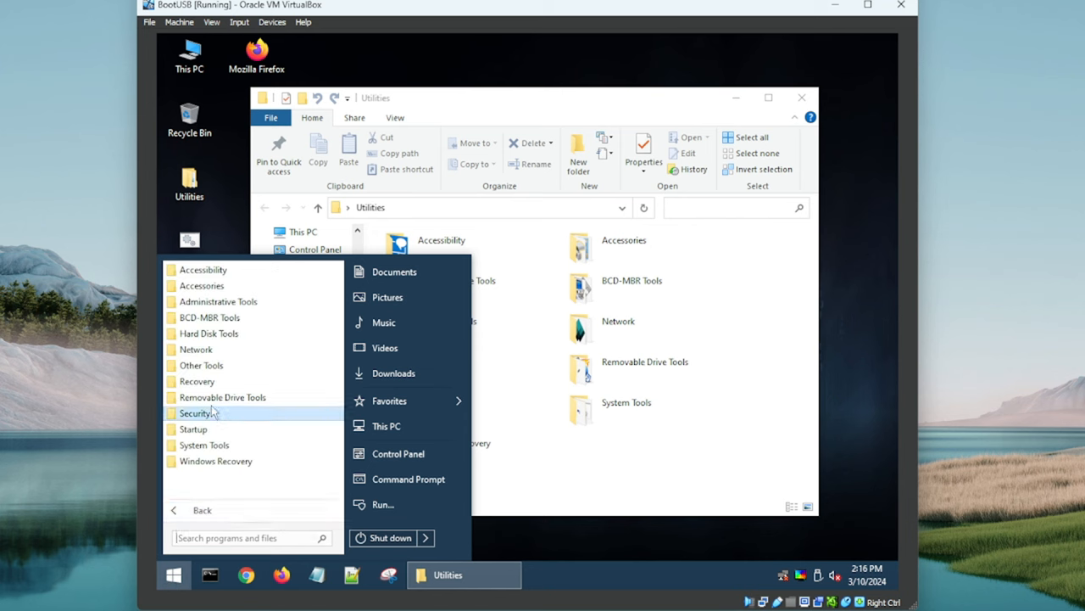
mouse_move(211, 269)
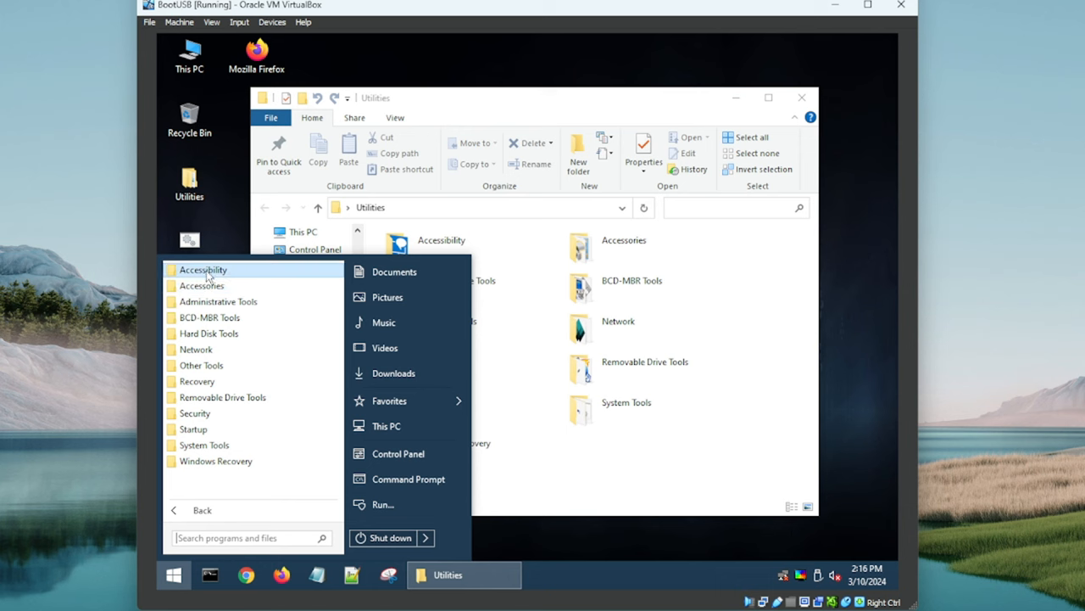
mouse_move(210, 317)
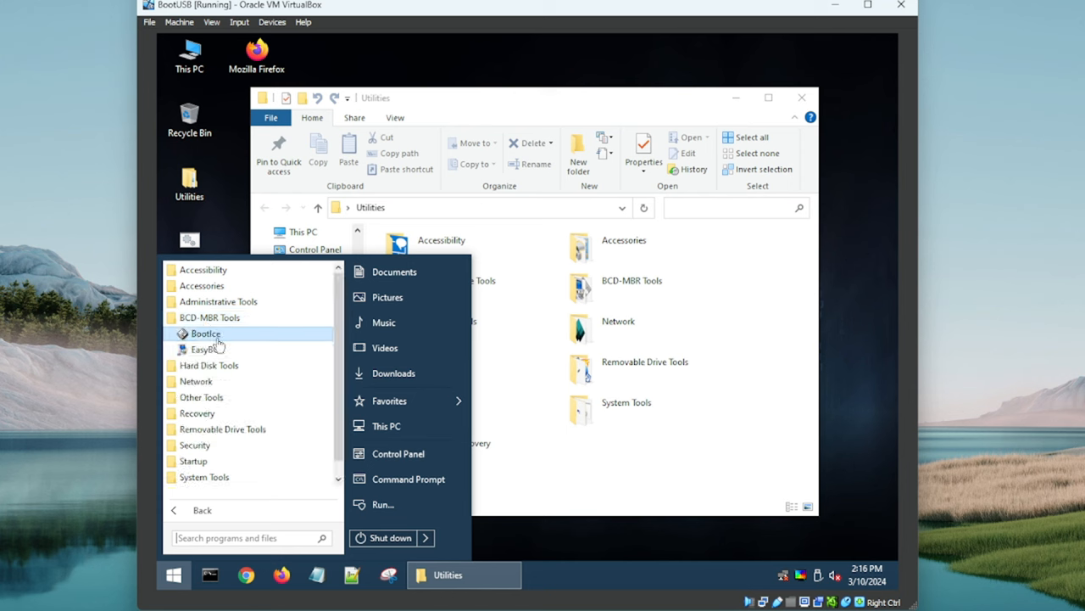
mouse_move(209, 317)
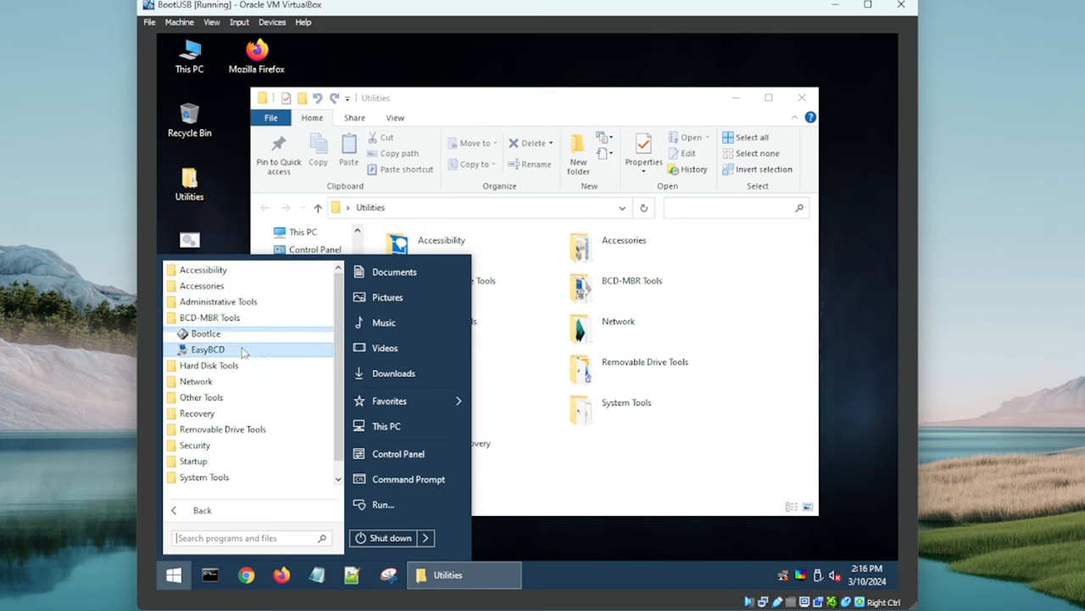
mouse_move(219, 333)
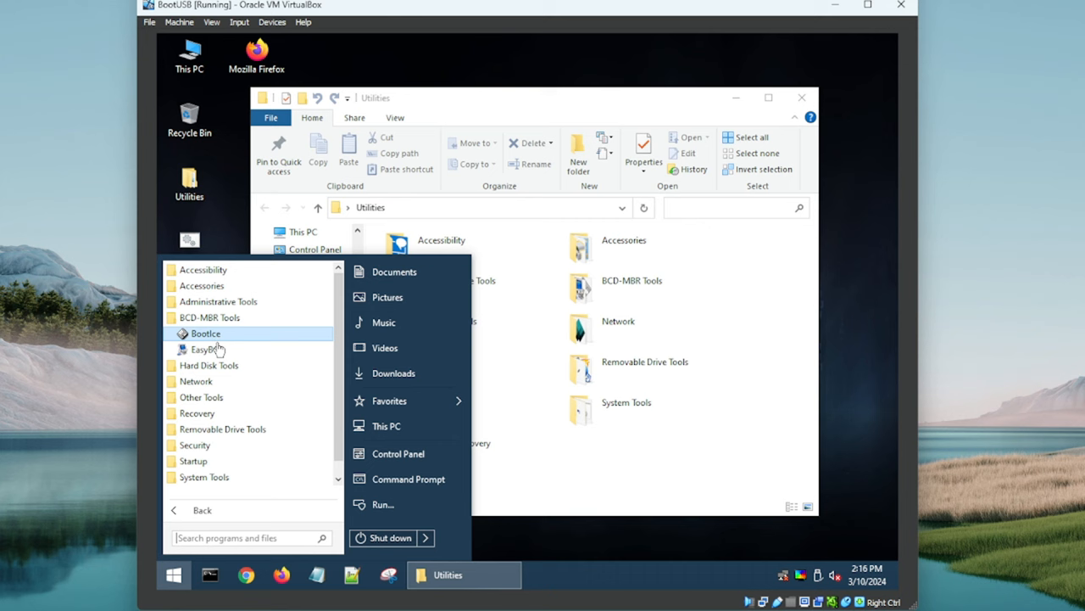
mouse_move(208, 349)
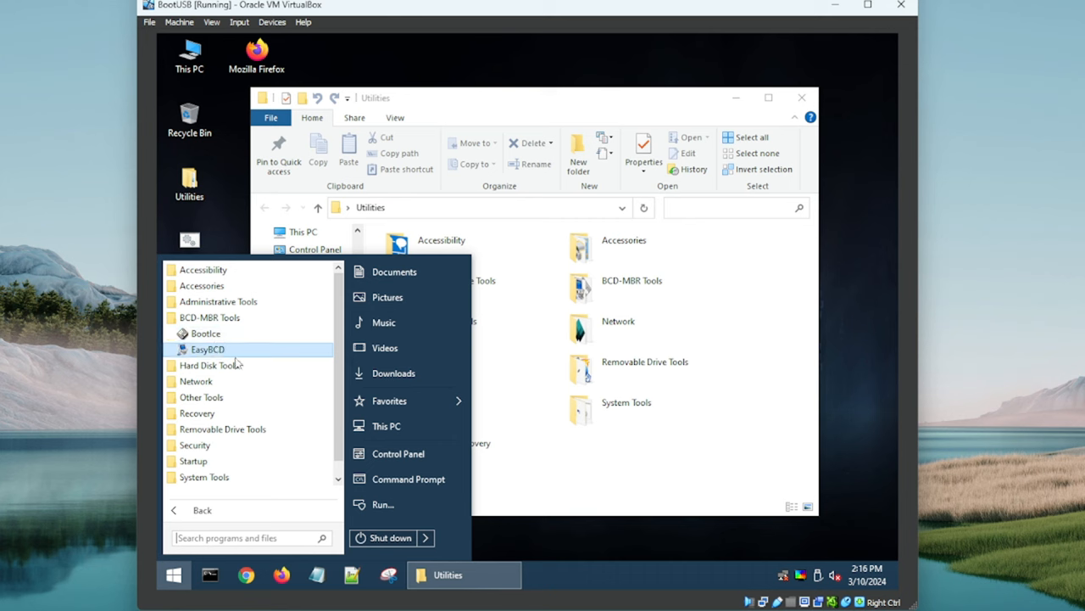
mouse_move(216, 333)
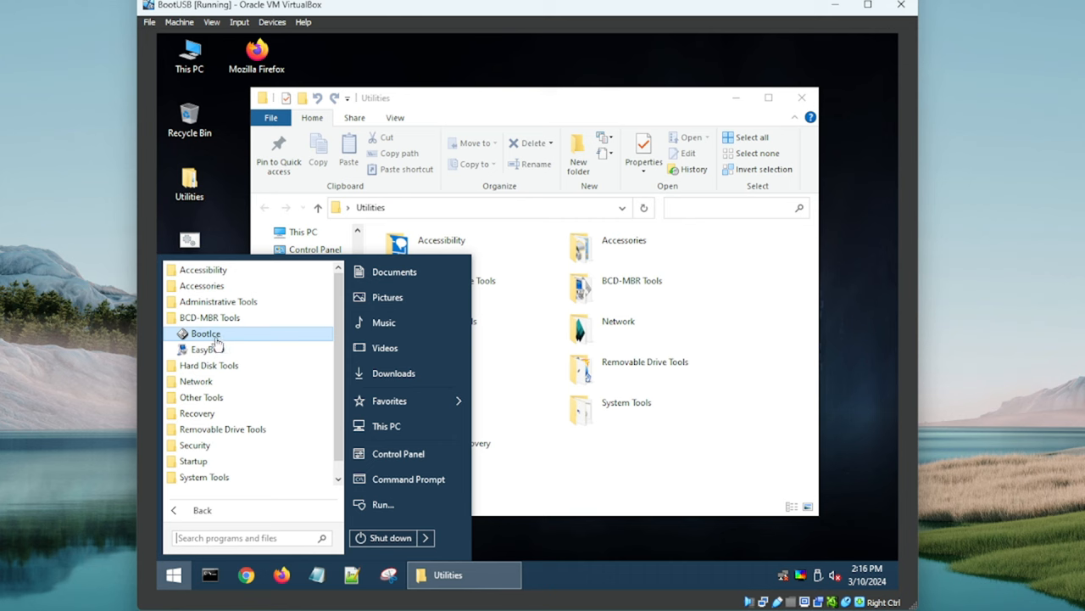
double_click(205, 333)
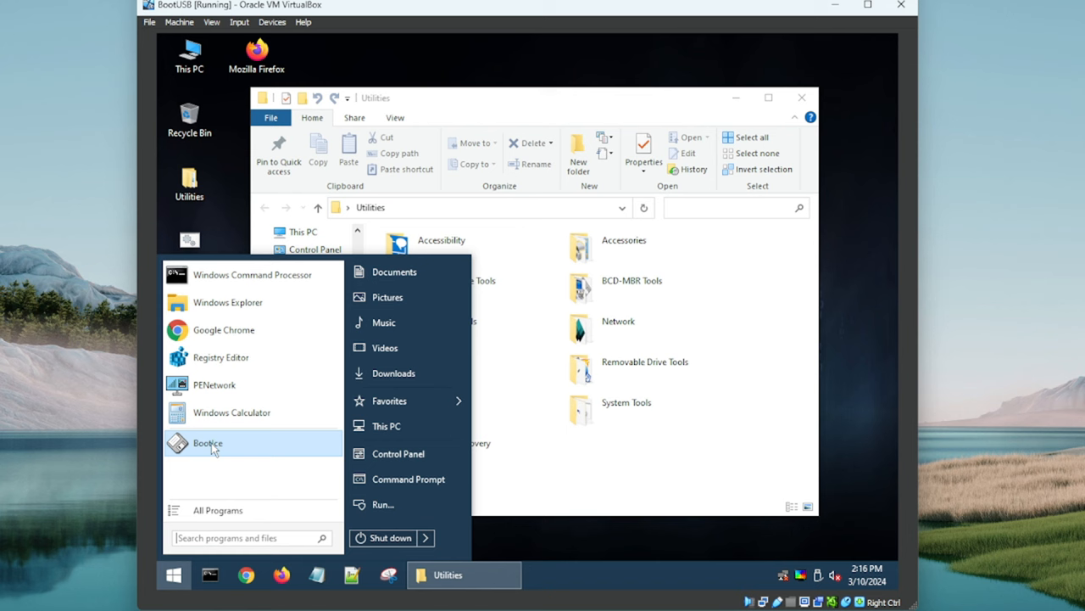
mouse_move(242, 441)
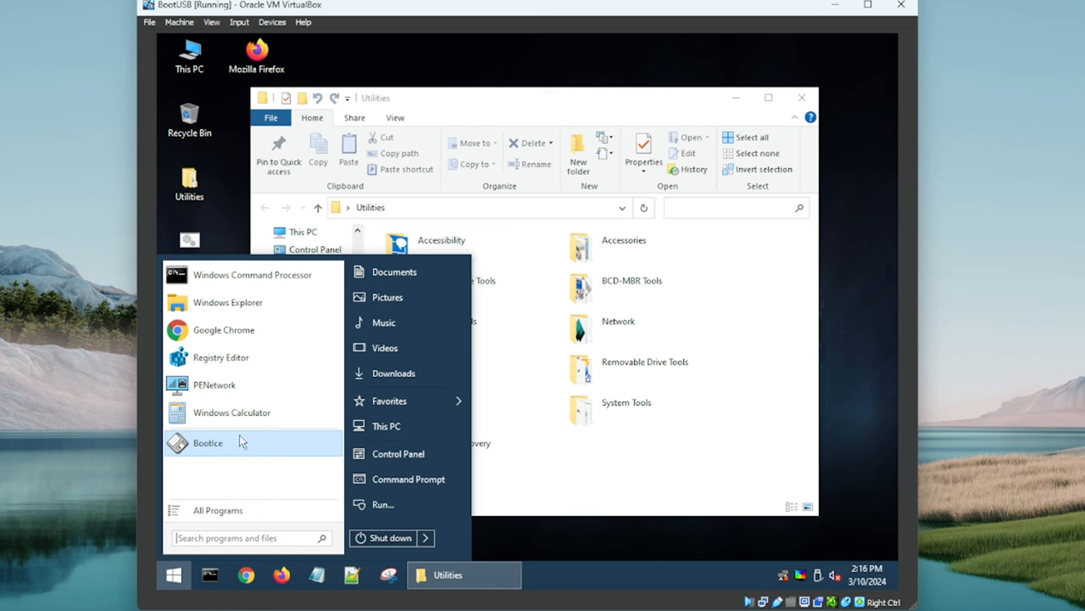
Step: Expand All Programs > Hard Disk Tools > Data Recovery and scroll its tool list
click(217, 510)
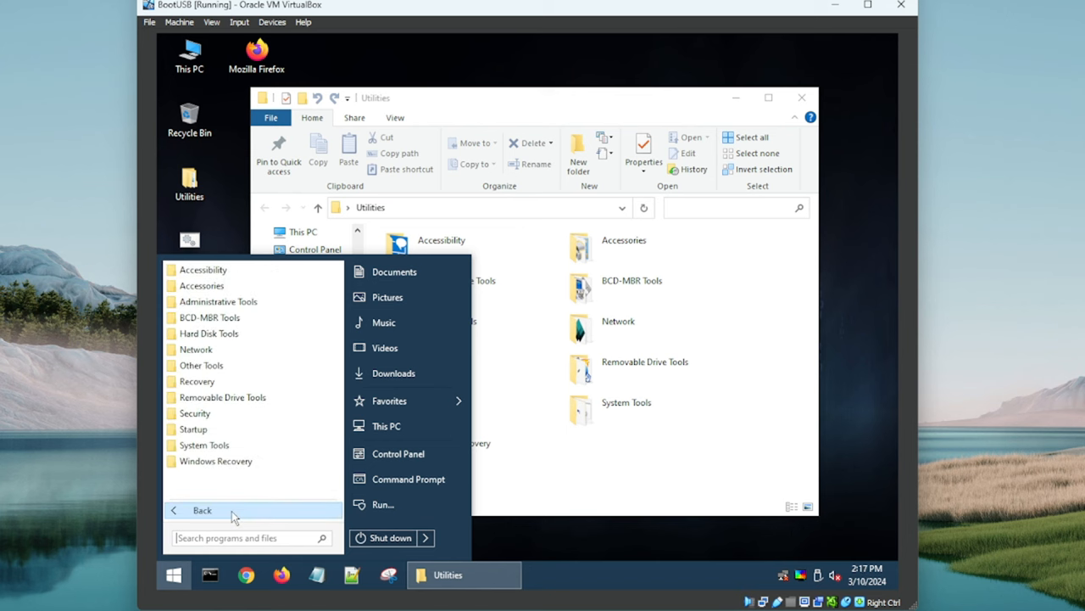
click(209, 317)
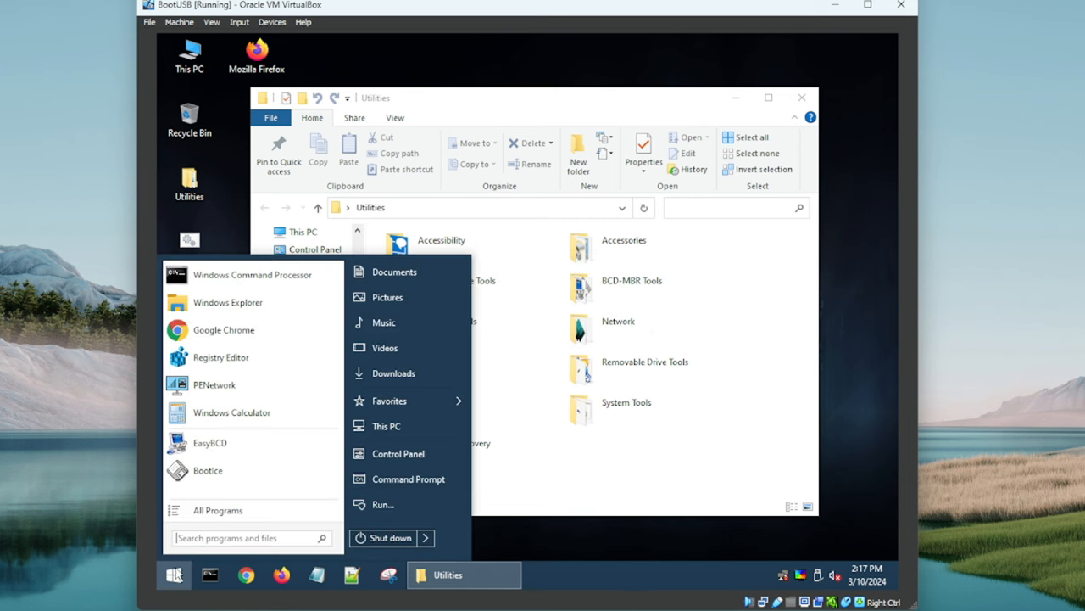
mouse_move(265, 323)
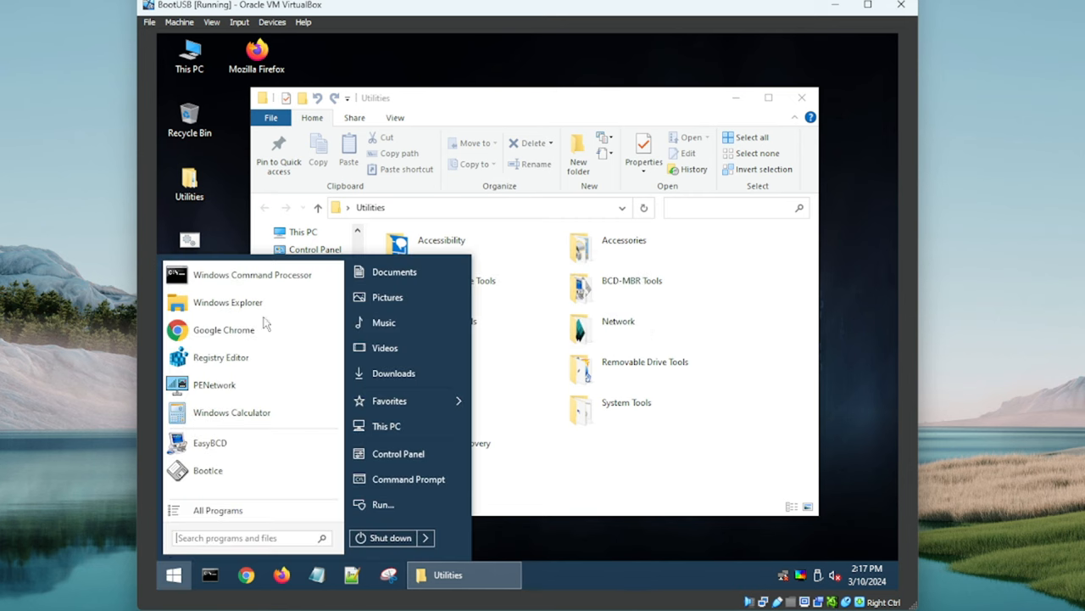
click(217, 510)
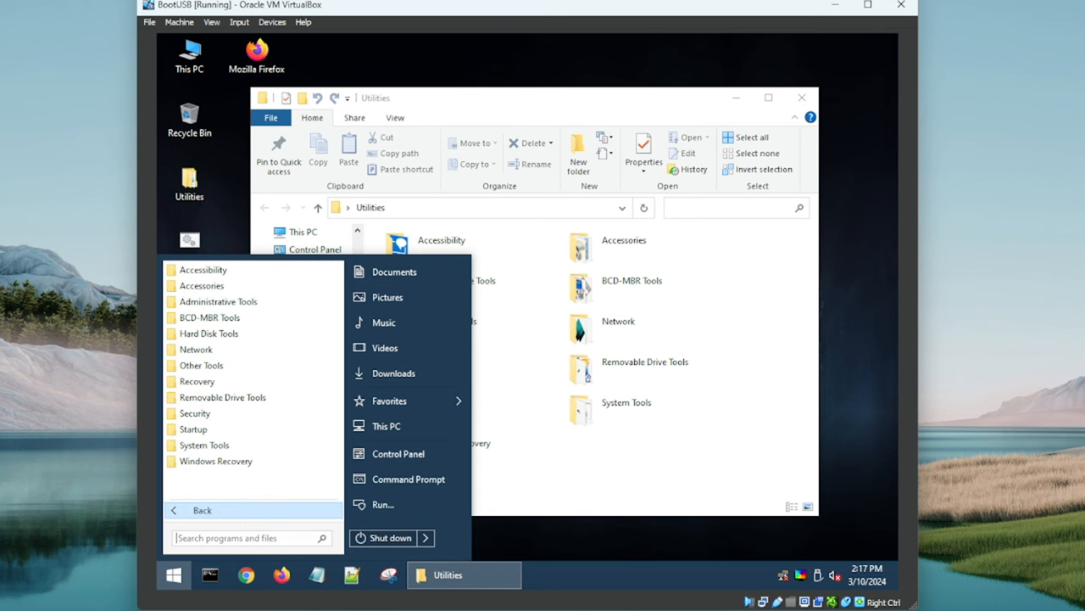
click(209, 332)
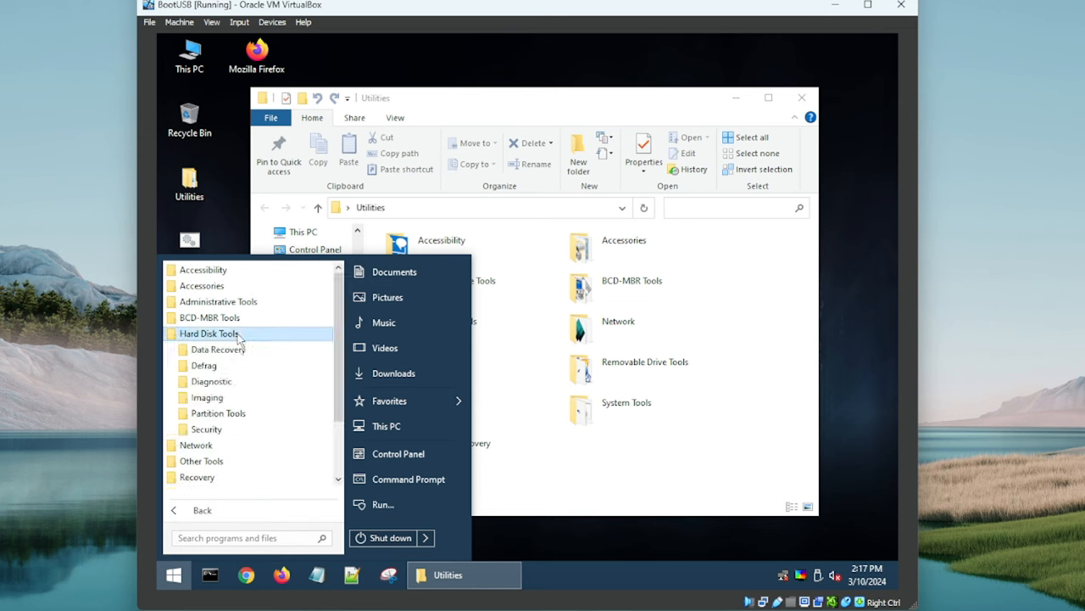
mouse_move(290, 301)
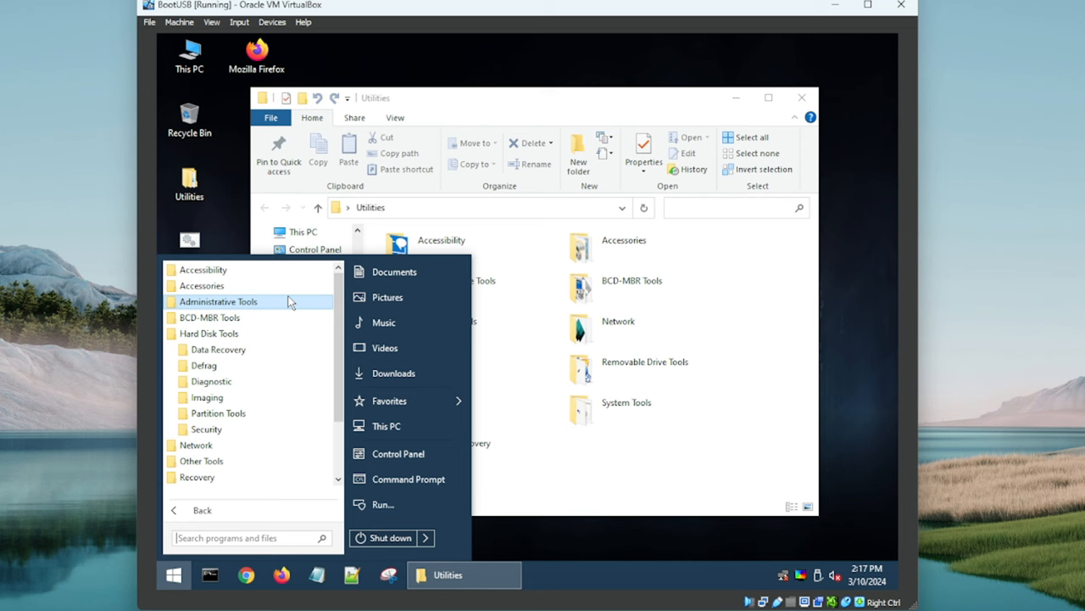
mouse_move(268, 374)
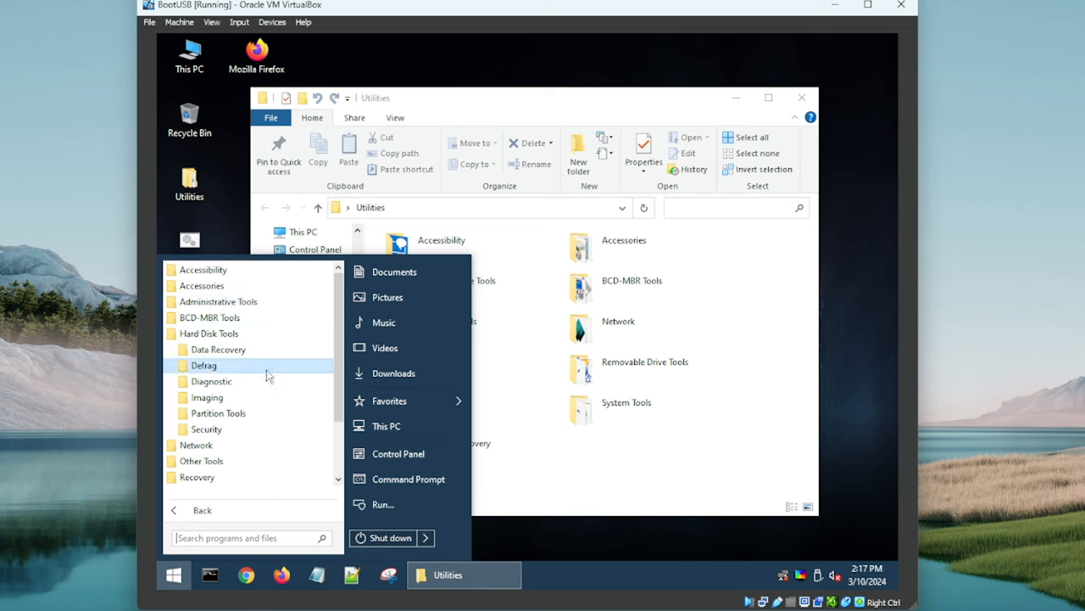
mouse_move(218, 348)
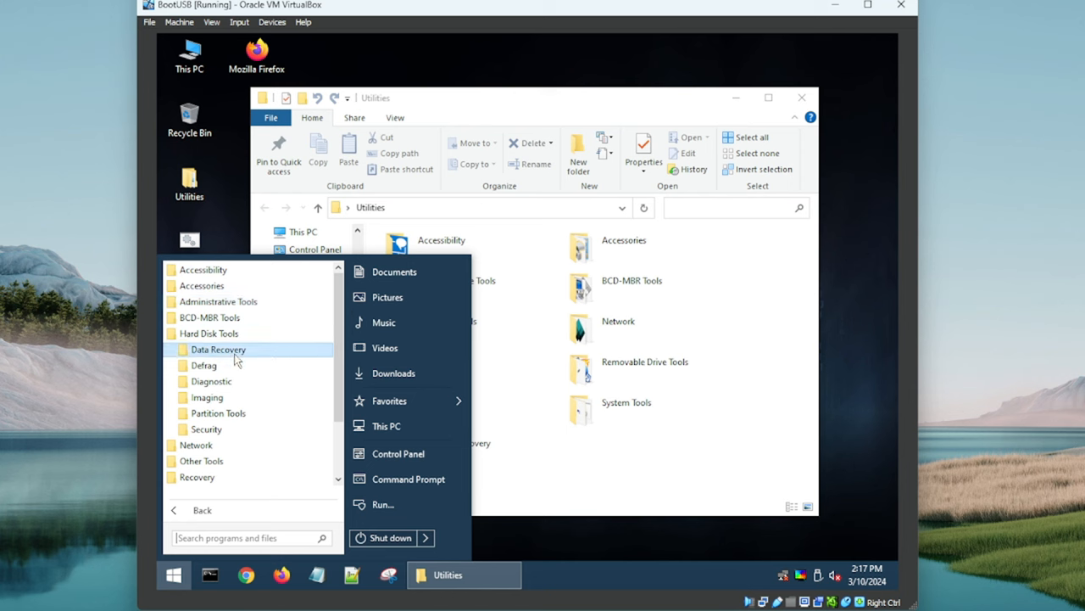
mouse_move(204, 365)
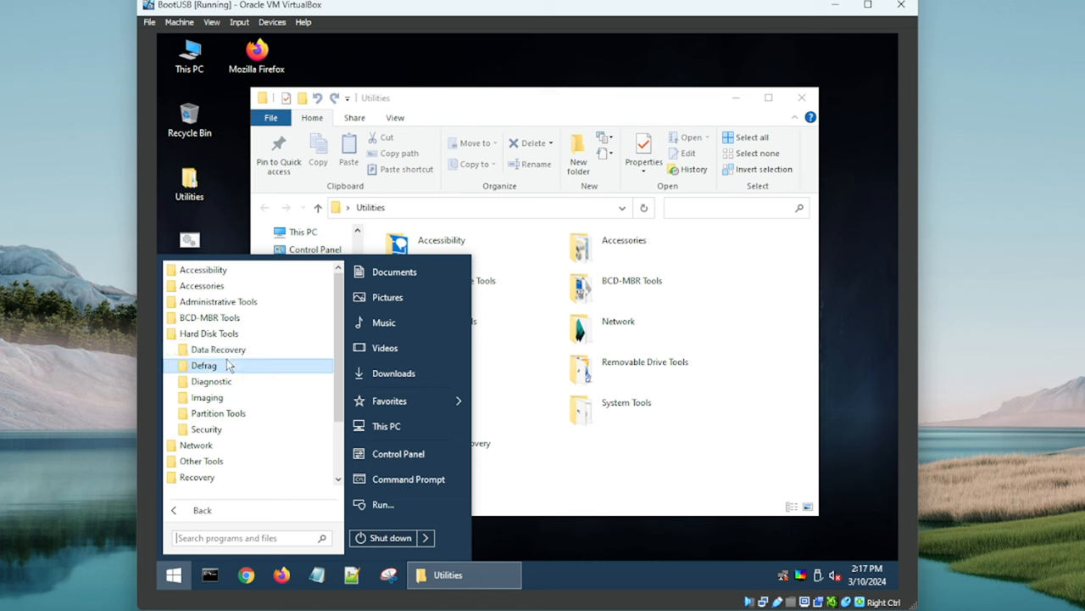
click(218, 348)
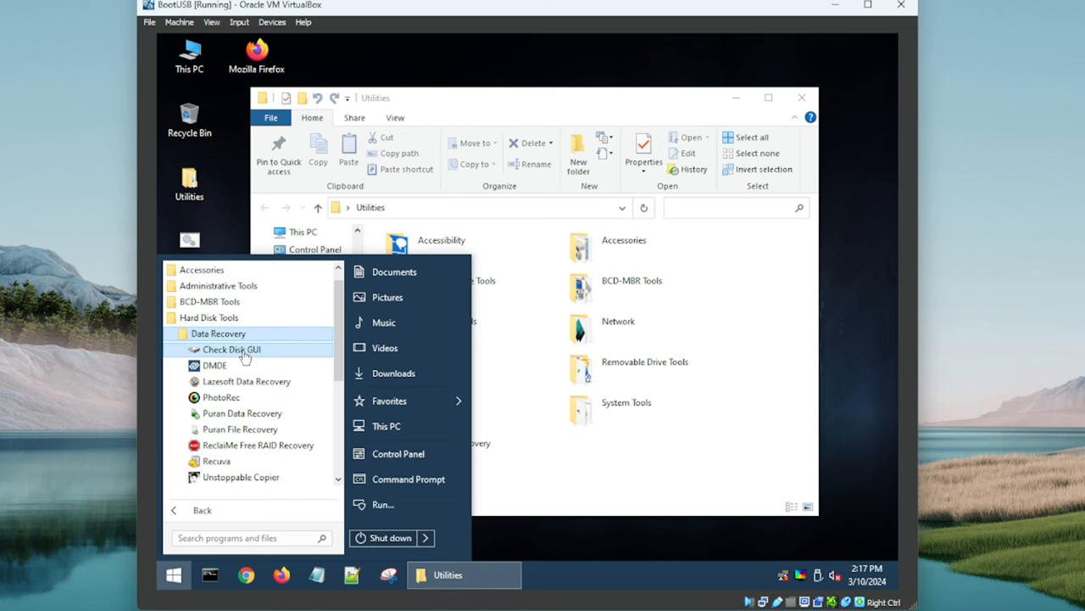
mouse_move(261, 444)
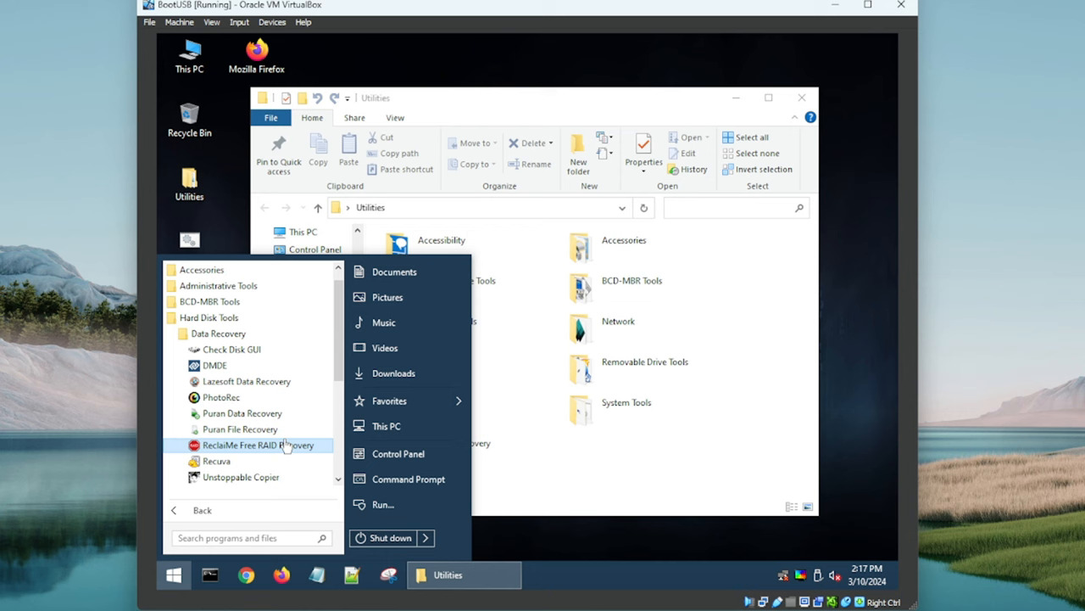
scroll(down, 3)
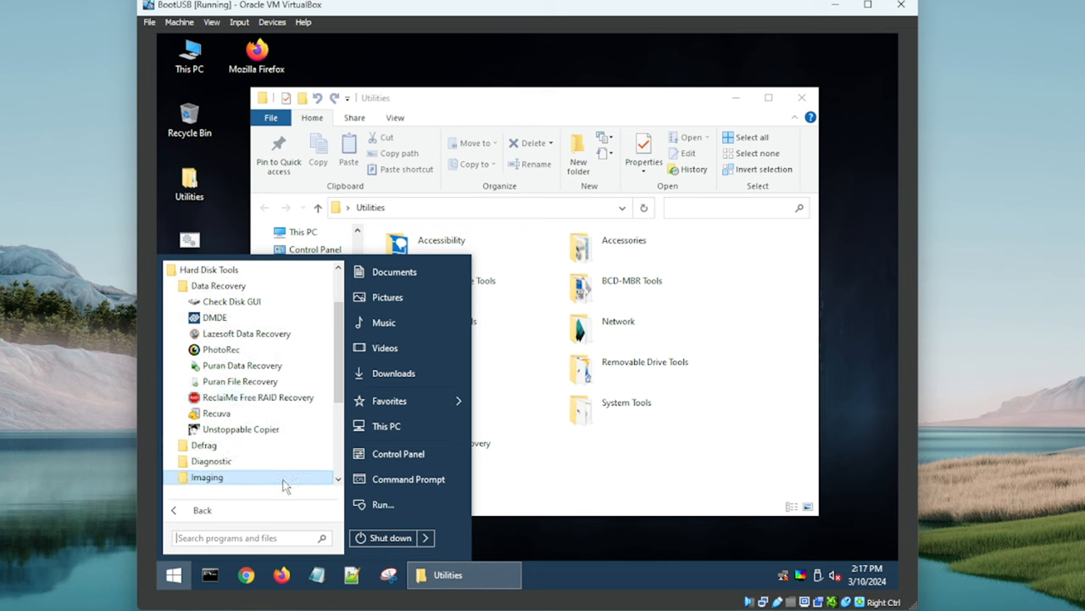
mouse_move(288, 524)
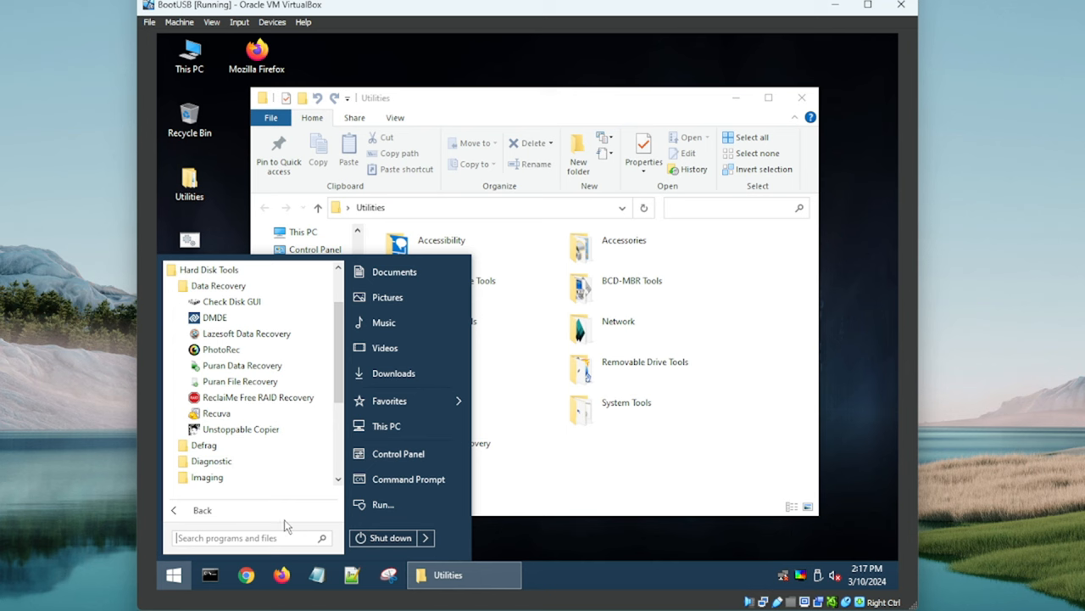
mouse_move(203, 444)
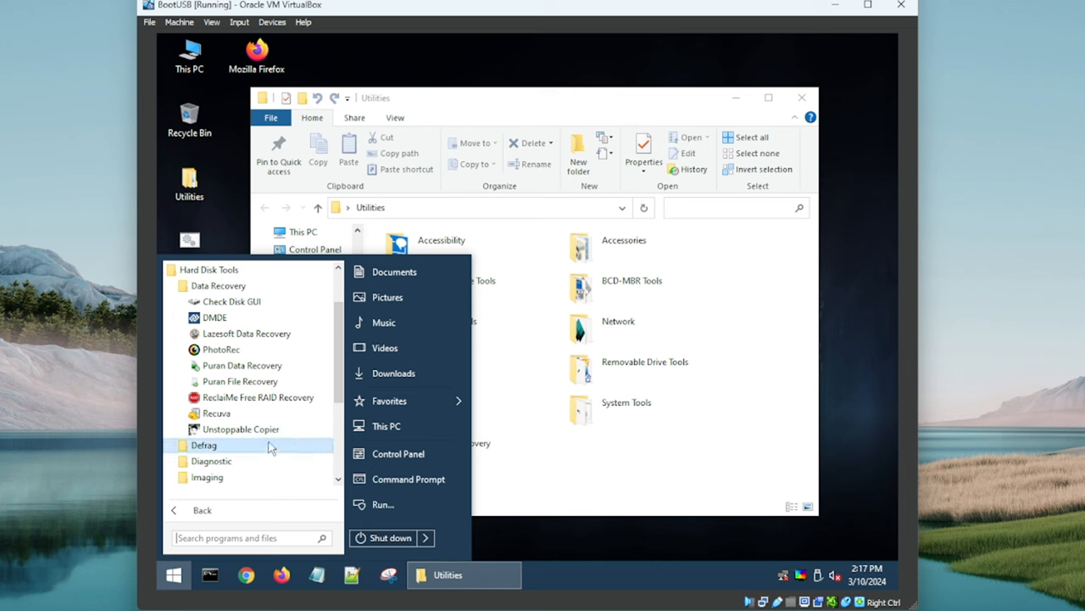
mouse_move(246, 301)
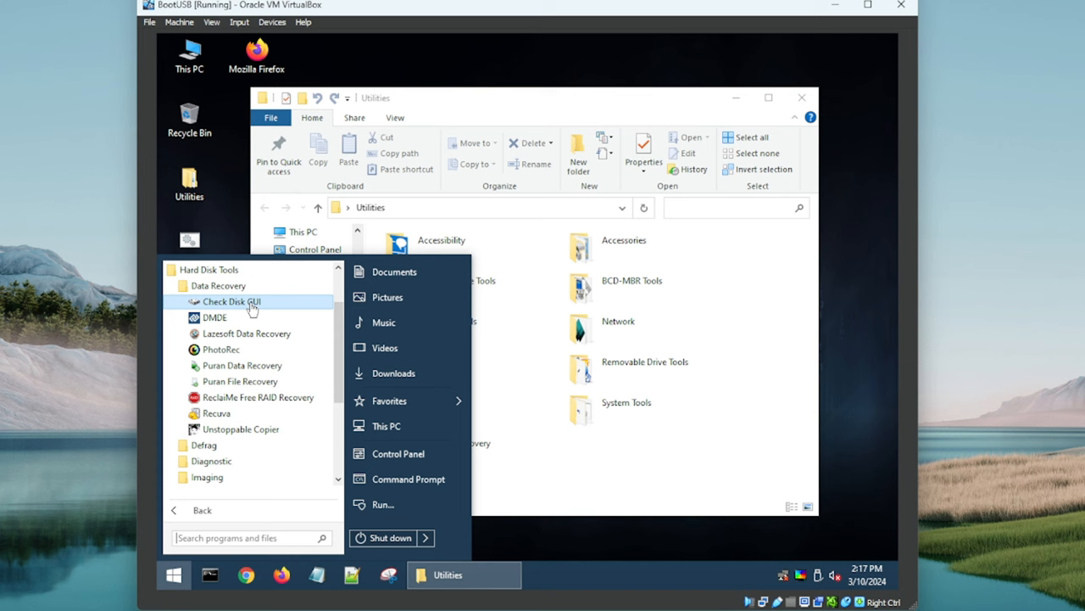
mouse_move(217, 284)
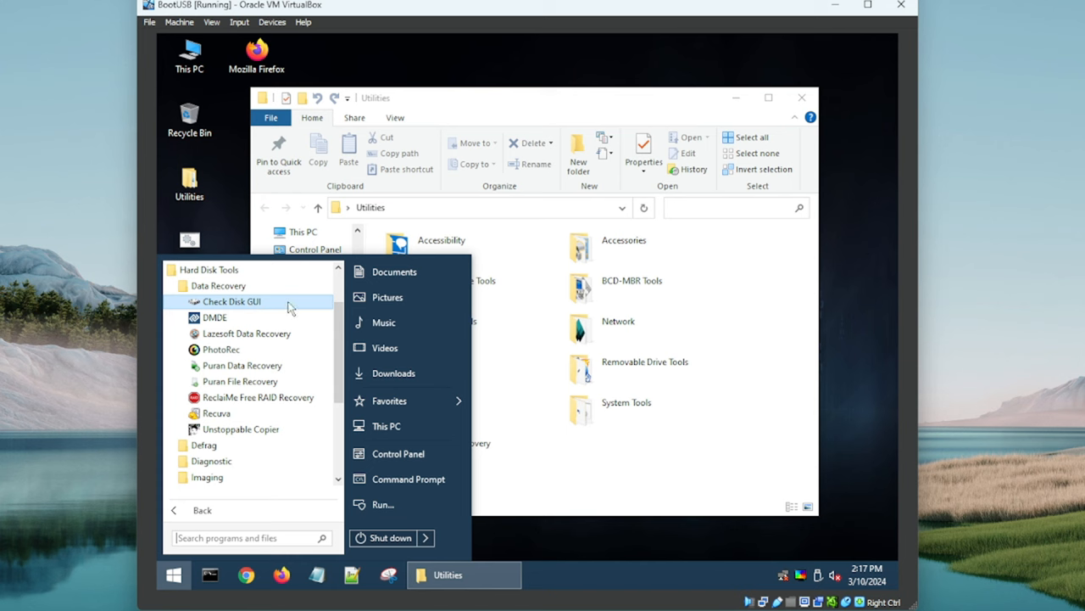
mouse_move(258, 343)
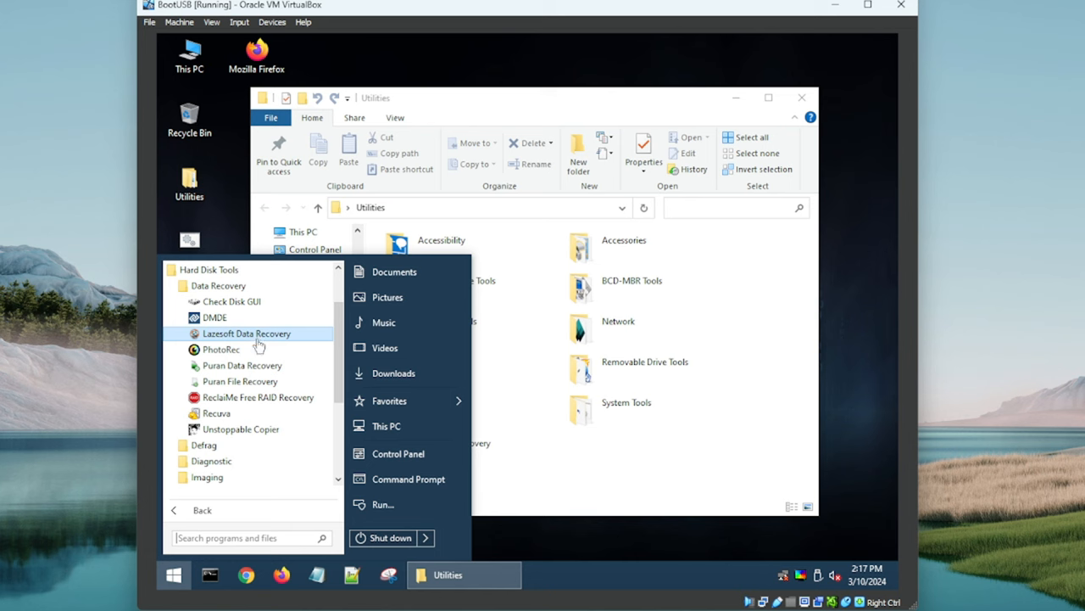
mouse_move(240, 429)
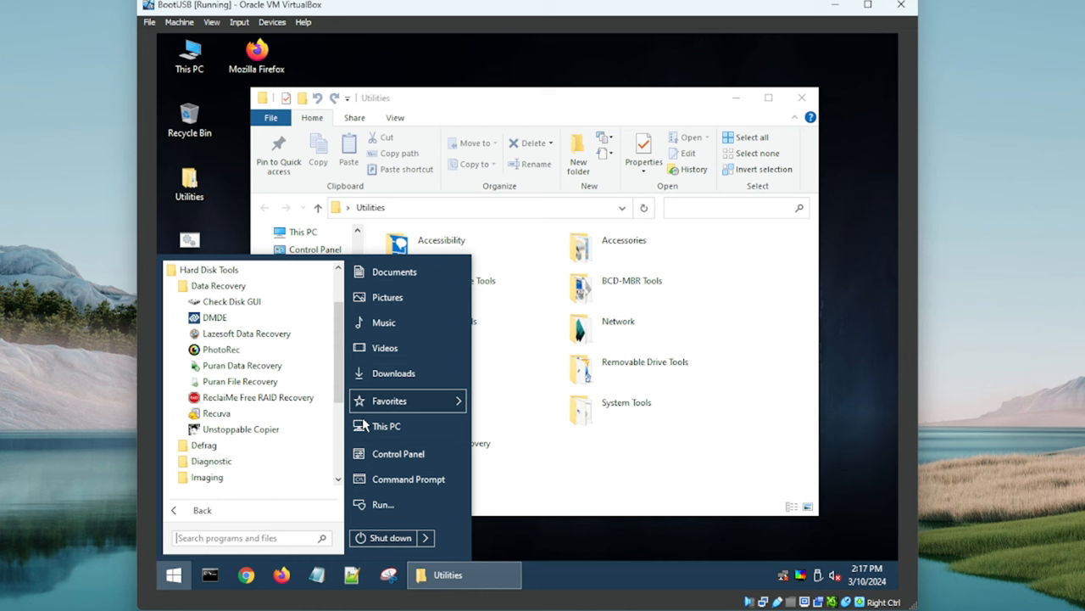
mouse_move(246, 365)
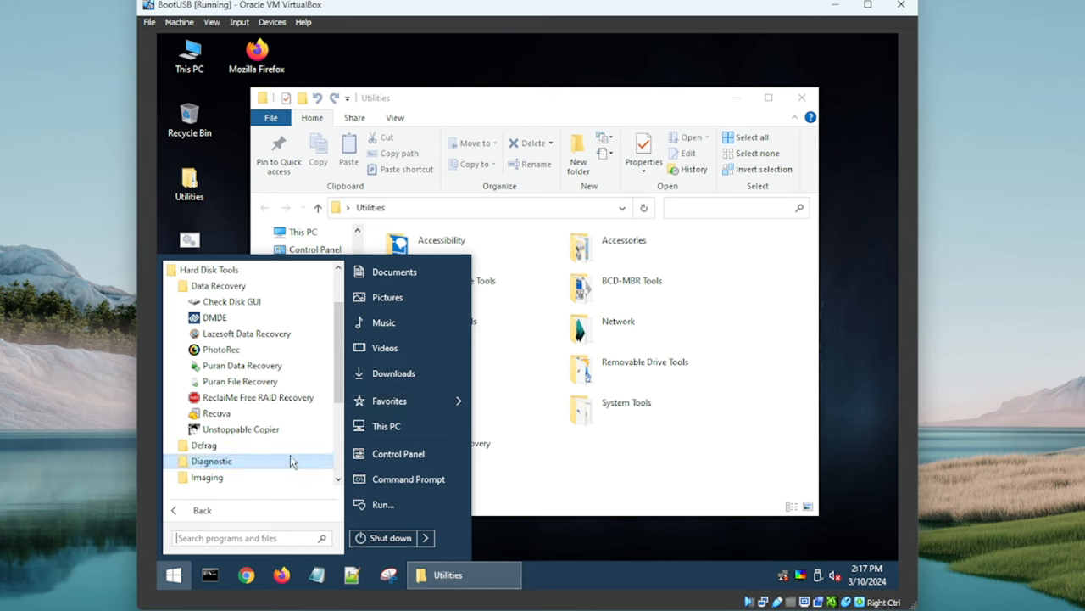
mouse_move(242, 365)
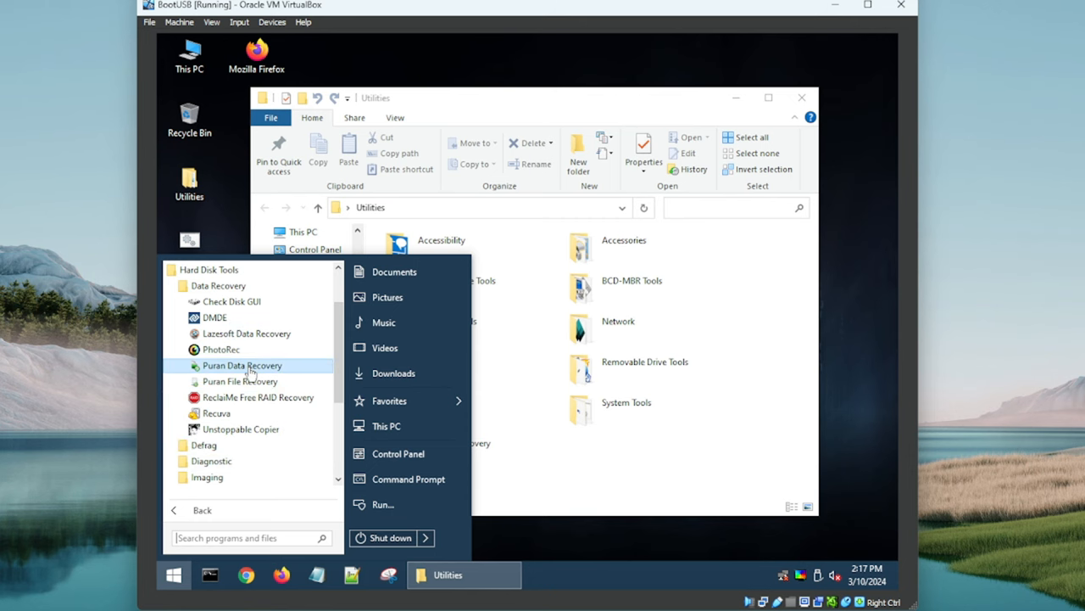
Step: Launch and close Puran Data Recovery, then show All Programs again
click(242, 364)
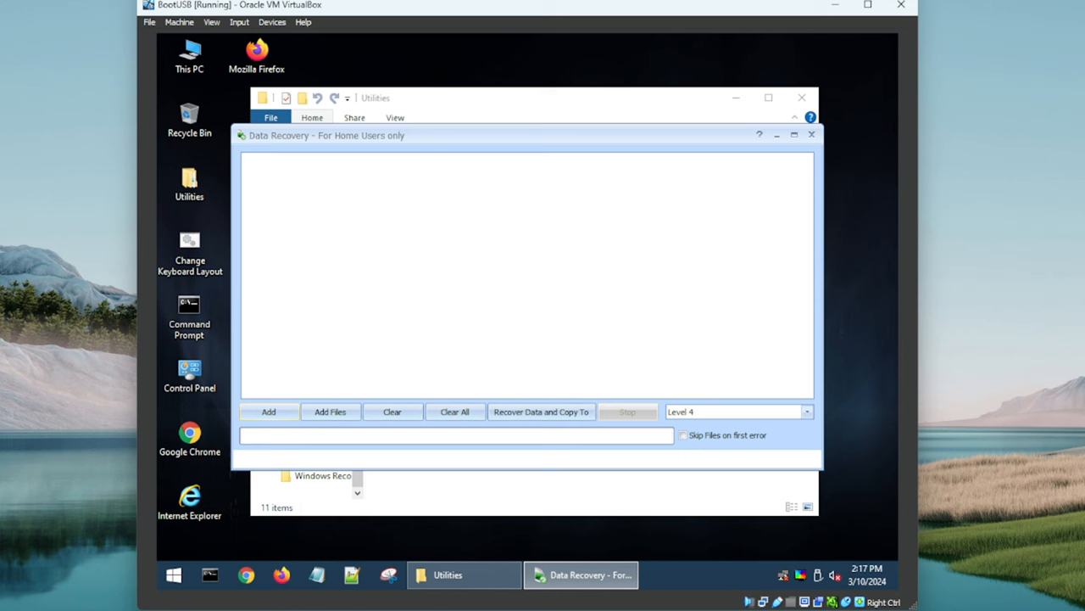
click(811, 135)
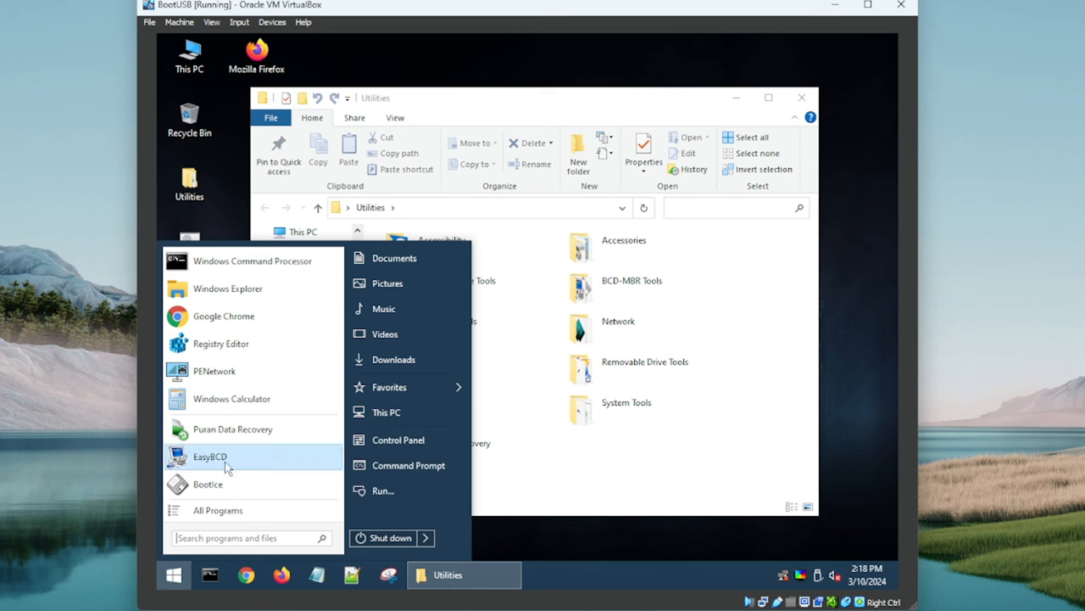
click(218, 510)
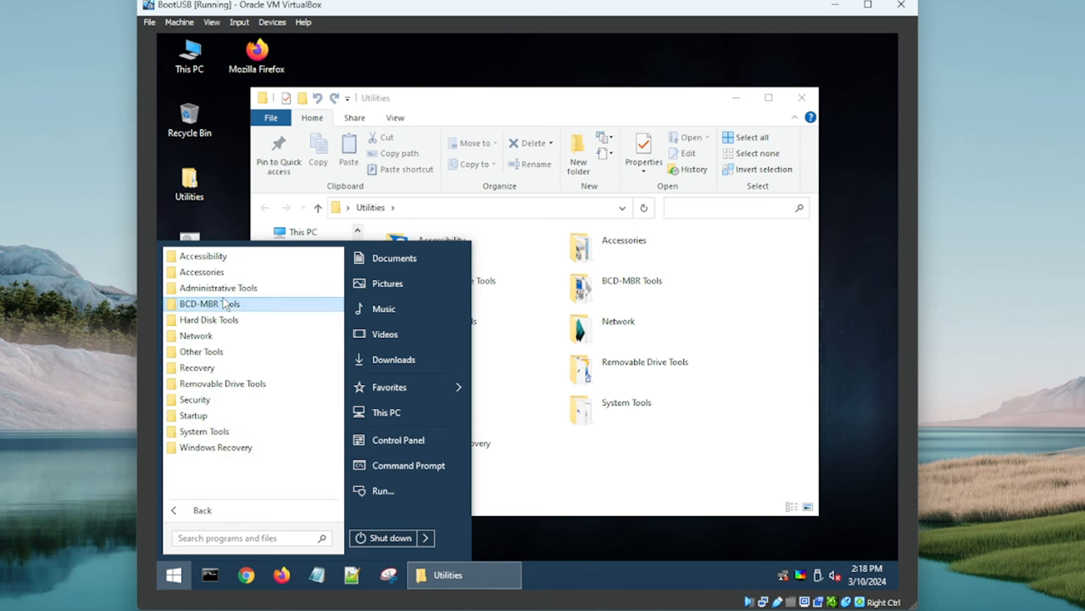
mouse_move(227, 322)
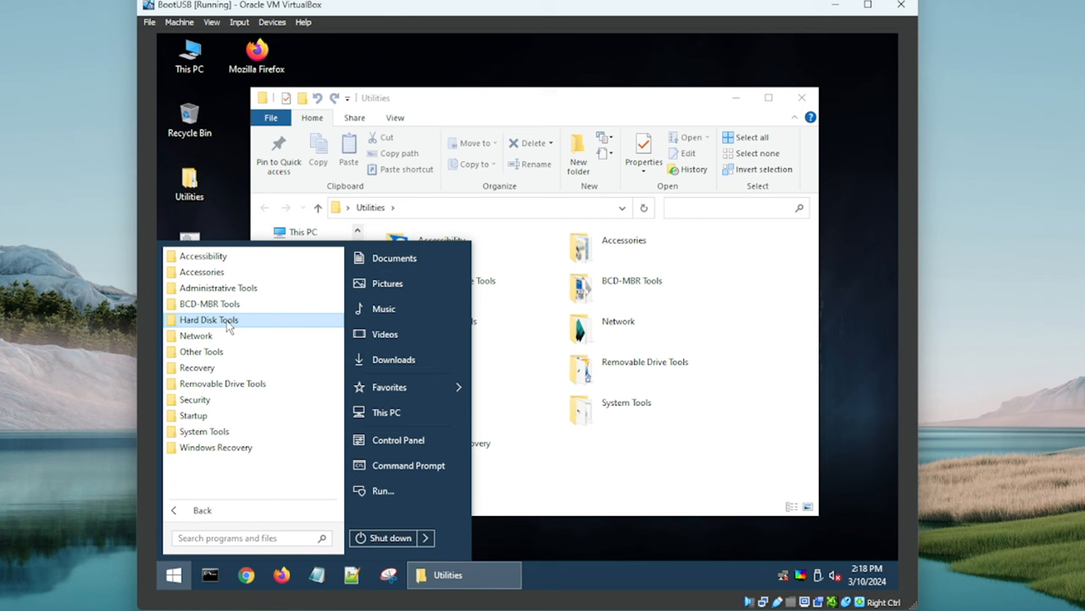
mouse_move(201, 351)
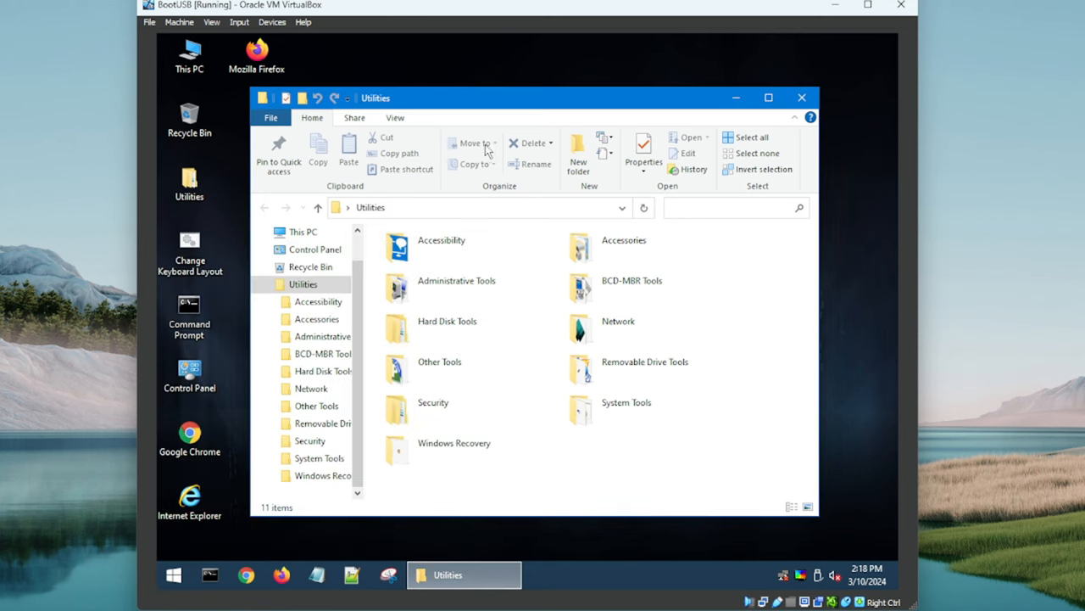
double_click(440, 245)
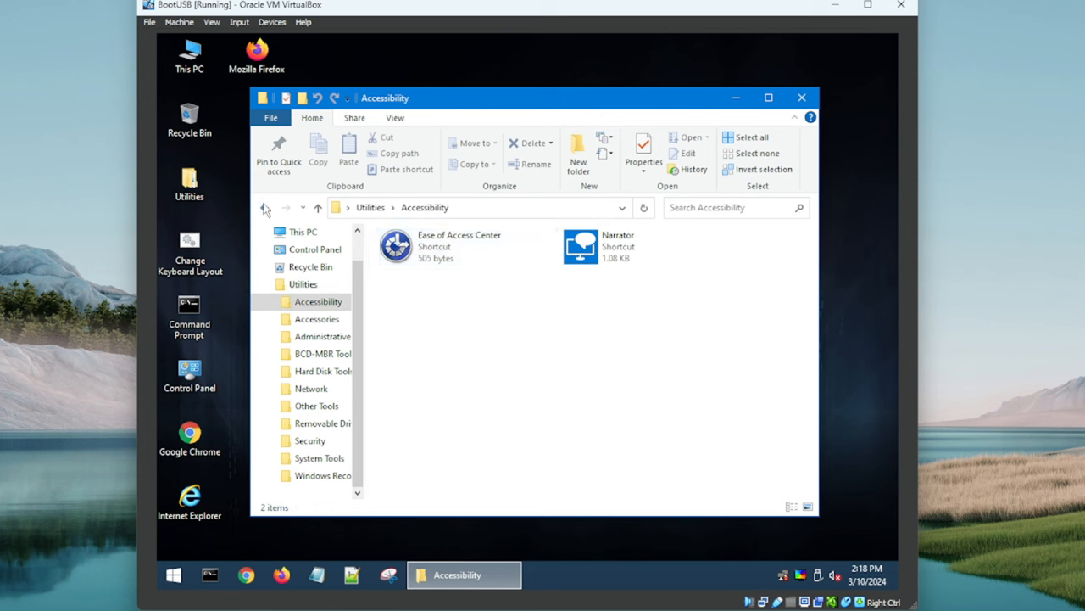
click(460, 246)
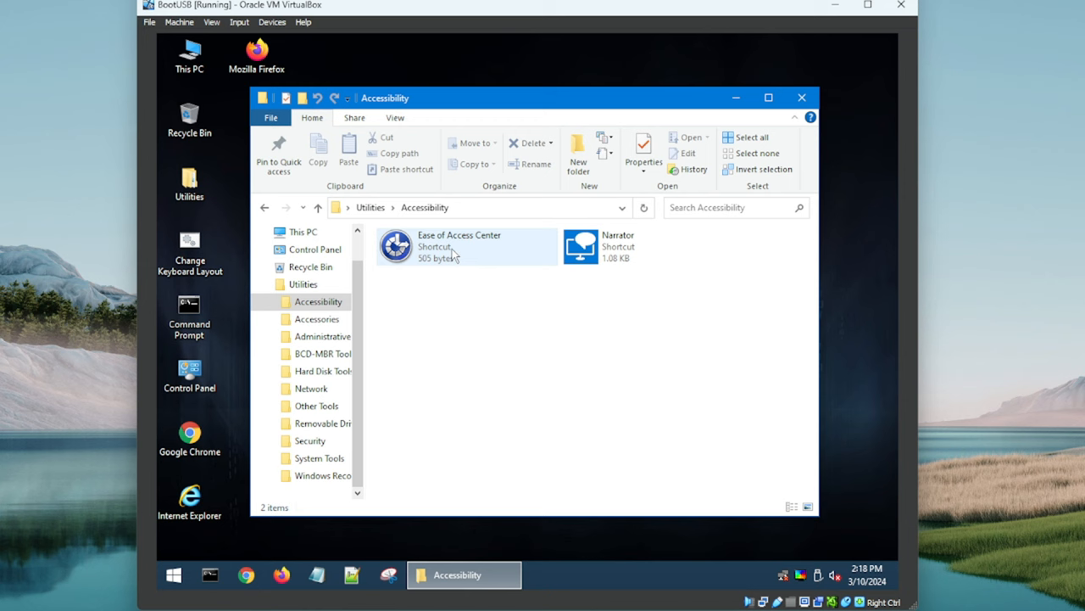
click(317, 207)
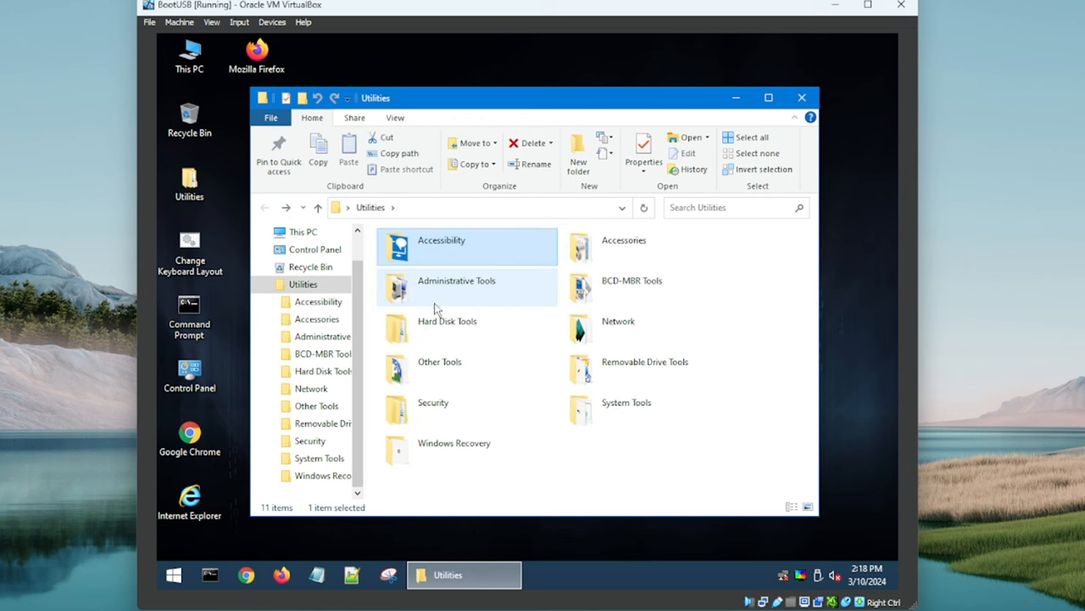
double_click(457, 287)
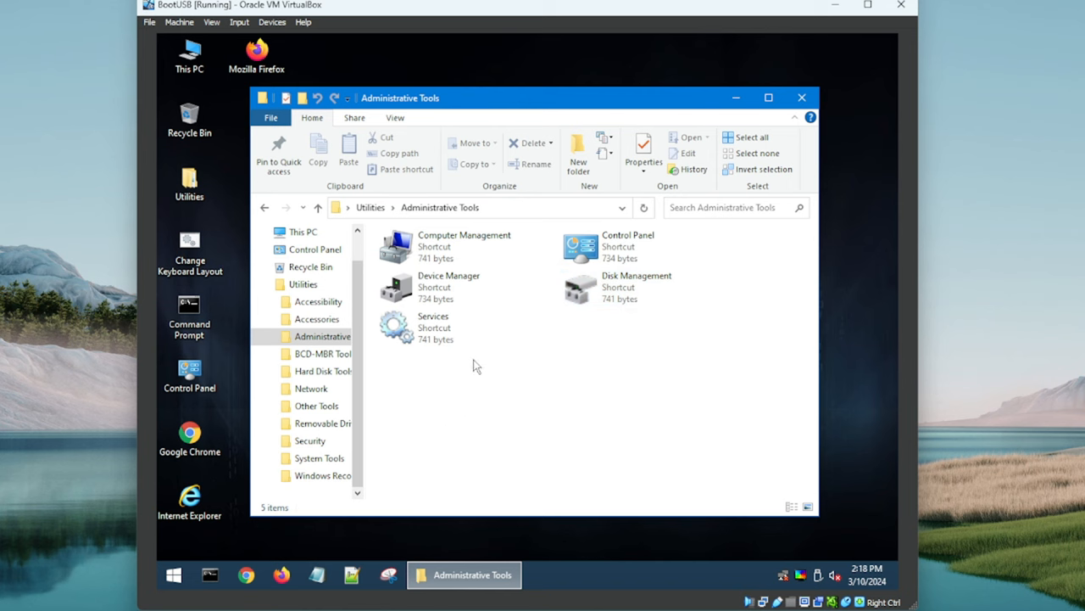
click(449, 286)
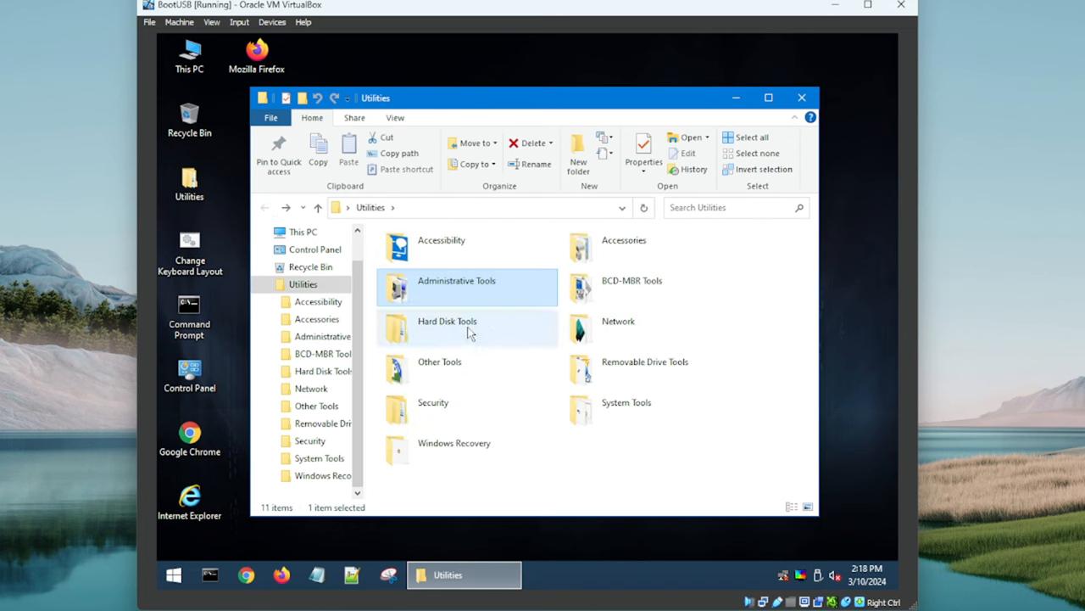
Step: Browse Hard Disk Tools > Data Recovery, go back, then open the Diagnostic folder
double_click(447, 327)
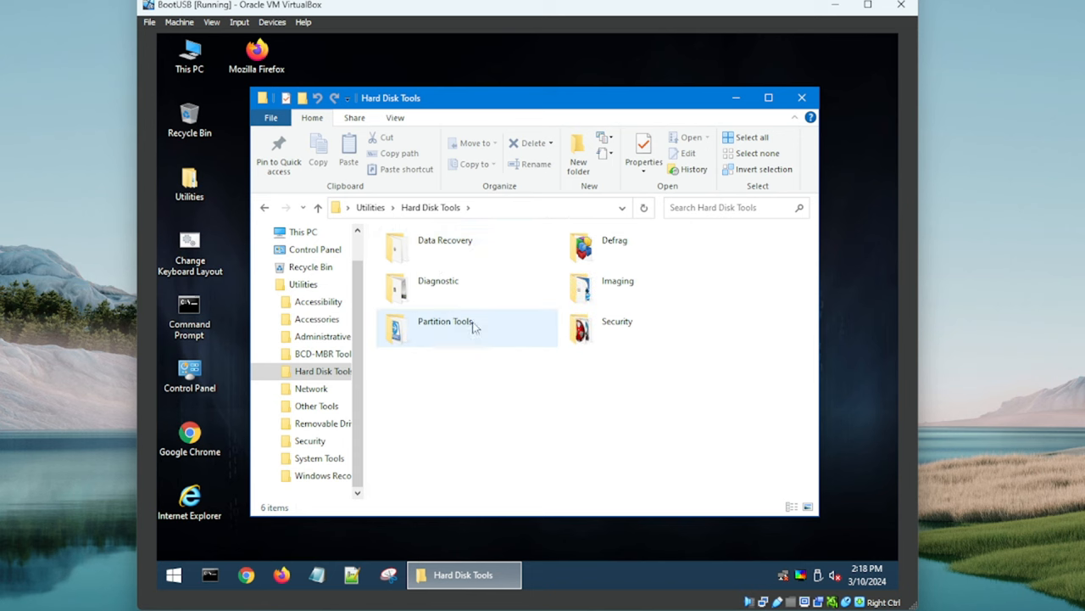
mouse_move(536, 469)
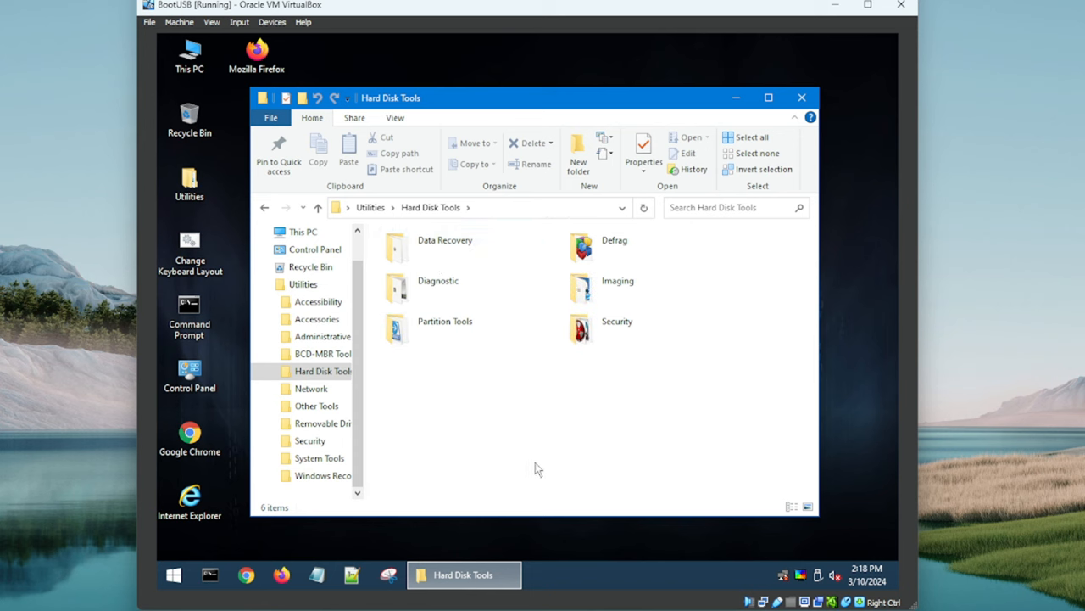
double_click(444, 246)
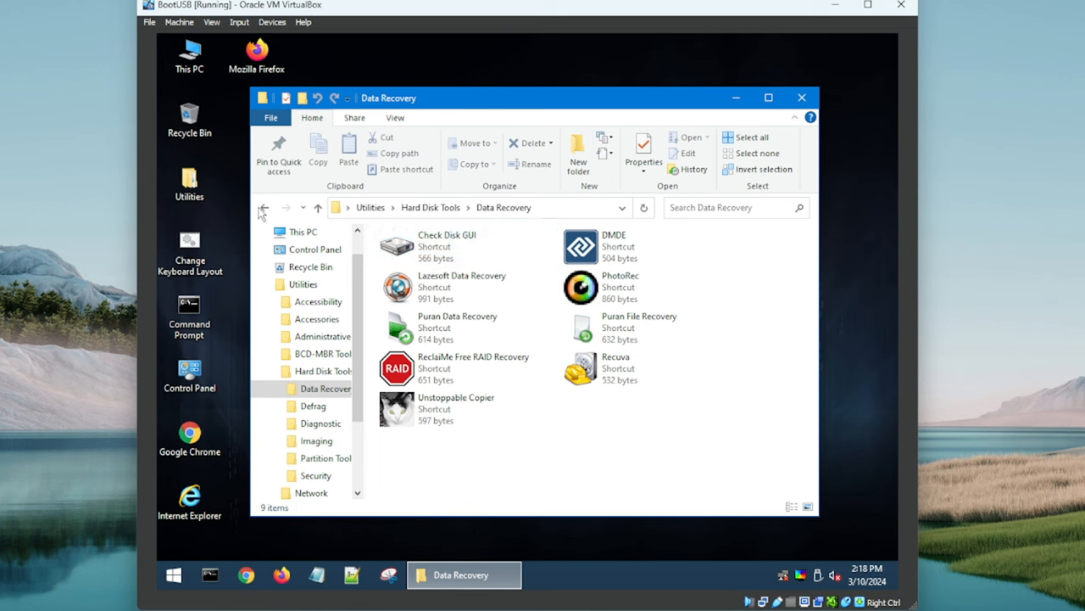
click(321, 422)
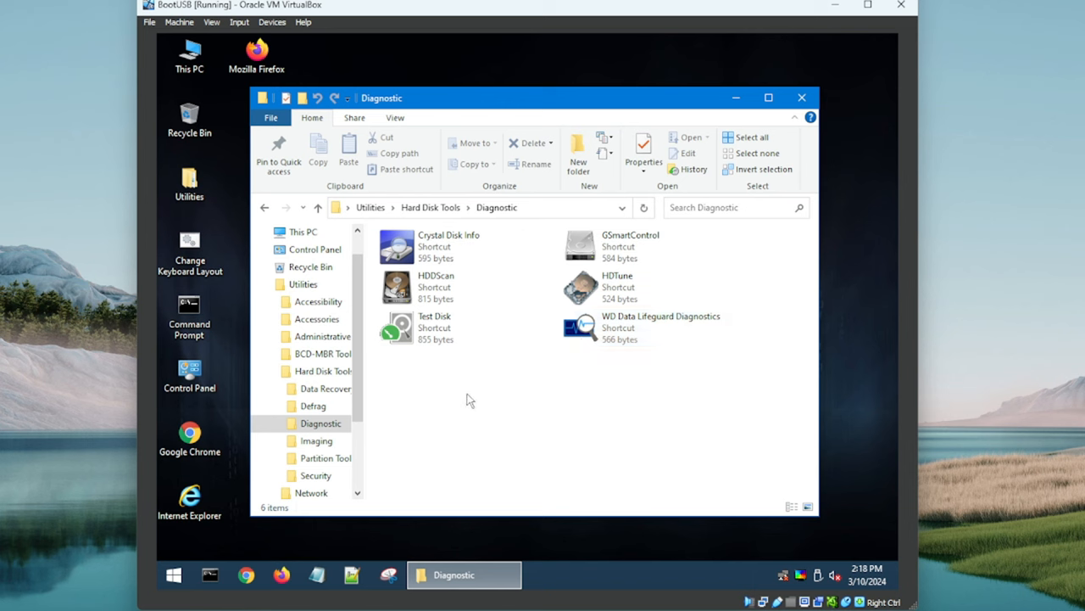
click(450, 246)
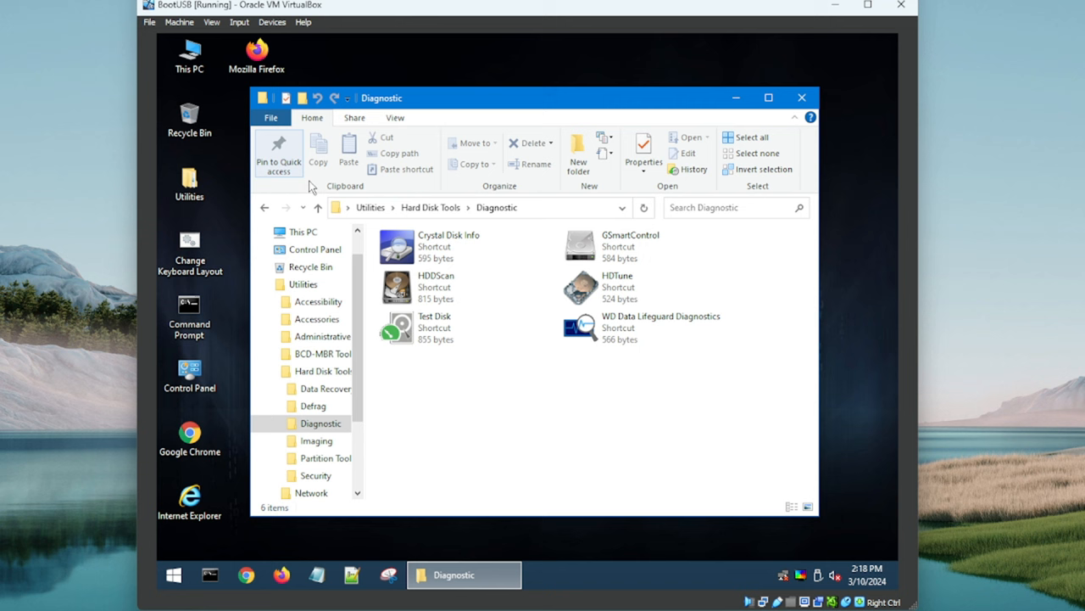
double_click(396, 246)
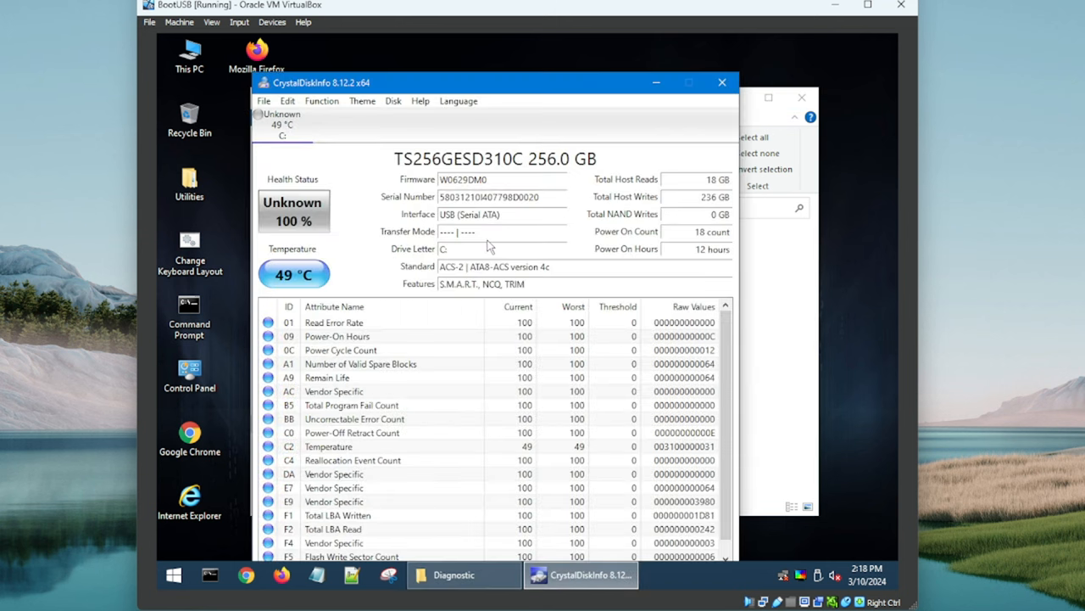
mouse_move(722, 82)
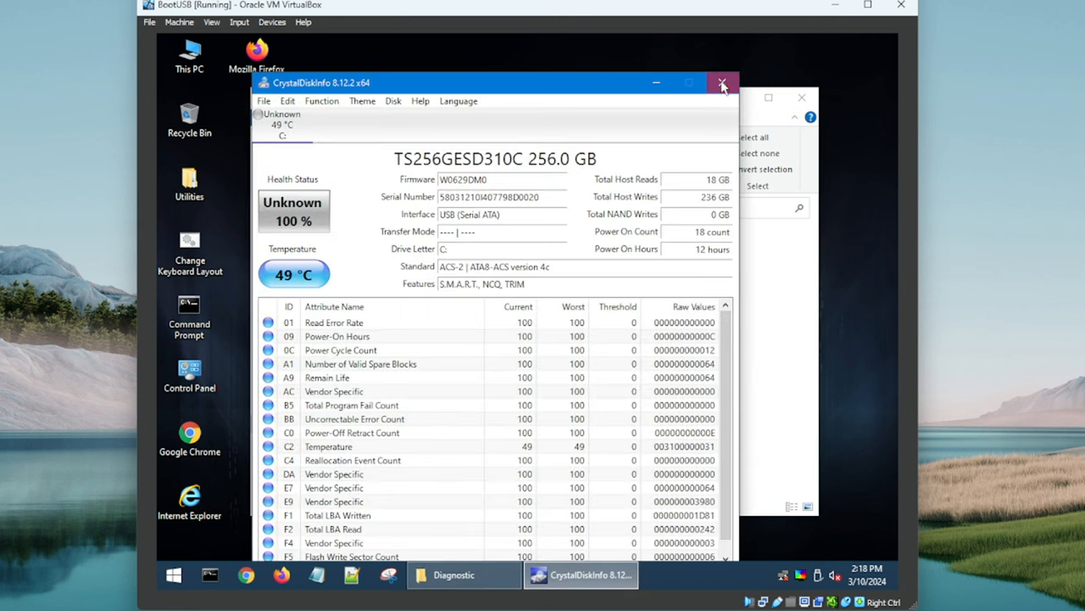
click(721, 83)
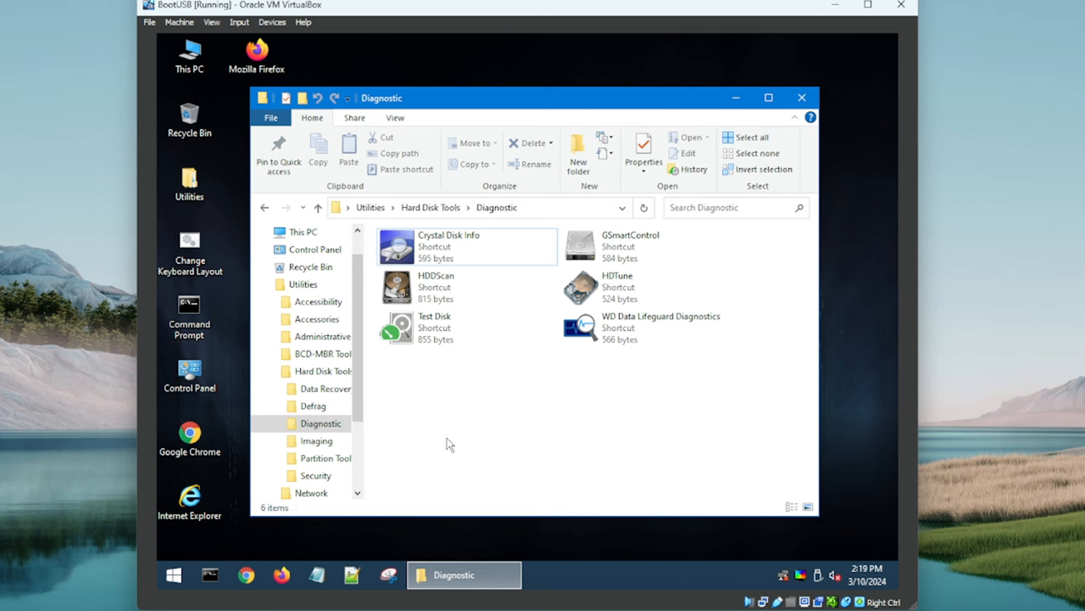
mouse_move(265, 220)
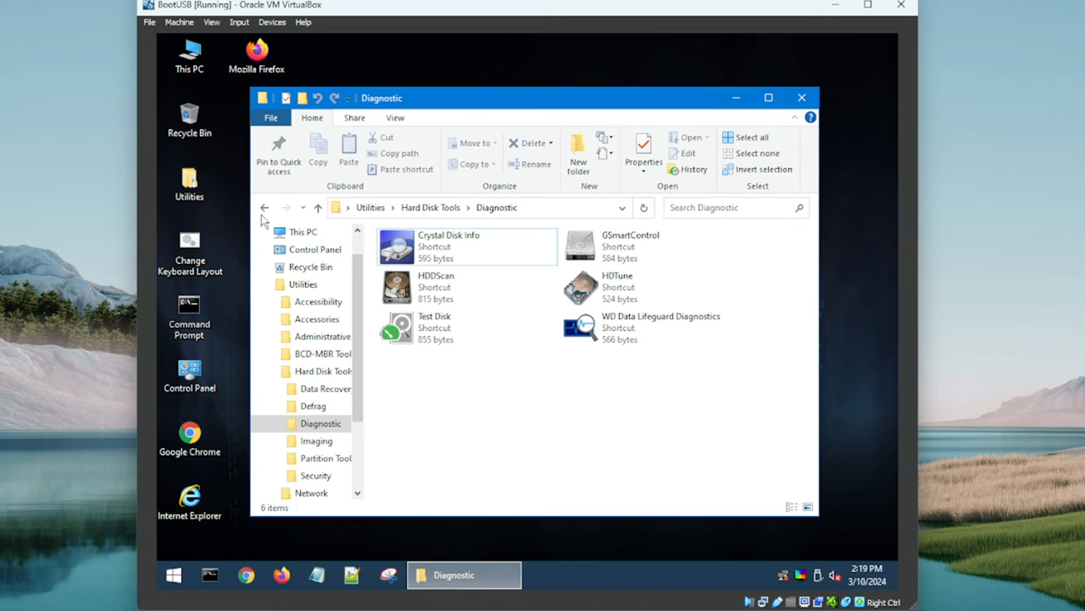
Step: Go back to Hard Disk Tools, open Partition Tools and select AOMEI Partition Assistant
click(264, 207)
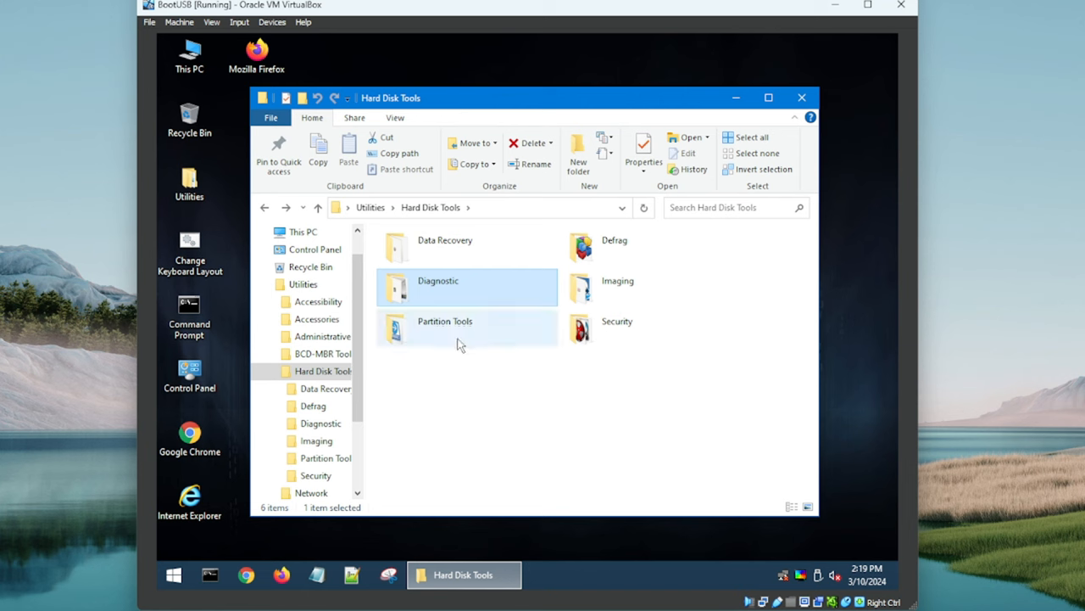
double_click(444, 327)
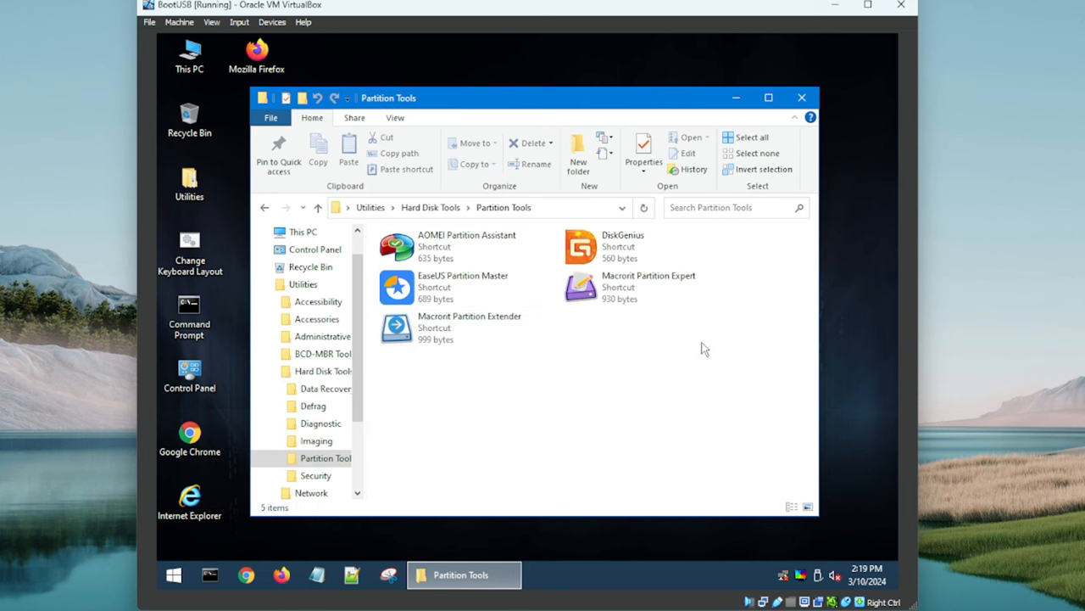
mouse_move(504, 229)
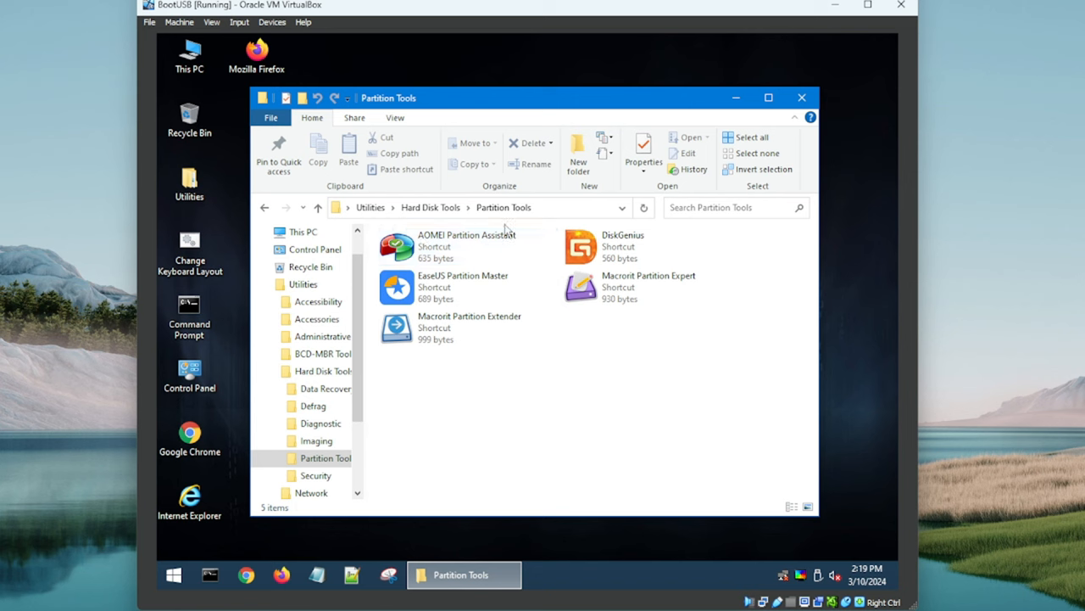
click(432, 245)
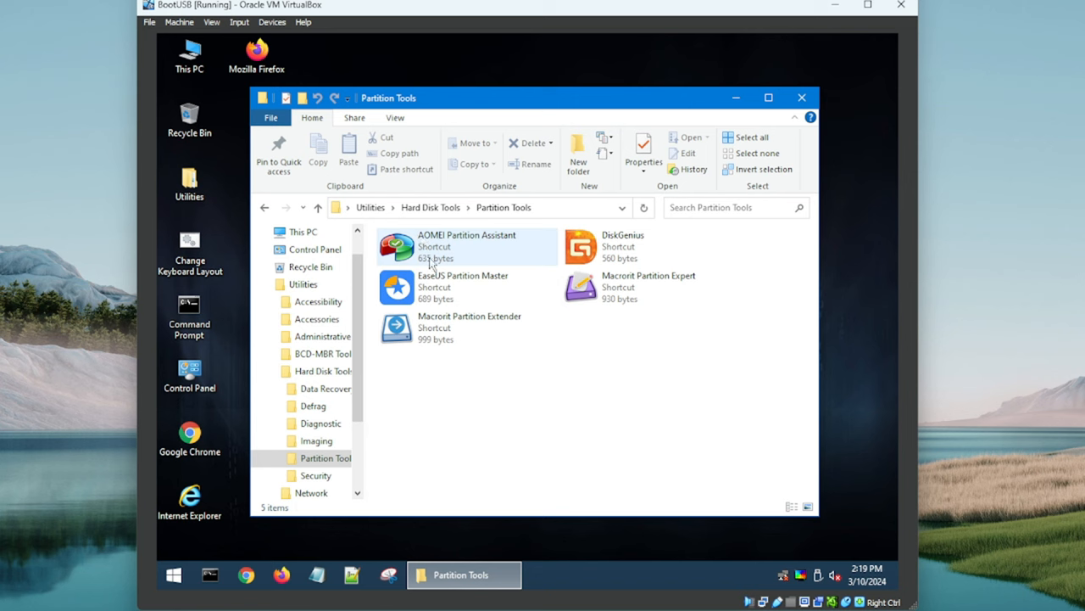
mouse_move(435, 254)
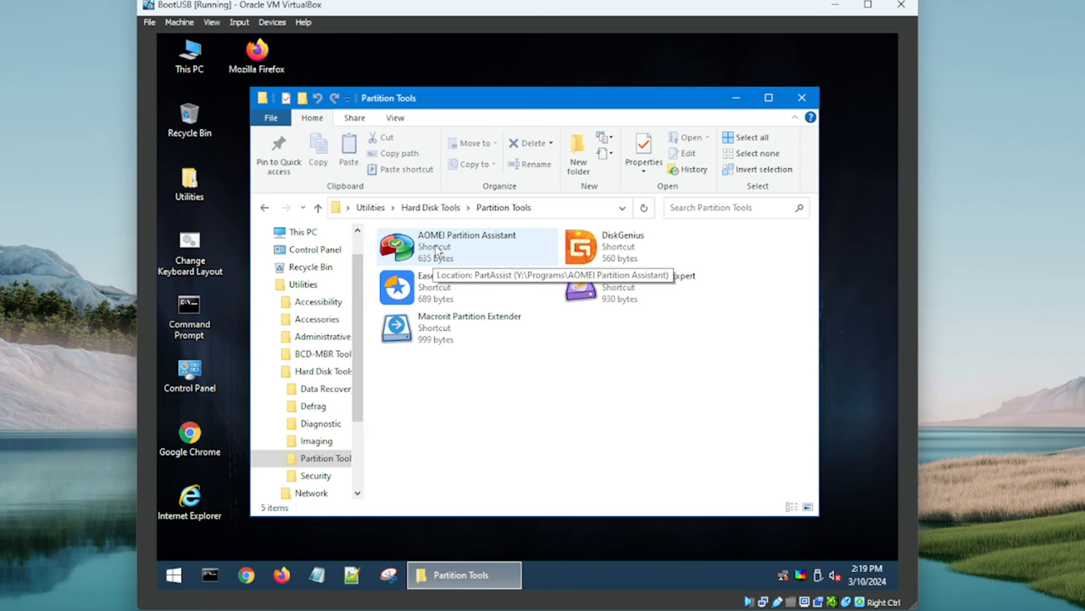
mouse_move(458, 298)
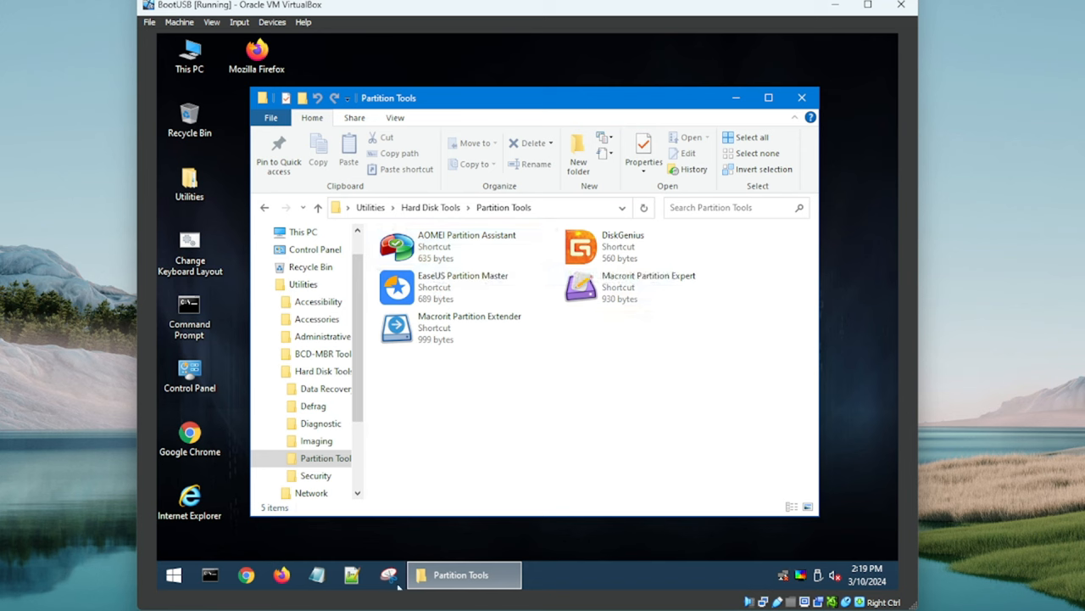
mouse_move(555, 441)
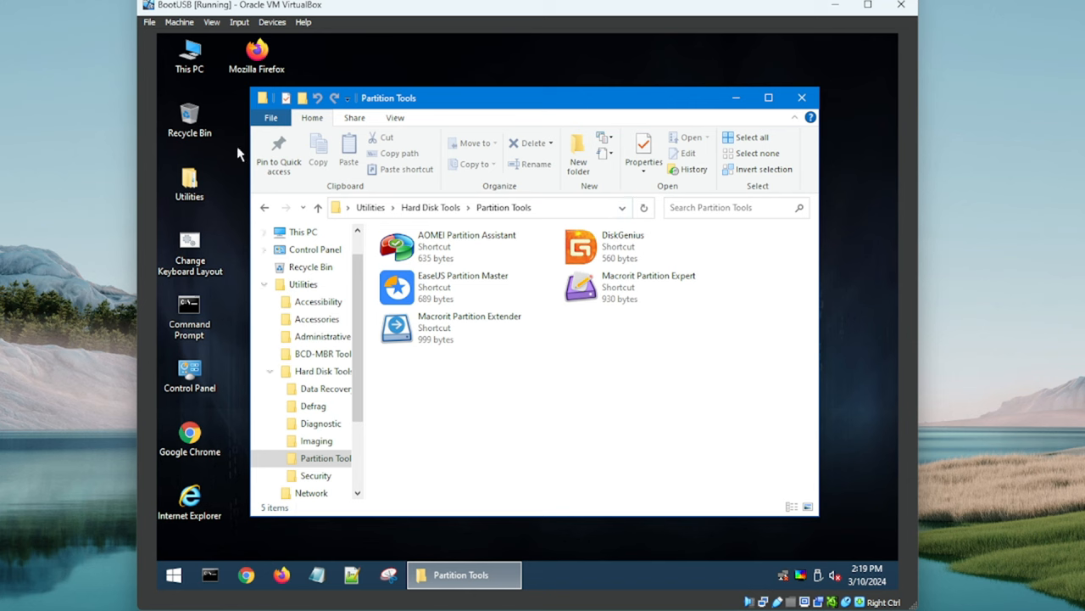
Step: Browse the Defrag and Imaging folders, returning to Hard Disk Tools after each
click(430, 207)
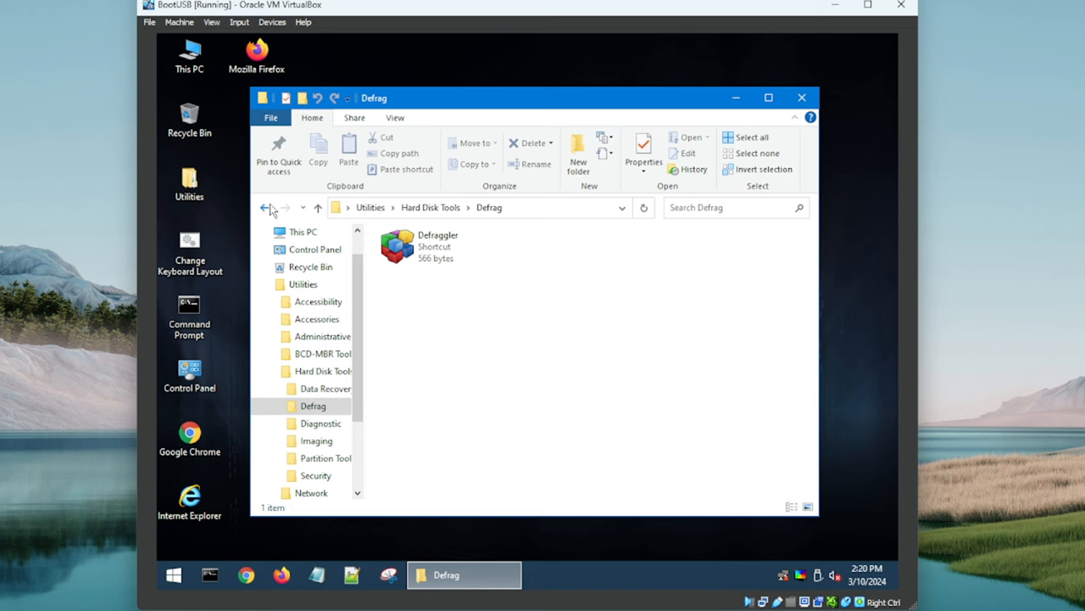
click(316, 440)
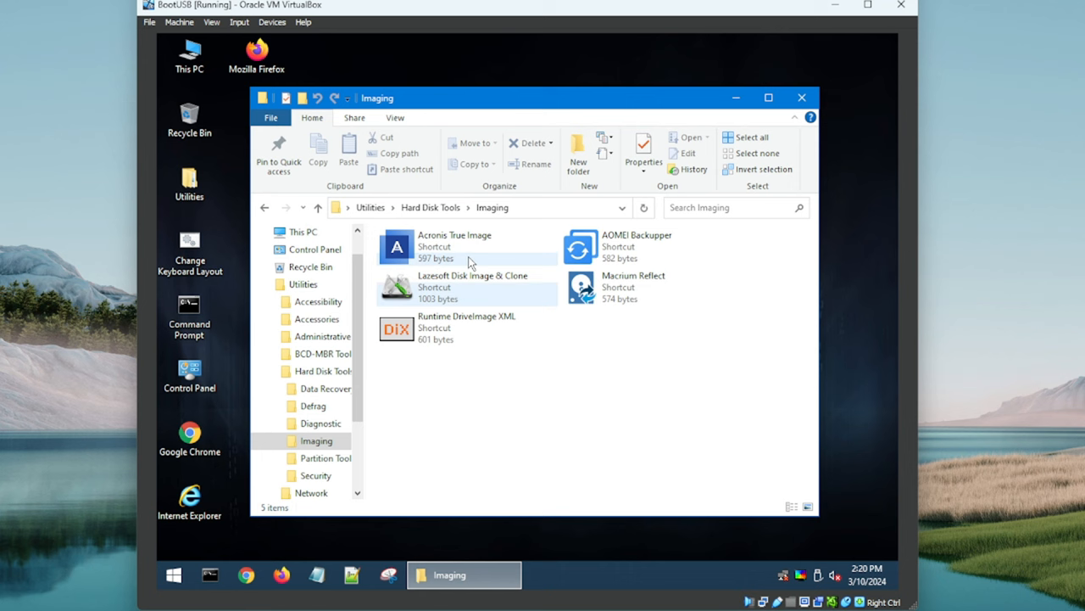
mouse_move(462, 255)
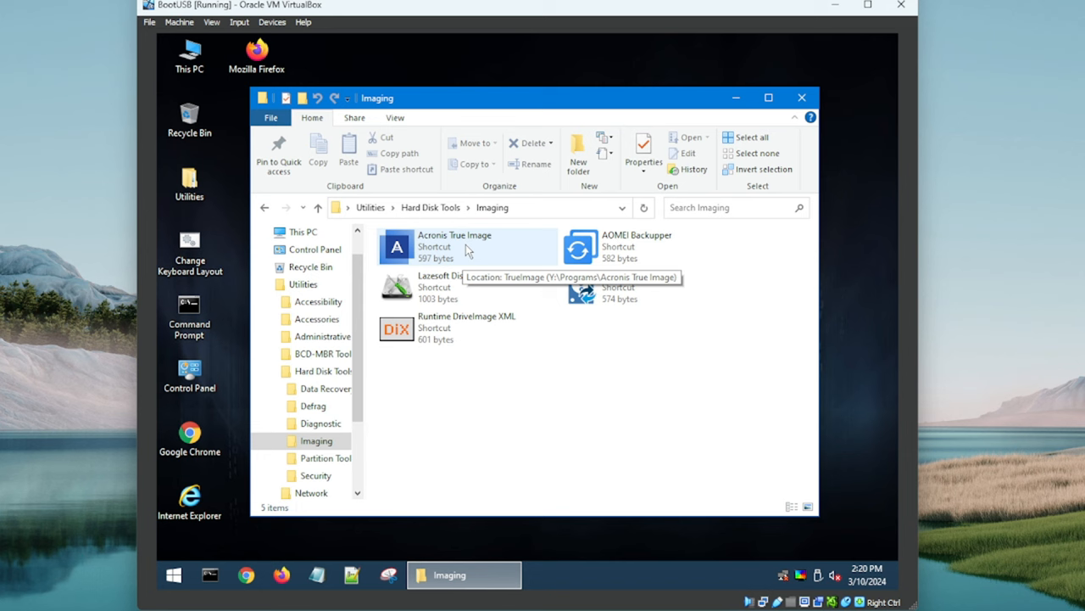
mouse_move(670, 259)
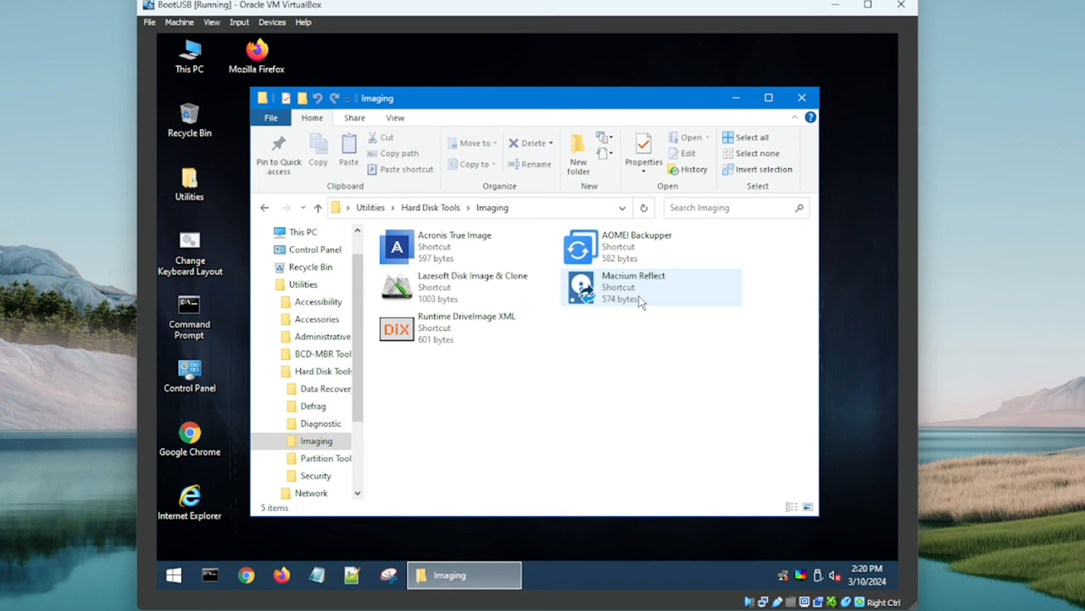
mouse_move(631, 299)
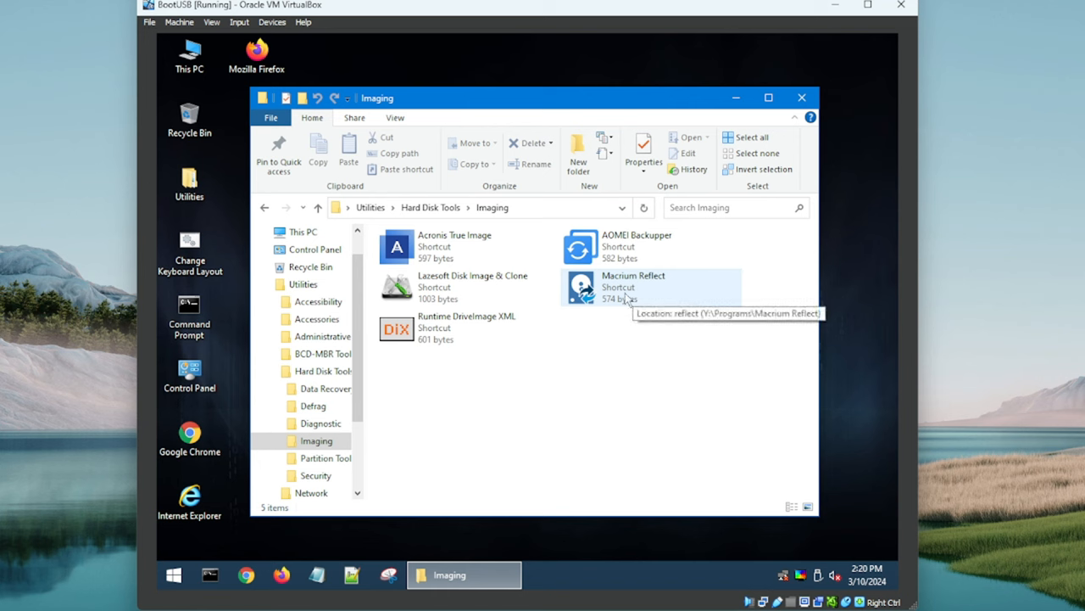
mouse_move(318, 161)
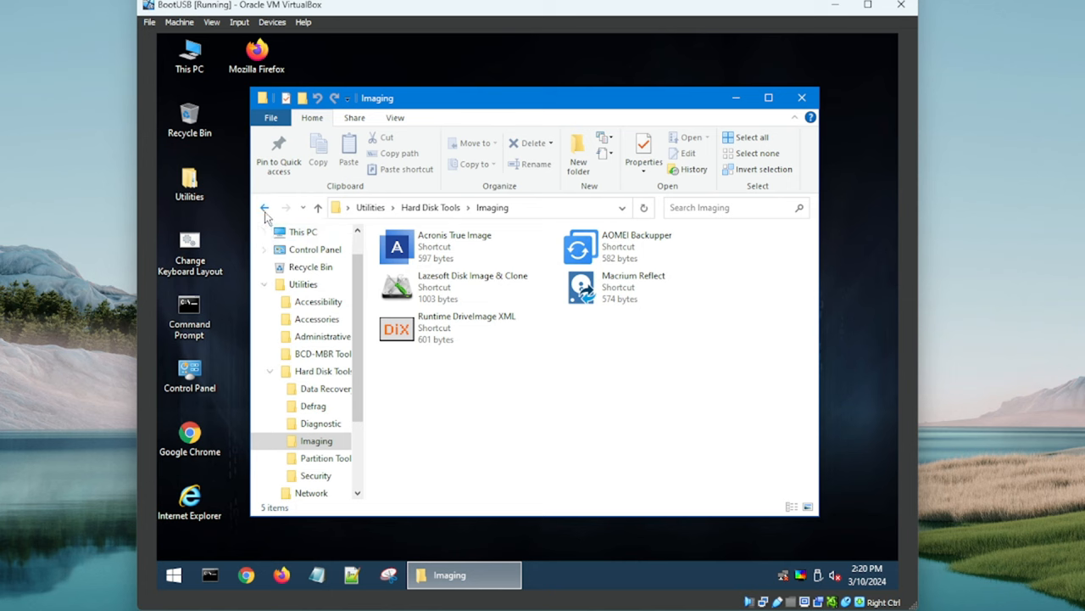
click(264, 207)
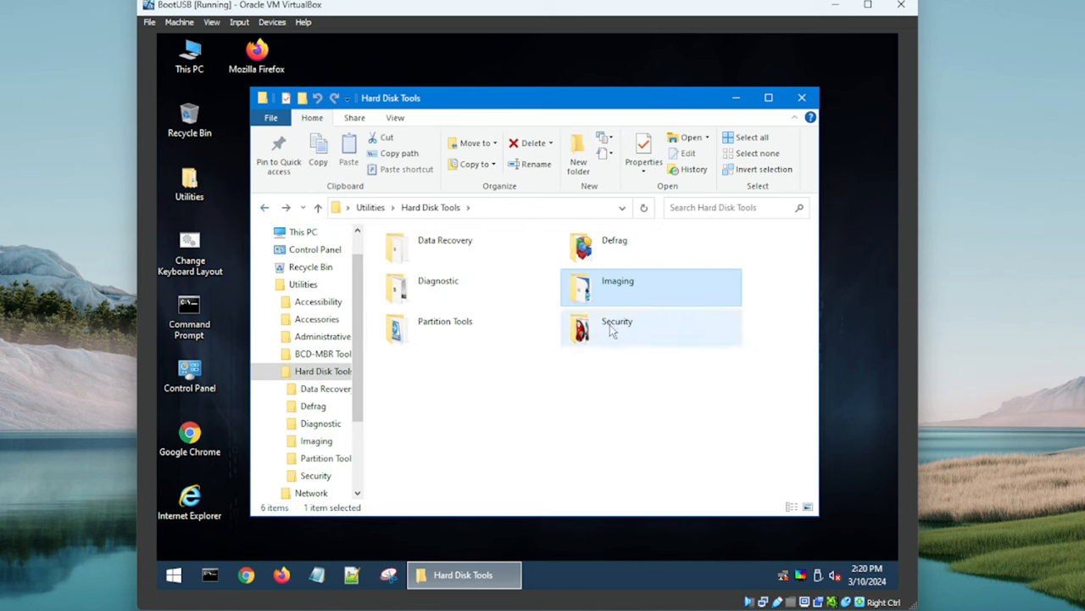
Step: Open Security to view Eraser and HDD Low Level Format Tool, then return to Hard Disk Tools
double_click(617, 326)
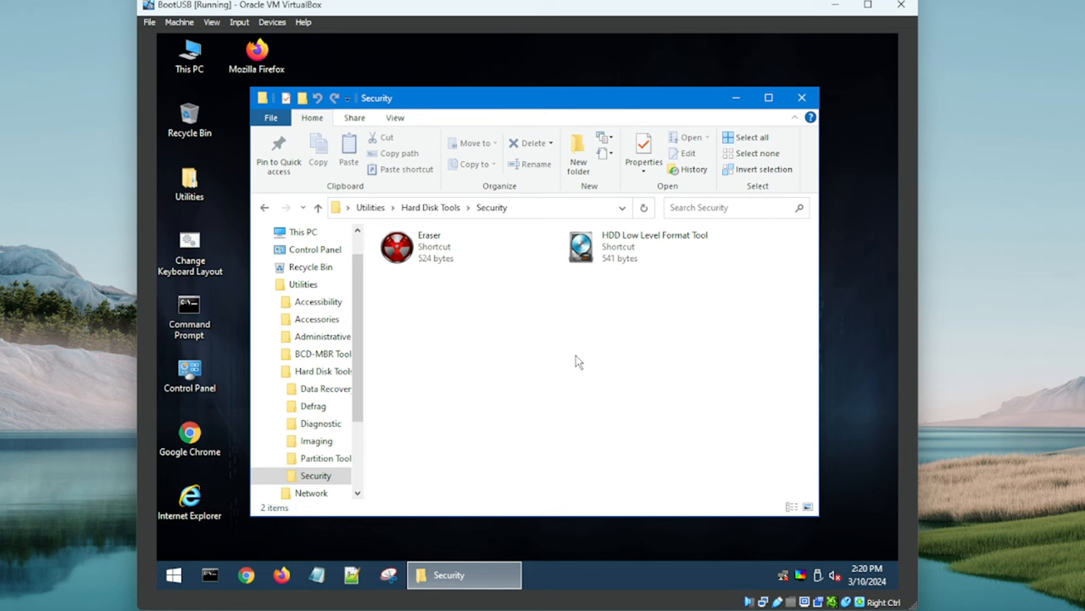
mouse_move(660, 297)
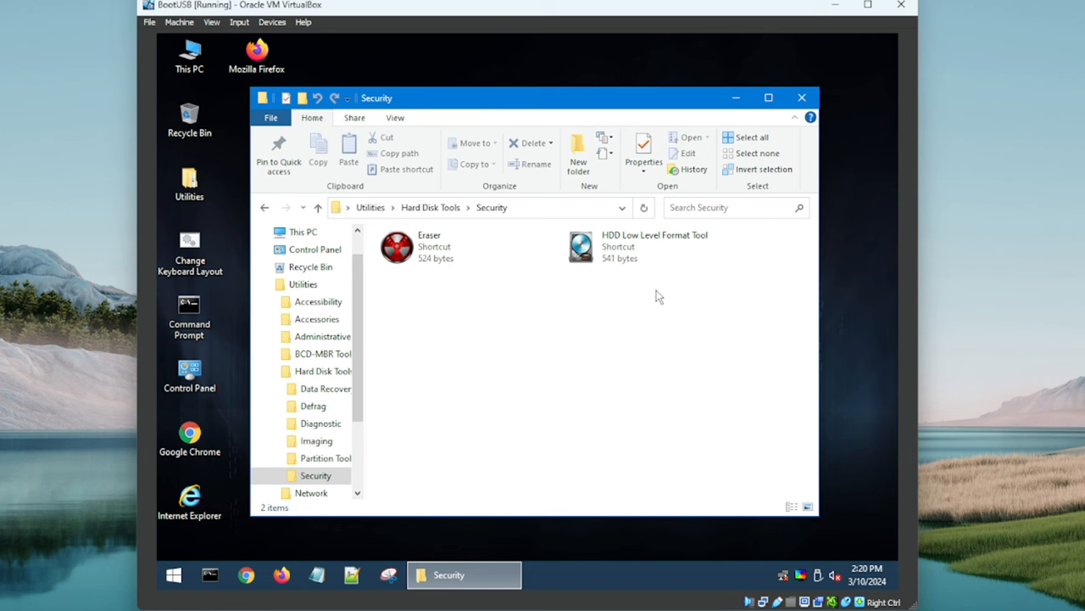
mouse_move(521, 299)
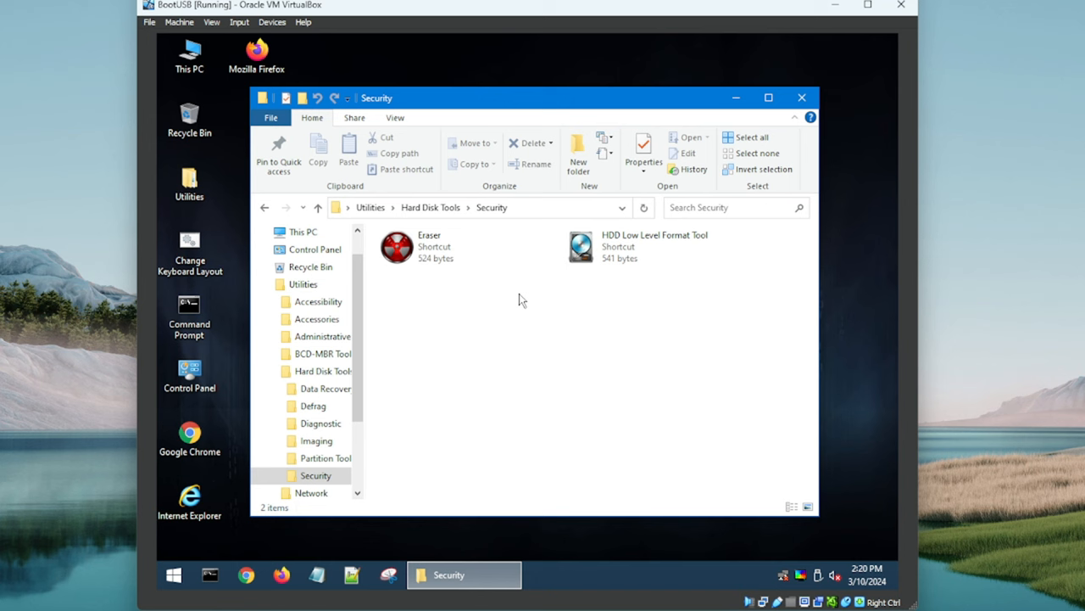
mouse_move(439, 212)
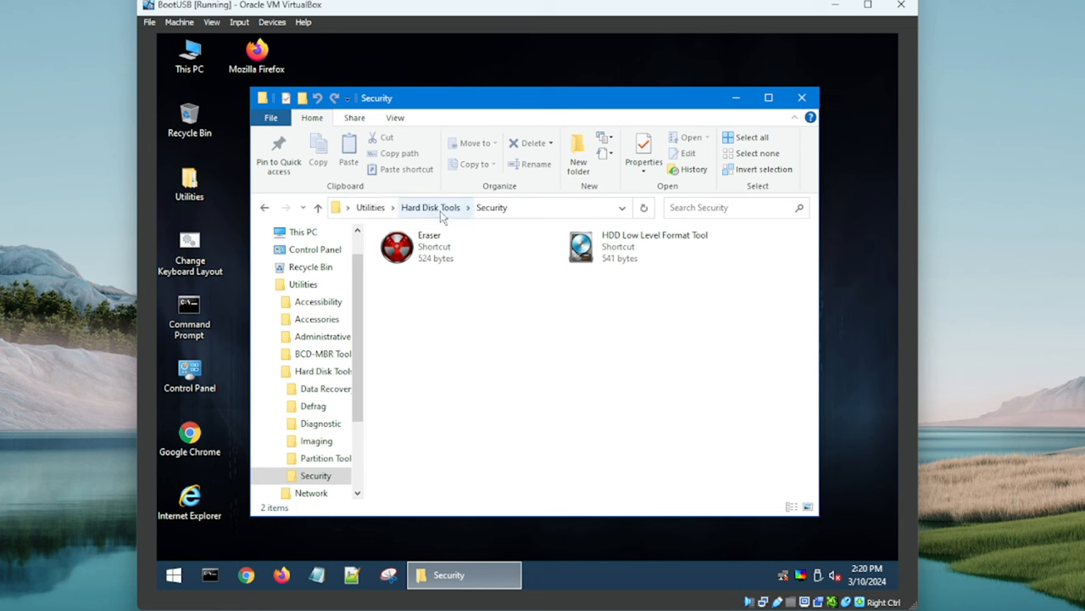
click(653, 246)
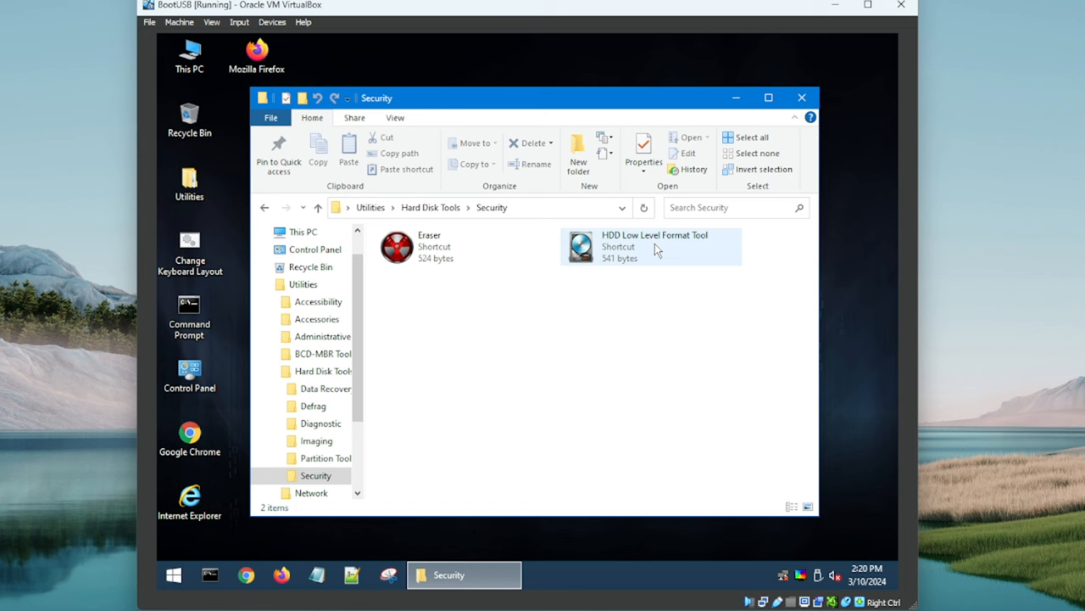
mouse_move(701, 249)
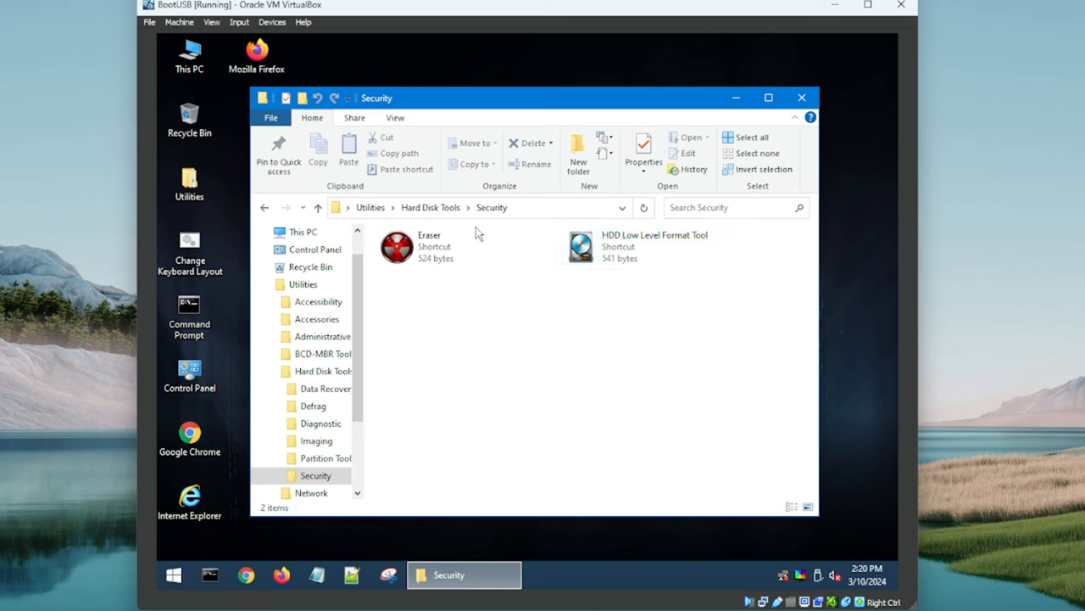
mouse_move(278, 152)
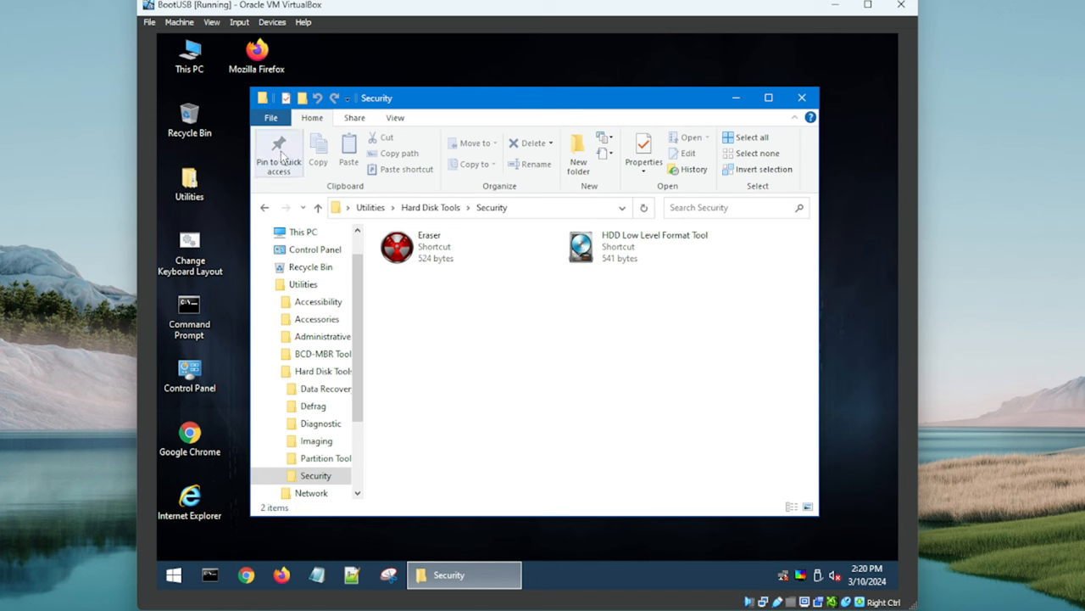
click(430, 207)
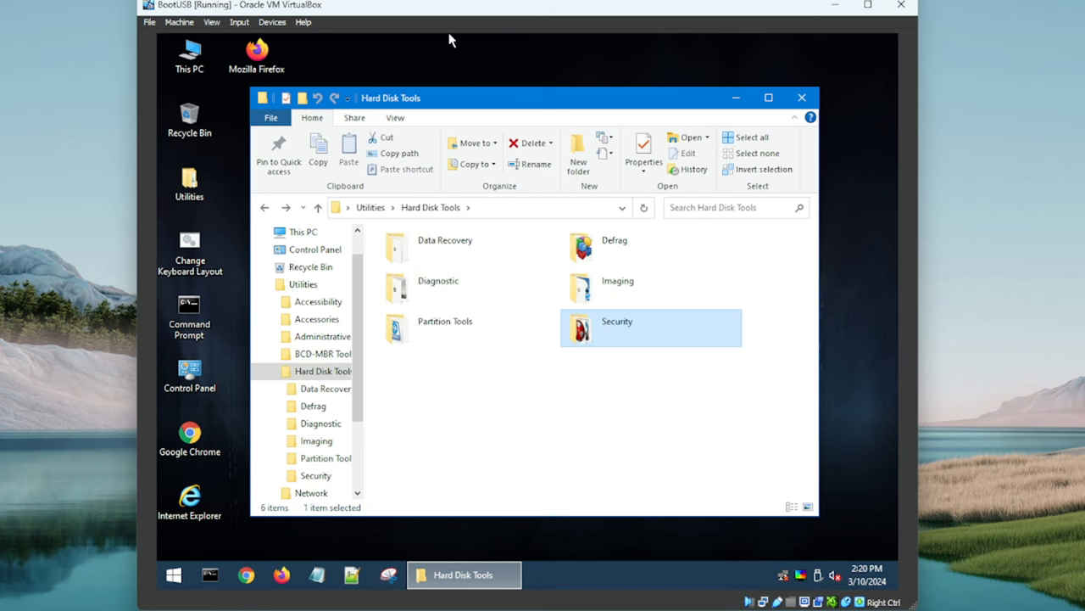
mouse_move(803, 414)
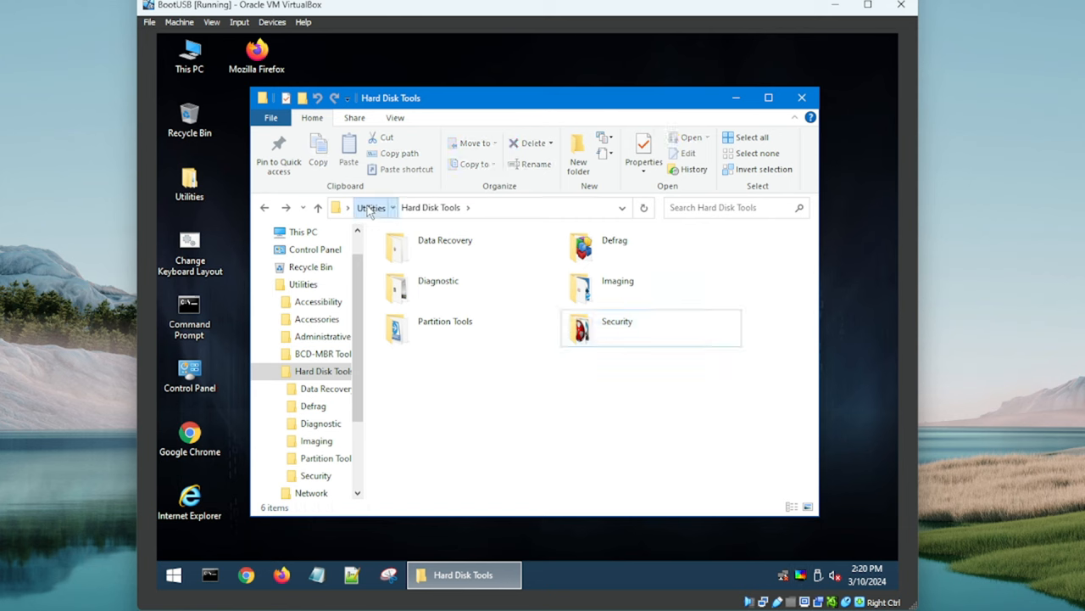
Step: Go up to Utilities, open Other Tools and select shortcuts like 7-Zip and HxD
click(316, 492)
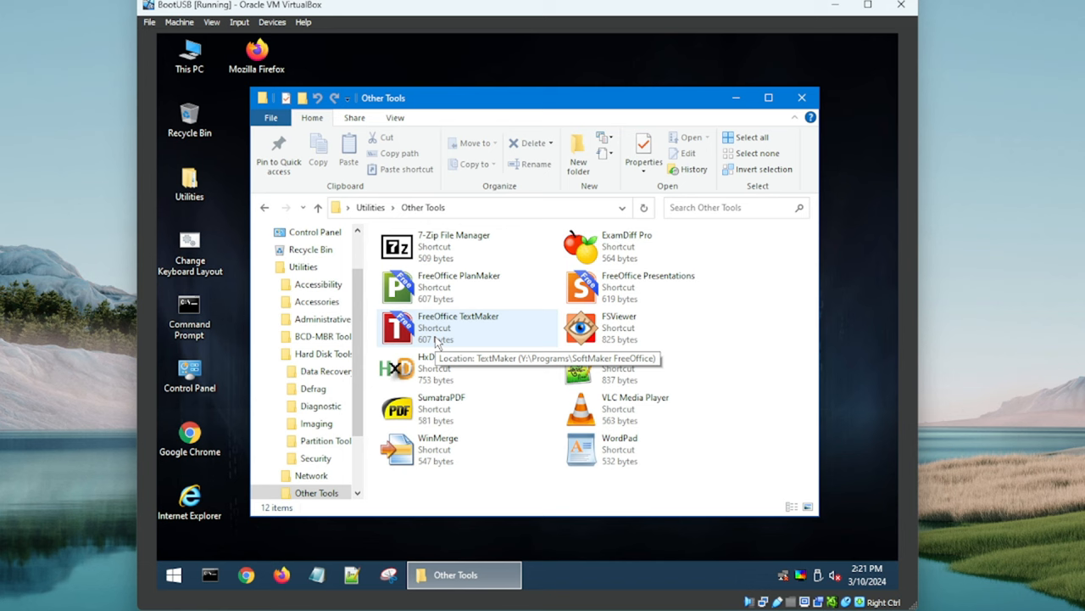
mouse_move(513, 239)
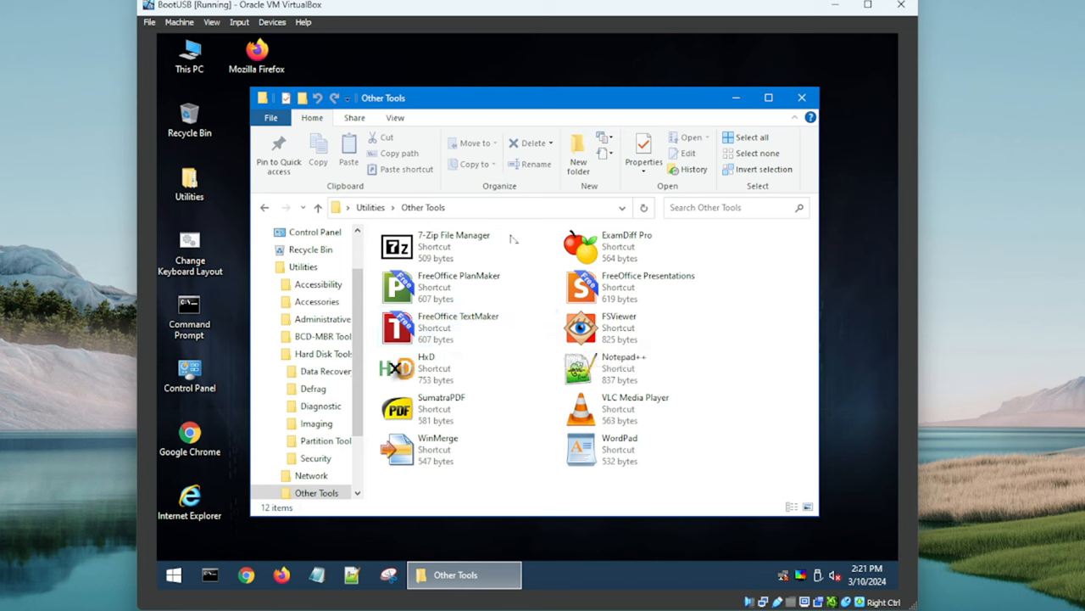
click(453, 246)
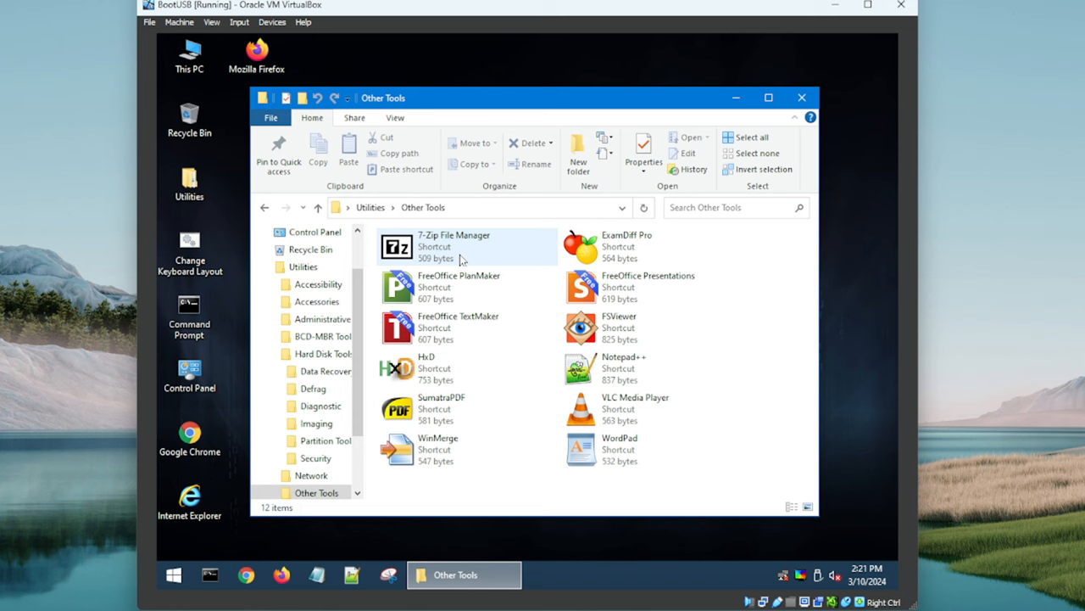
click(469, 492)
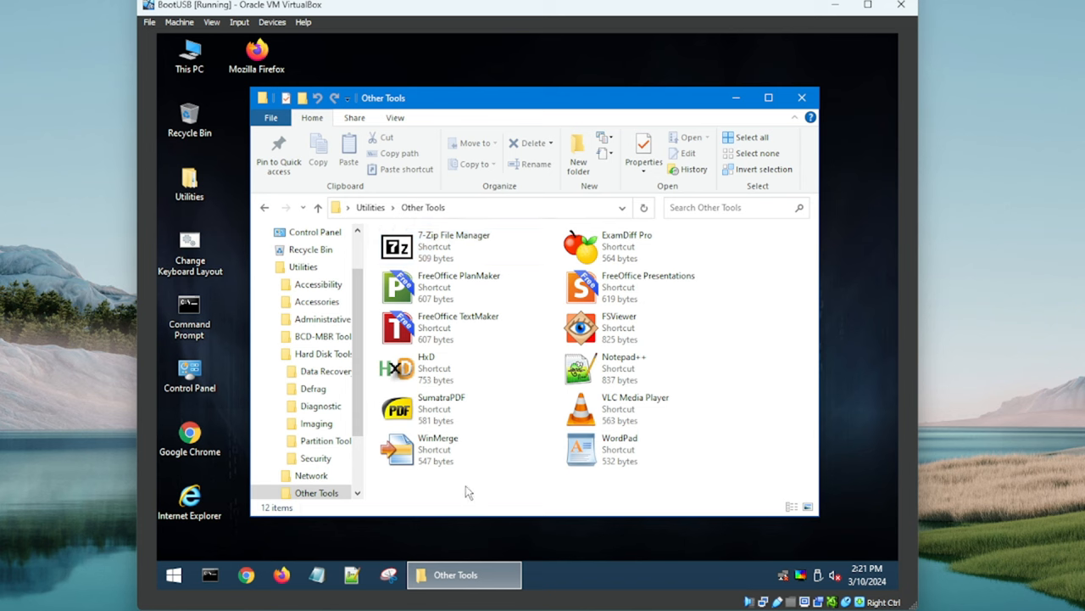
mouse_move(541, 502)
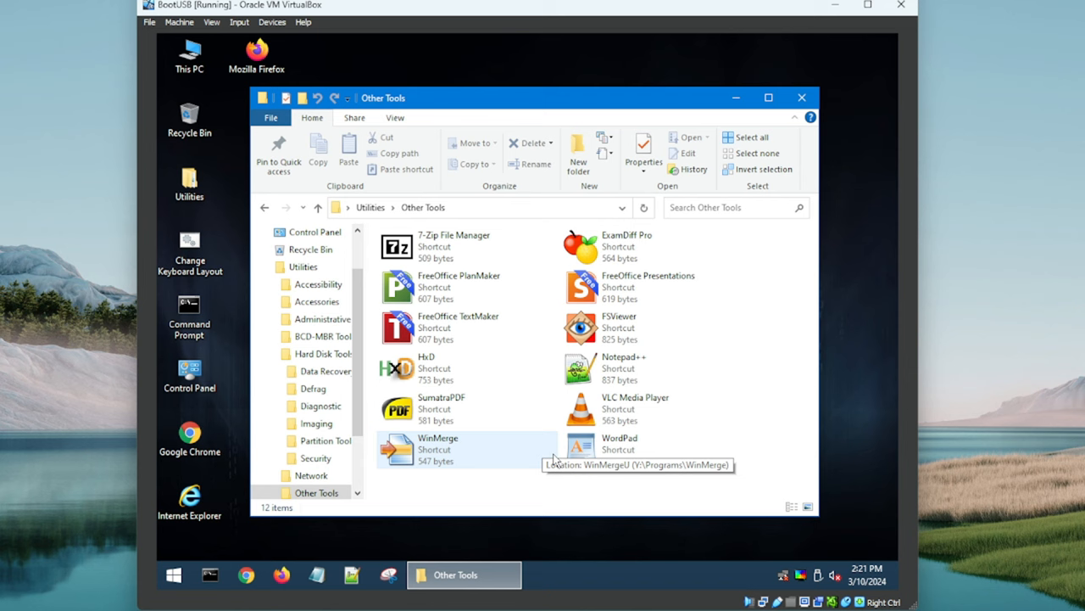
mouse_move(465, 271)
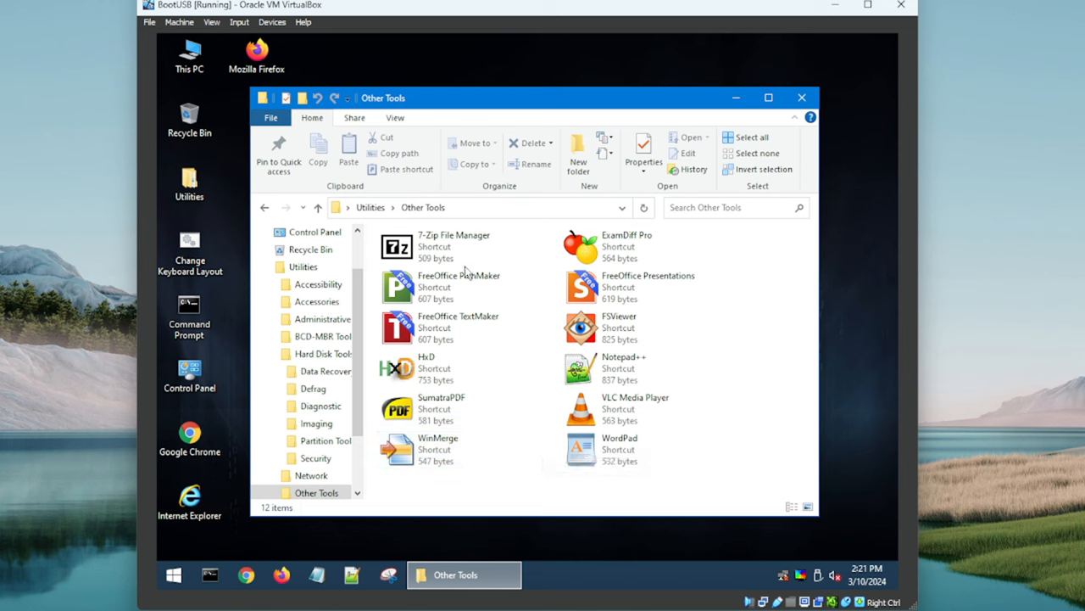
click(628, 246)
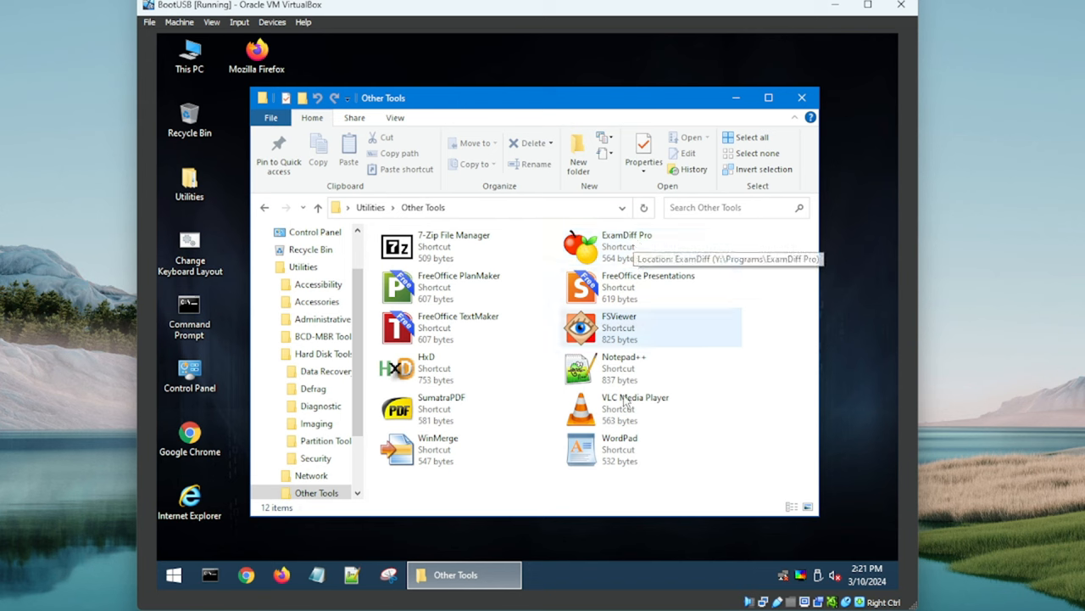
mouse_move(479, 507)
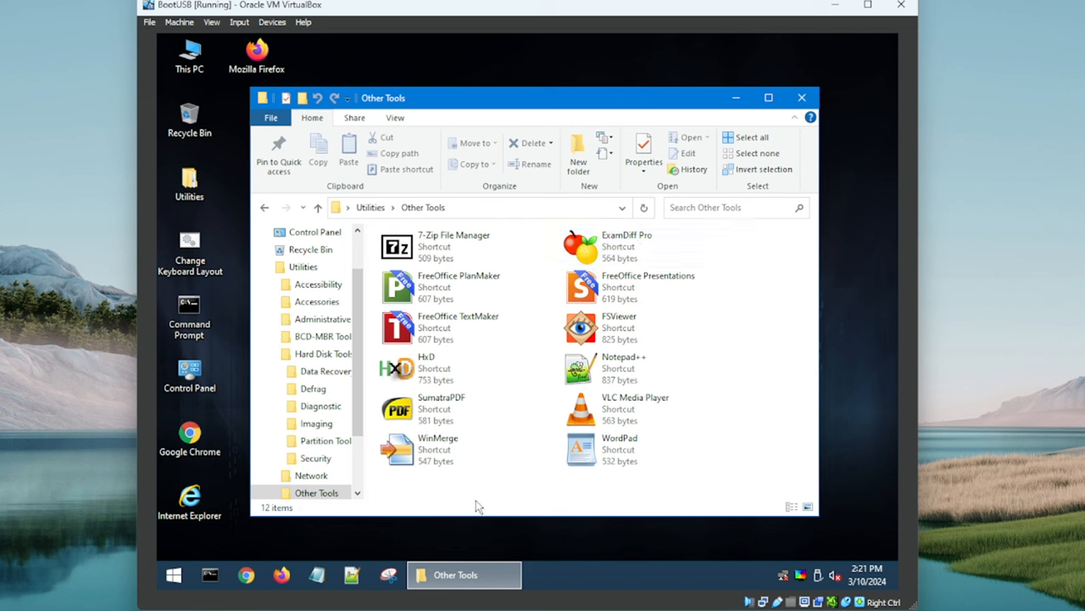
mouse_move(381, 201)
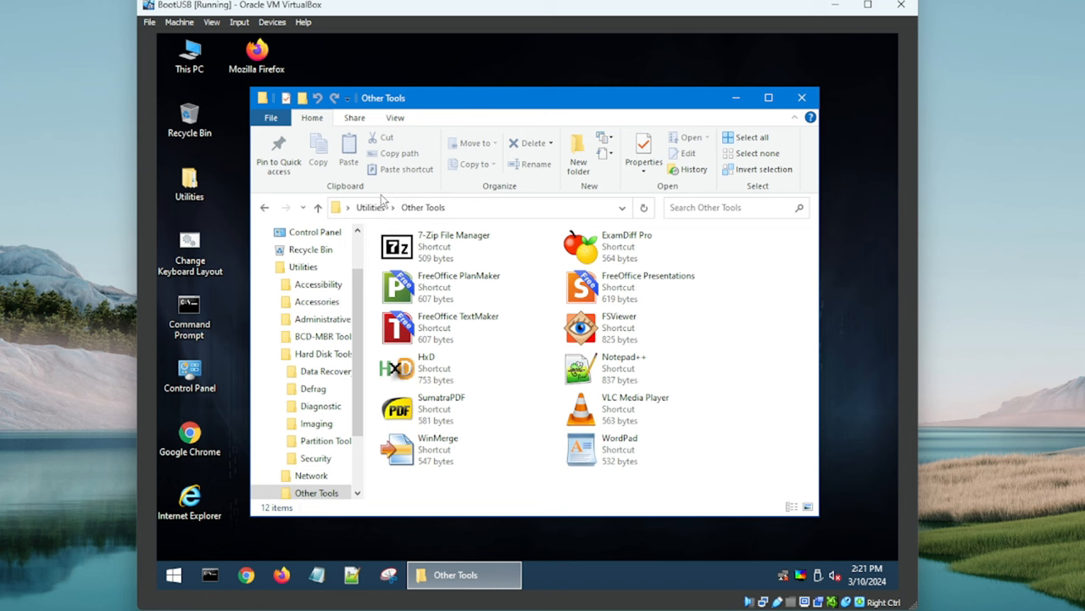
Step: Select an Other Tools shortcut, then go back to the Utilities listing
click(453, 246)
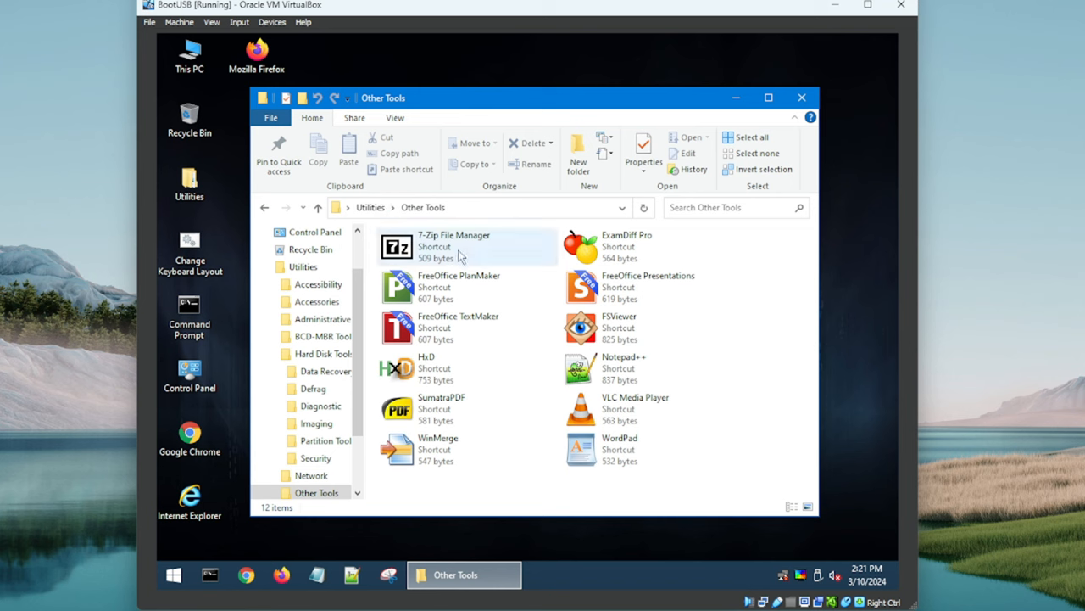
mouse_move(424, 261)
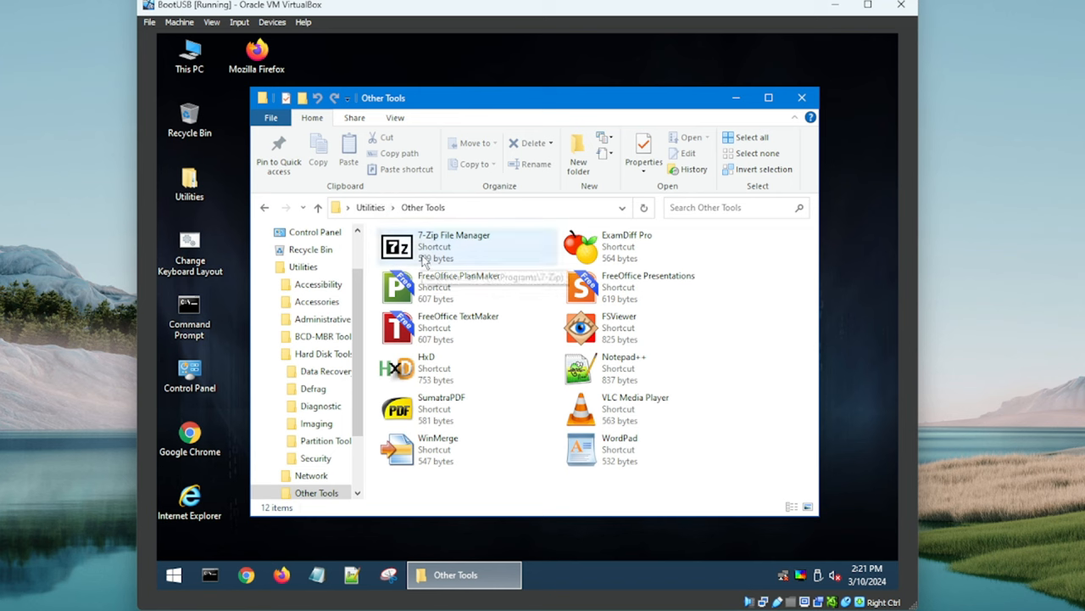
mouse_move(438, 310)
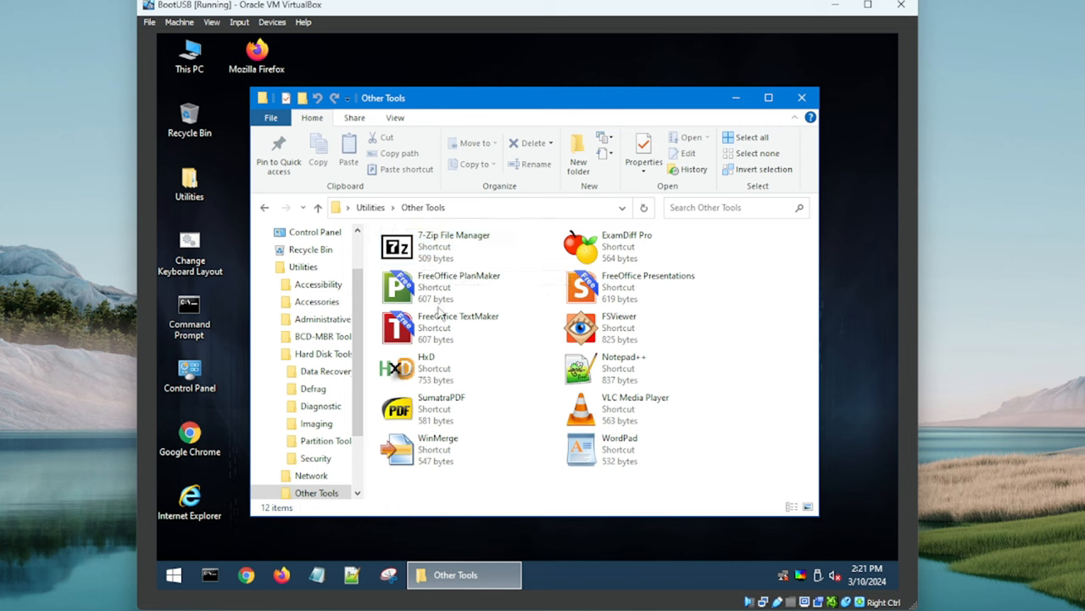
mouse_move(432, 242)
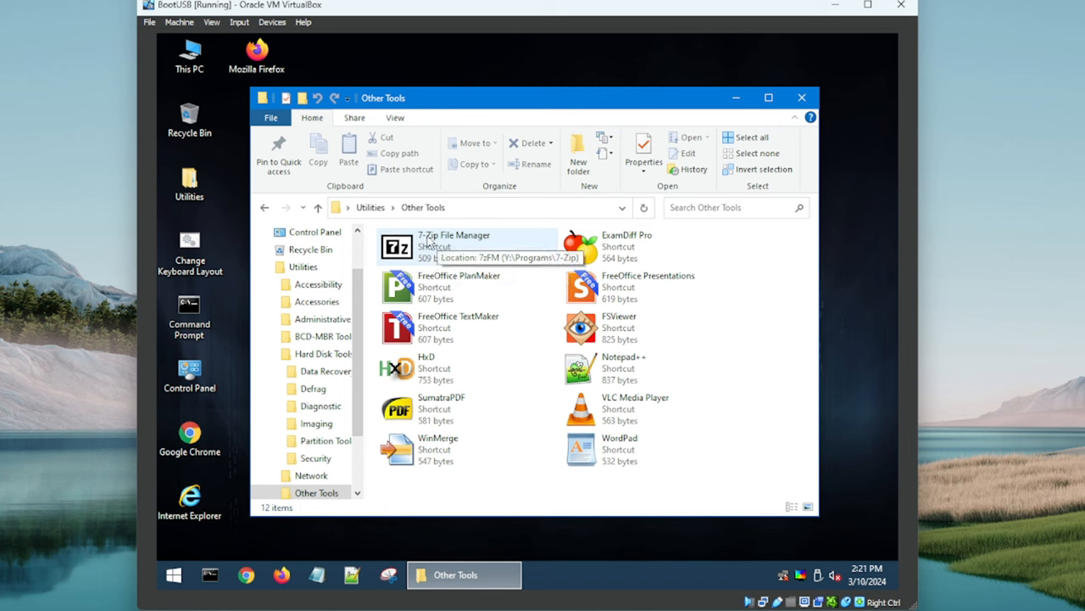
mouse_move(661, 518)
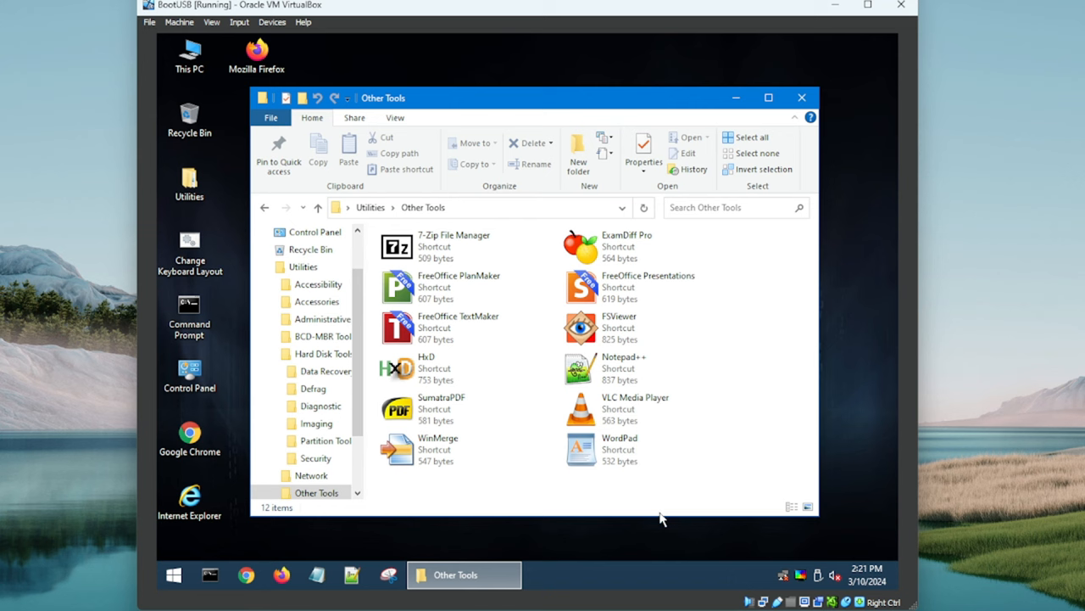
mouse_move(649, 408)
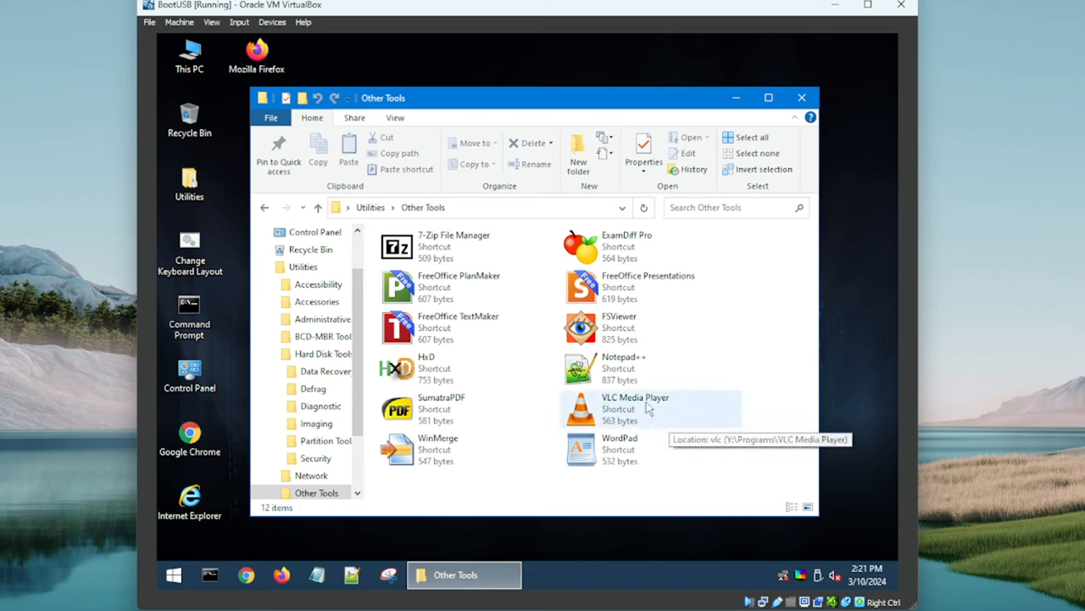
mouse_move(643, 371)
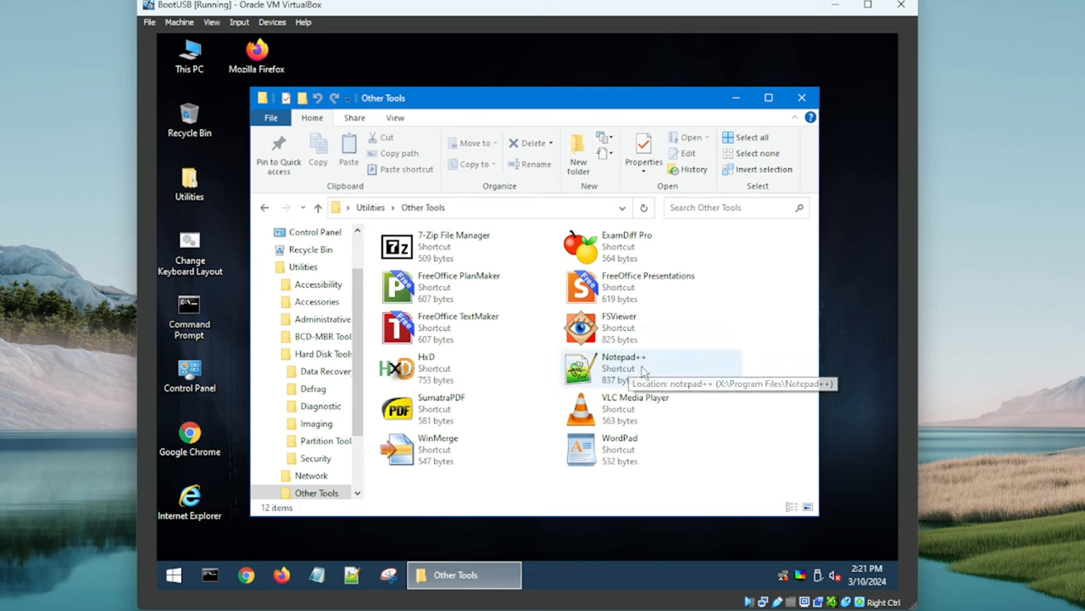
mouse_move(657, 373)
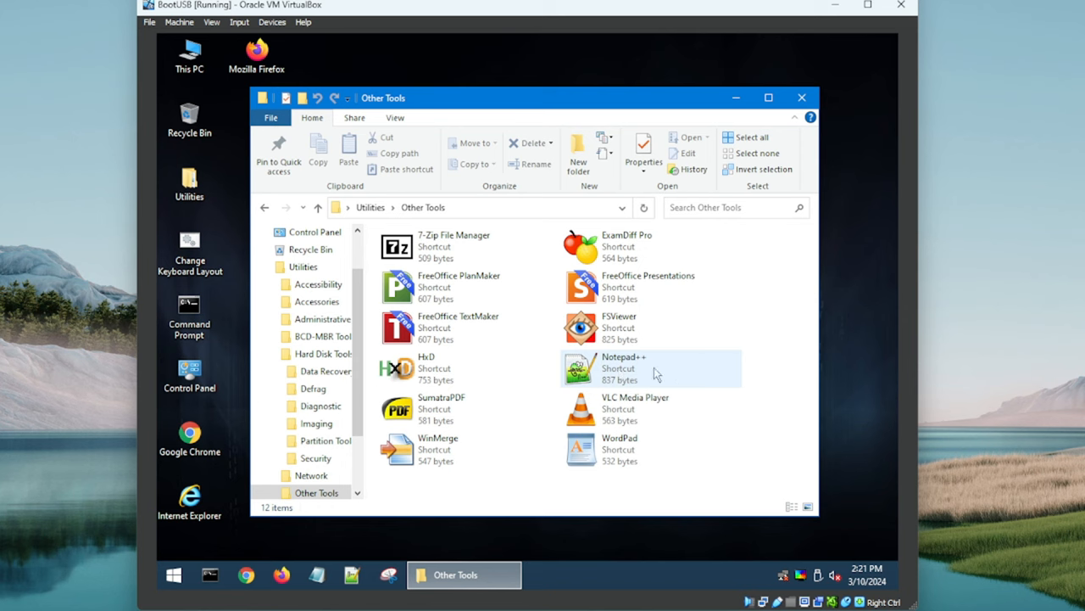
mouse_move(632, 373)
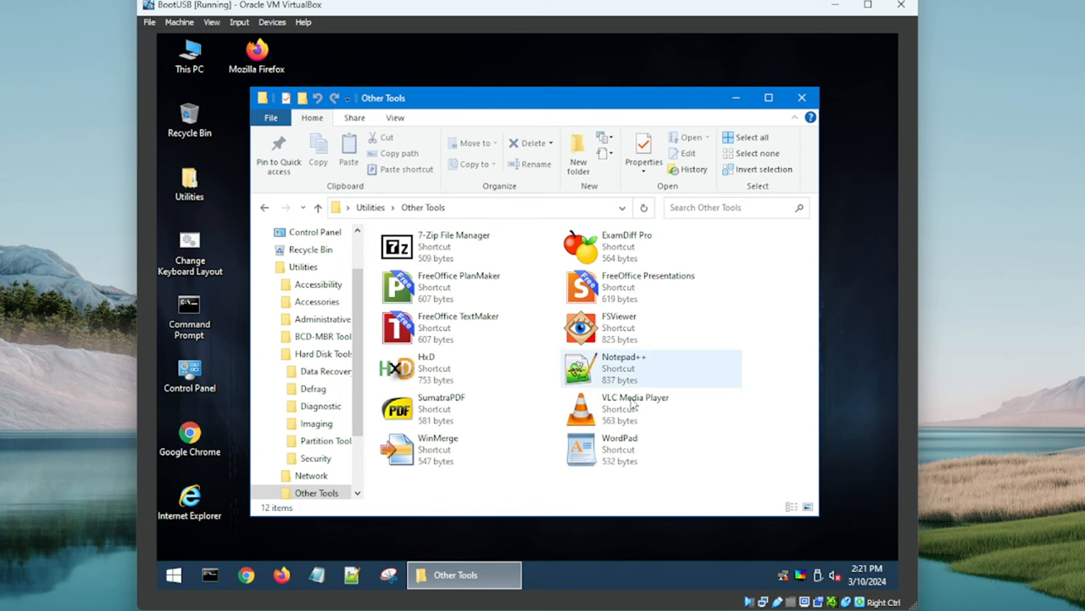
mouse_move(639, 382)
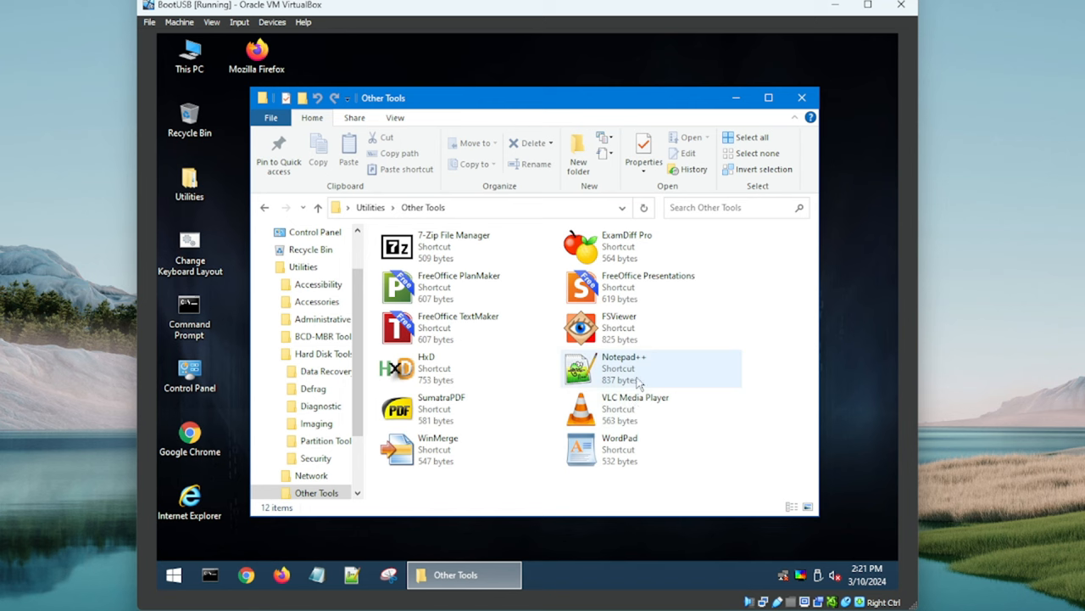
mouse_move(632, 335)
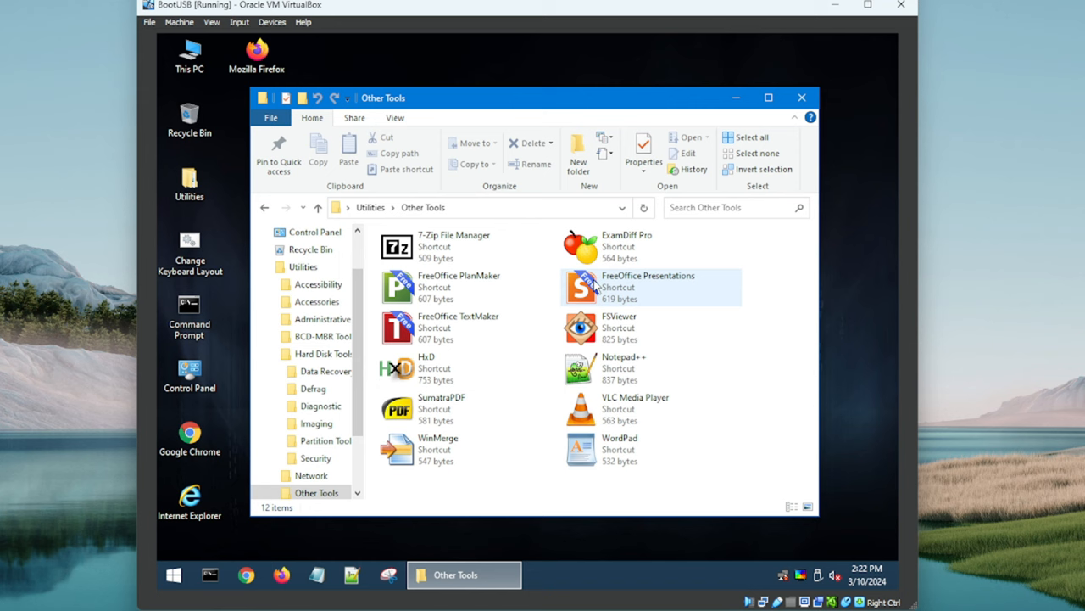
mouse_move(699, 301)
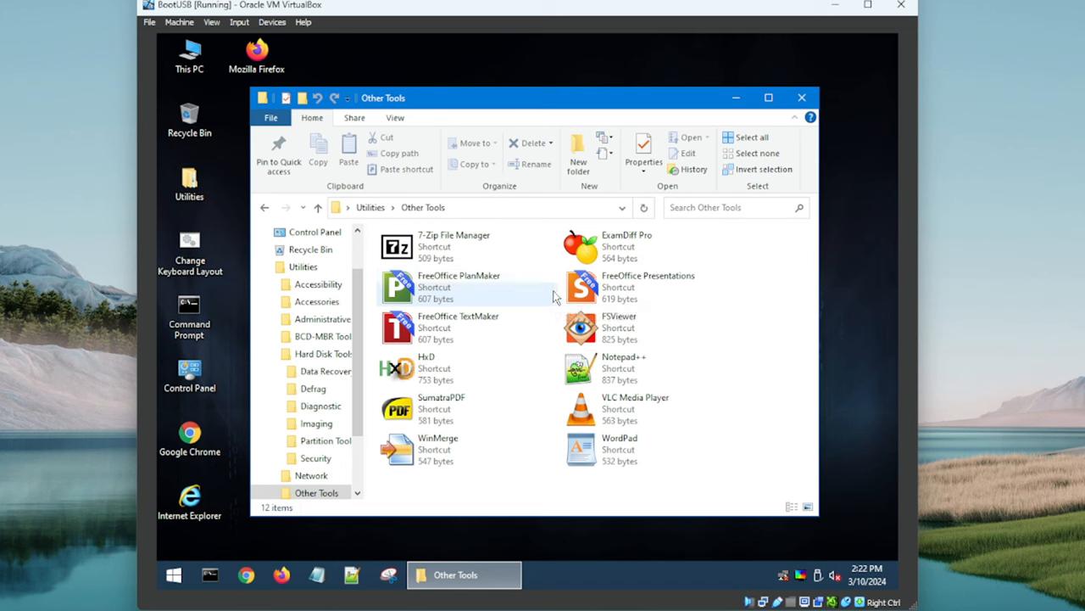
mouse_move(751, 327)
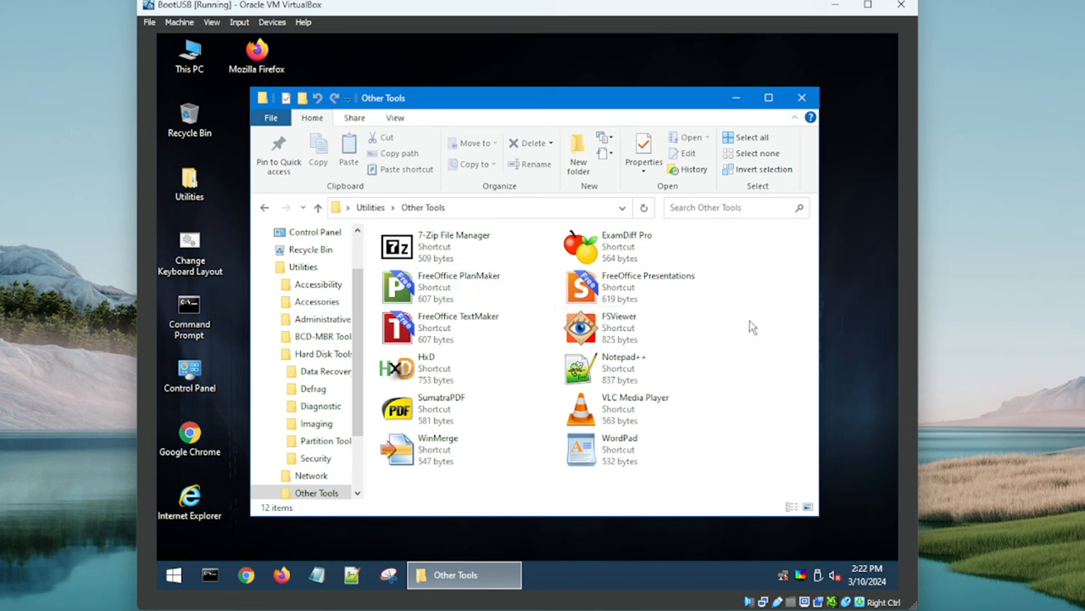
mouse_move(721, 291)
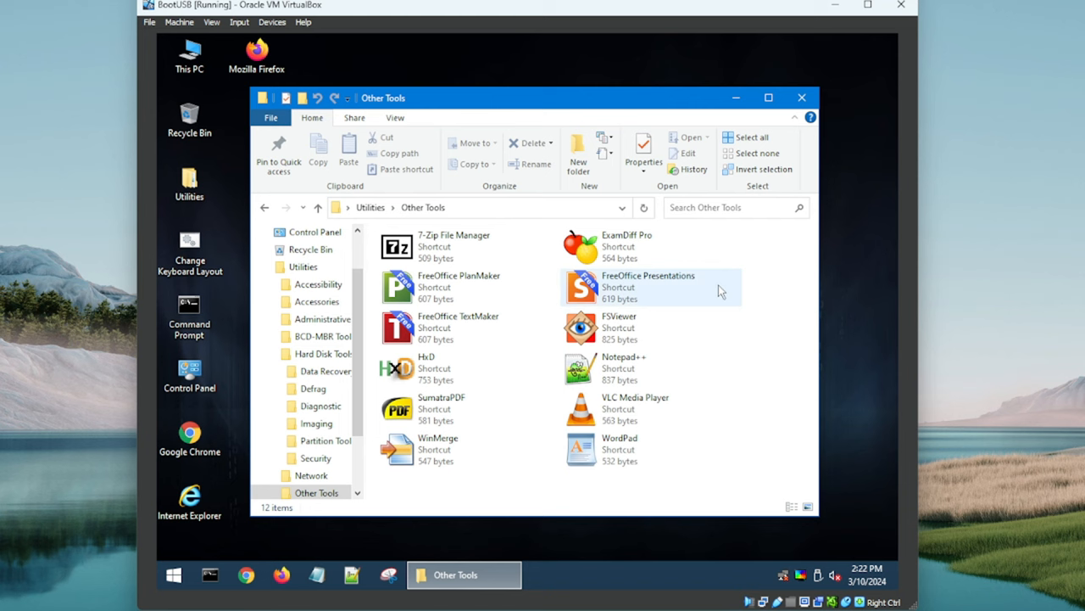
mouse_move(634, 246)
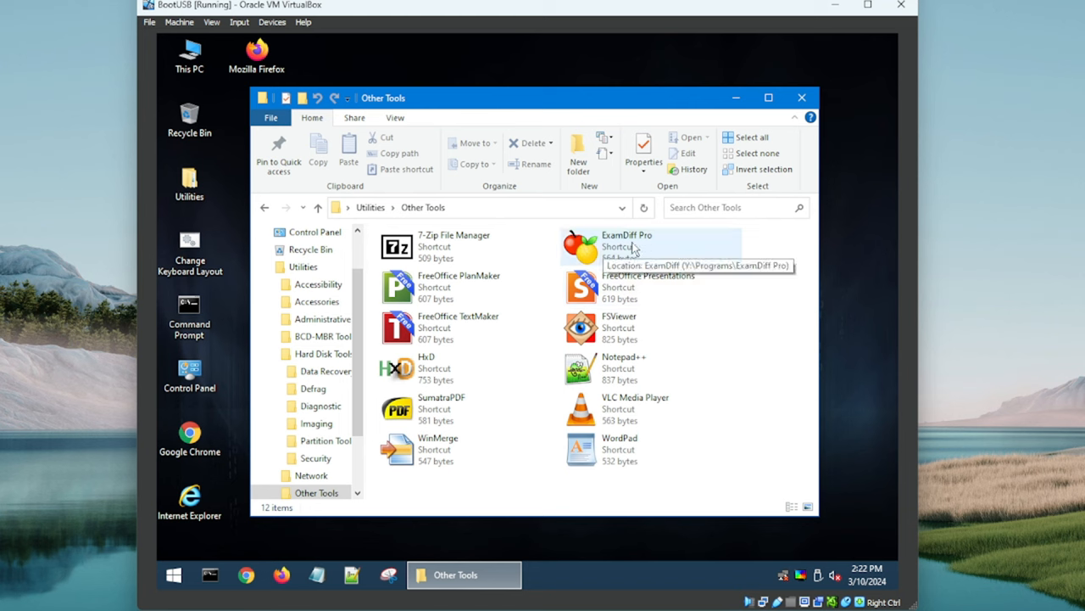
mouse_move(636, 254)
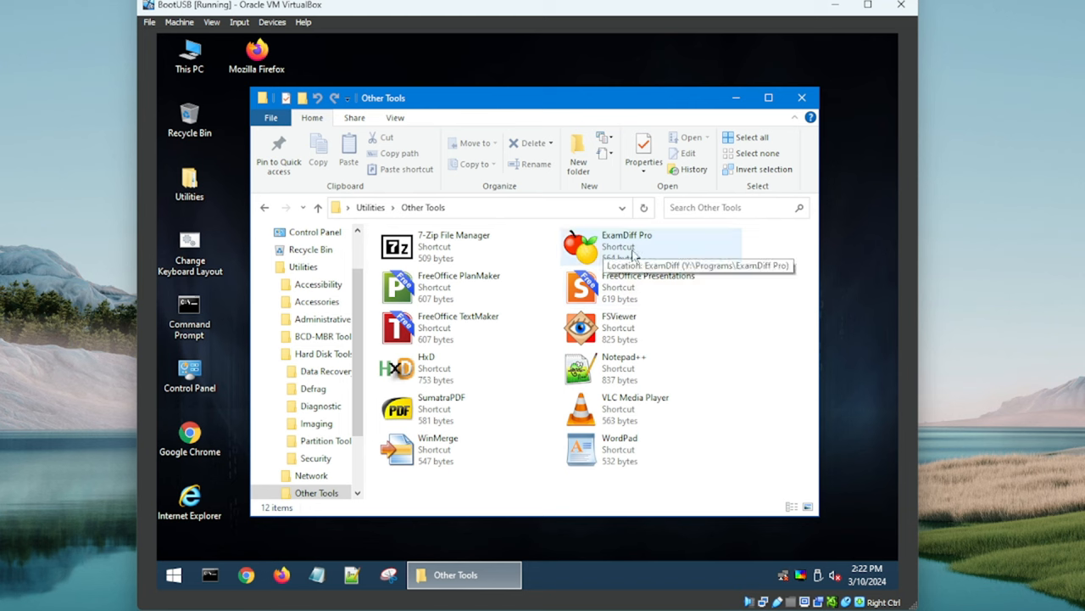
mouse_move(619, 250)
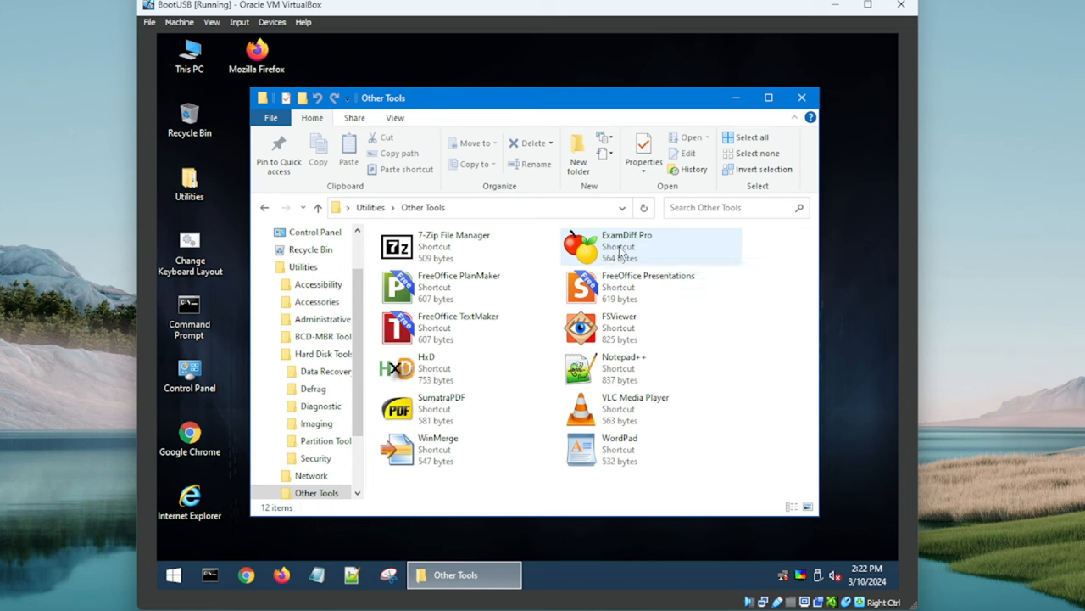
mouse_move(623, 251)
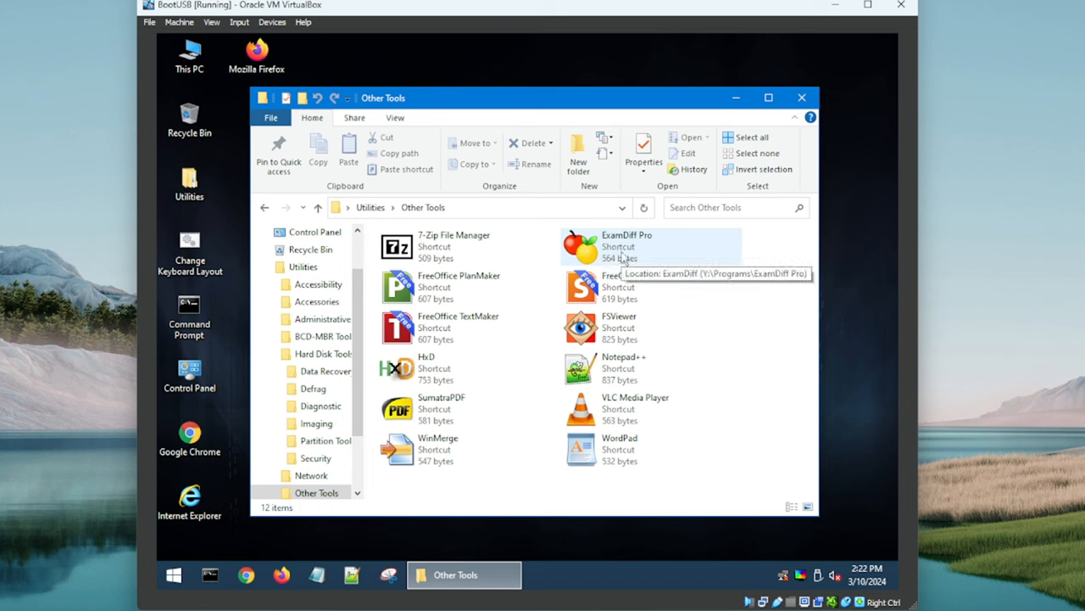
mouse_move(265, 210)
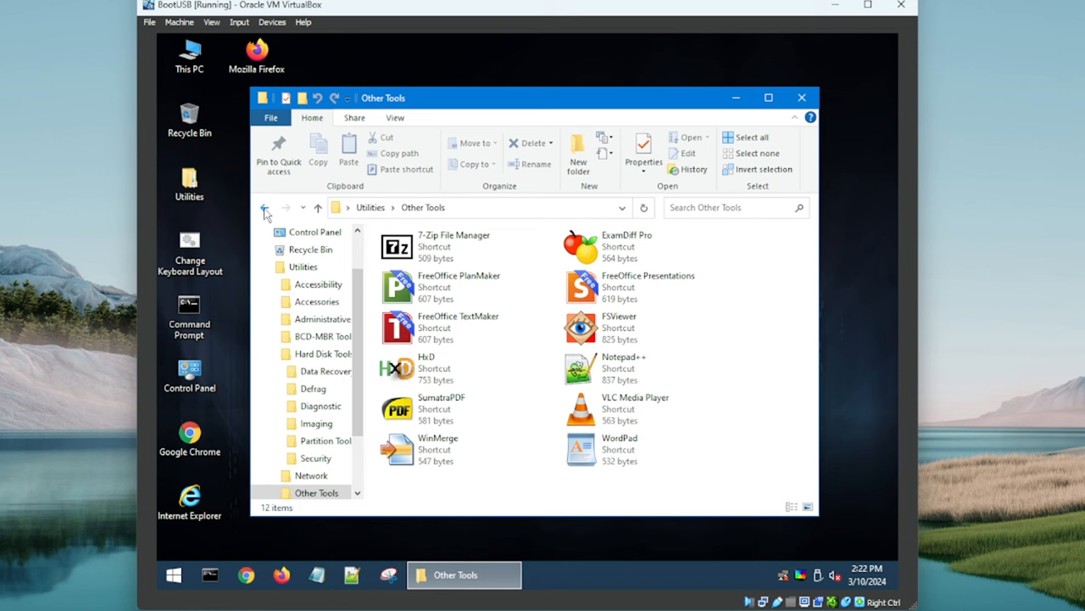
click(266, 207)
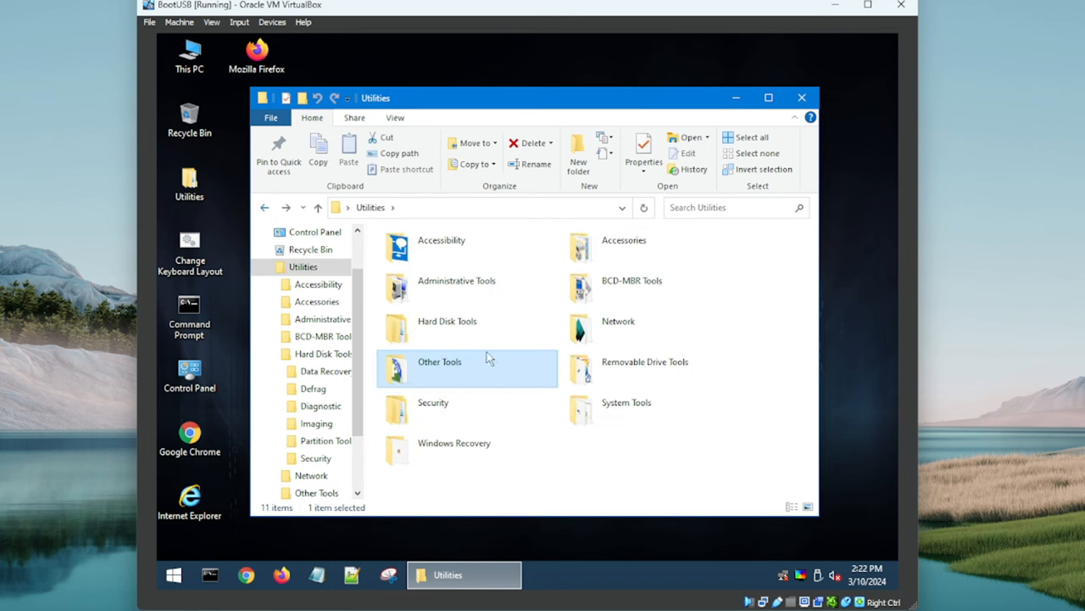
Step: Open Security, browse the Antivirus scanner shortcuts, then go up to Security
double_click(433, 411)
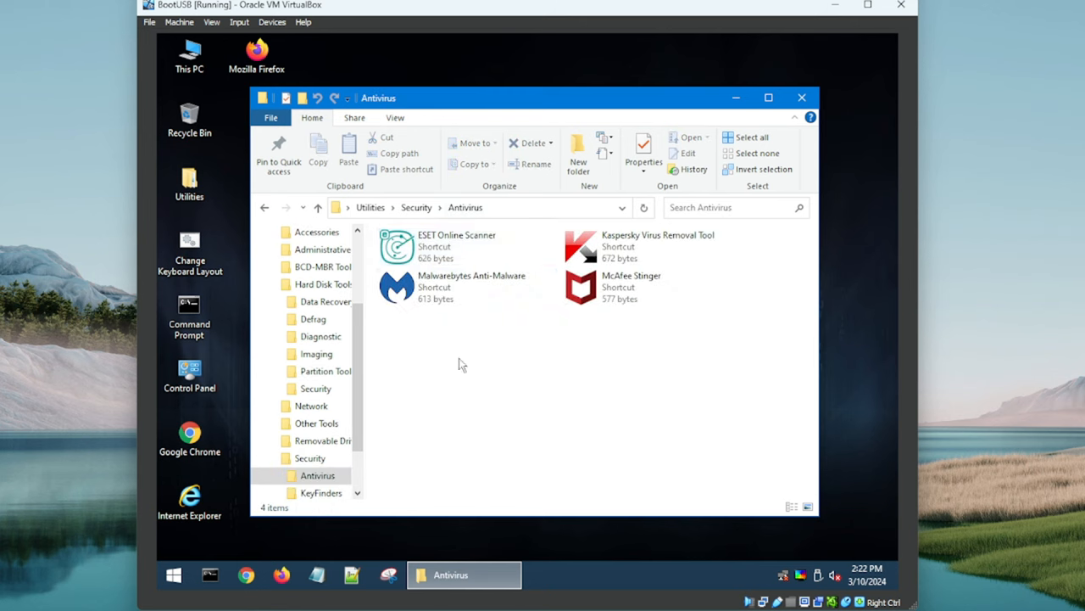
mouse_move(462, 329)
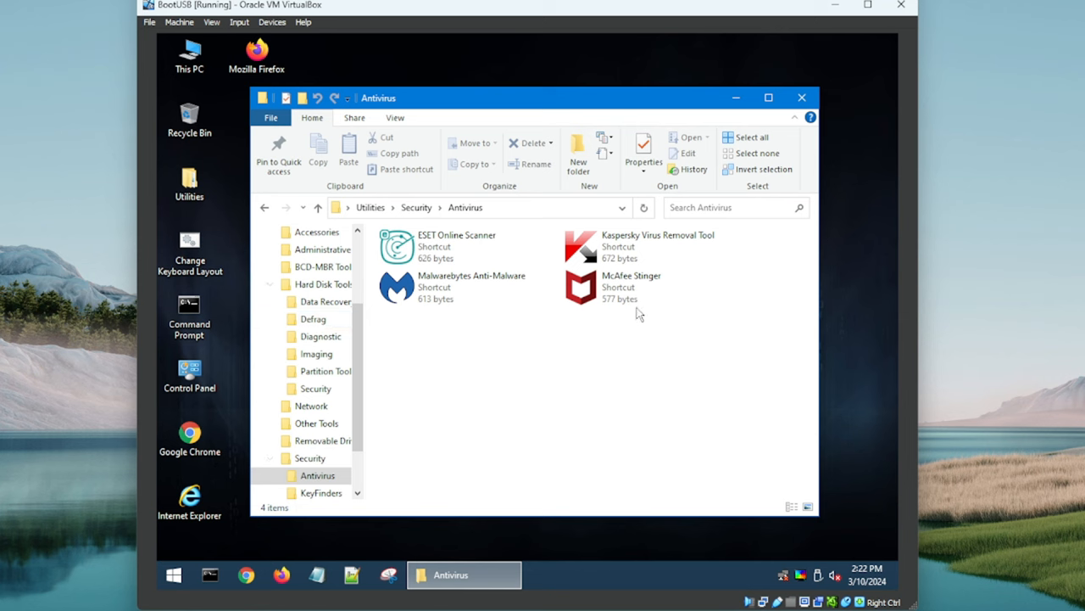
mouse_move(632, 287)
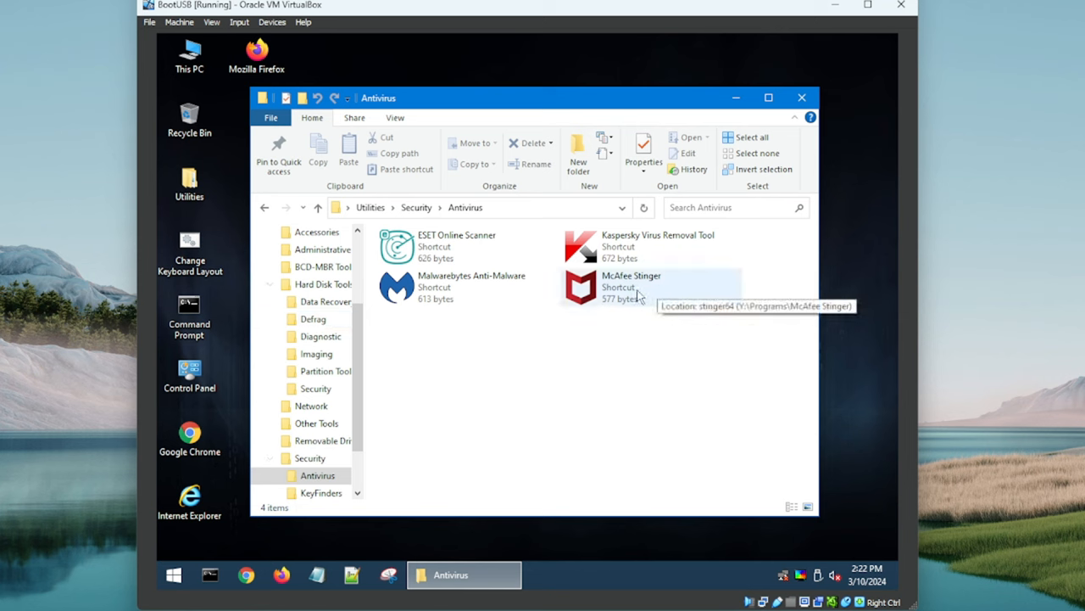
mouse_move(466, 286)
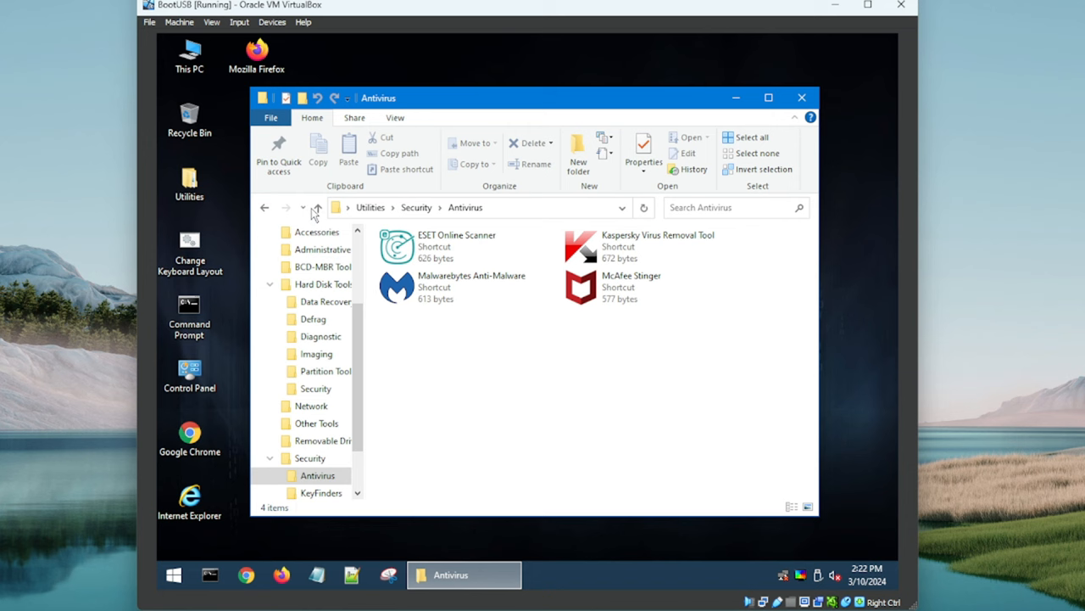
click(316, 207)
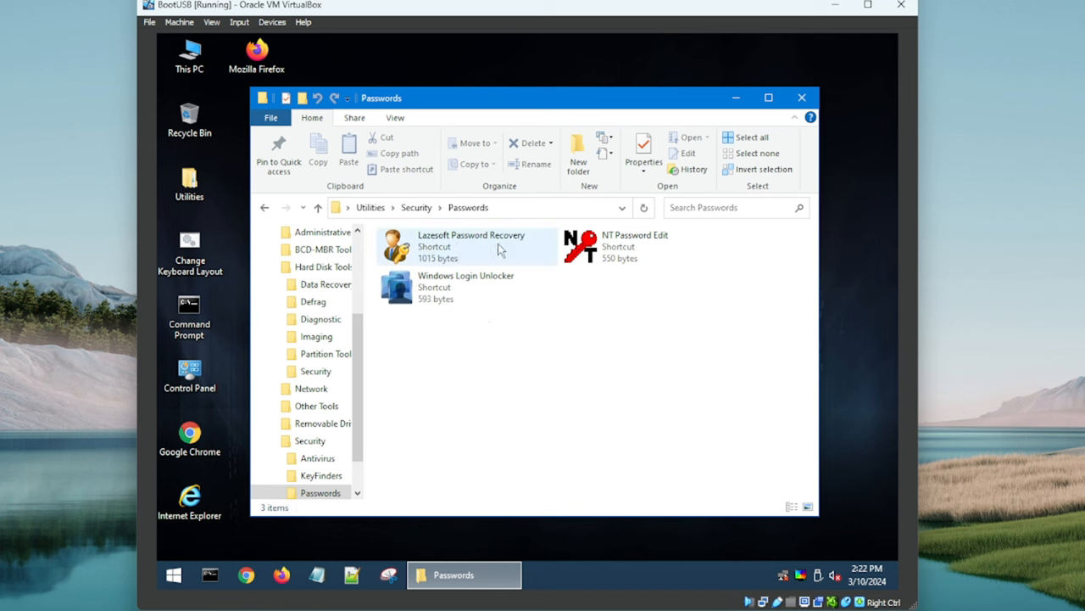
mouse_move(642, 249)
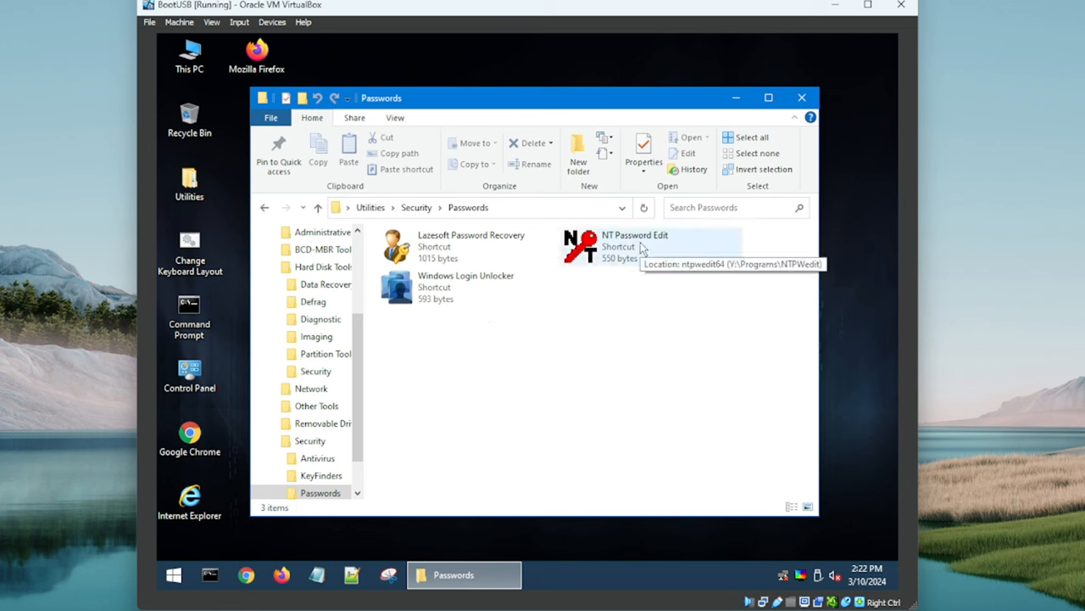
mouse_move(467, 284)
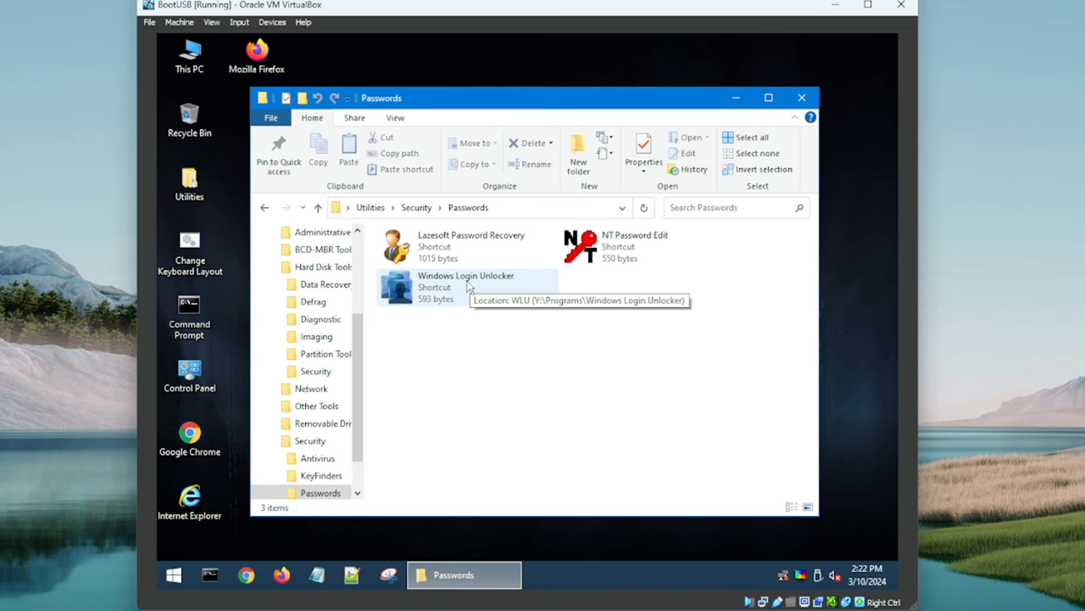
mouse_move(596, 312)
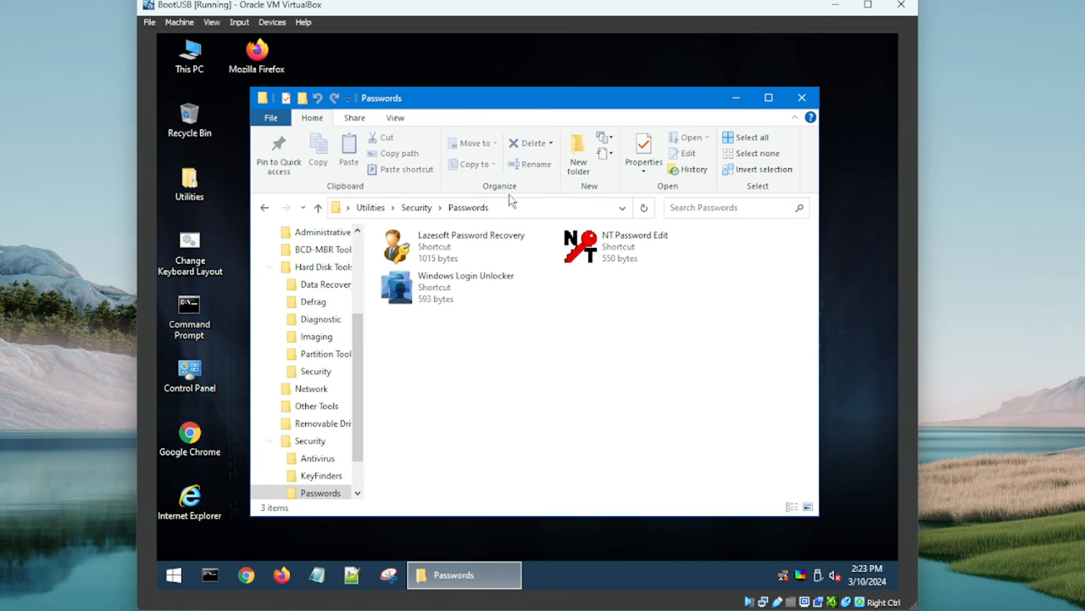
mouse_move(457, 290)
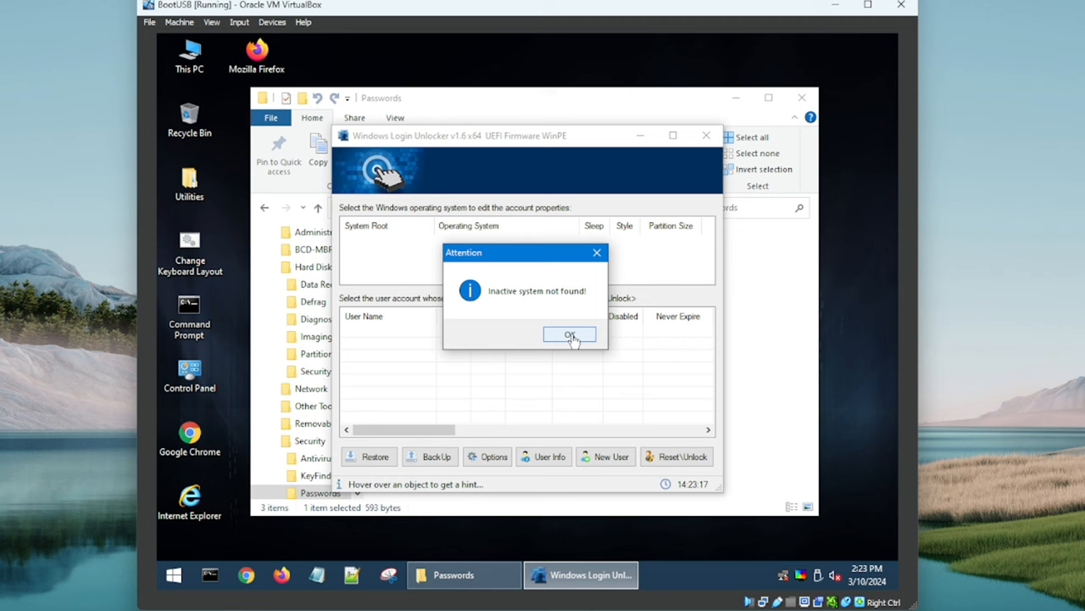
Step: Dismiss Windows Login Unlocker's 'Inactive system not found!' message
click(570, 335)
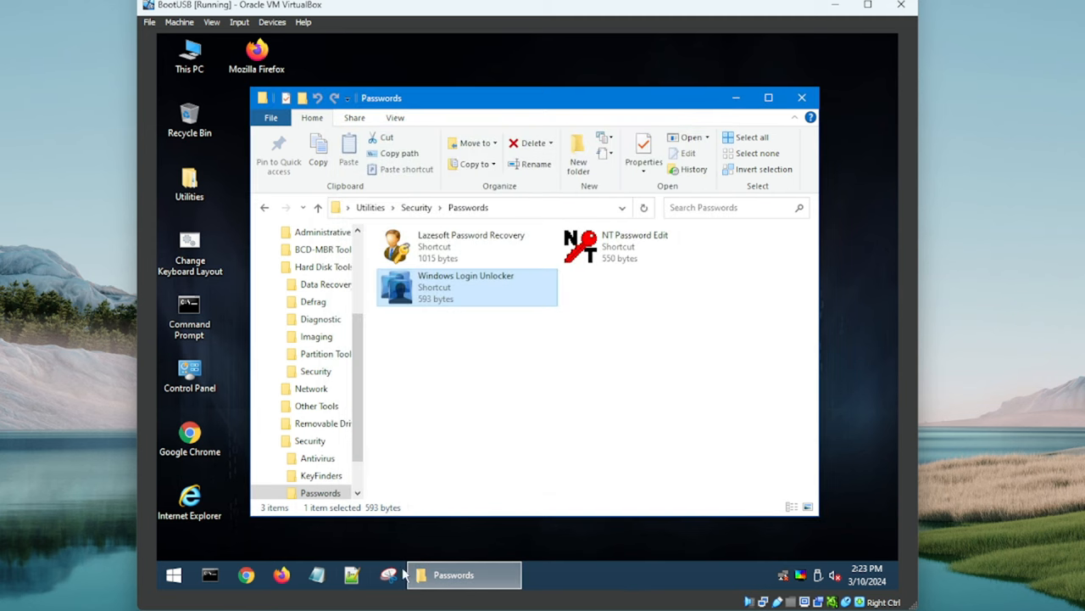
Step: Browse KeyFinders (ProduKey, ShowKeyPlus), then go back and open Windows Recovery
click(535, 373)
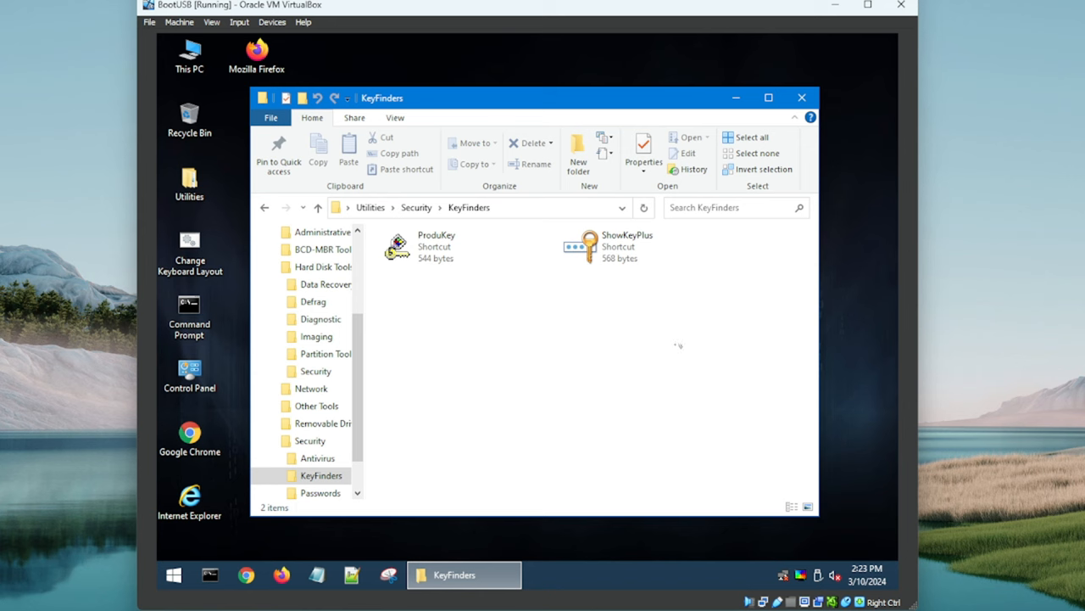
mouse_move(570, 339)
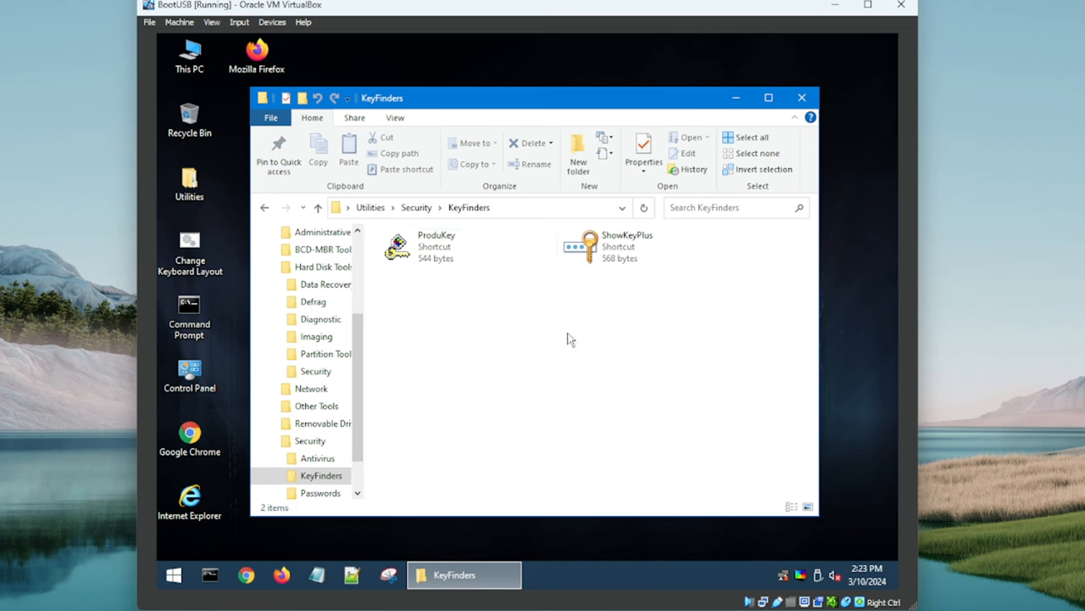
mouse_move(450, 372)
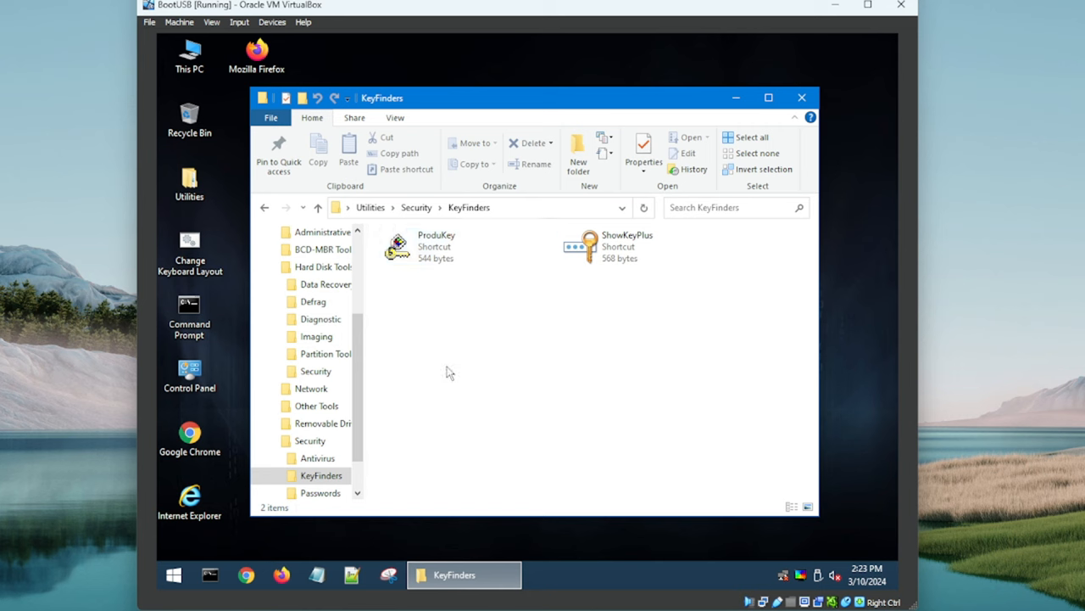
mouse_move(593, 391)
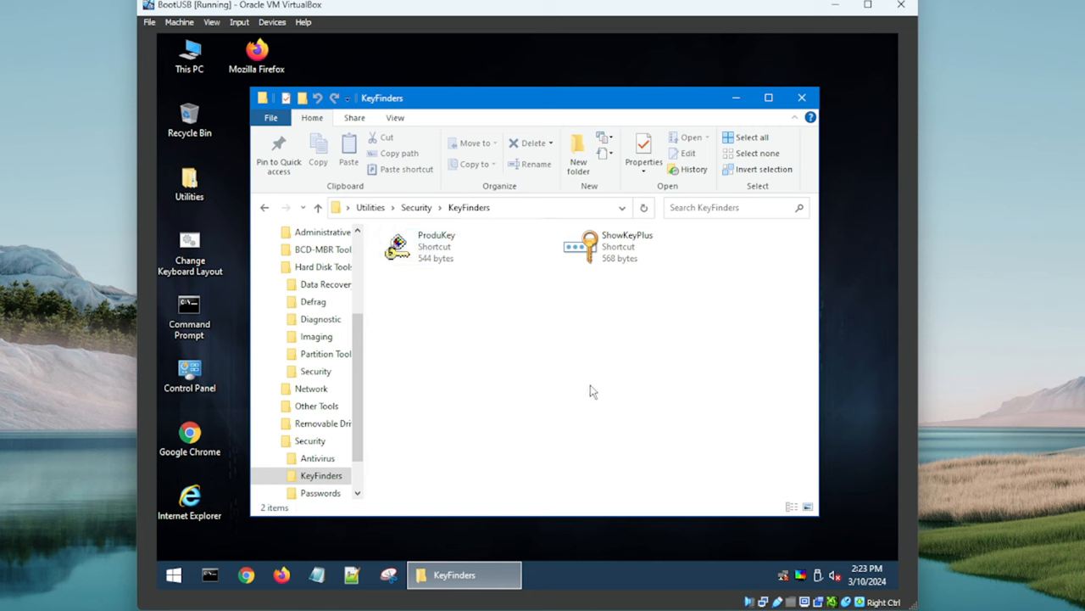
click(467, 246)
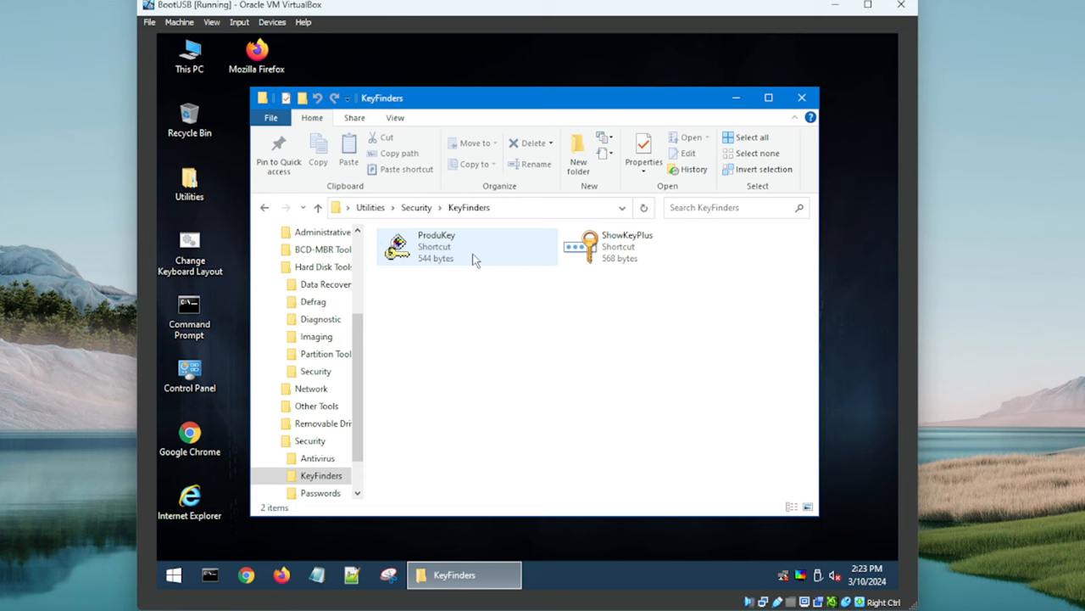
click(632, 444)
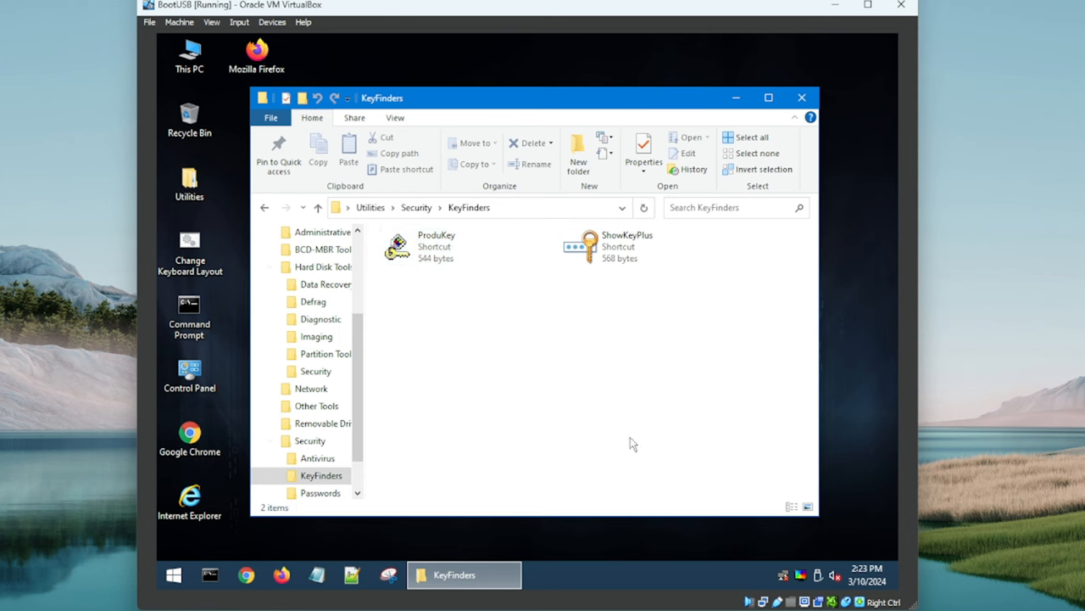
mouse_move(630, 382)
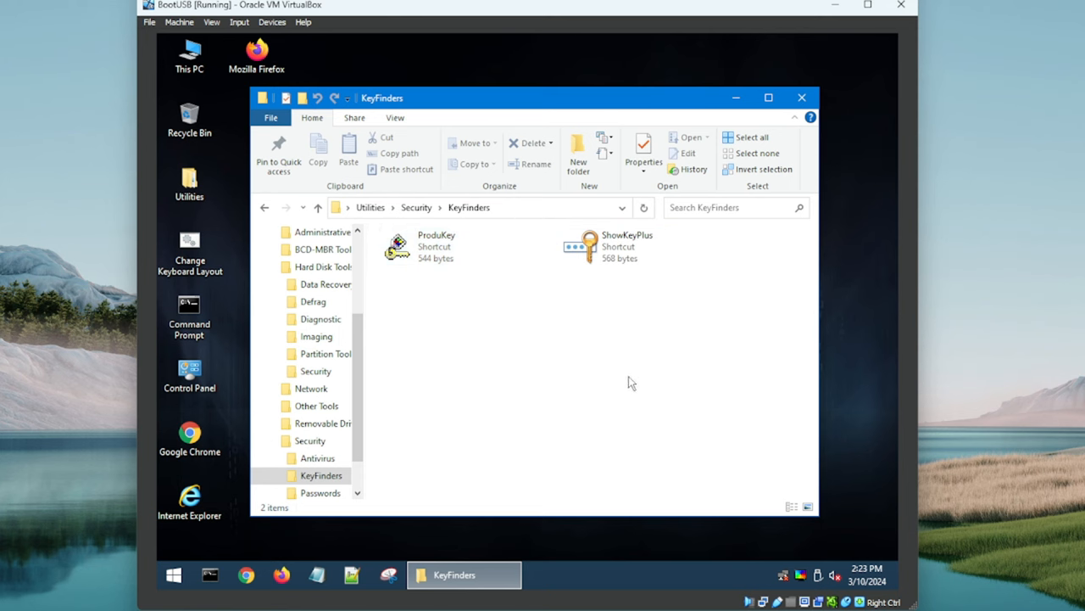
mouse_move(265, 211)
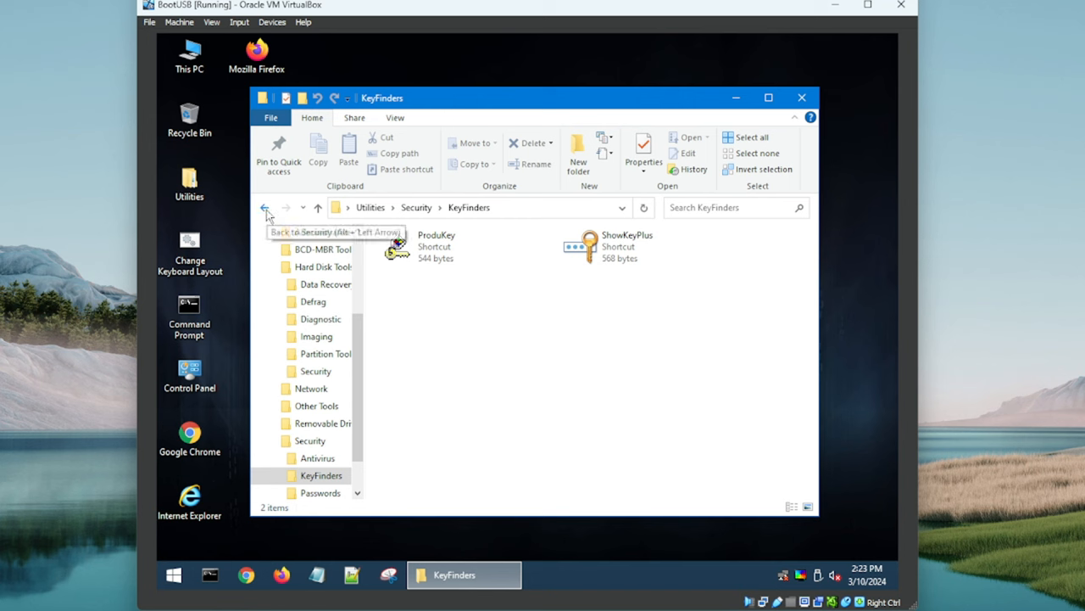
click(265, 208)
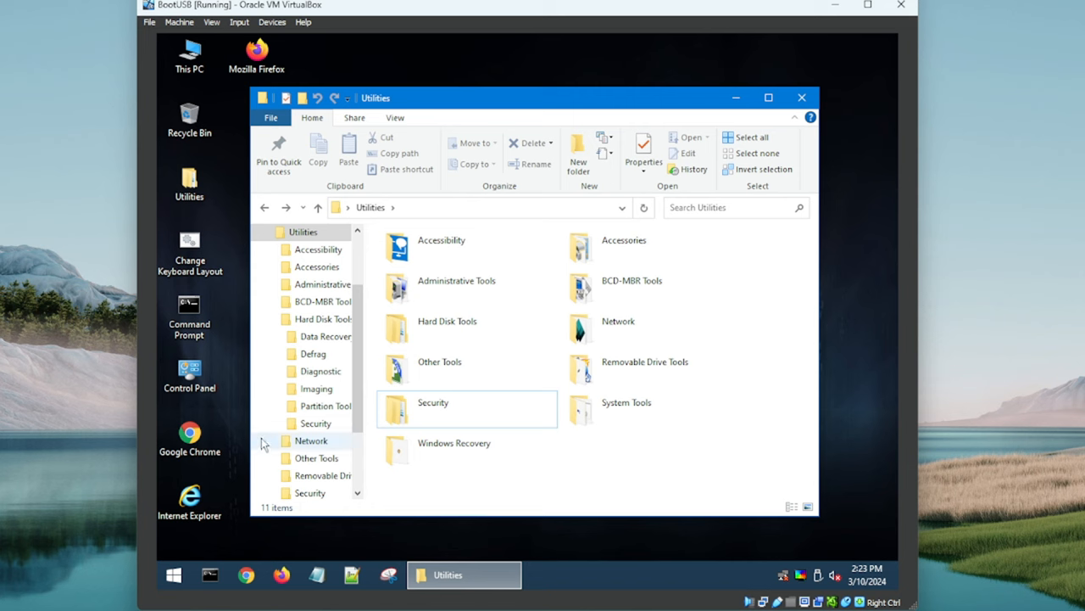
double_click(454, 442)
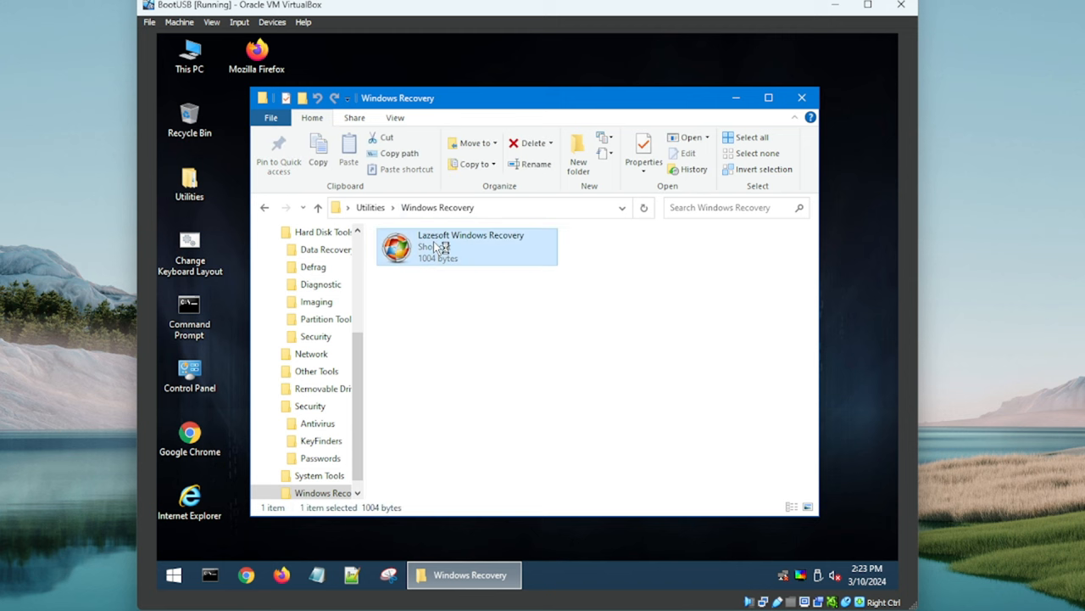
Step: Launch and close Lazesoft Windows Recovery, then go back to Utilities
double_click(466, 246)
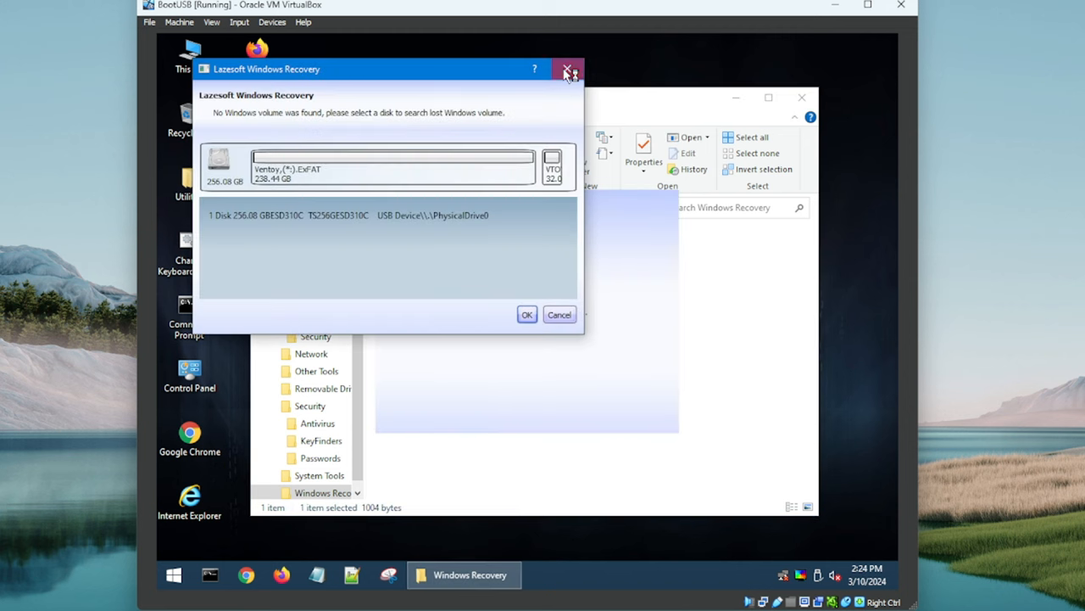
click(567, 69)
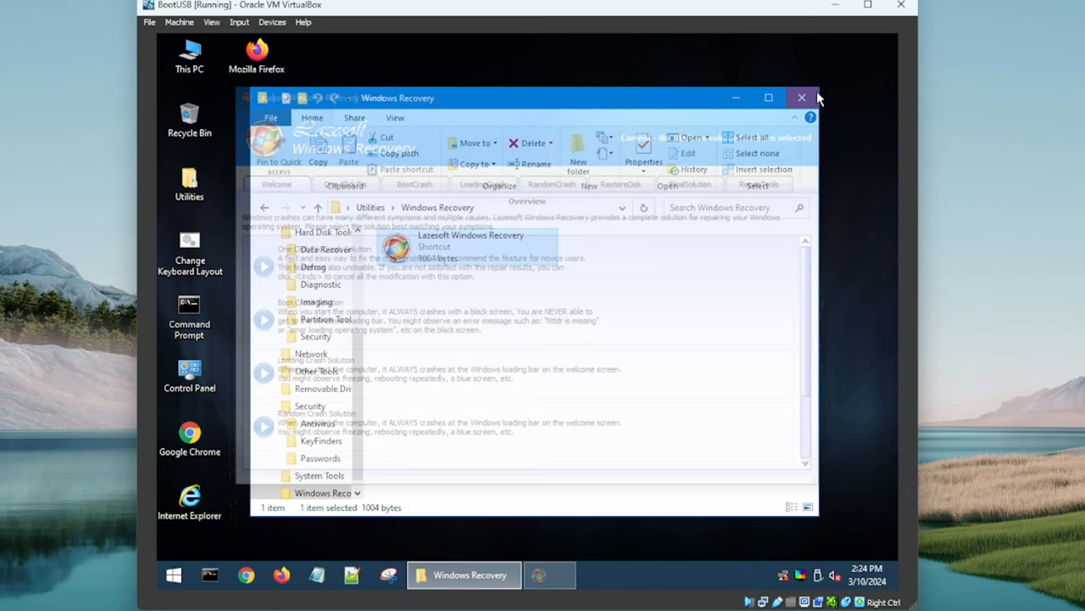
click(266, 207)
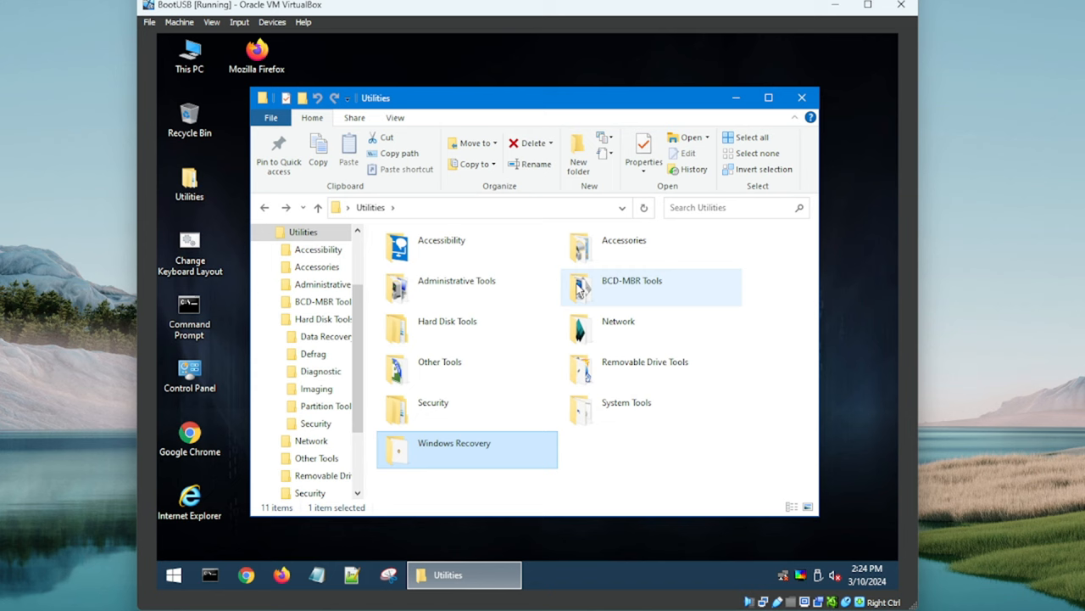
double_click(623, 240)
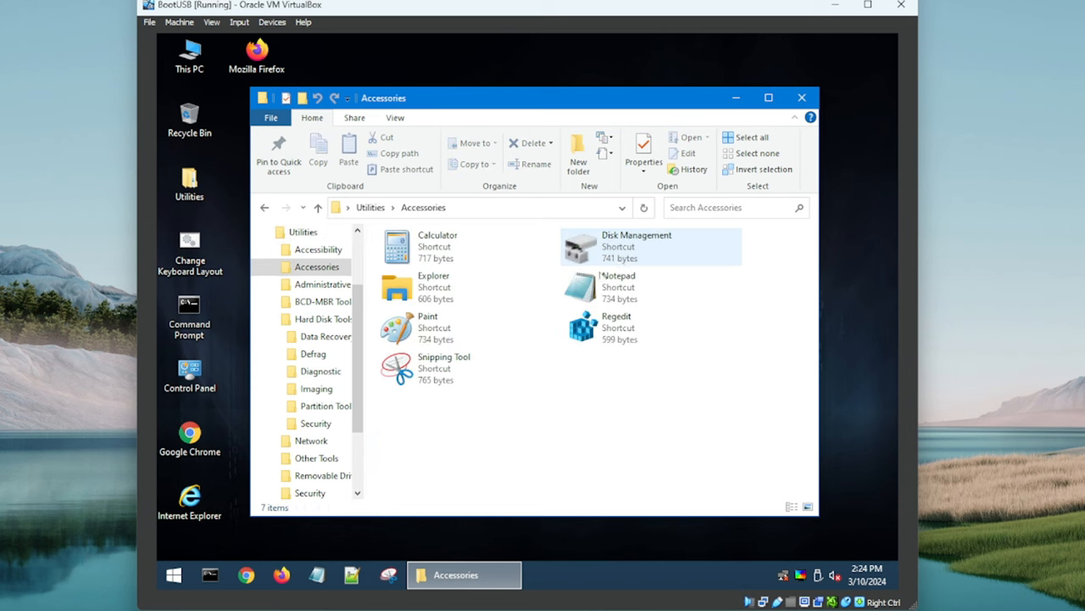
click(500, 473)
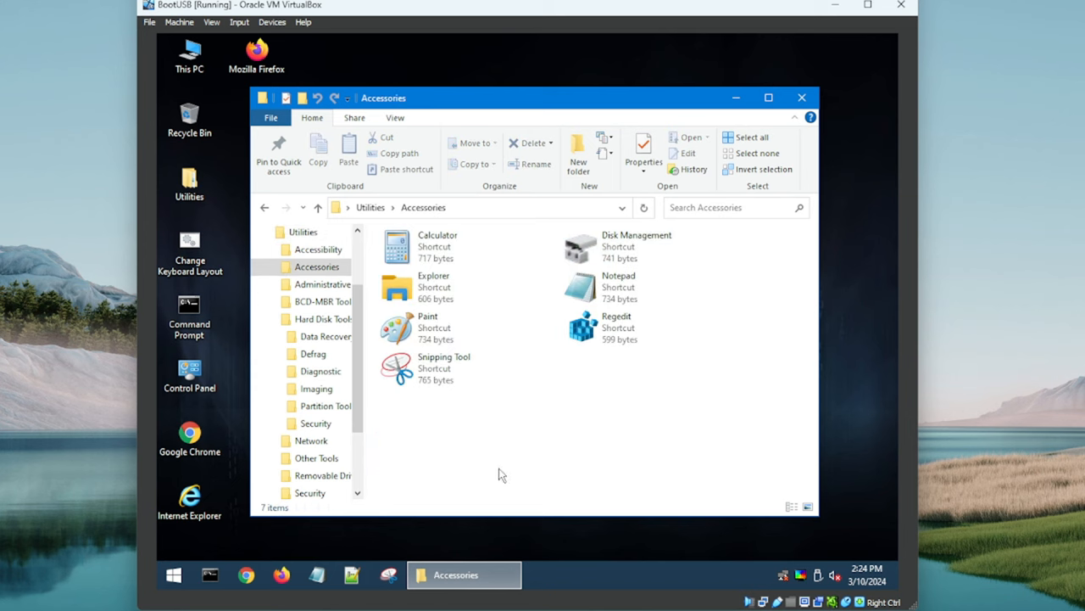
mouse_move(447, 410)
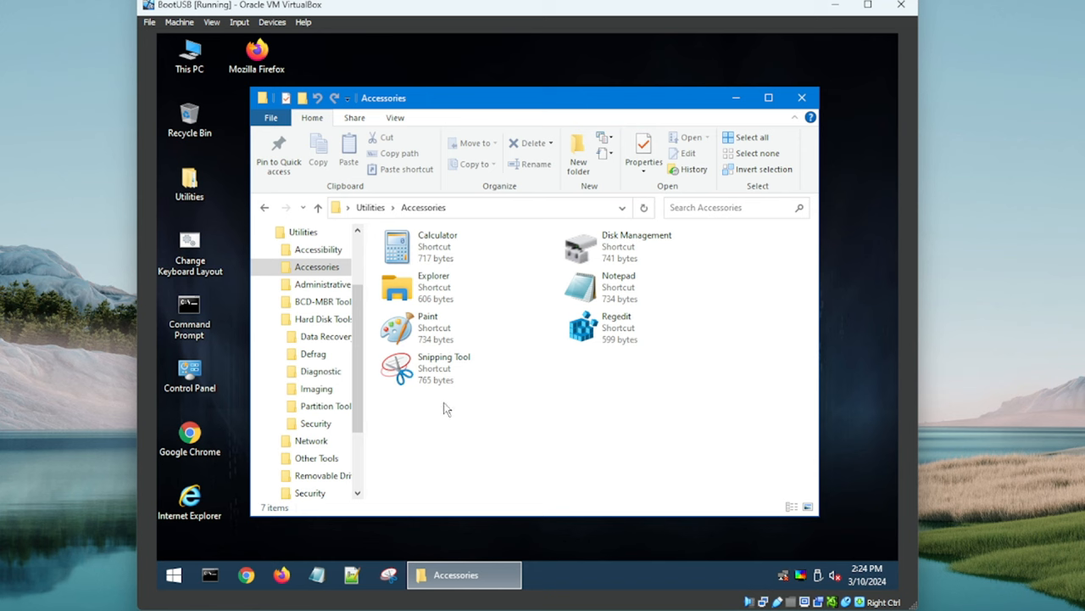
click(436, 246)
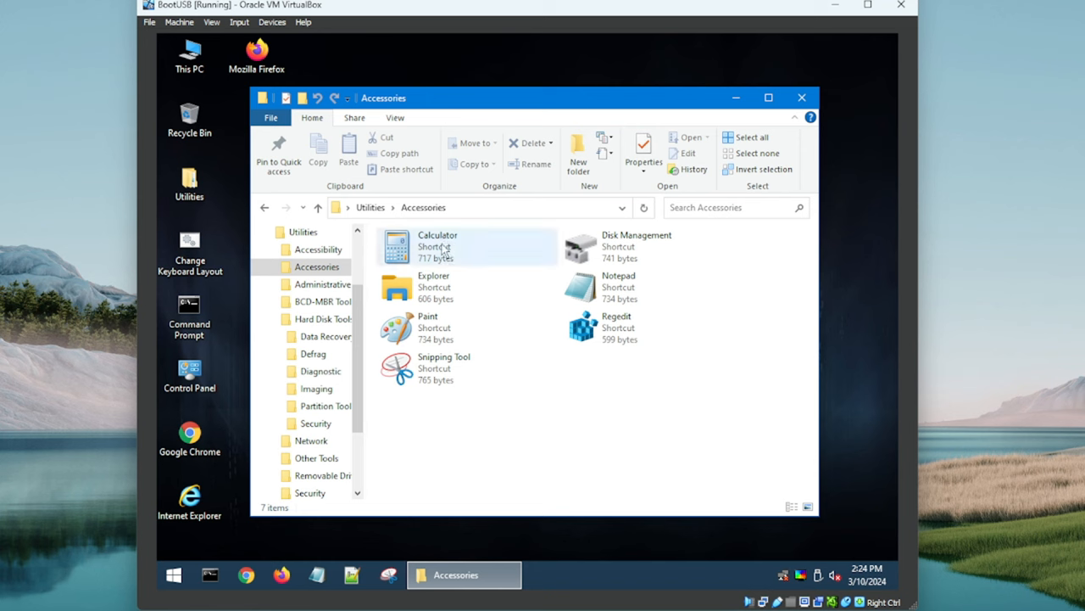
click(533, 480)
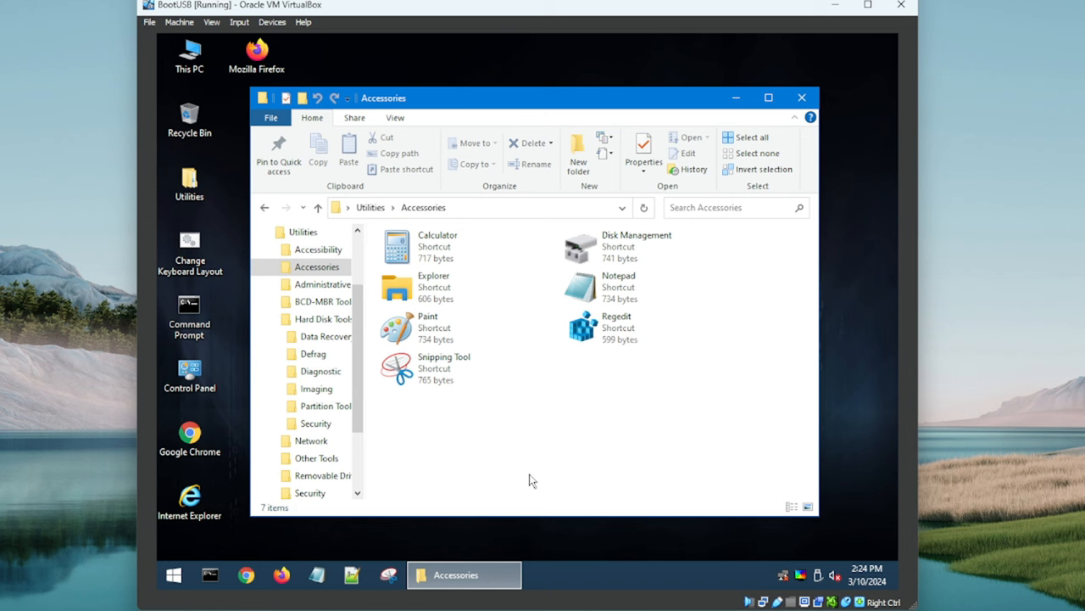
mouse_move(451, 477)
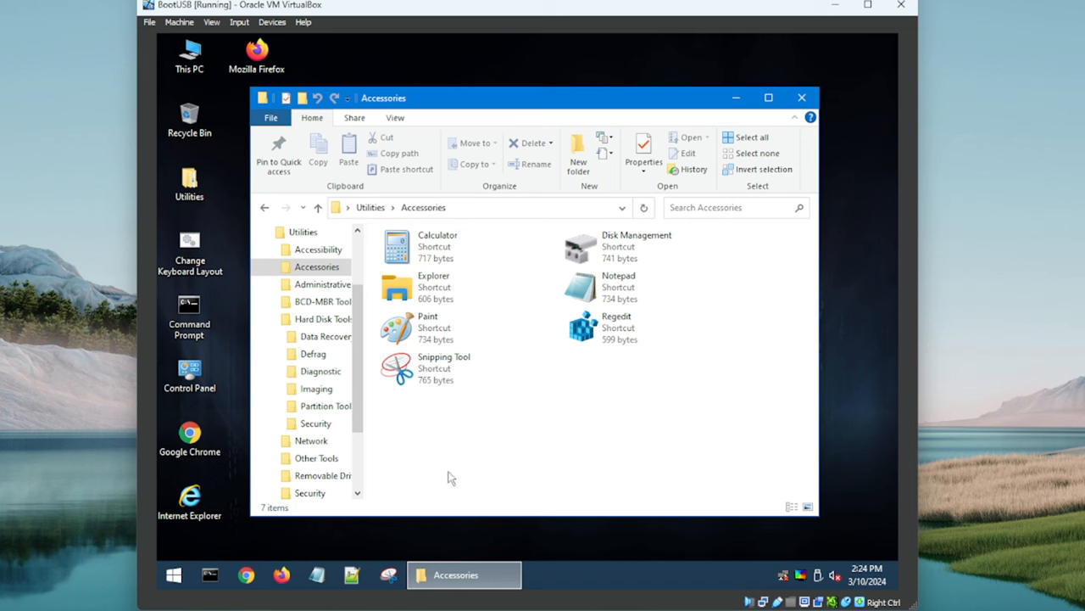
mouse_move(719, 388)
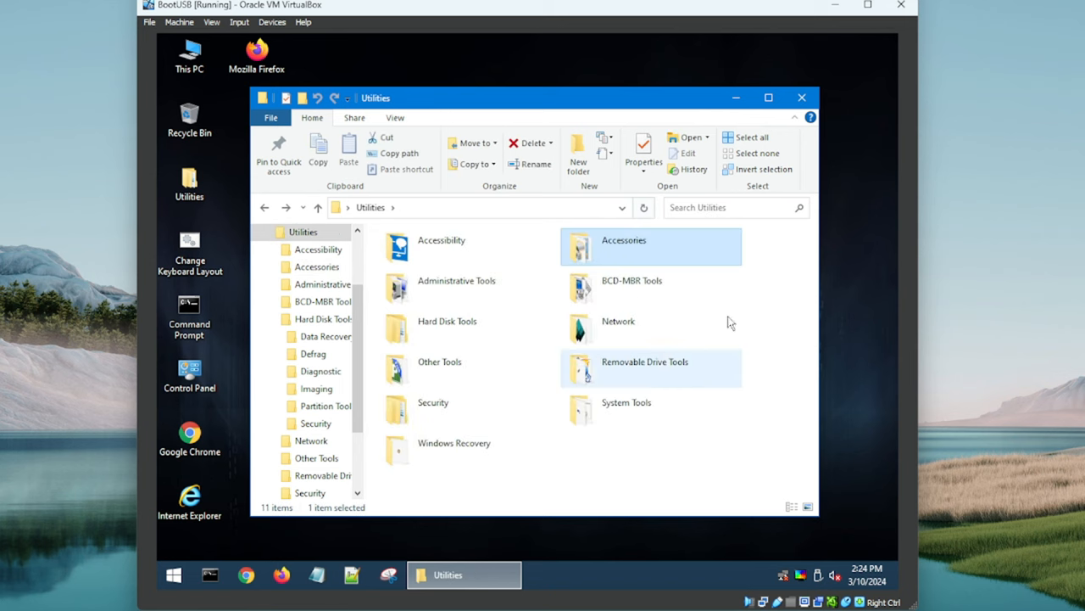
double_click(632, 280)
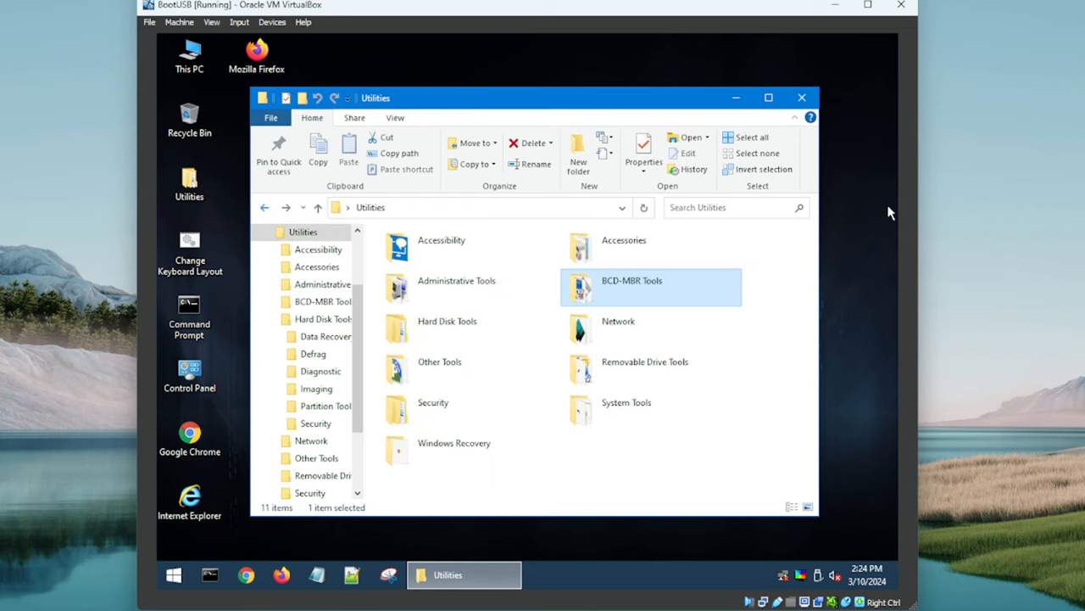
double_click(617, 329)
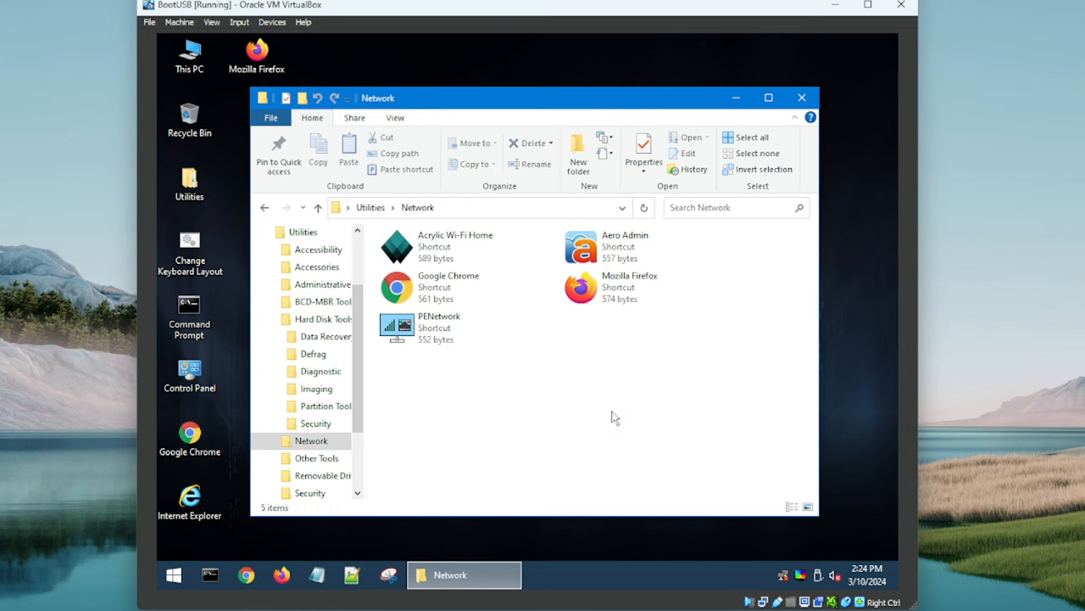
mouse_move(439, 210)
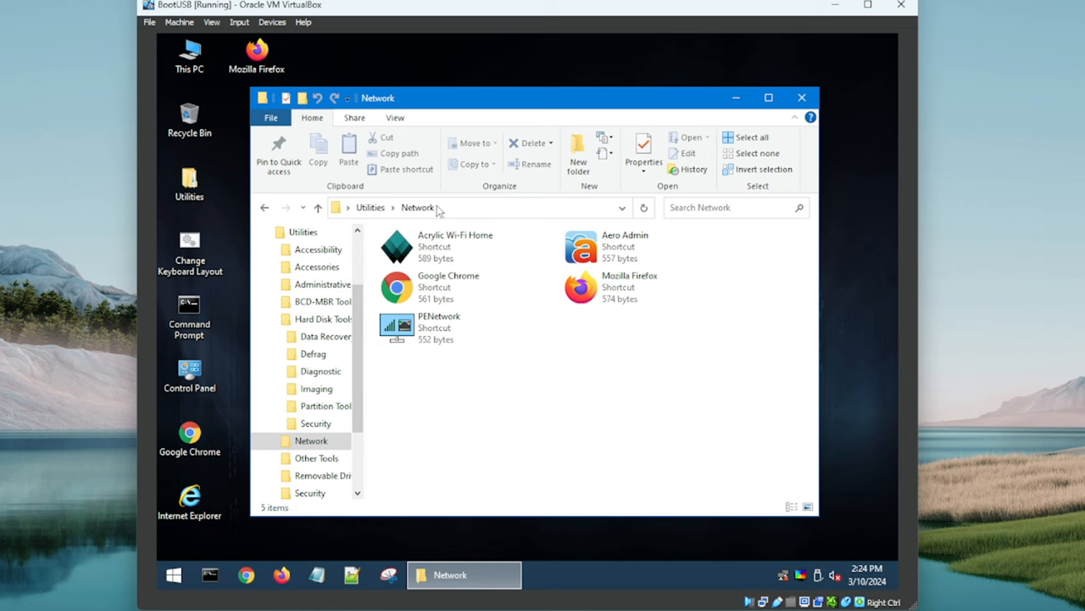
click(447, 287)
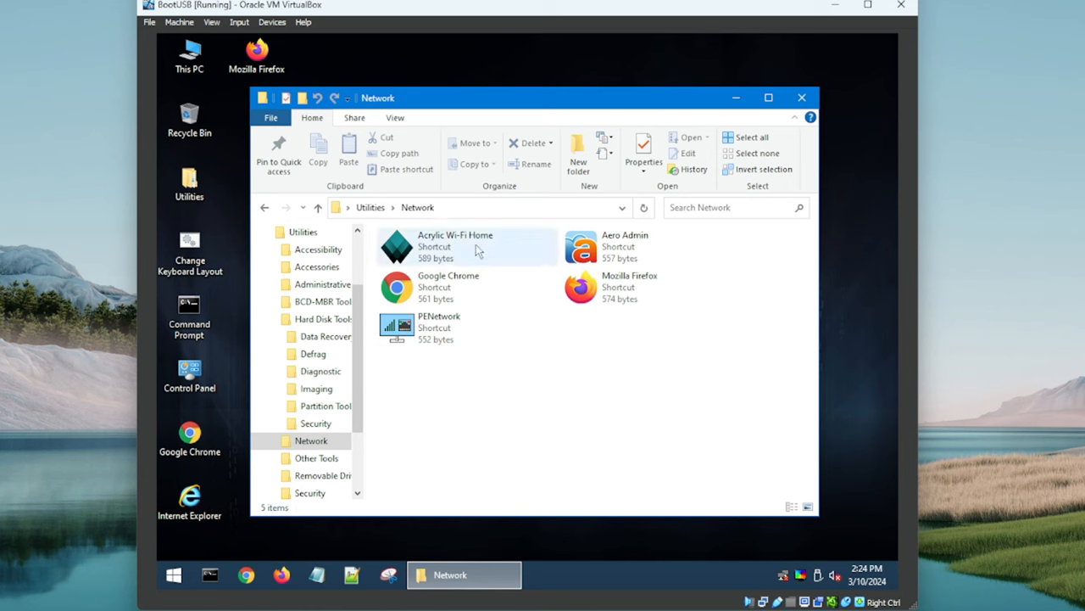
click(624, 245)
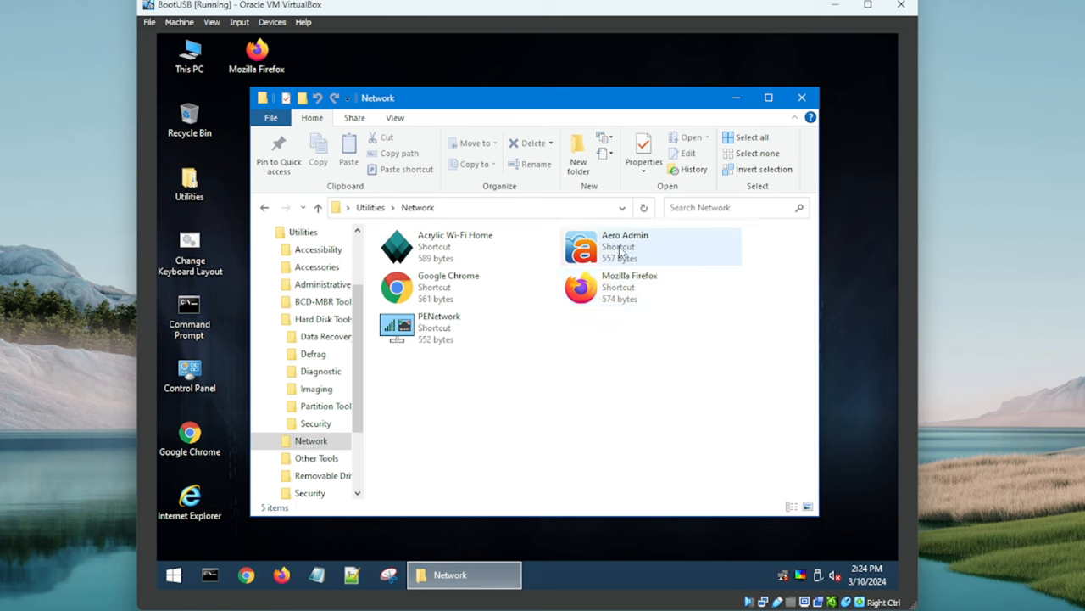
mouse_move(625, 250)
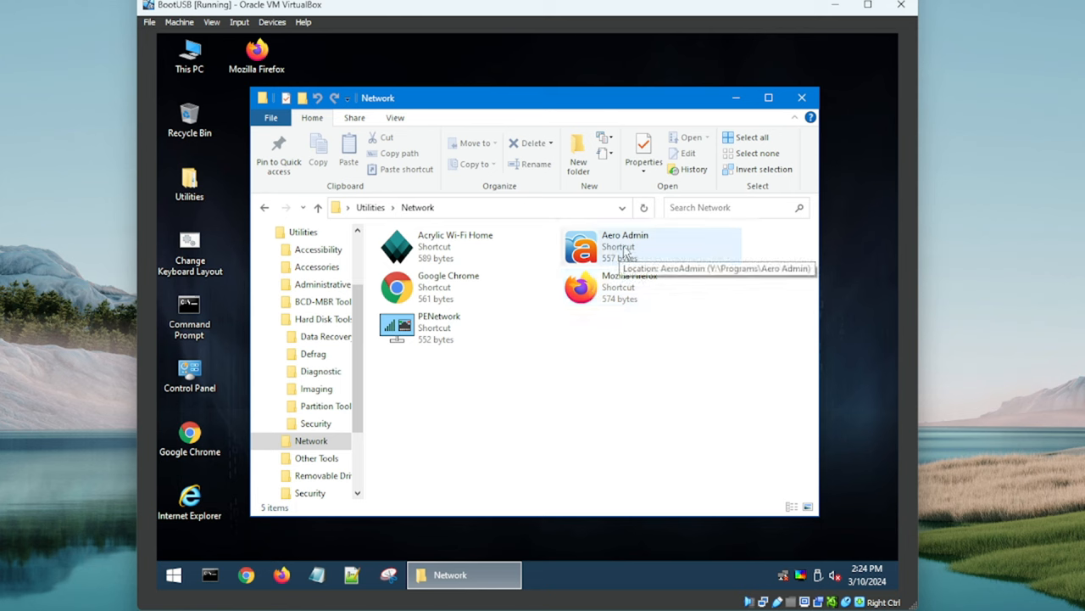
double_click(581, 246)
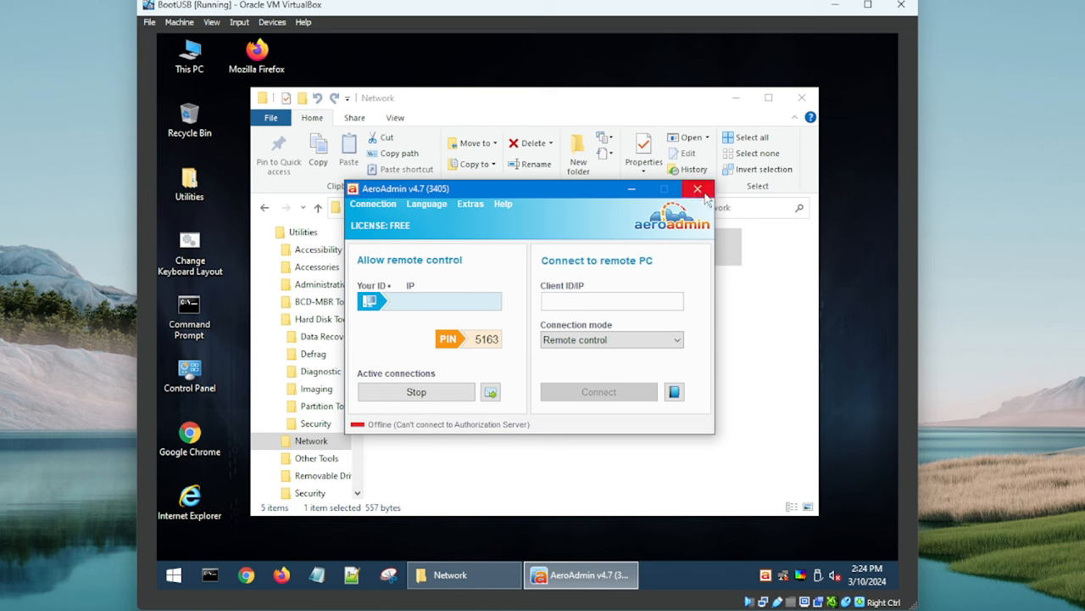
mouse_move(723, 193)
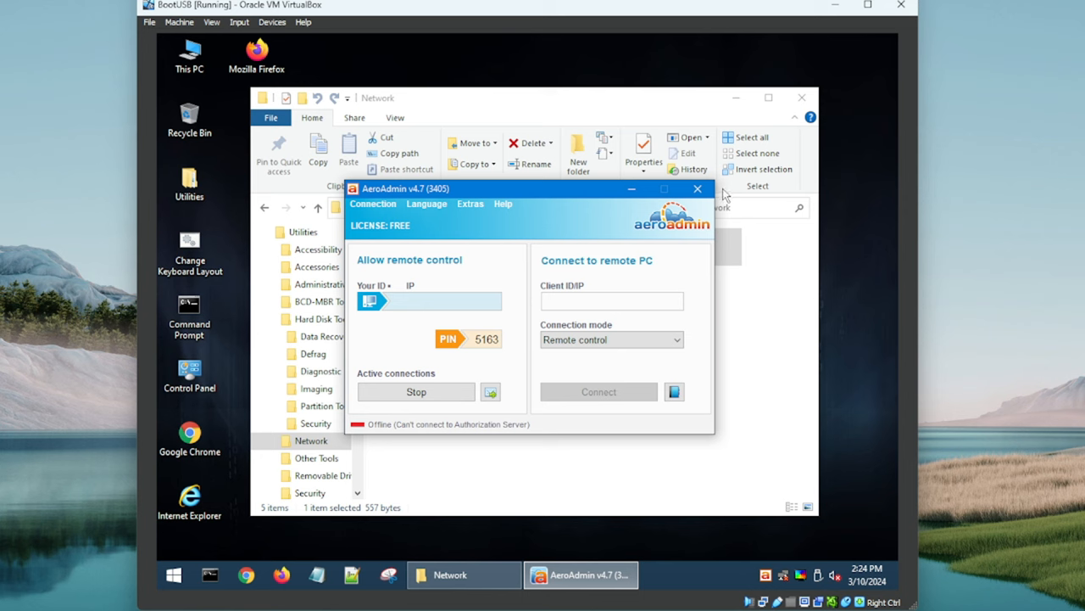
click(697, 188)
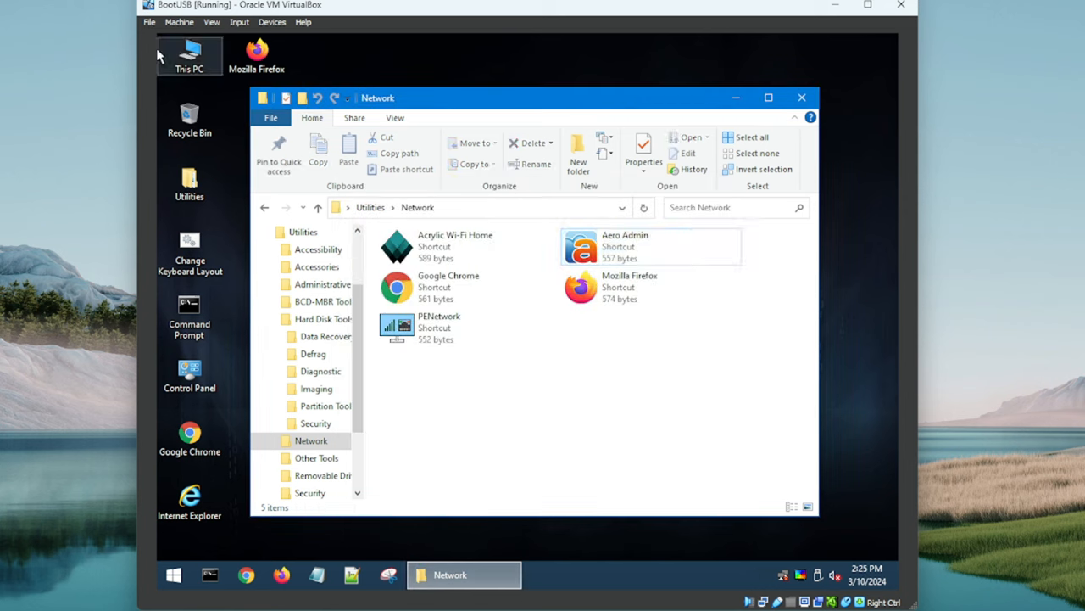
click(318, 207)
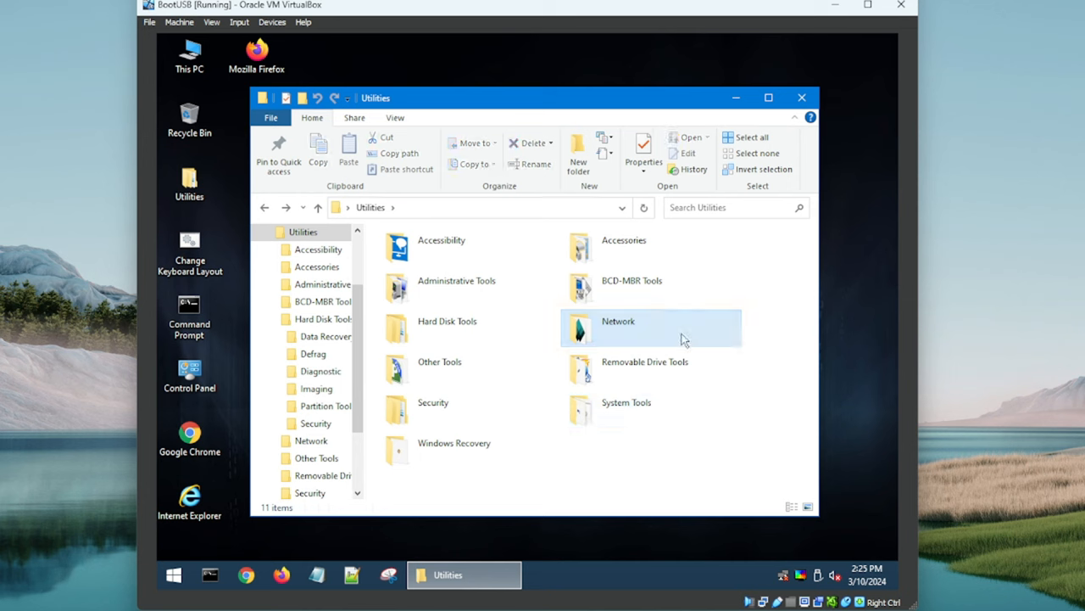
click(645, 368)
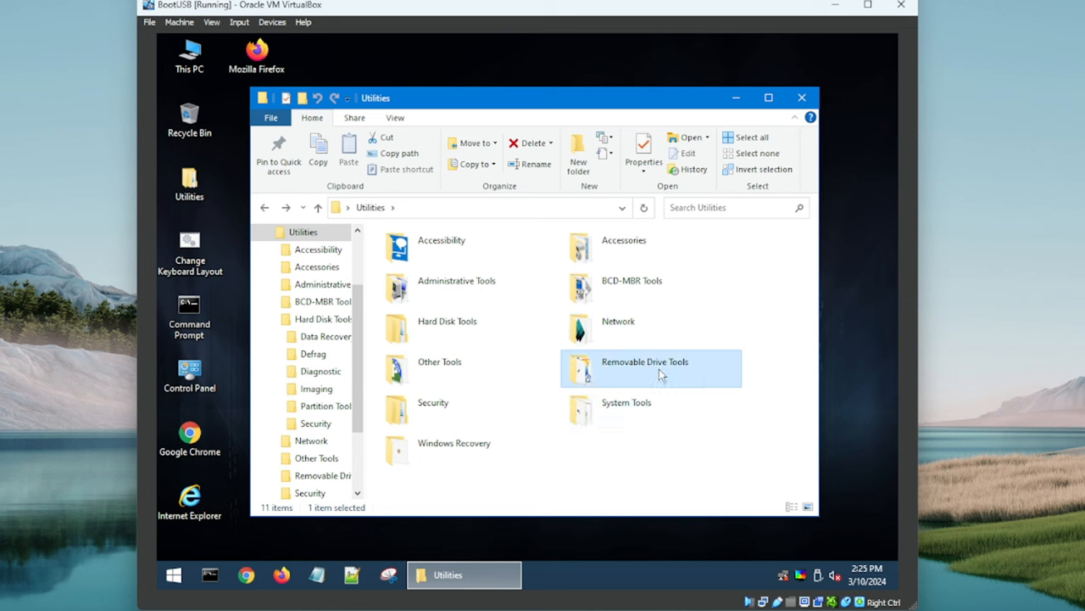
mouse_move(638, 548)
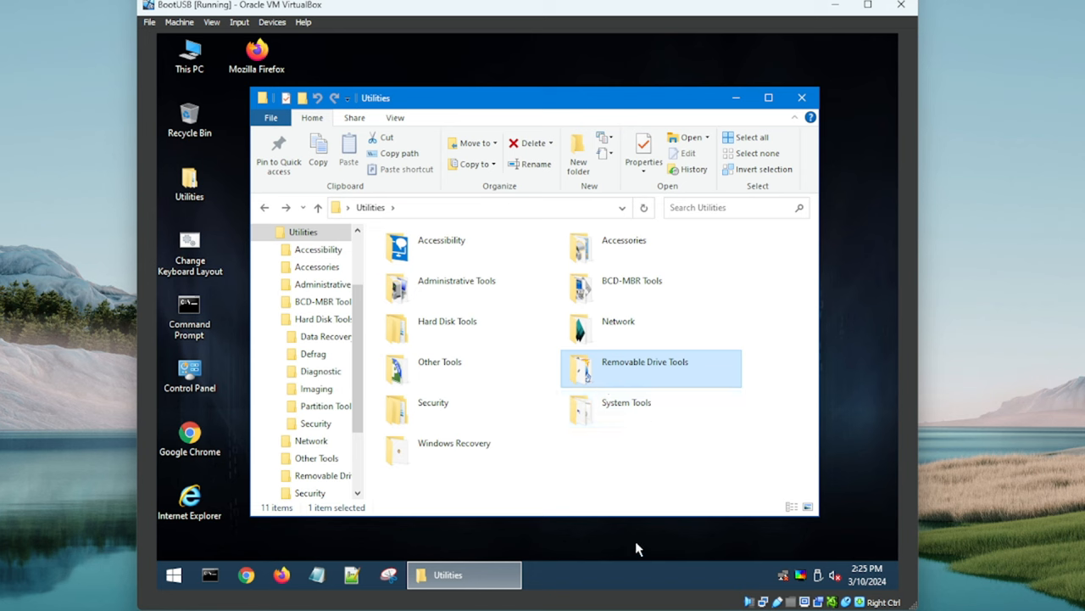
mouse_move(636, 380)
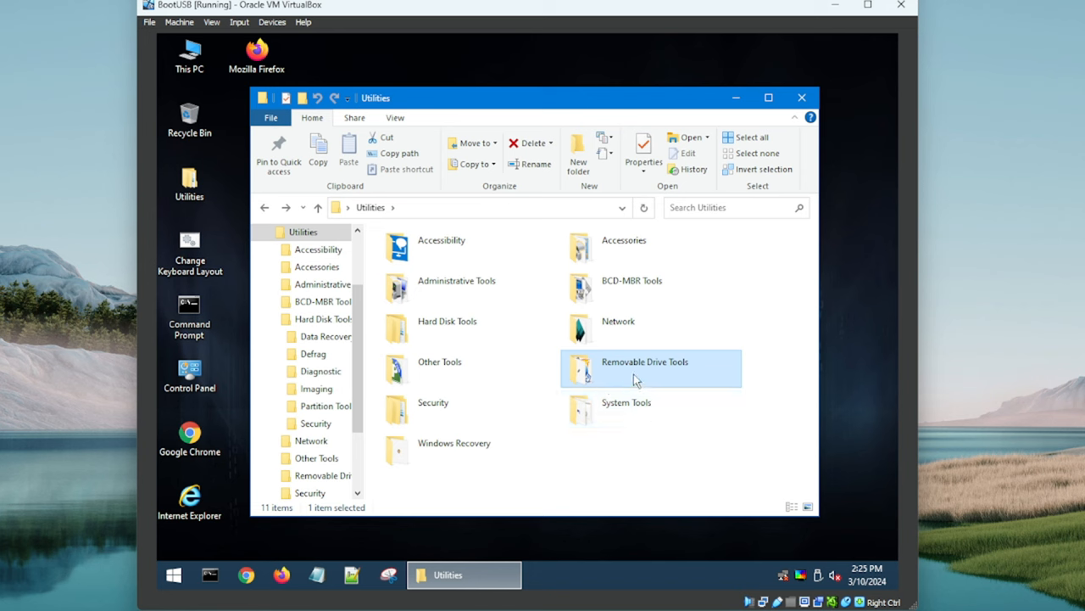
mouse_move(626, 369)
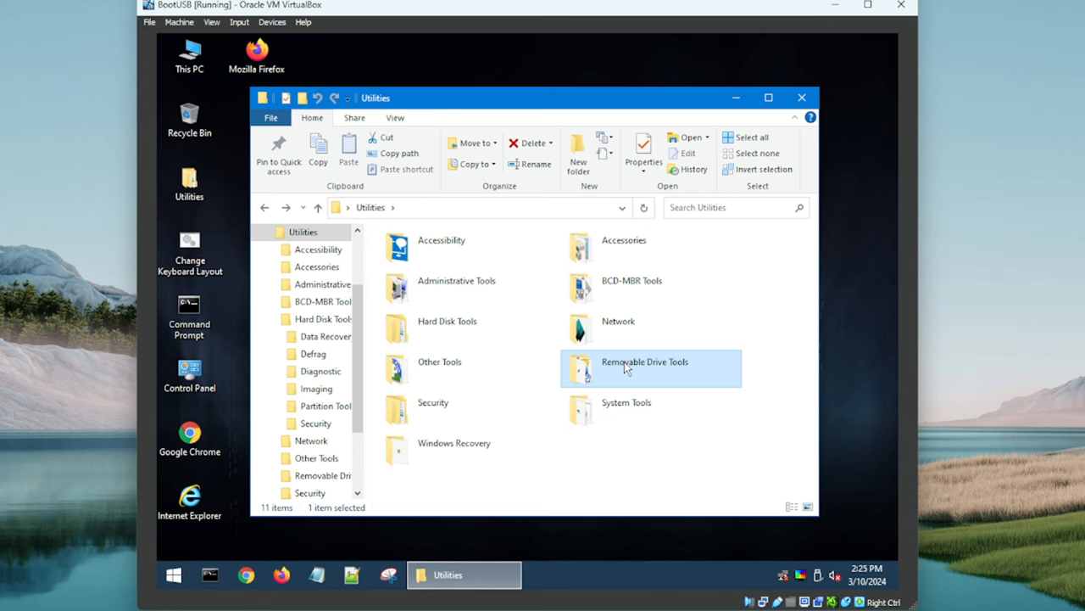
double_click(644, 368)
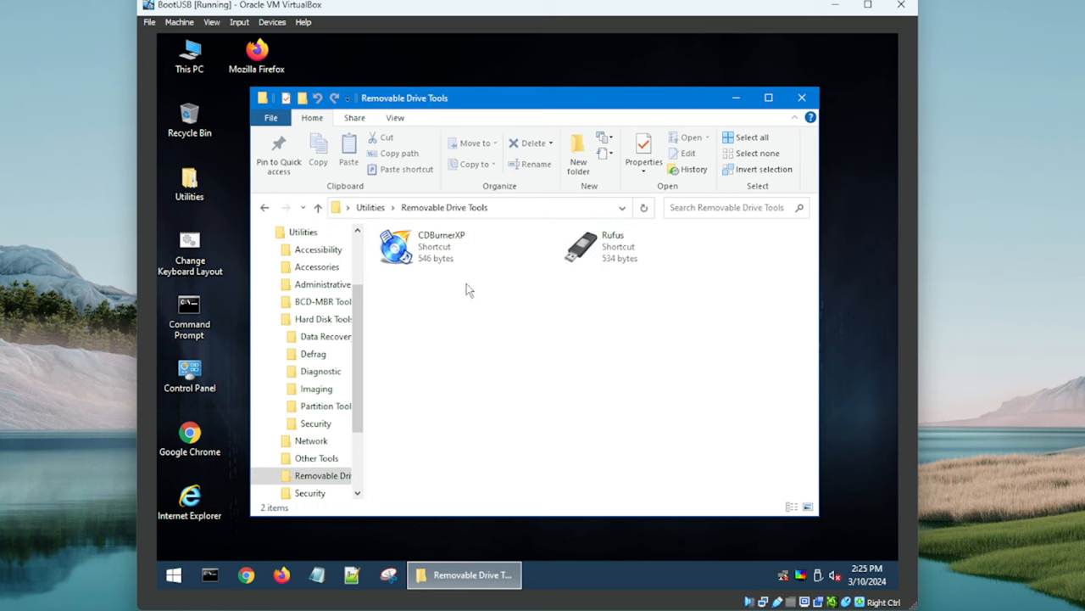
mouse_move(226, 78)
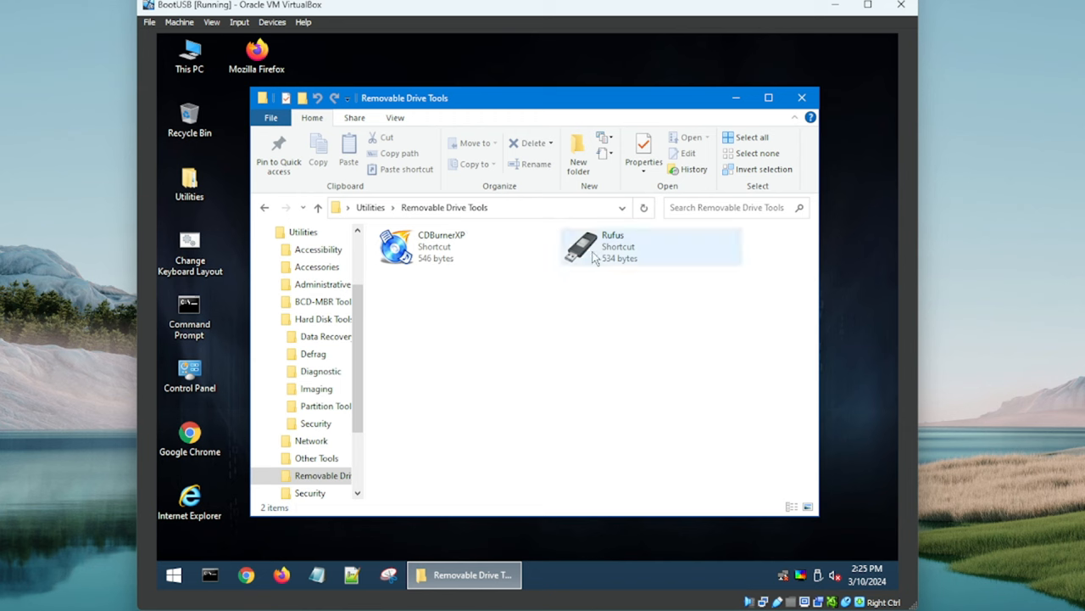
click(466, 246)
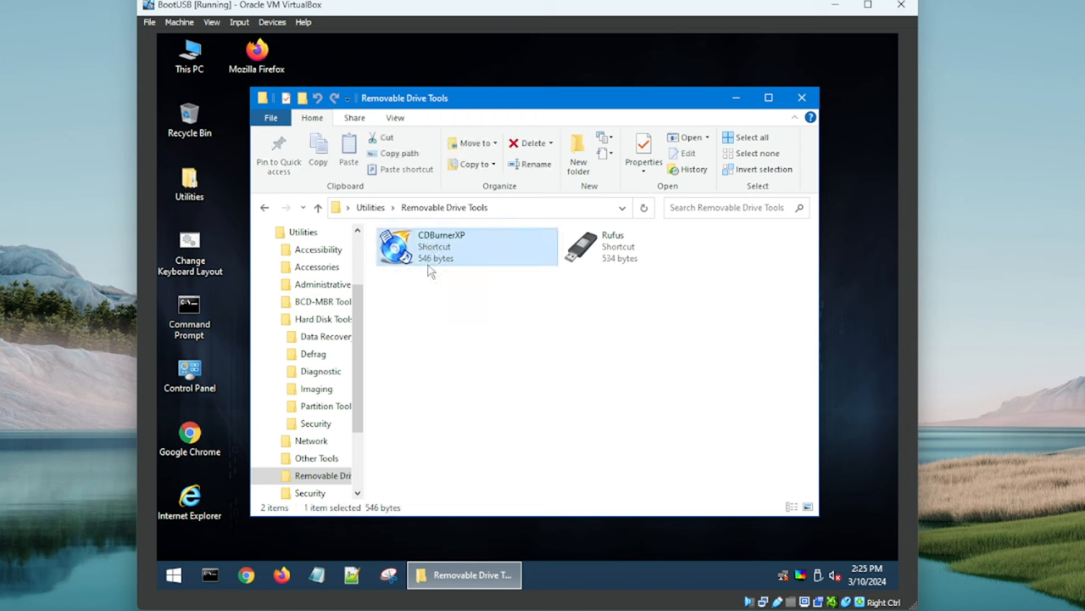
click(594, 382)
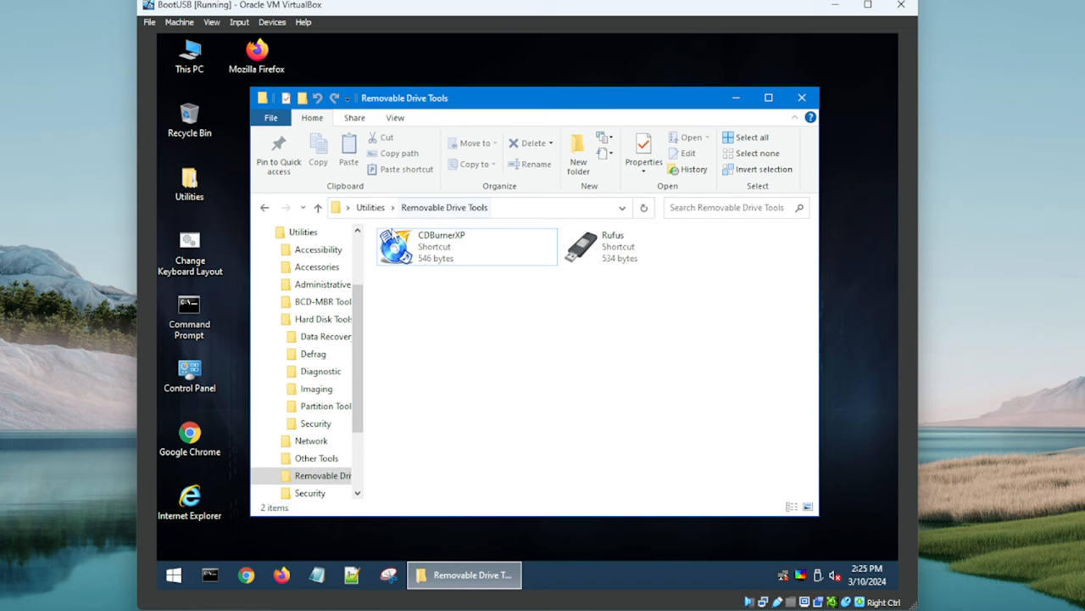
click(370, 207)
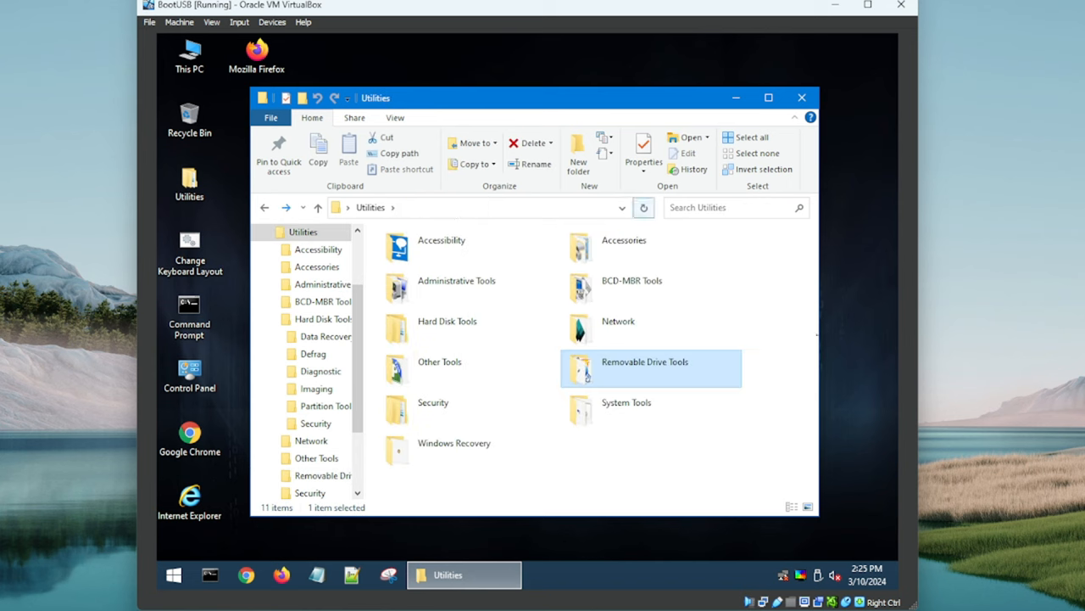
Step: Open System Tools and scroll through the Sysinternals Suite utilities, reopening it once
double_click(626, 401)
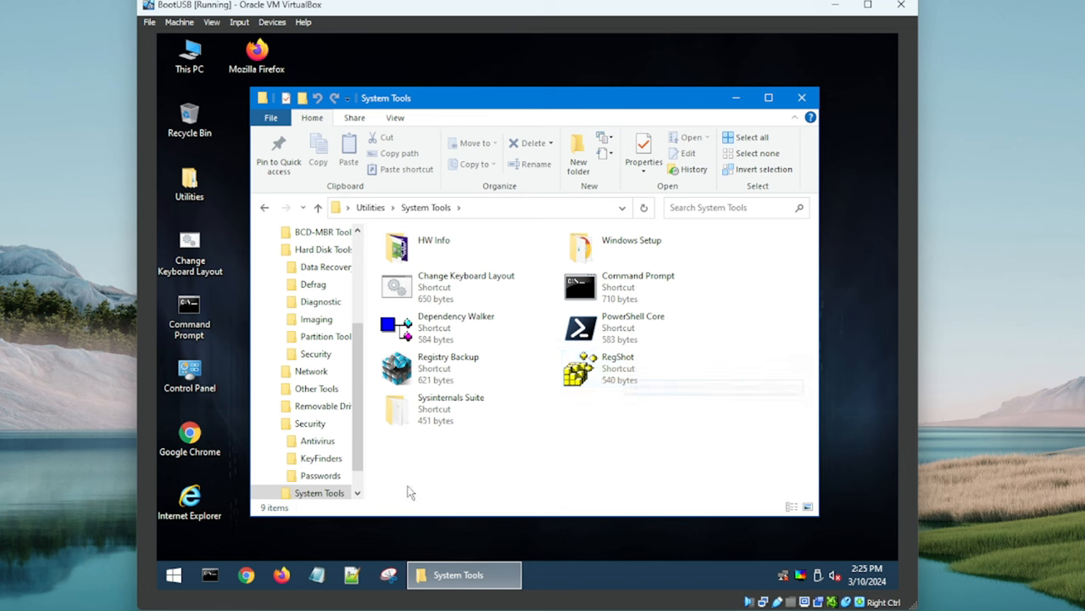
mouse_move(447, 368)
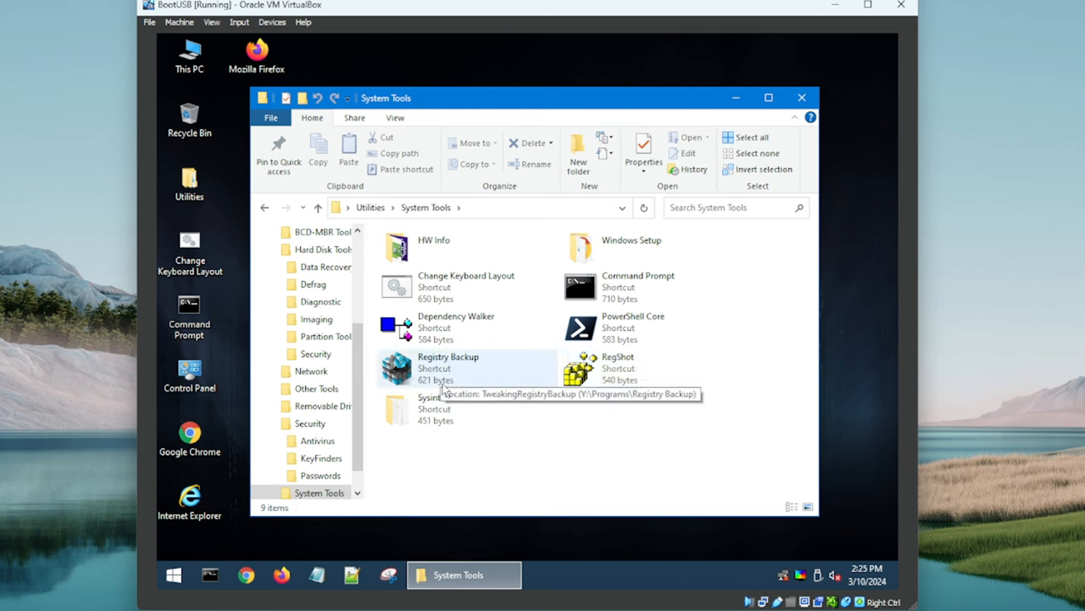
mouse_move(451, 408)
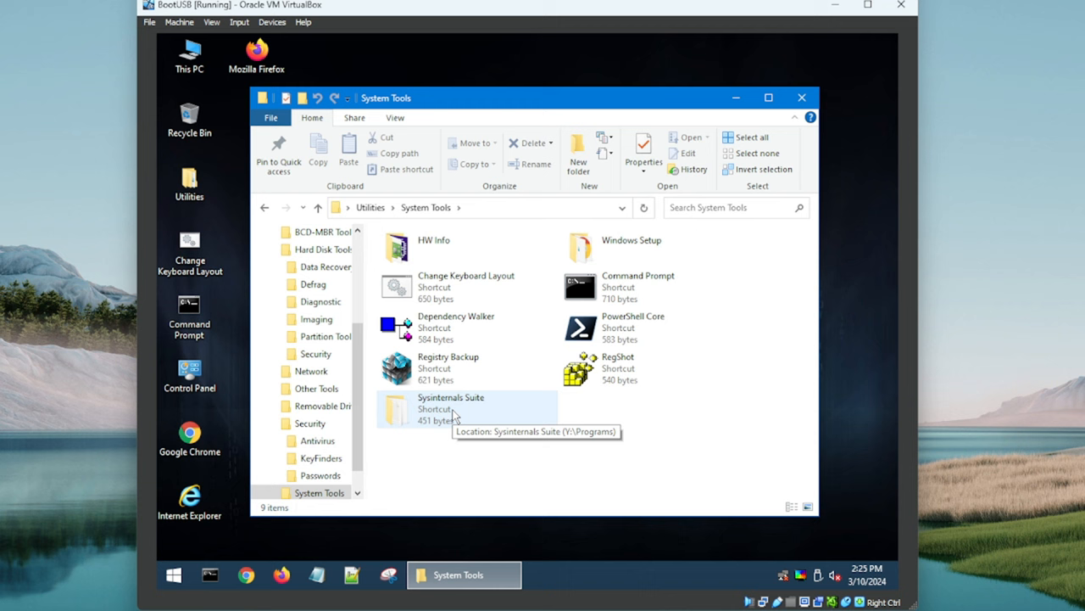
double_click(450, 397)
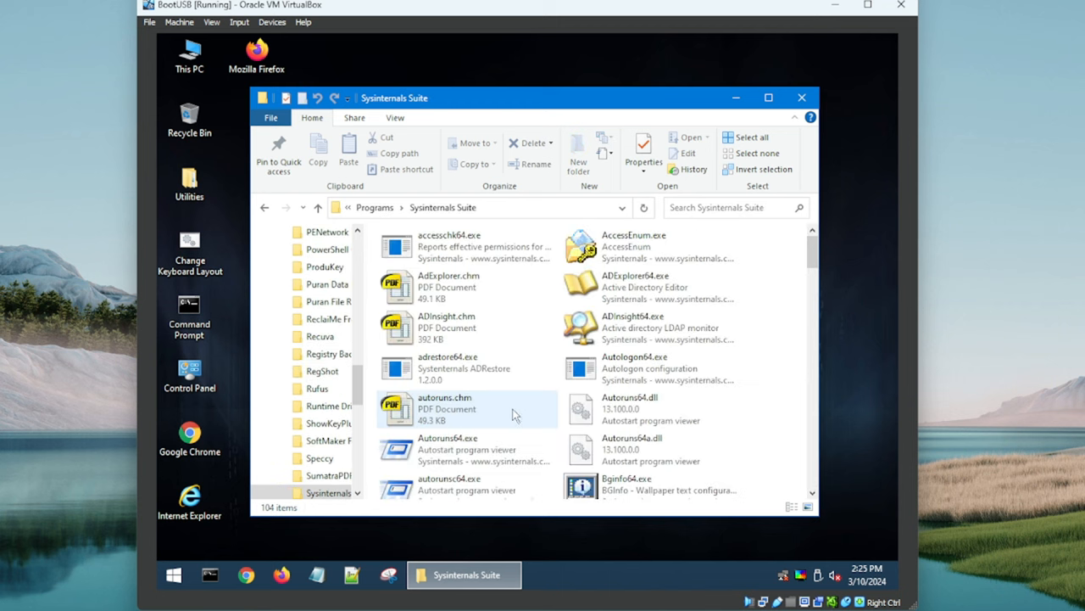
scroll(down, 3)
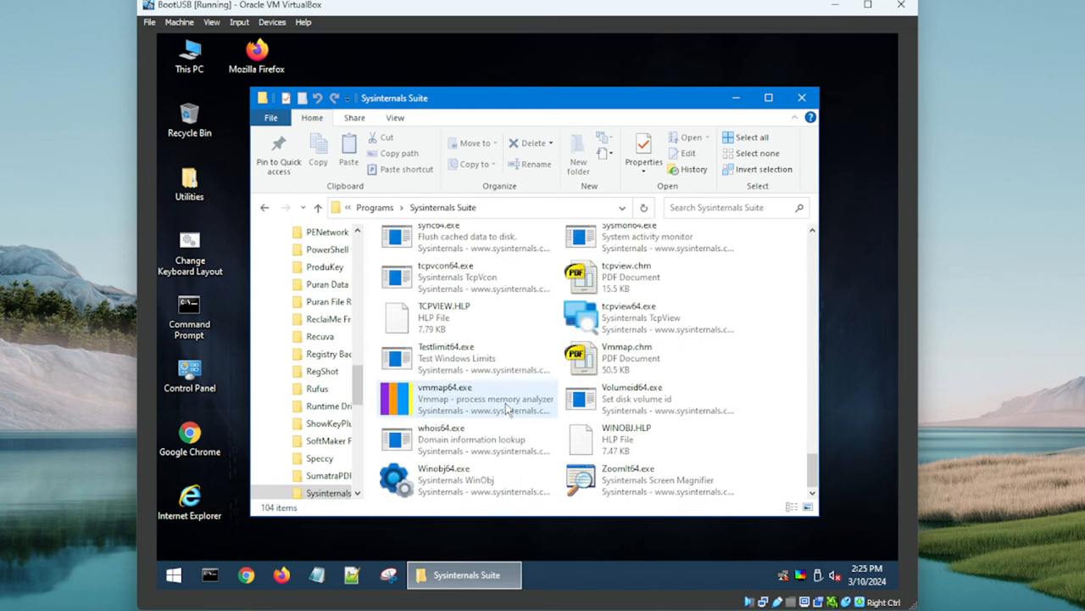
scroll(up, 3)
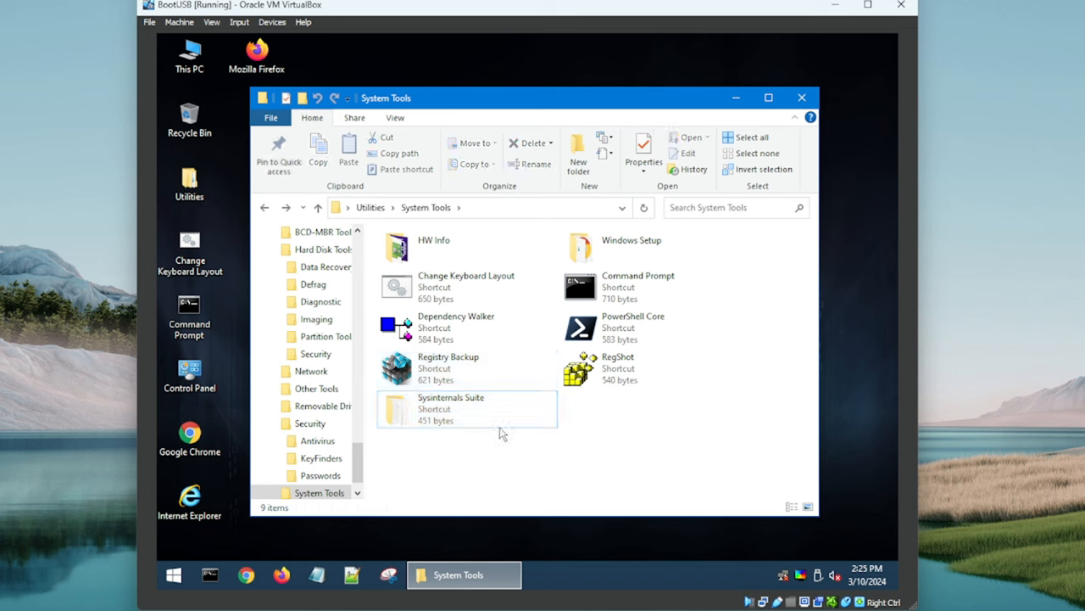
mouse_move(471, 419)
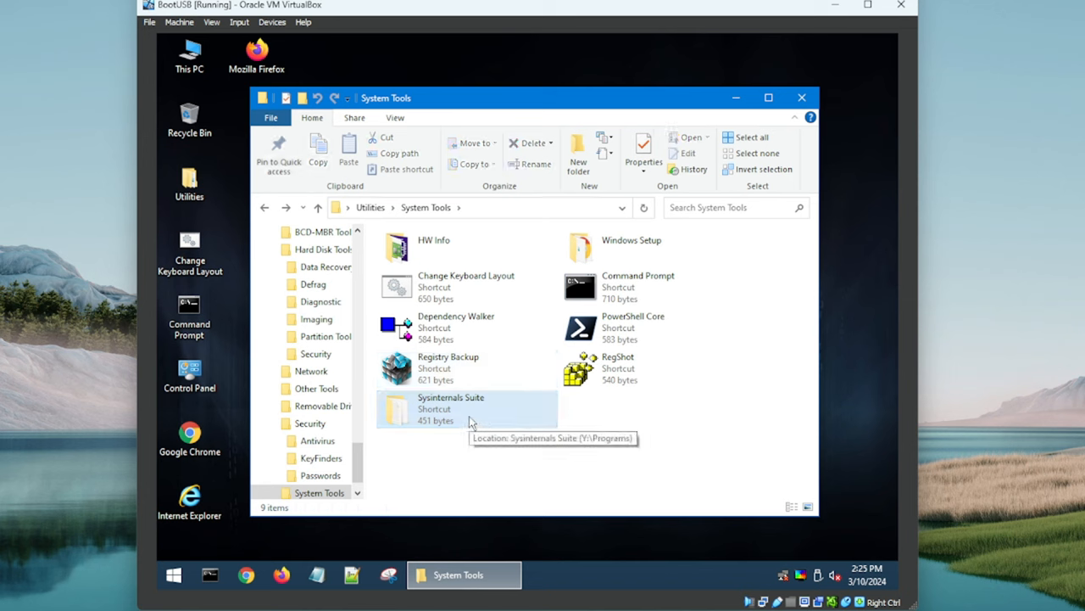
double_click(452, 408)
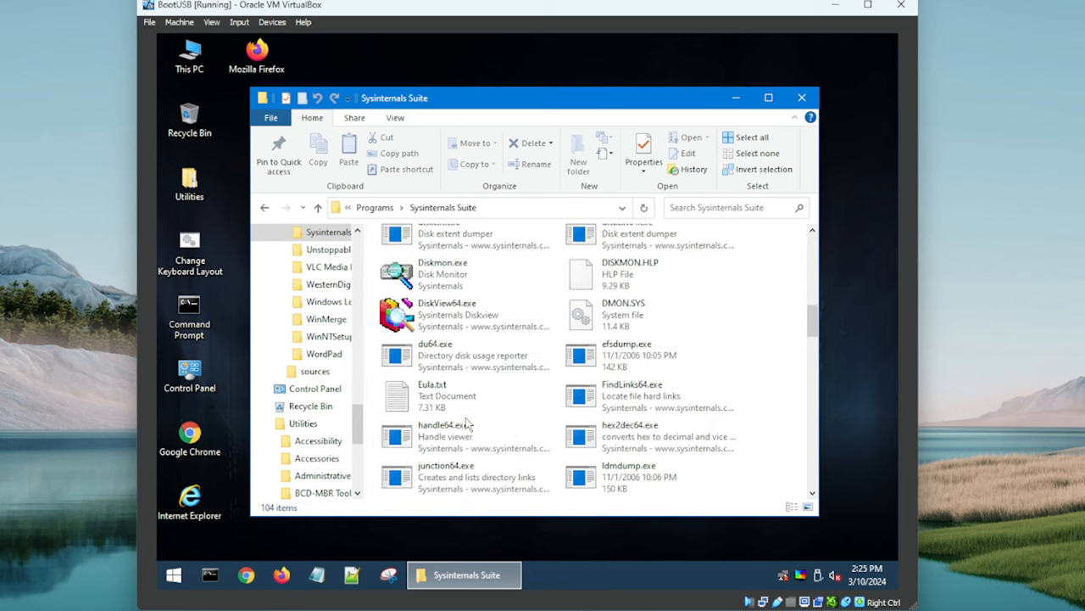
scroll(down, 3)
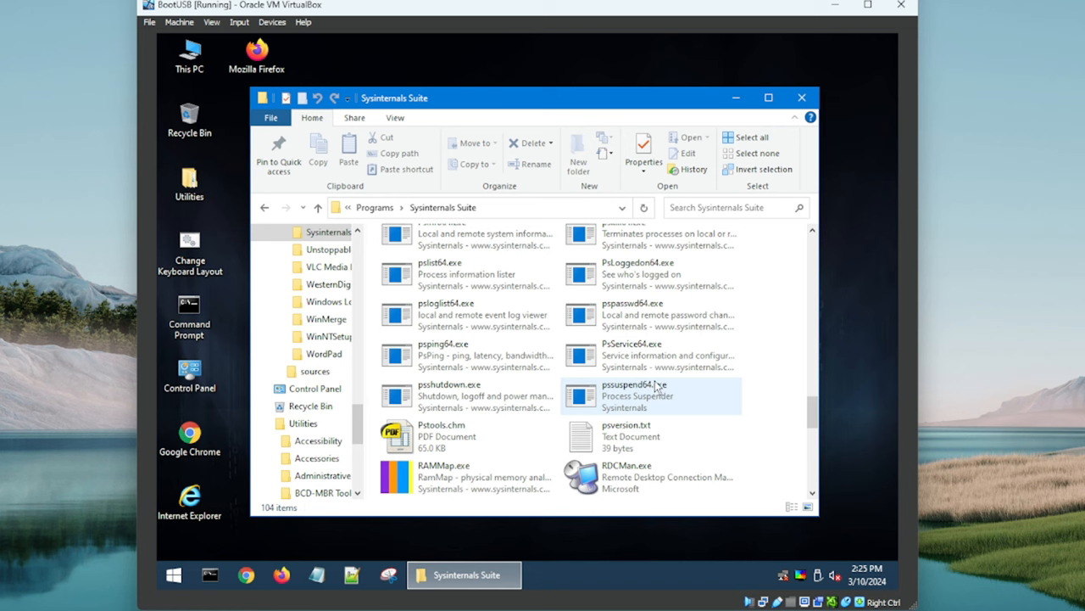
mouse_move(619, 395)
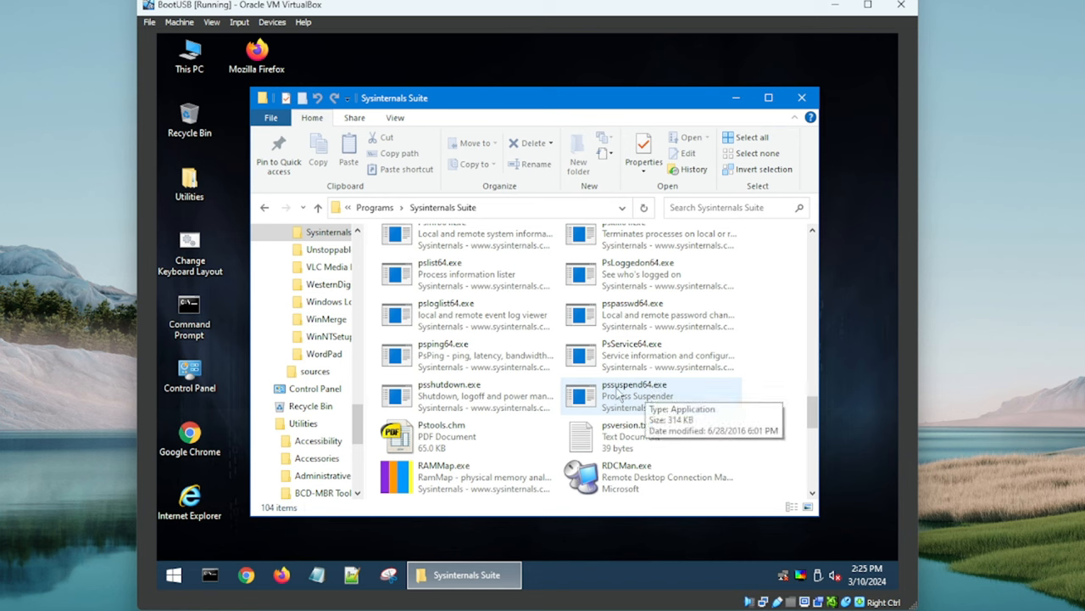
mouse_move(338, 272)
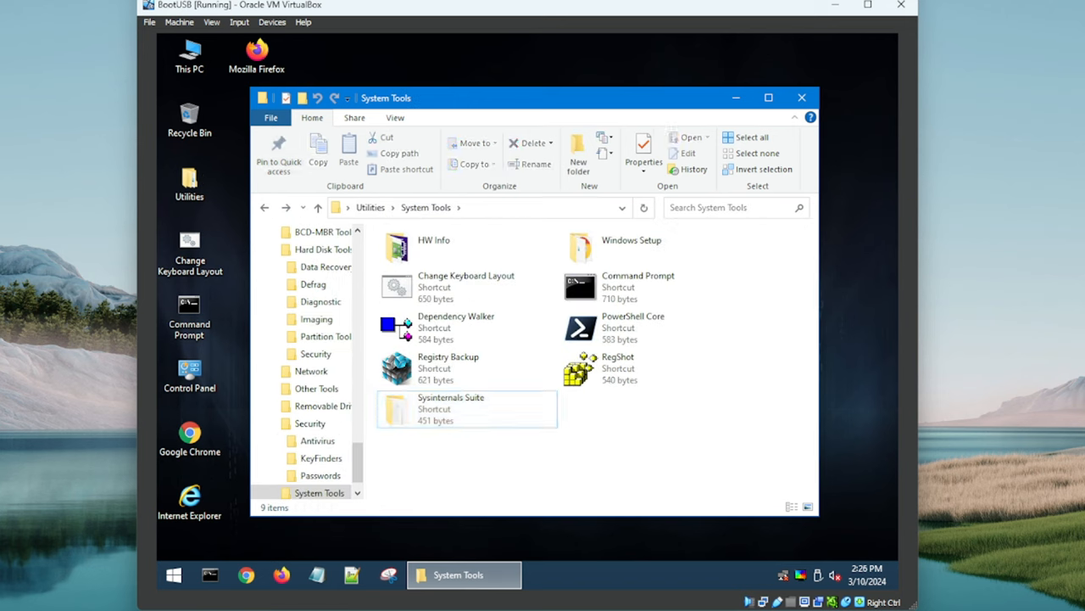
Step: Launch CPU-Z from the HW Info folder to view processor details, then close it
double_click(435, 243)
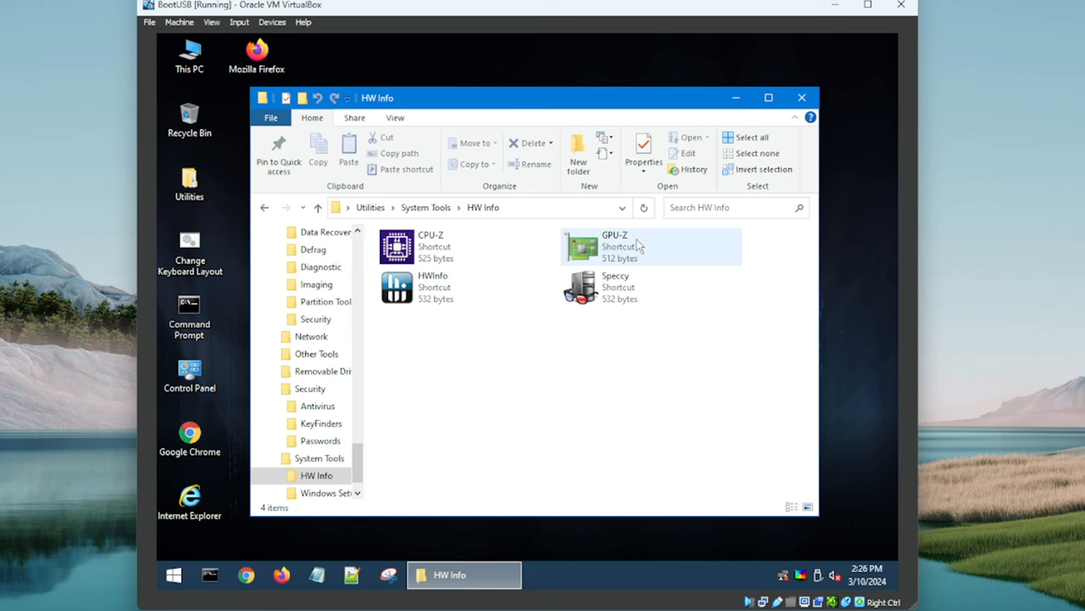
mouse_move(642, 253)
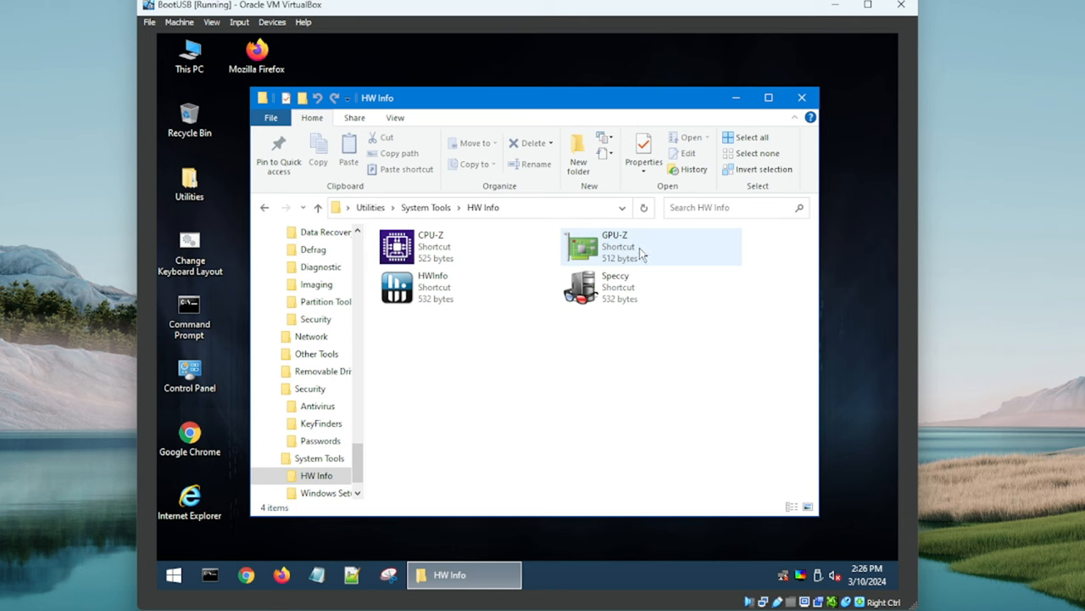
double_click(396, 246)
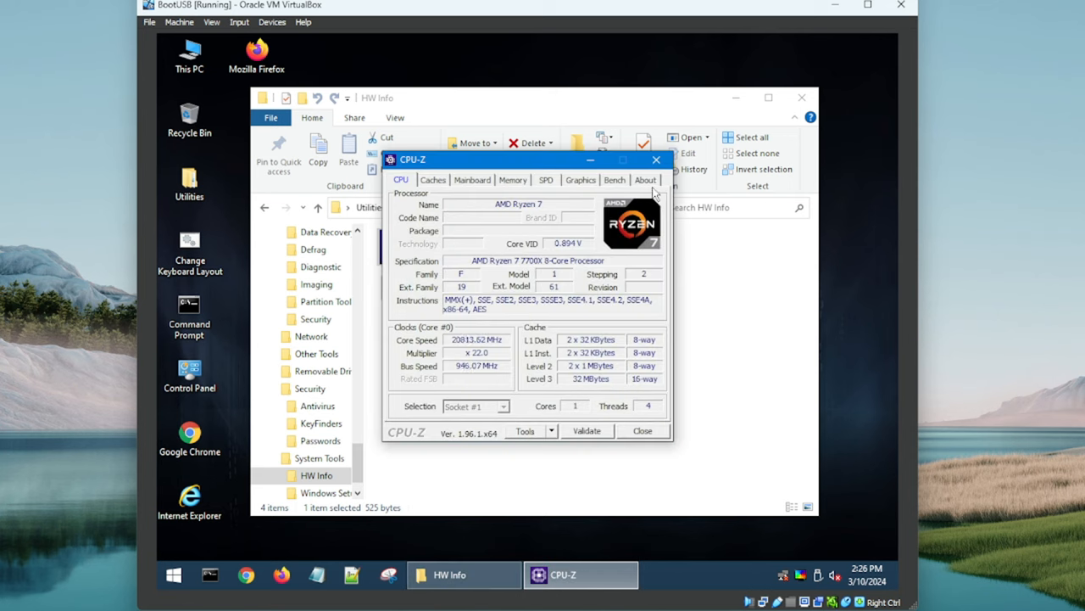
mouse_move(656, 160)
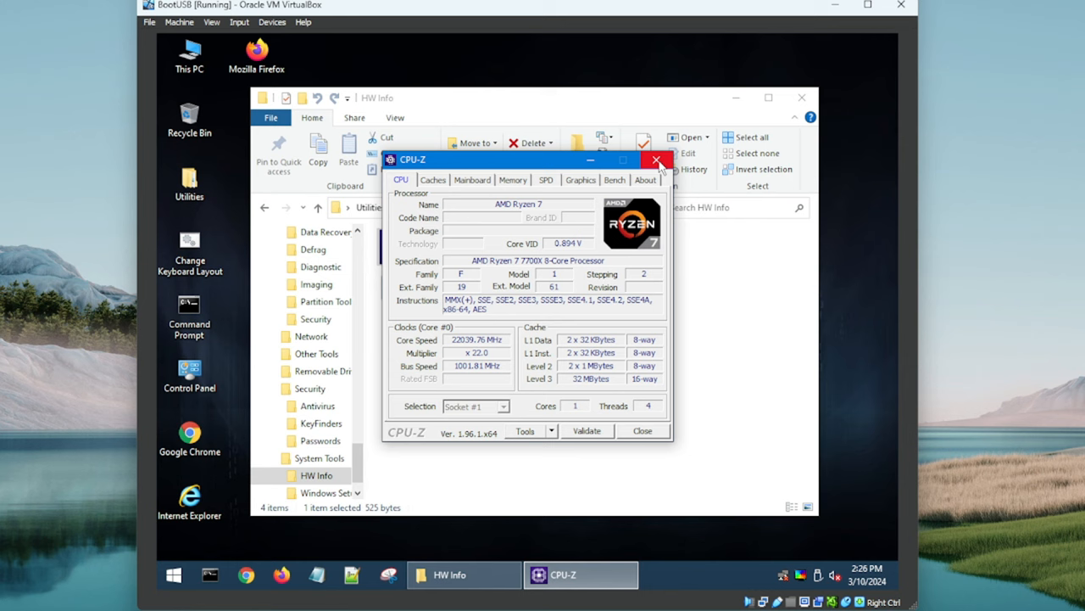
click(660, 161)
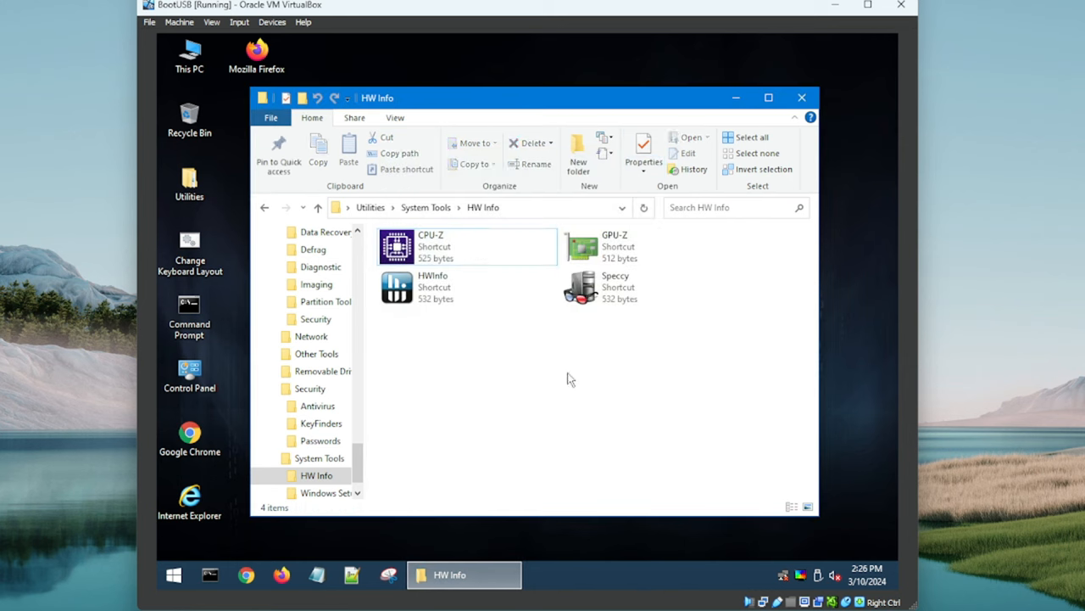
click(265, 208)
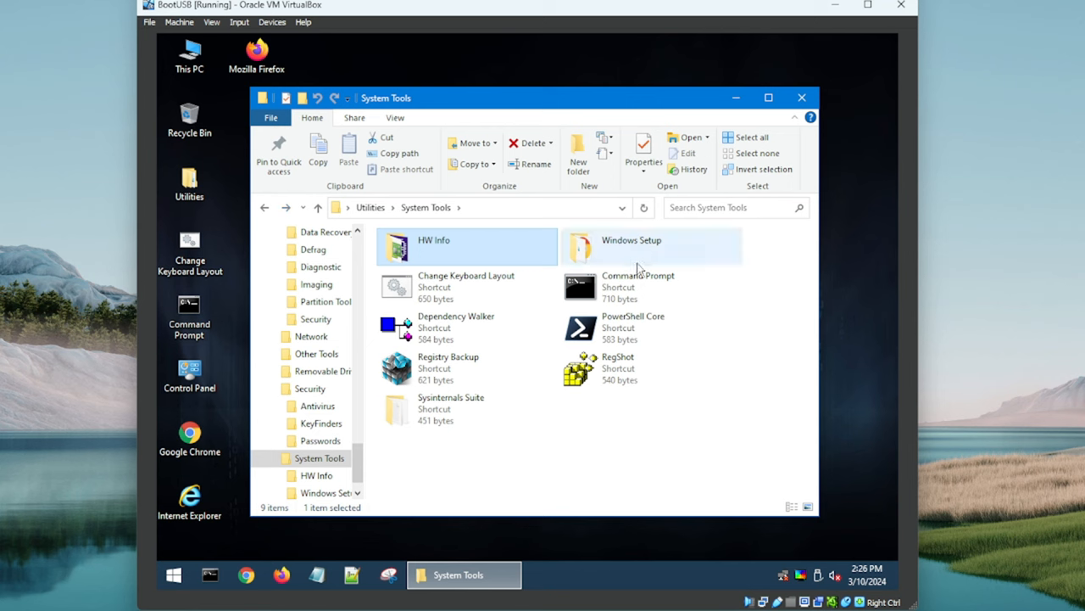
Step: Launch WinNTSetup from the Windows Setup folder, close it, and go back
double_click(653, 246)
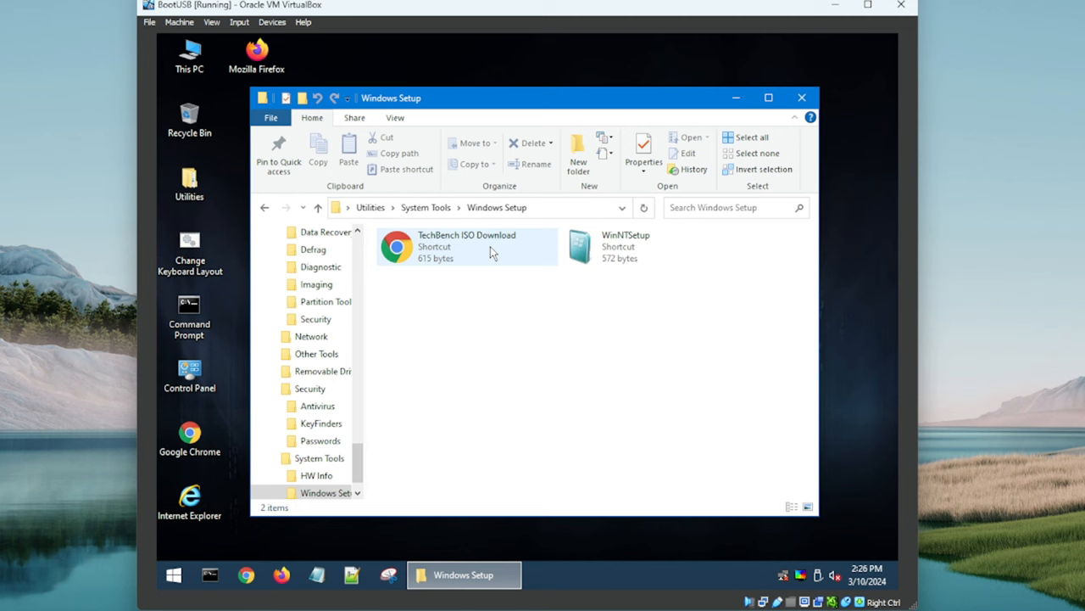
click(648, 246)
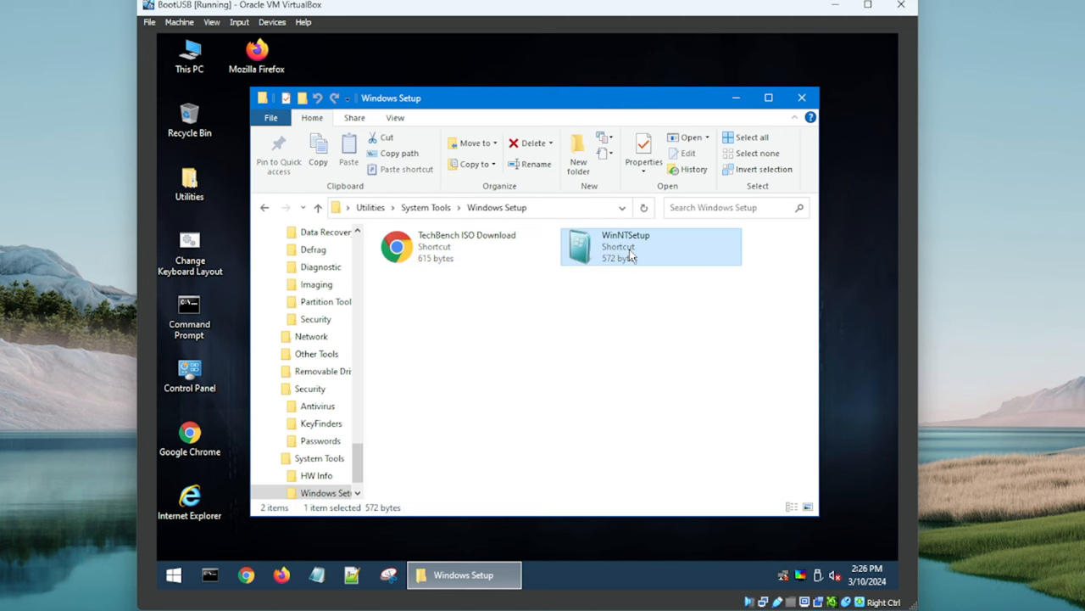
double_click(626, 246)
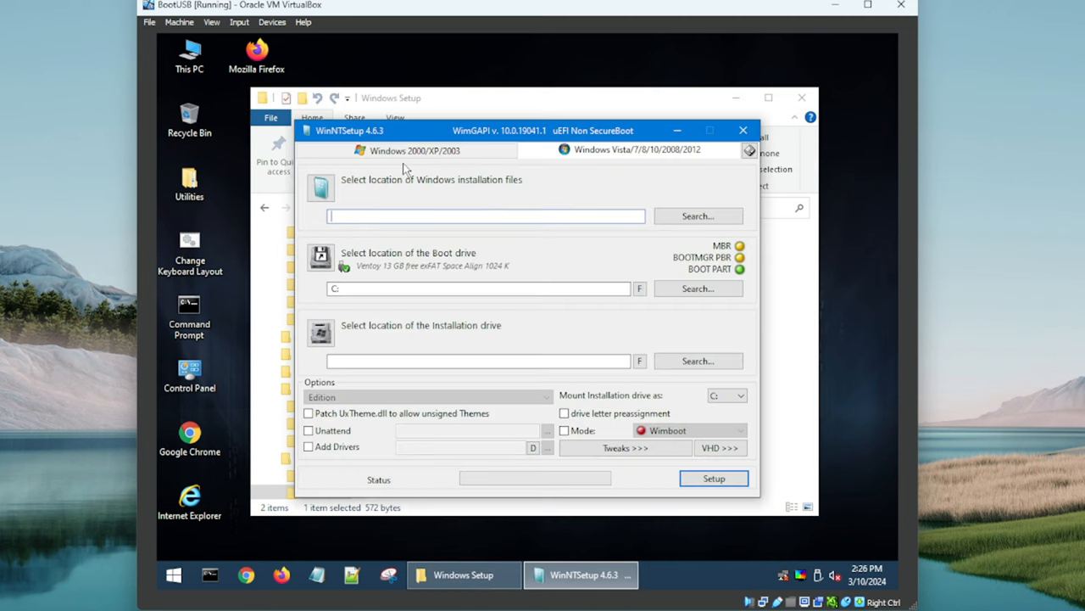
mouse_move(615, 252)
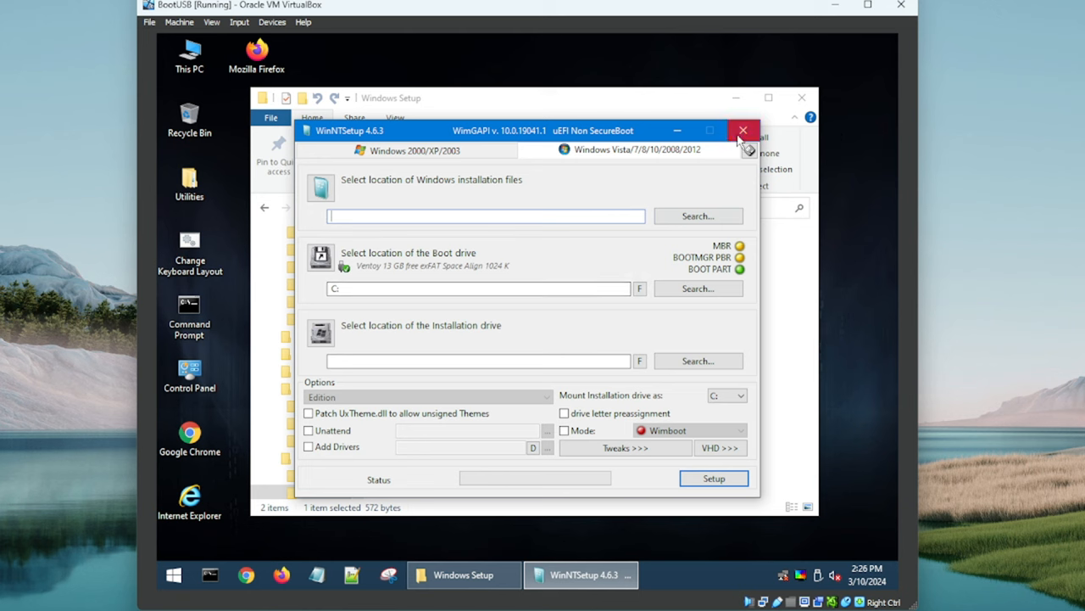
mouse_move(746, 149)
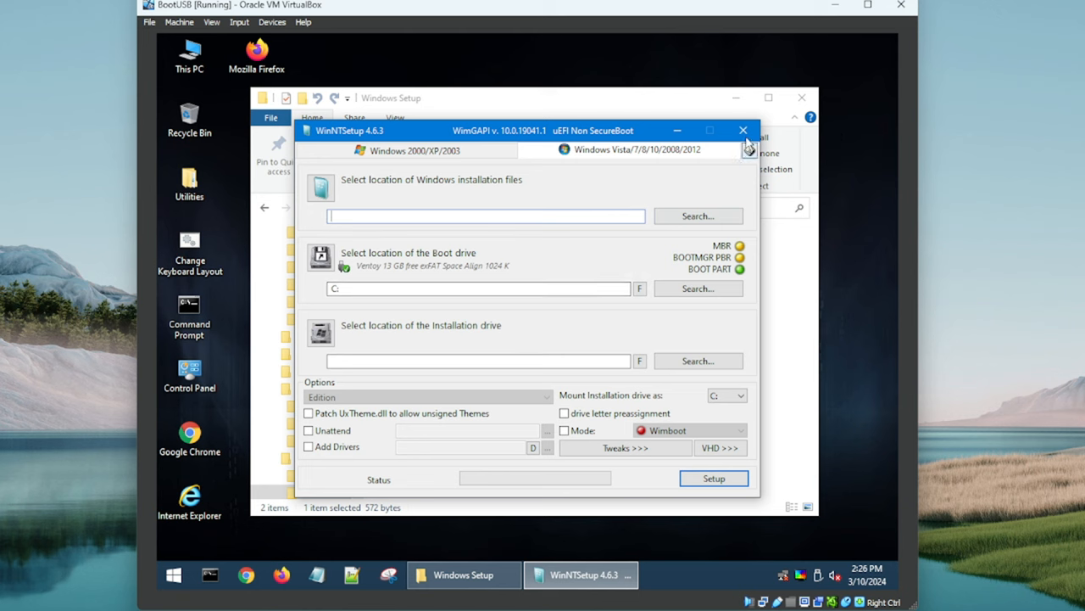
click(743, 129)
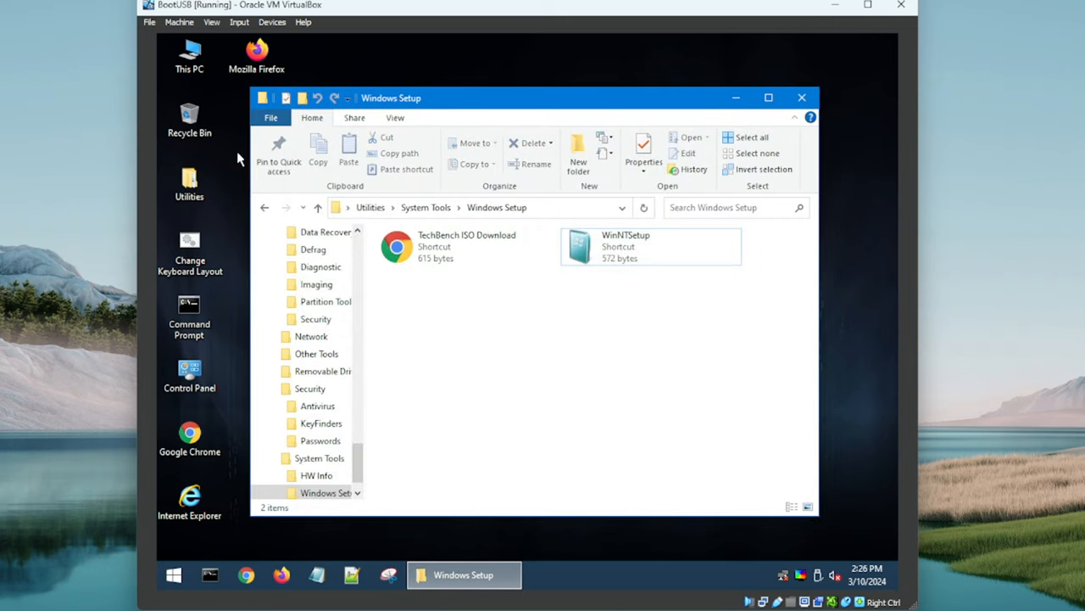
click(320, 458)
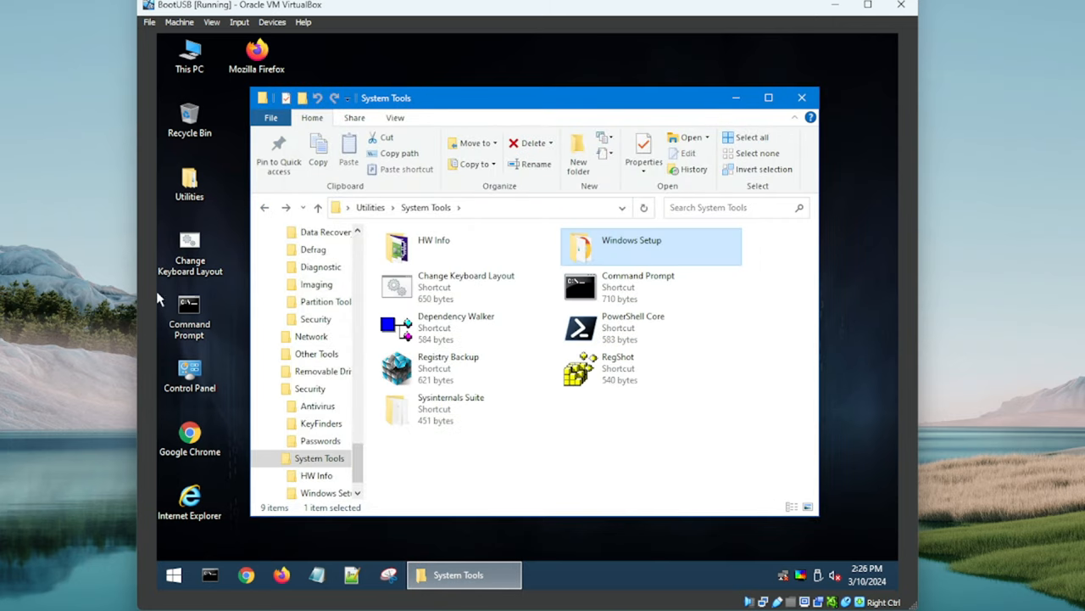
mouse_move(416, 231)
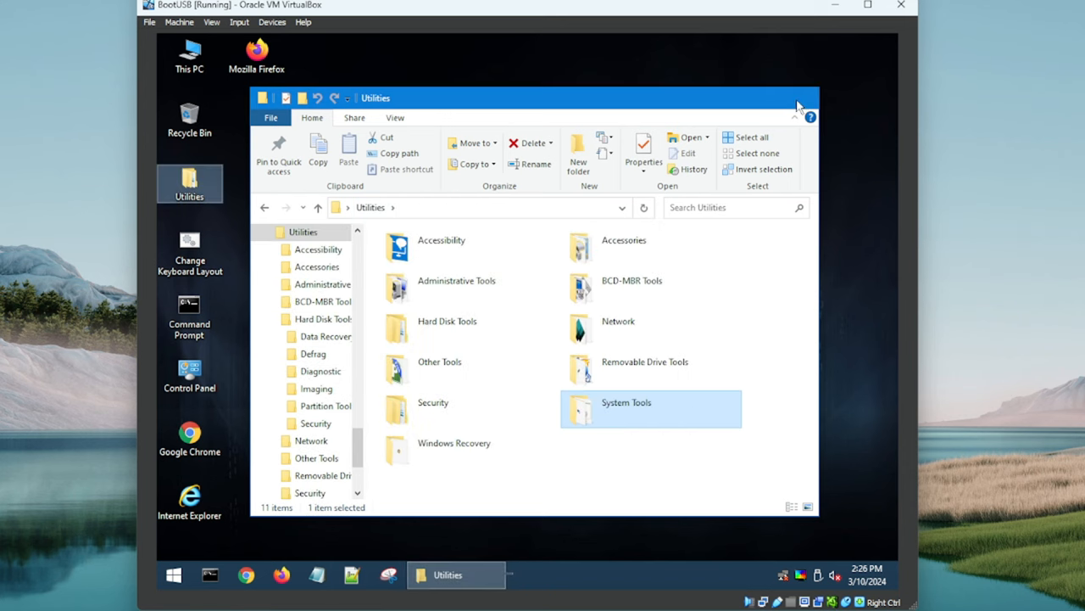
Step: Close the Utilities File Explorer window
click(797, 97)
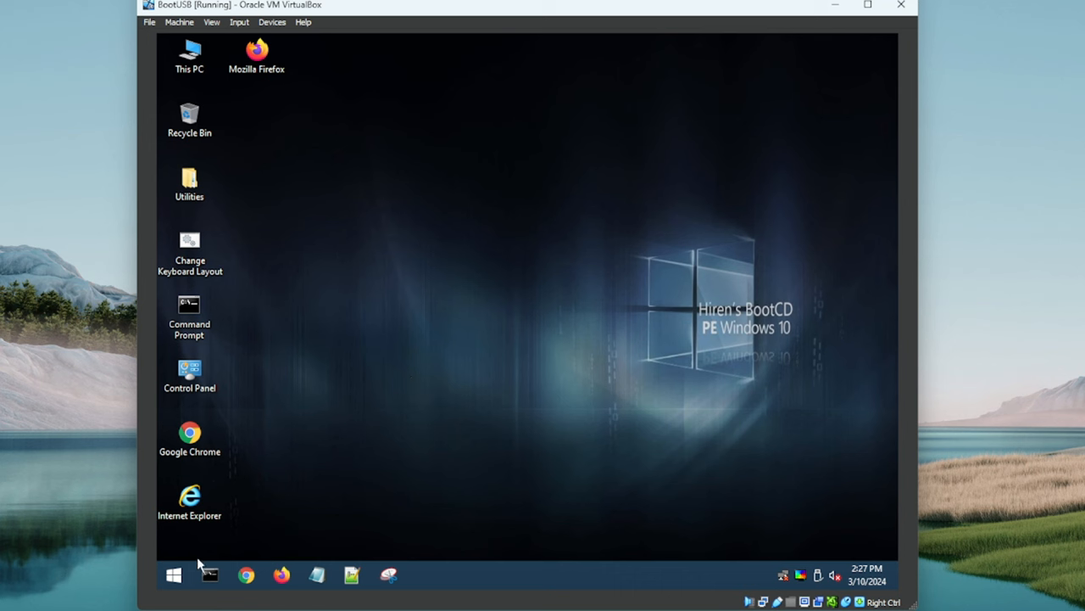
mouse_move(356, 385)
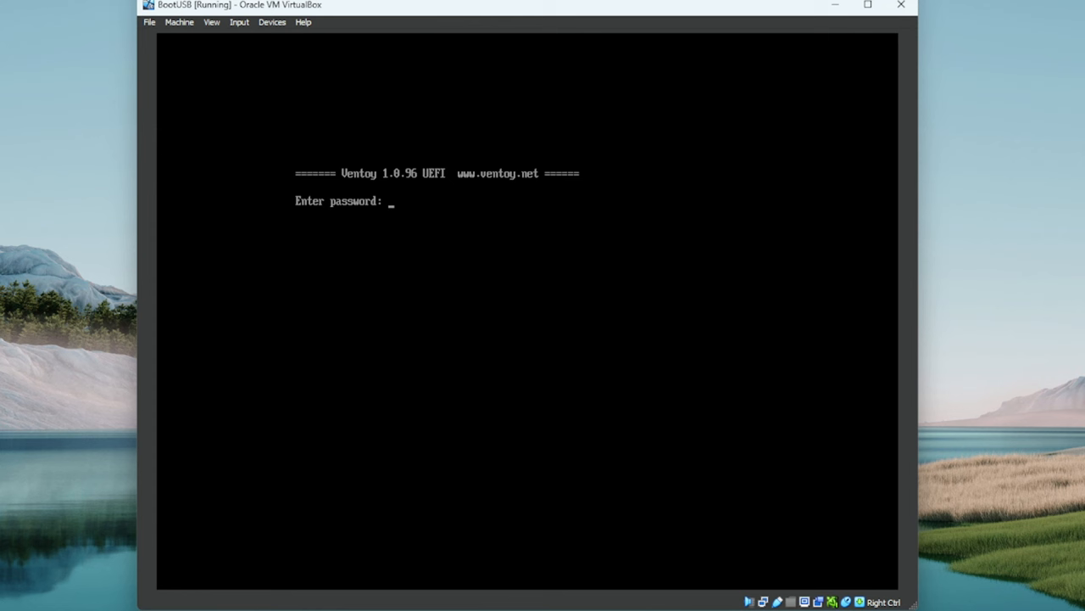
Step: Enter the Ventoy password, boot AnkhTech.V7.5Win10PE.iso, and select Windows 10 PE AnkhTech Full
text(*)
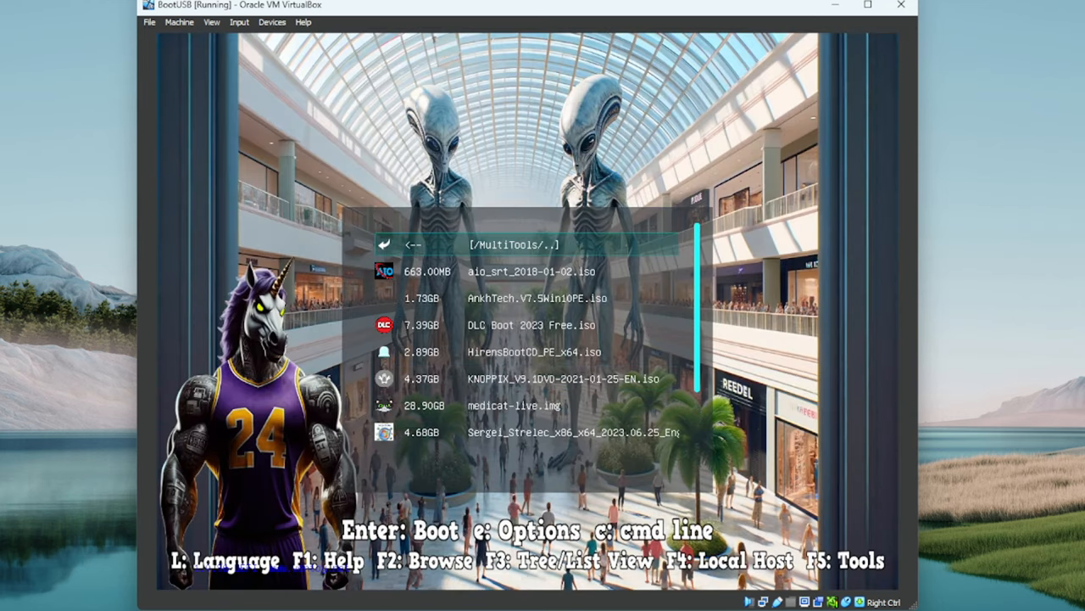
key(Down)
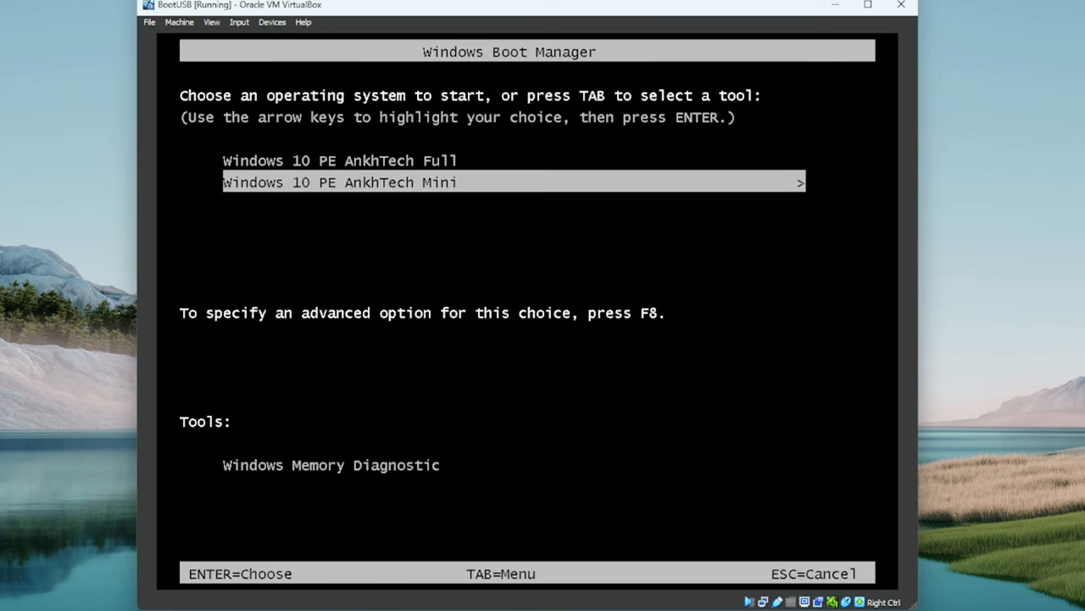
key(up)
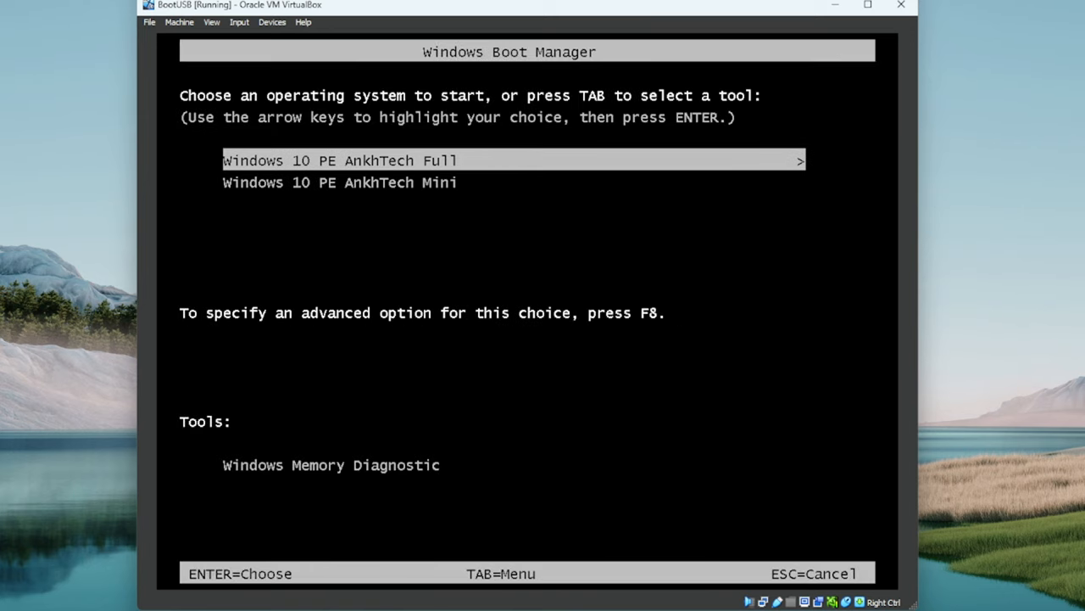